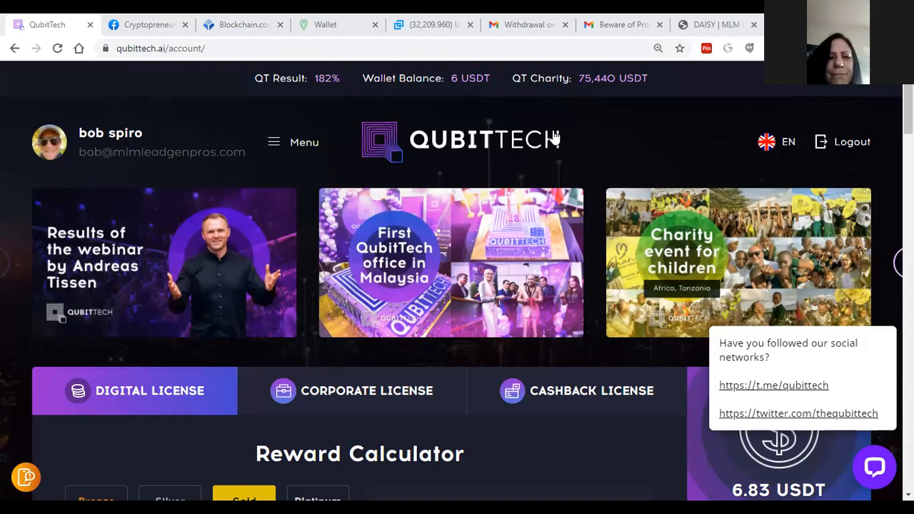
mouse_move(460, 140)
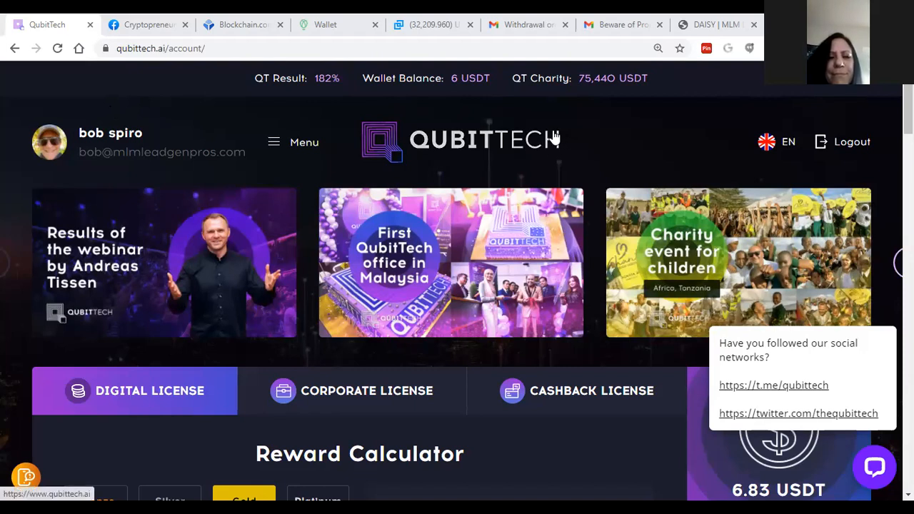
mouse_move(731, 242)
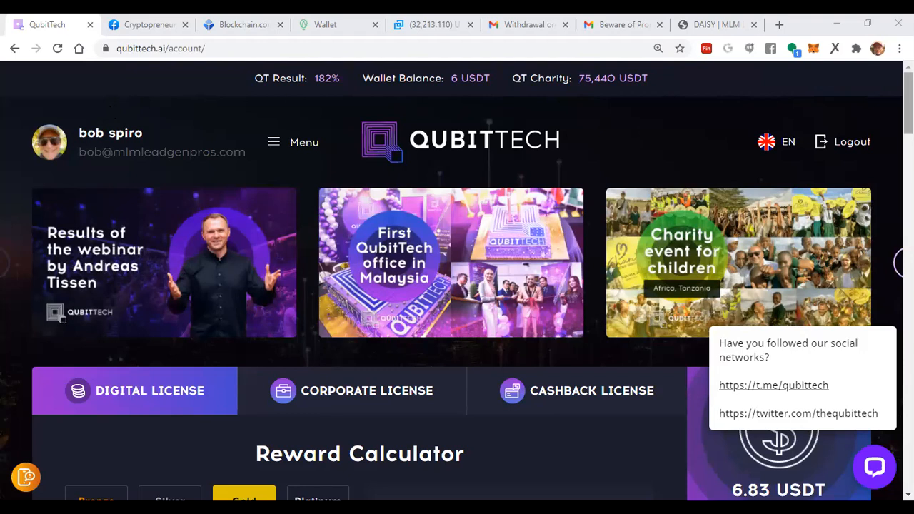
mouse_move(888, 314)
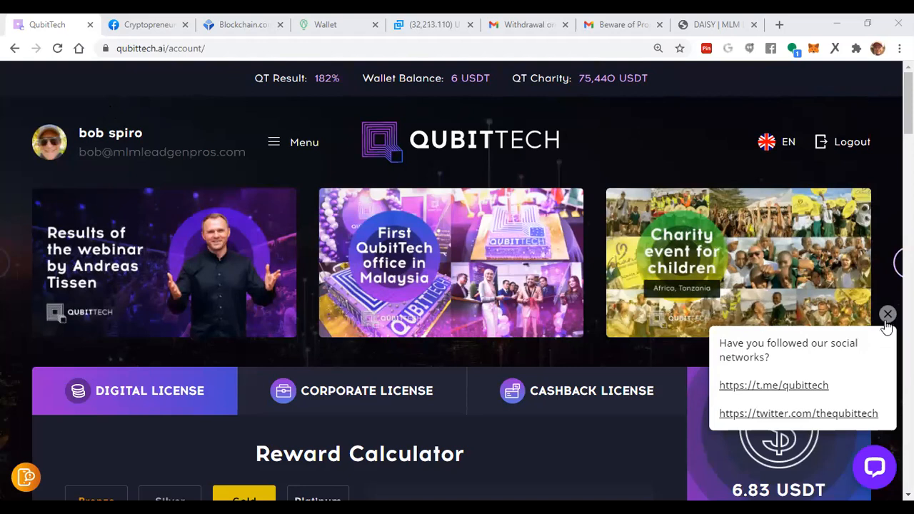
Close the 'Have you followed our social networks?' prompt on the QubitTech dashboard.
click(888, 315)
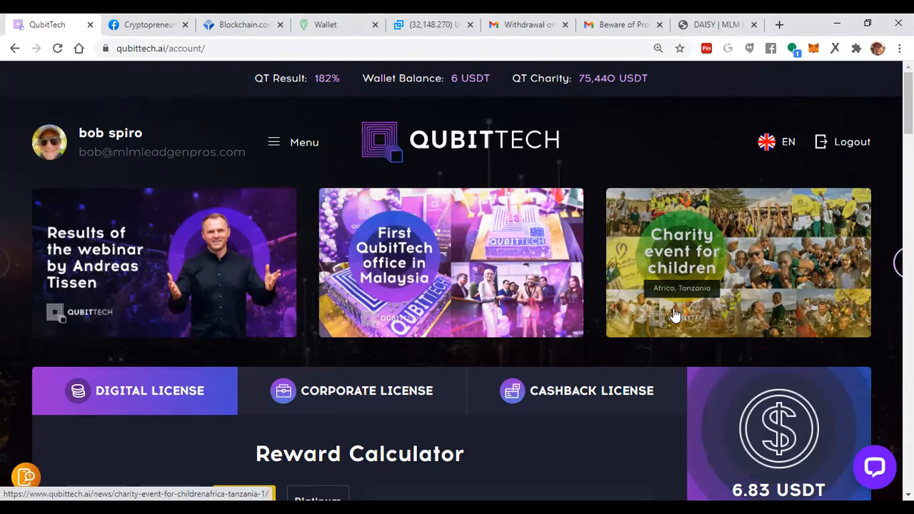
mouse_move(564, 211)
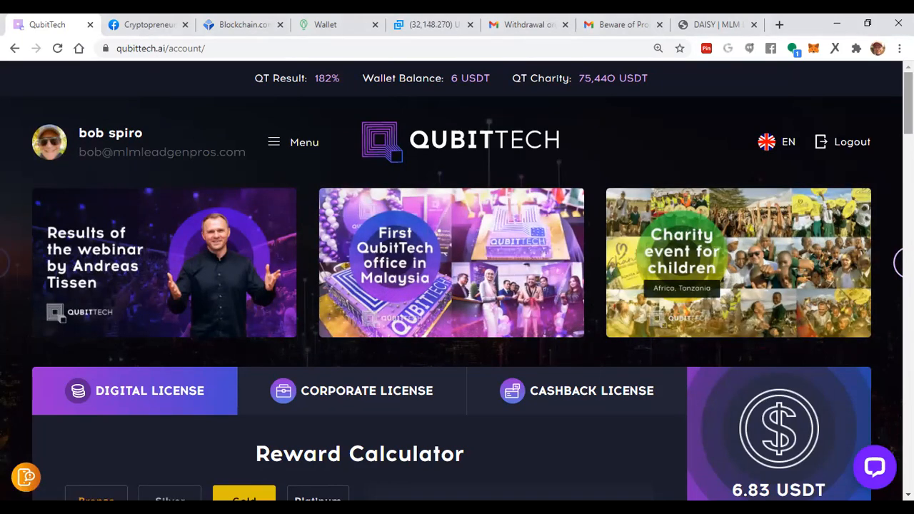
Show the reward calculator for Bronze, then Platinum+: 100,000 USDT cost, 25,000 monthly, 250,000 total.
scroll(down, 3)
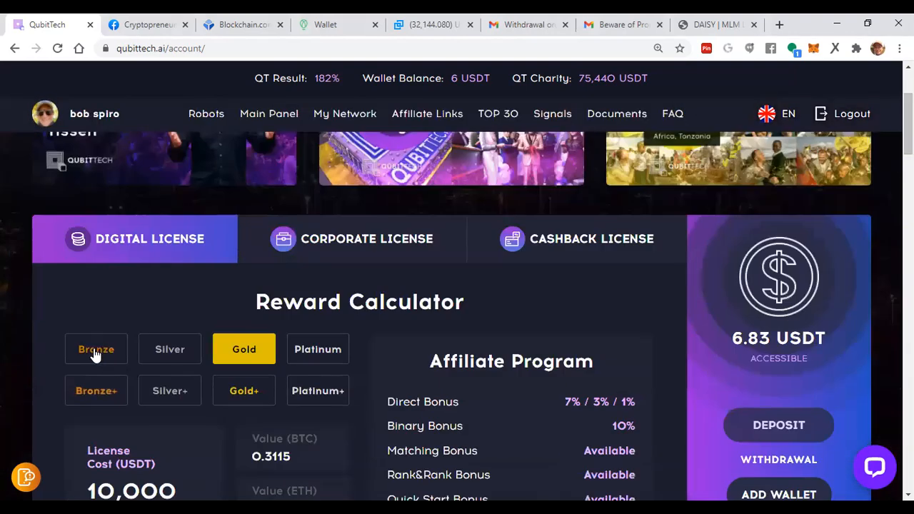
click(97, 348)
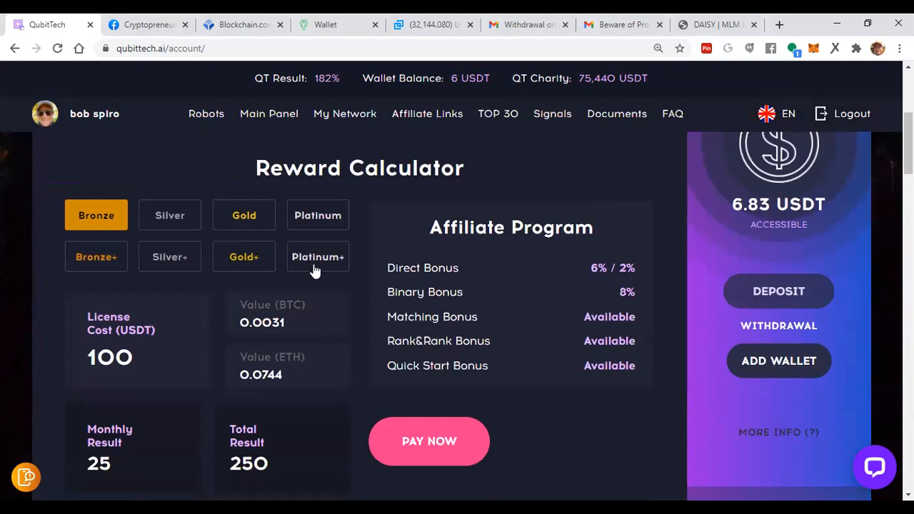
click(317, 257)
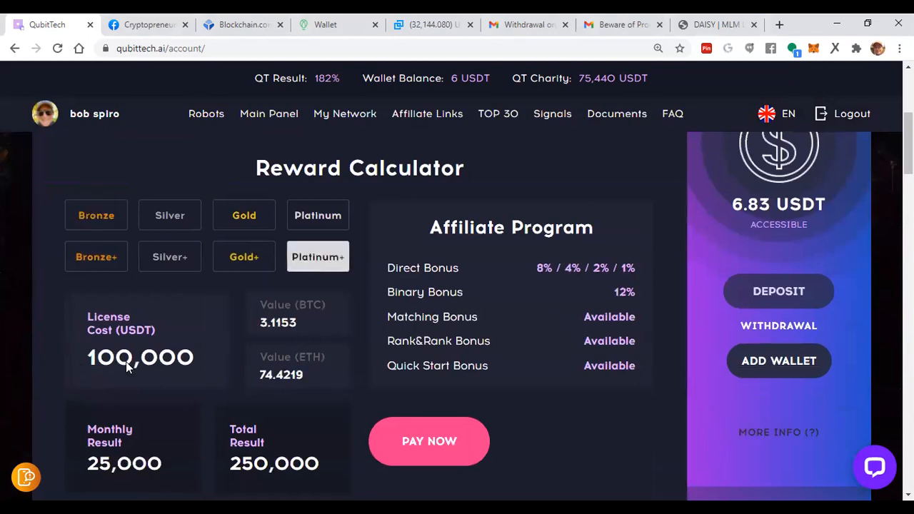
mouse_move(123, 377)
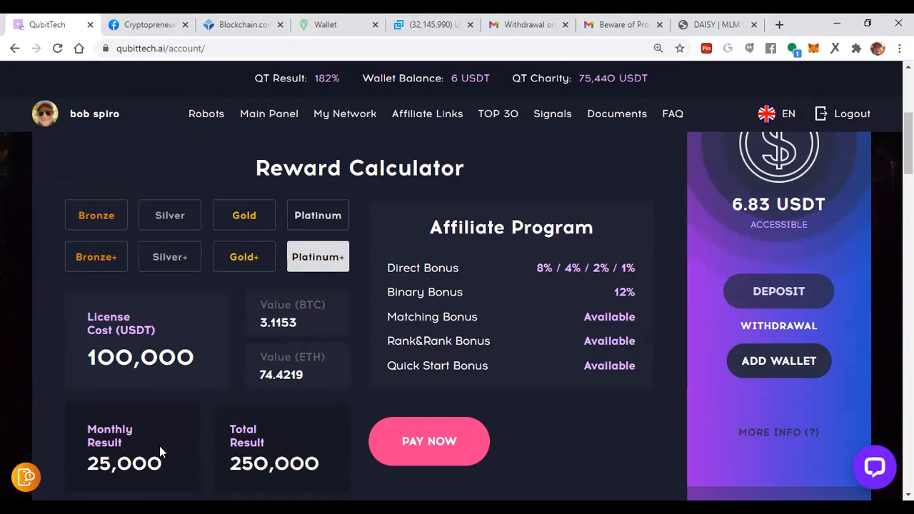
mouse_move(117, 468)
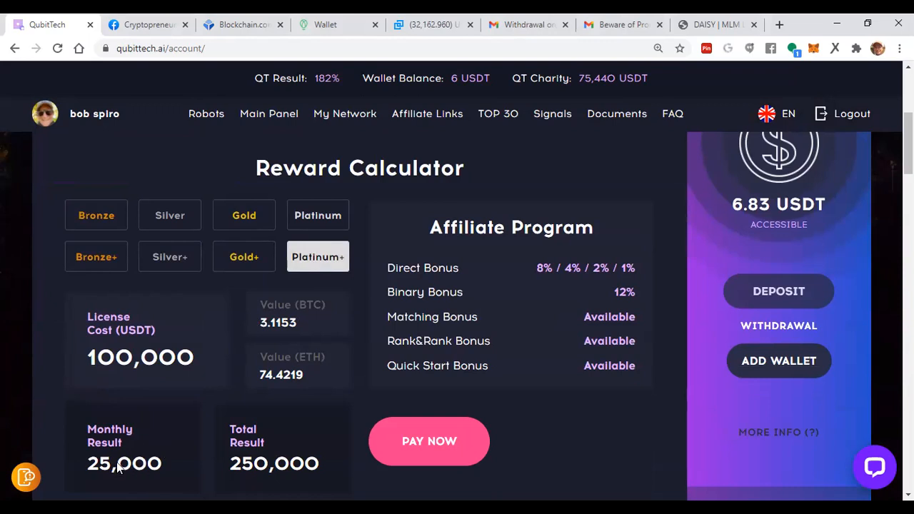
mouse_move(521, 309)
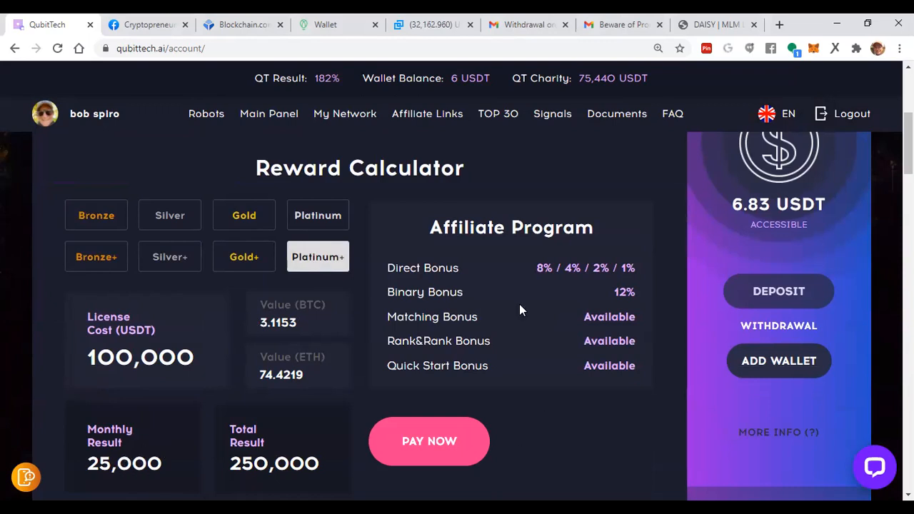
mouse_move(483, 200)
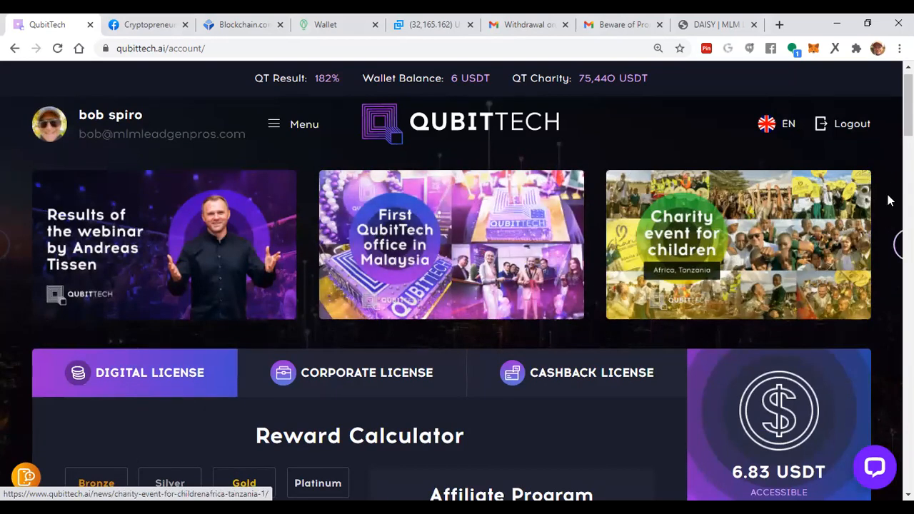
mouse_move(645, 126)
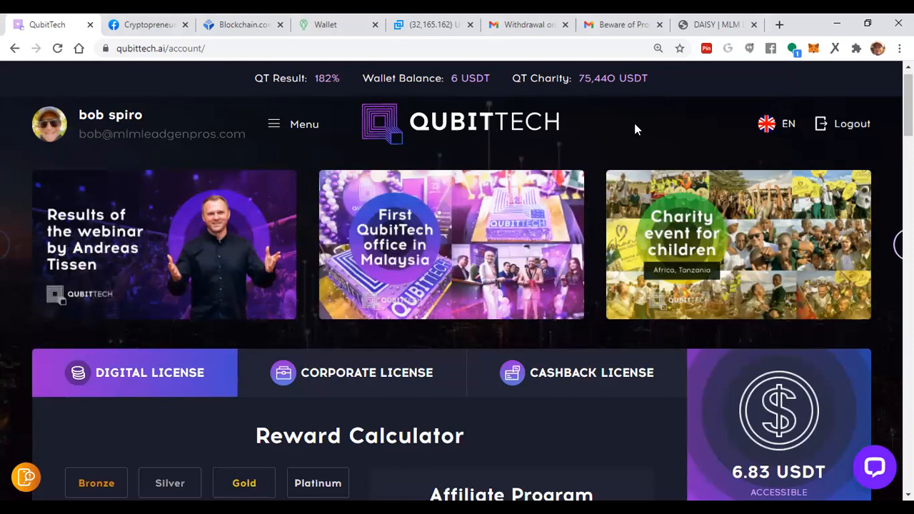
scroll(down, 3)
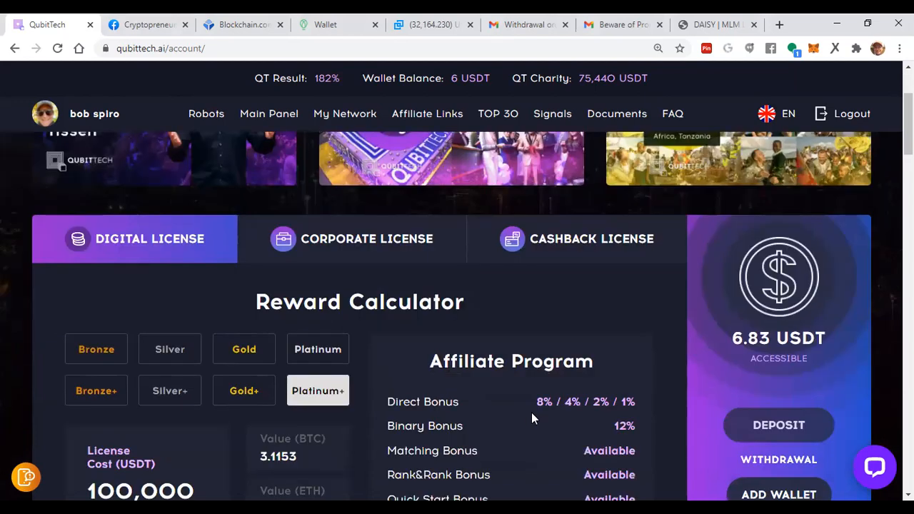
mouse_move(528, 419)
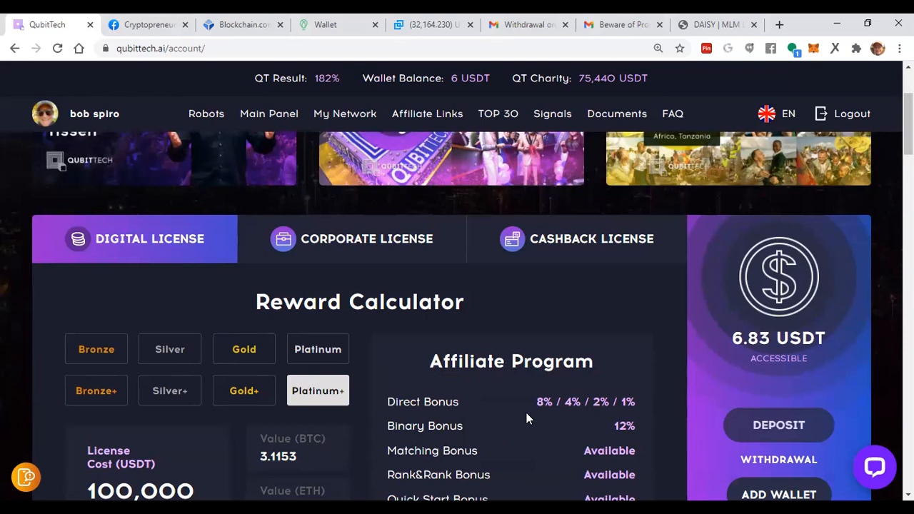
mouse_move(444, 342)
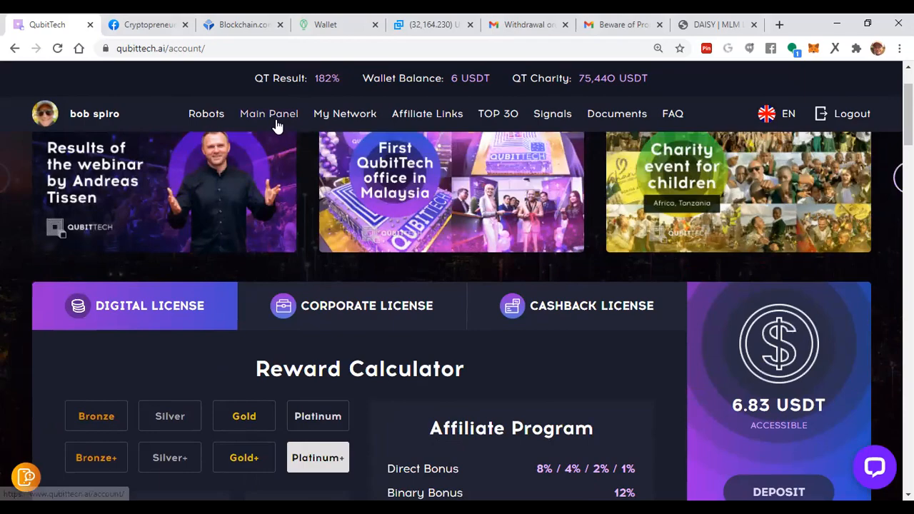
Scroll past the Base Camp and Big Forum event banners down to the TOP-30 Platform Affiliates heading.
scroll(down, 3)
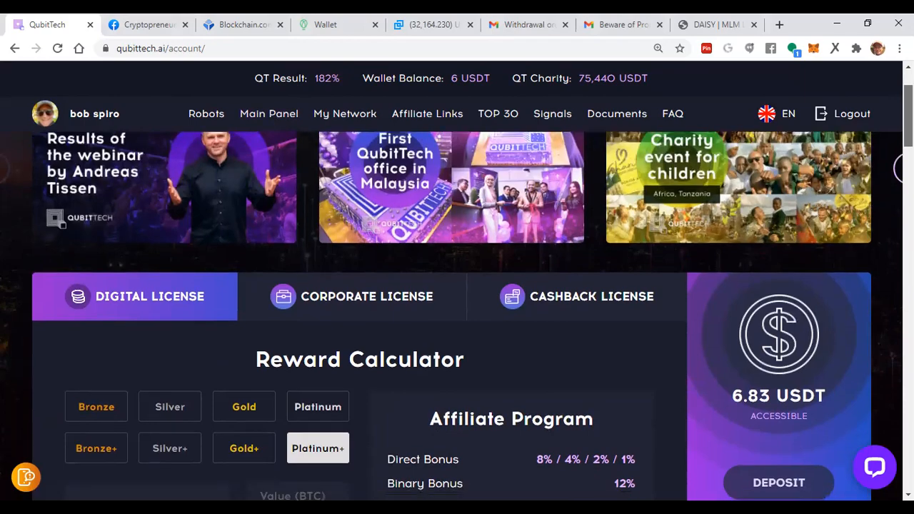
scroll(down, 3)
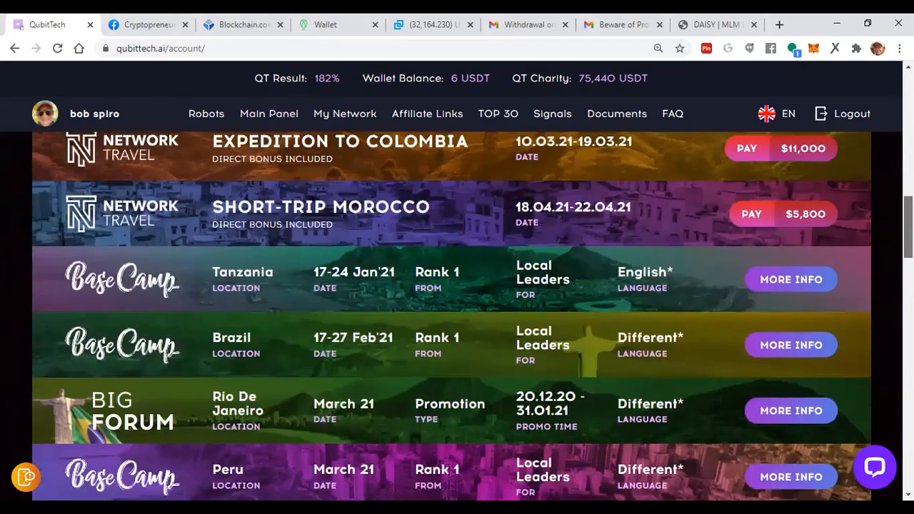
scroll(down, 3)
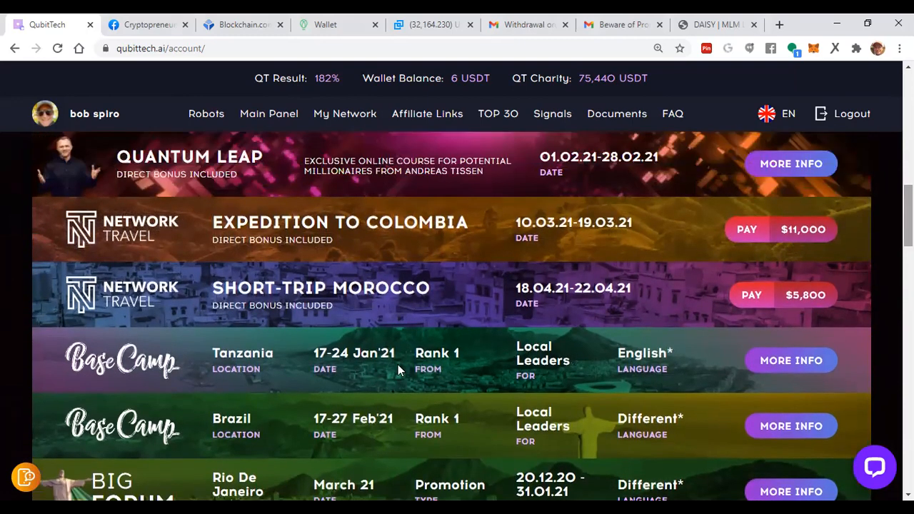
mouse_move(526, 225)
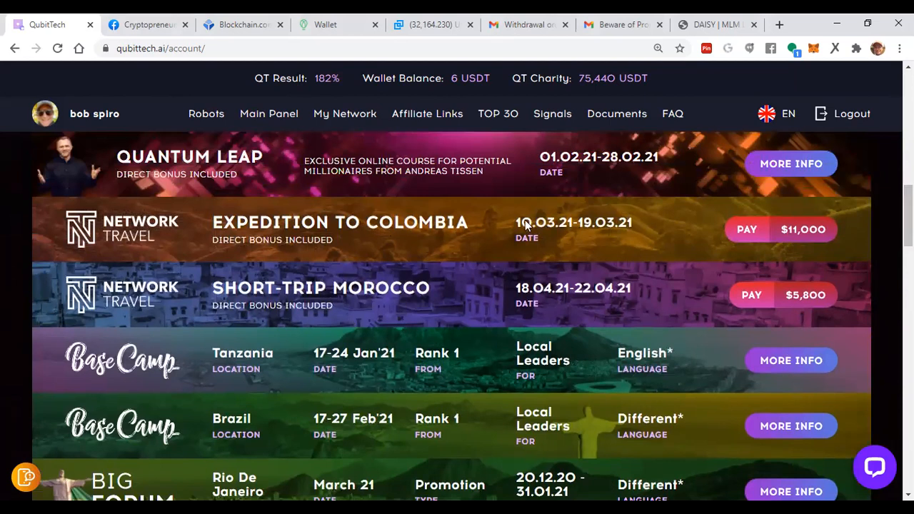
mouse_move(321, 303)
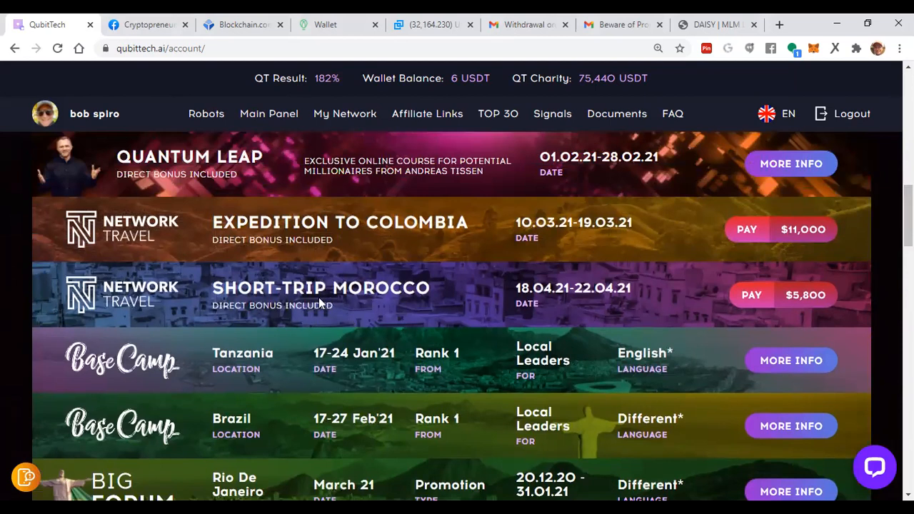
mouse_move(227, 371)
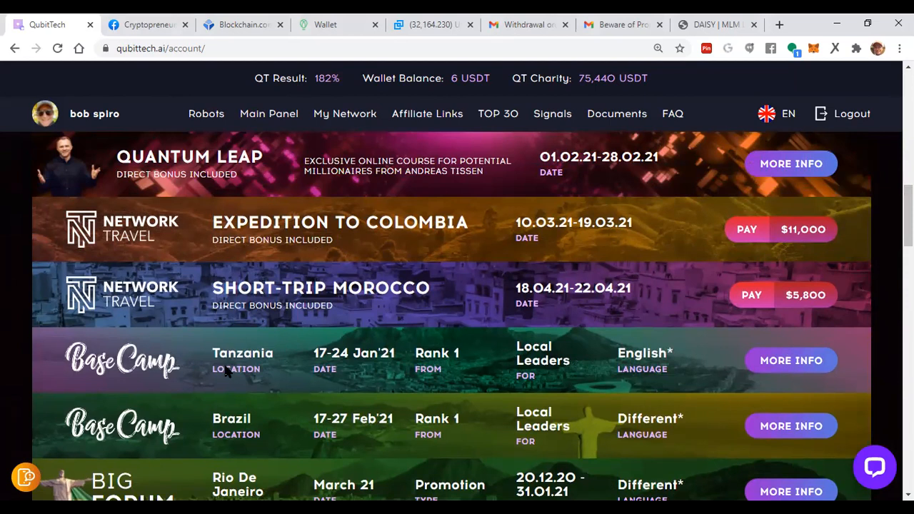
scroll(down, 3)
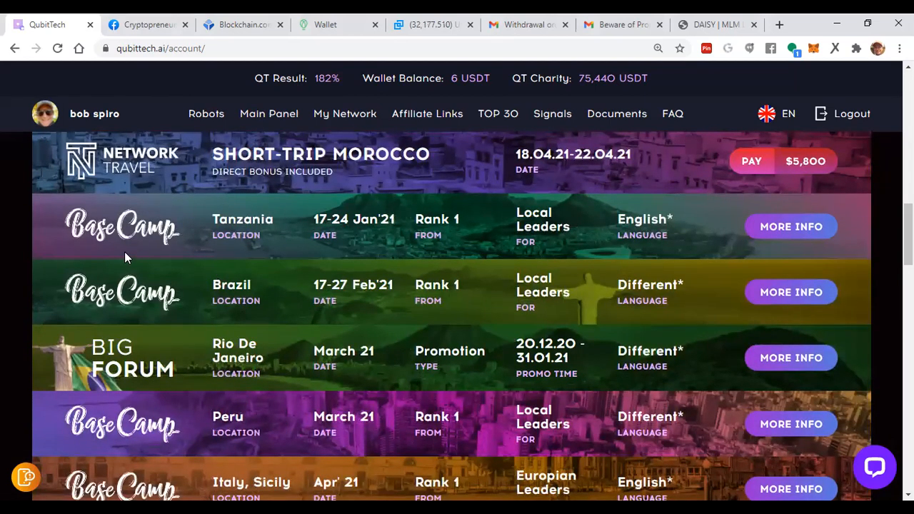
mouse_move(117, 286)
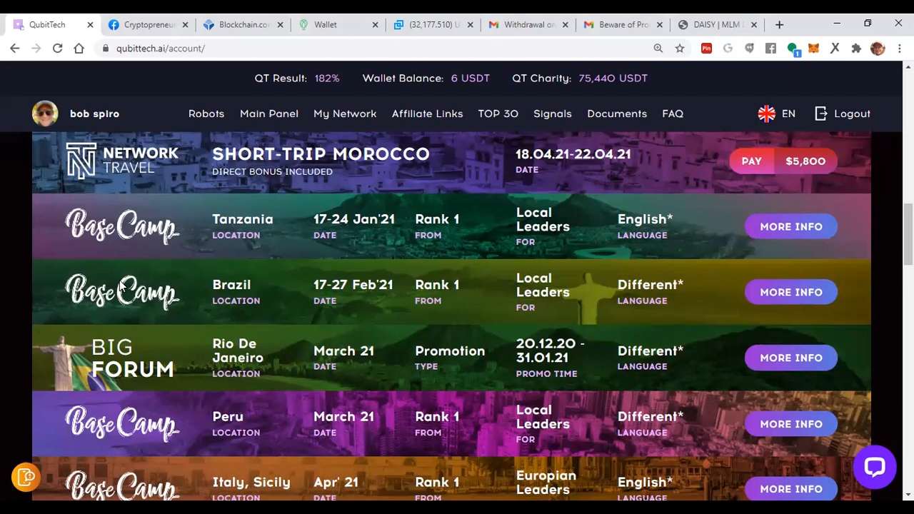
mouse_move(127, 296)
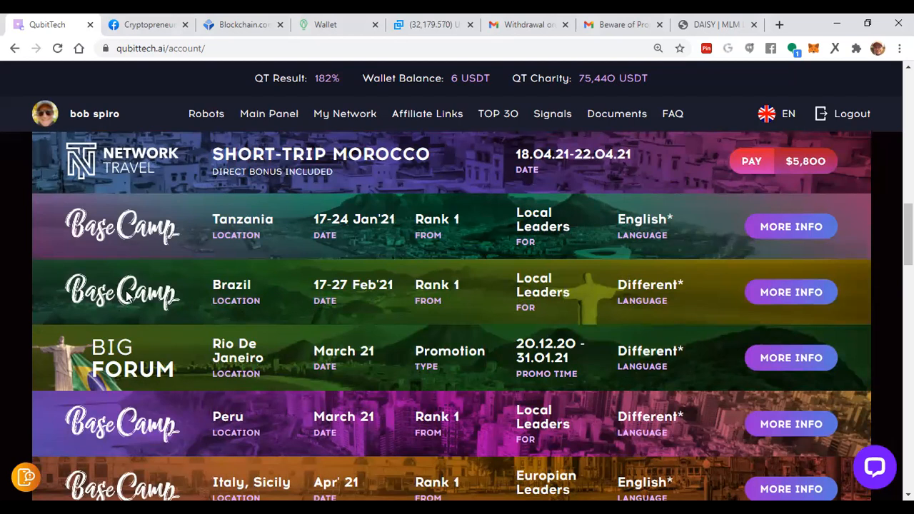
scroll(down, 3)
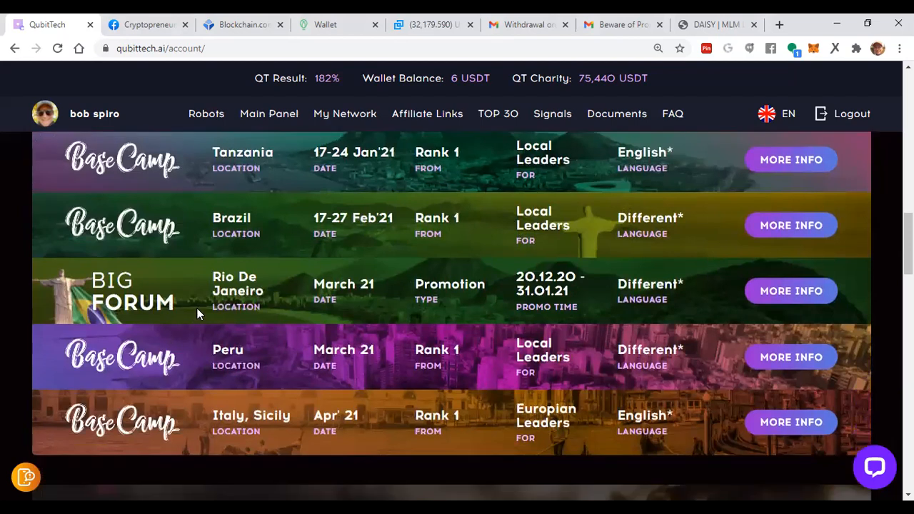
mouse_move(188, 307)
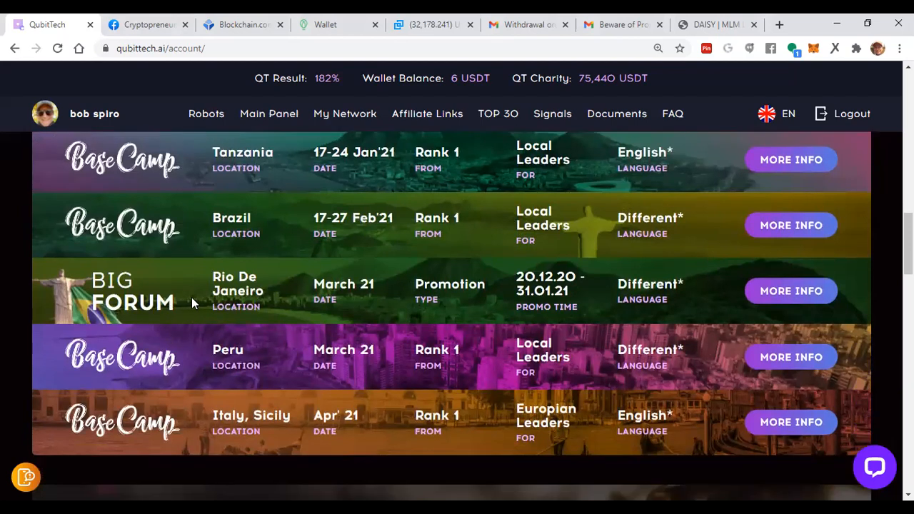
scroll(down, 3)
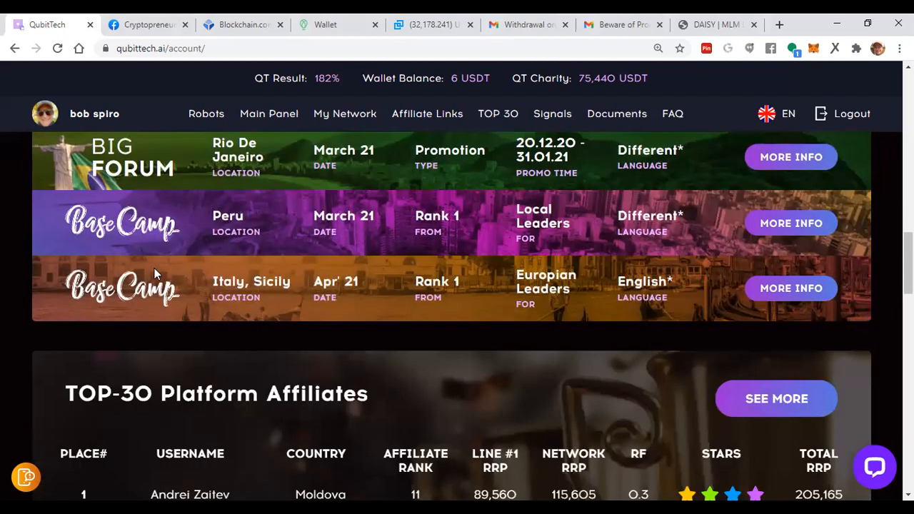
mouse_move(209, 303)
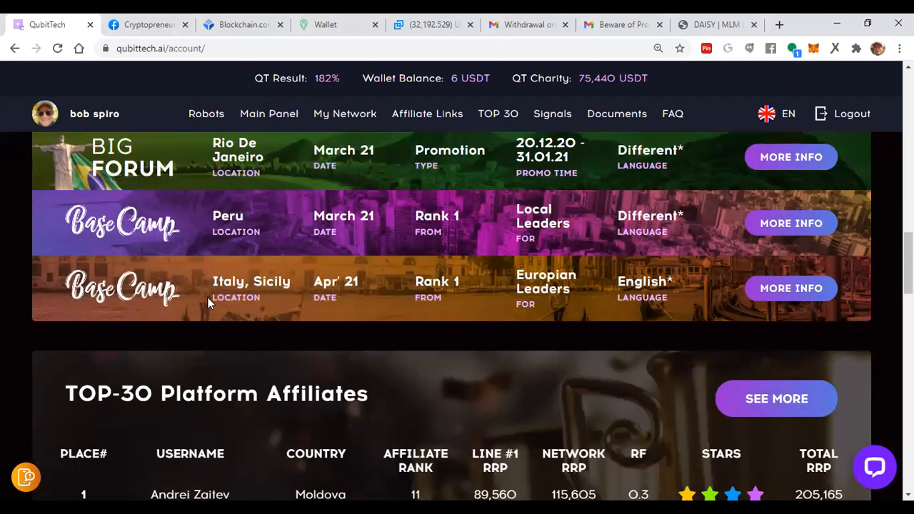
mouse_move(232, 301)
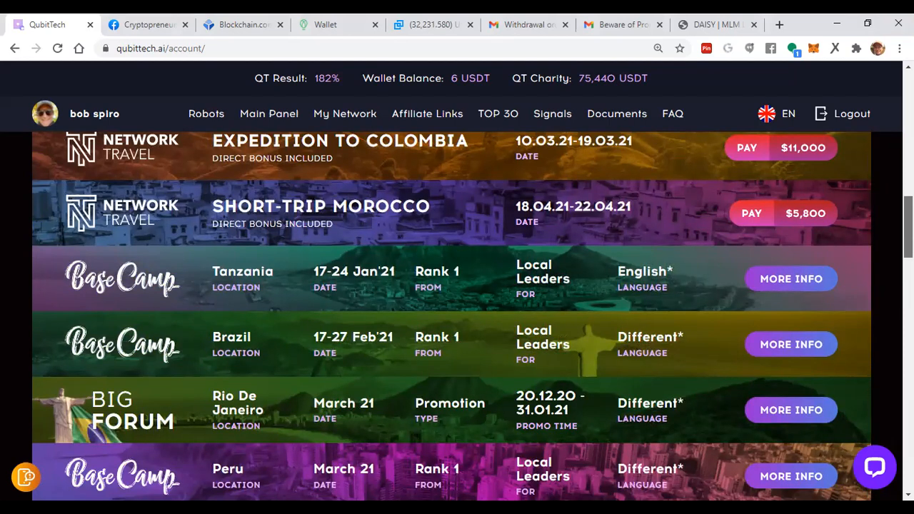
scroll(down, 3)
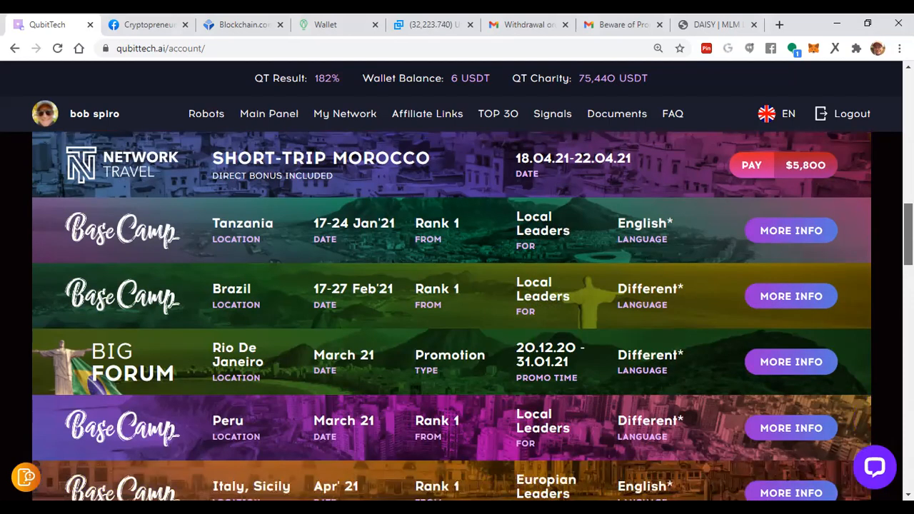
scroll(down, 3)
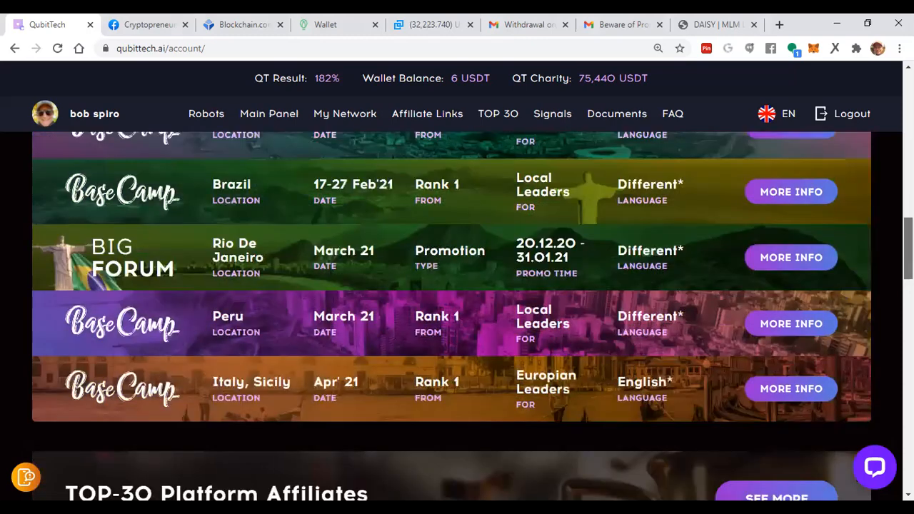
scroll(down, 3)
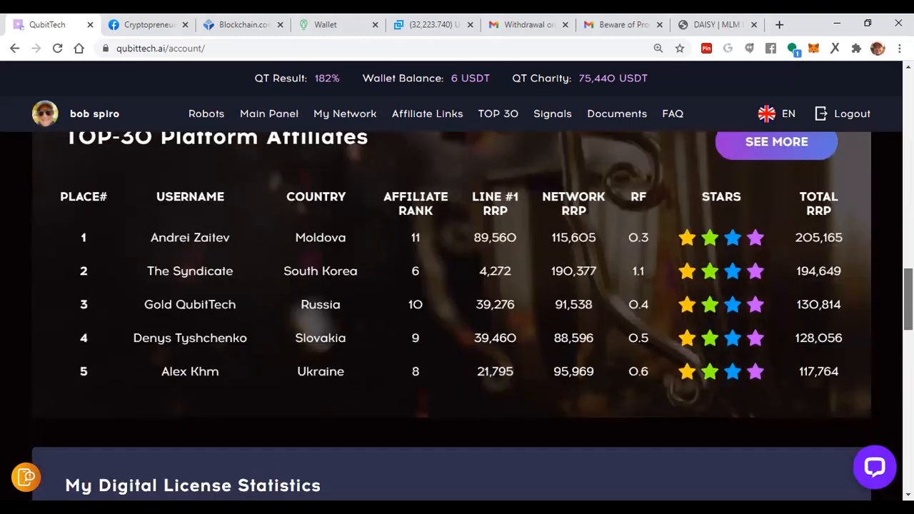
scroll(down, 3)
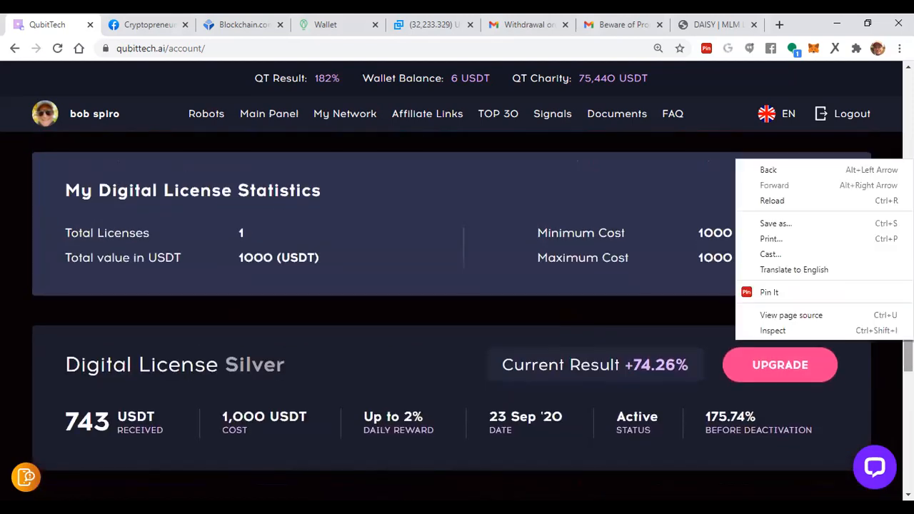
mouse_move(711, 210)
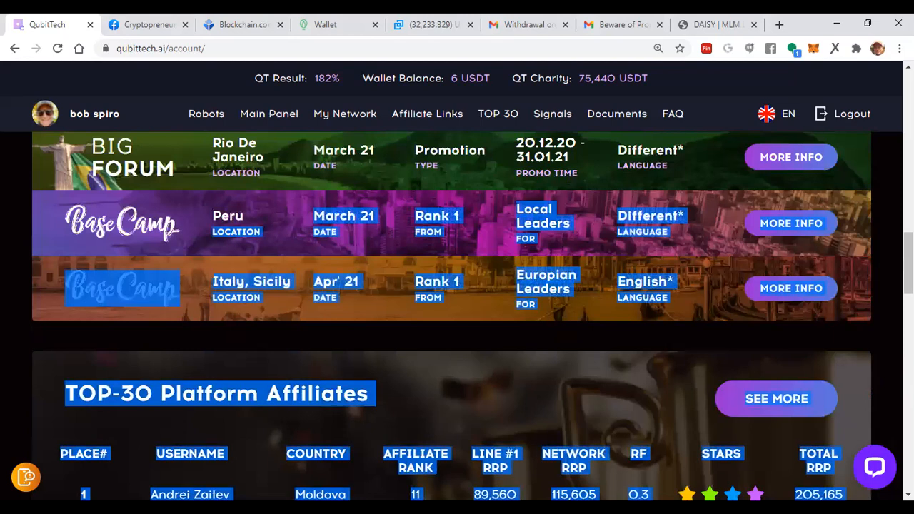
scroll(down, 3)
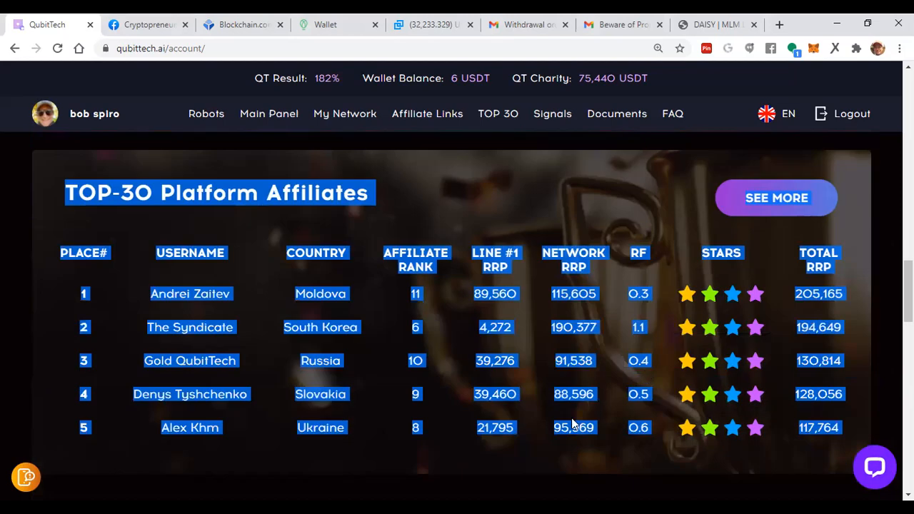
mouse_move(550, 469)
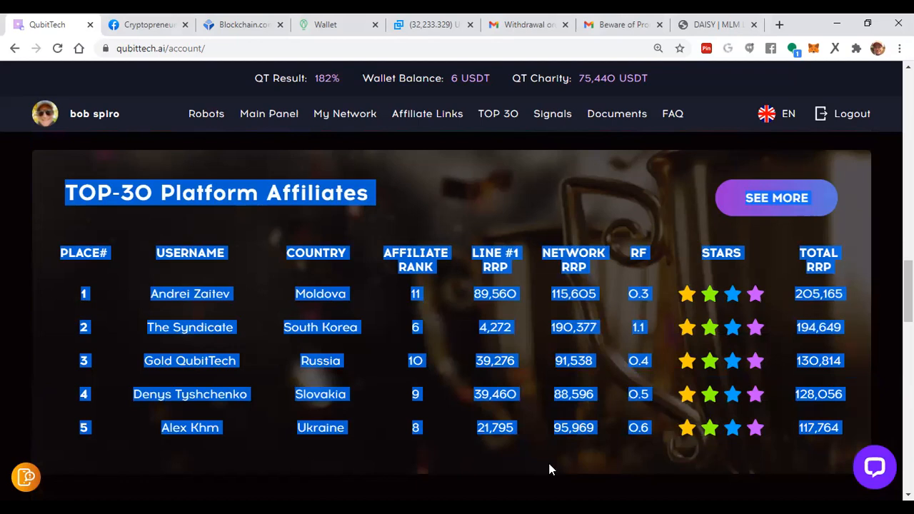
Scroll to the Digital License Silver panel: 1,000 USDT cost, 743 USDT received, +74.26% result.
scroll(down, 3)
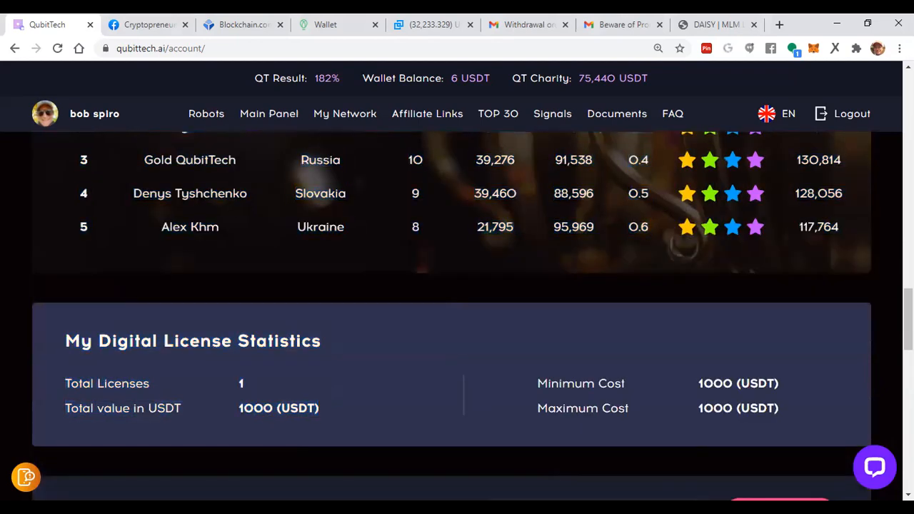
scroll(down, 3)
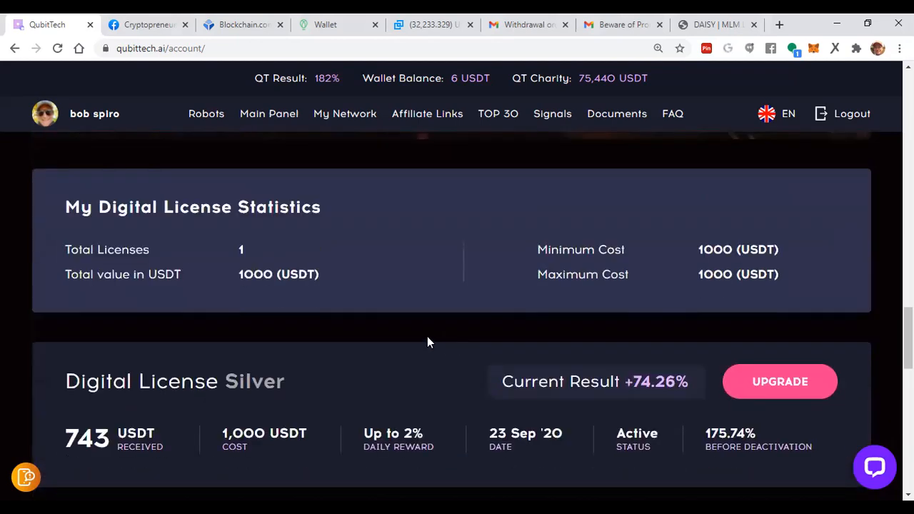
mouse_move(243, 283)
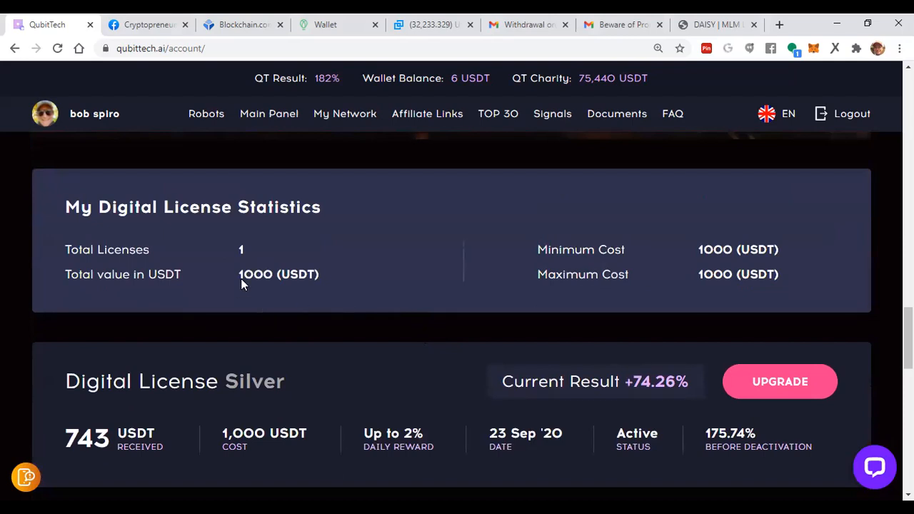
scroll(down, 3)
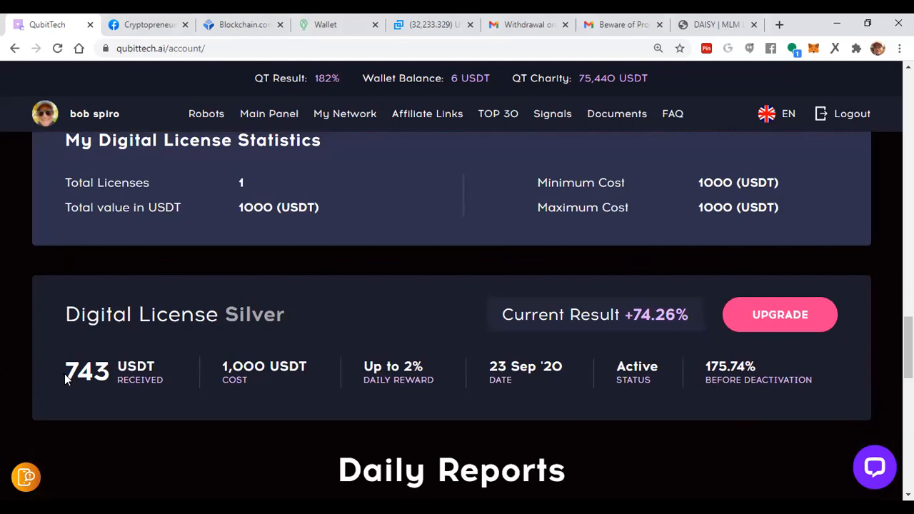
mouse_move(66, 403)
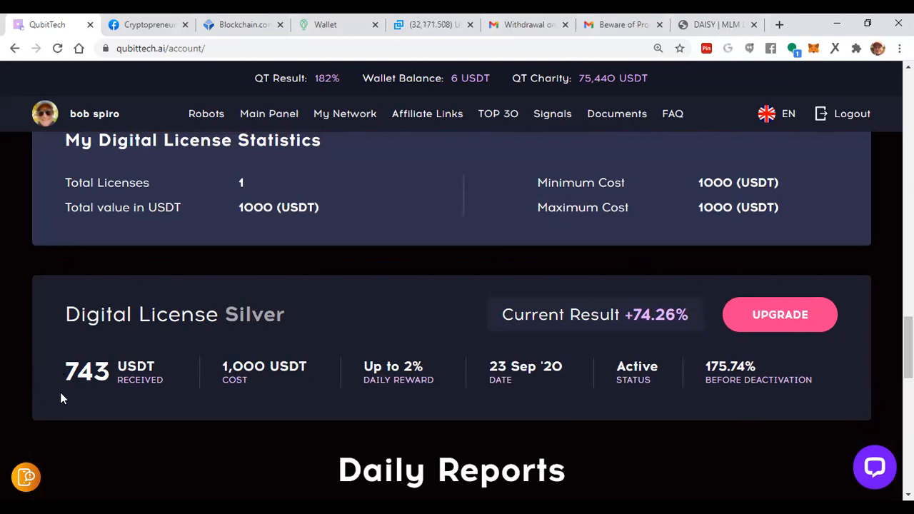
mouse_move(400, 384)
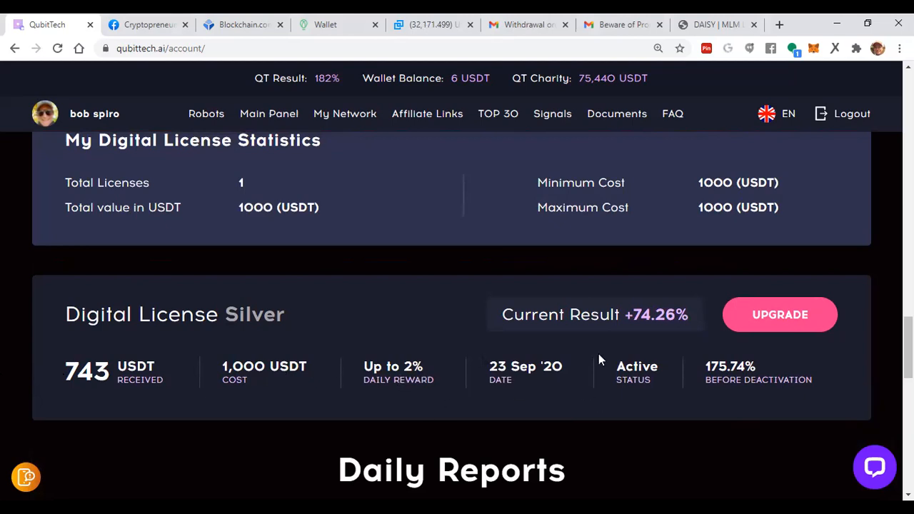
mouse_move(716, 376)
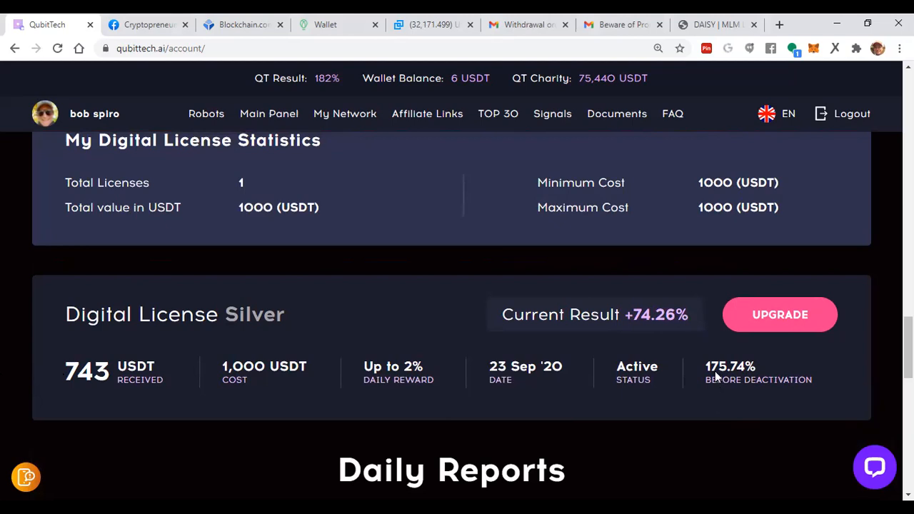
mouse_move(729, 377)
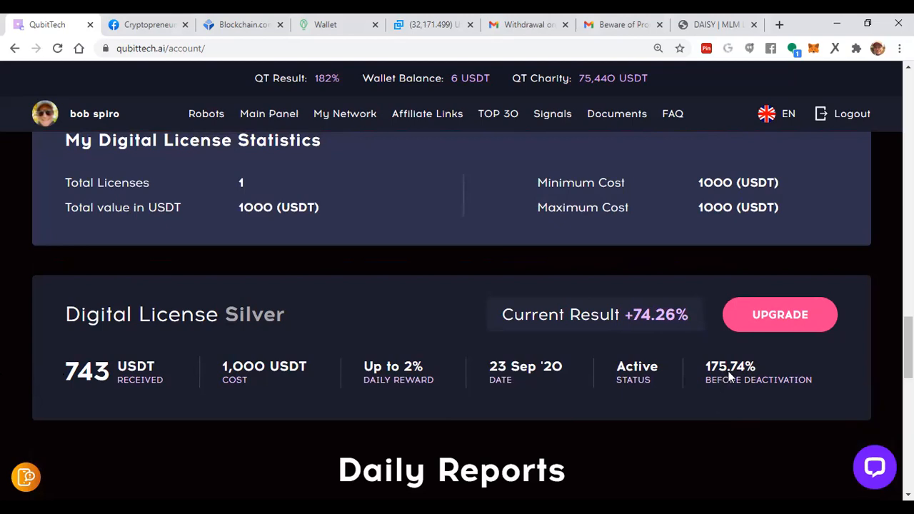
scroll(down, 3)
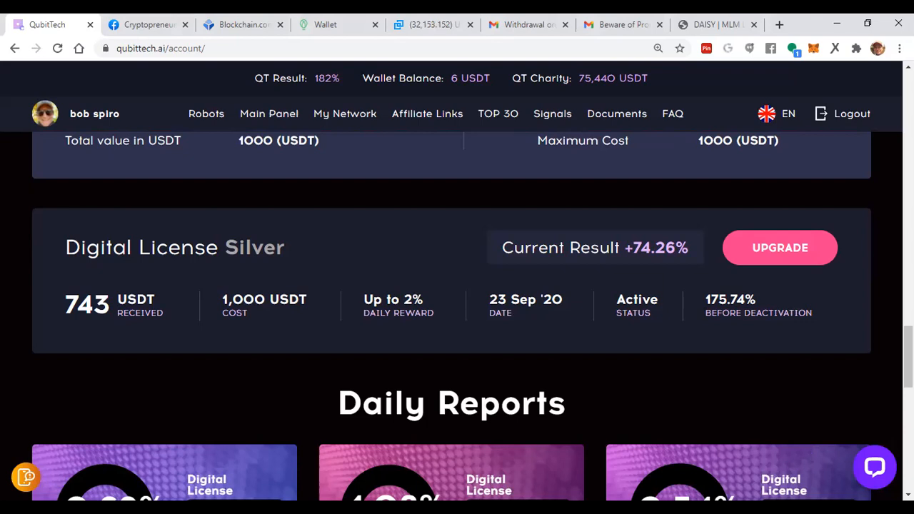
mouse_move(888, 302)
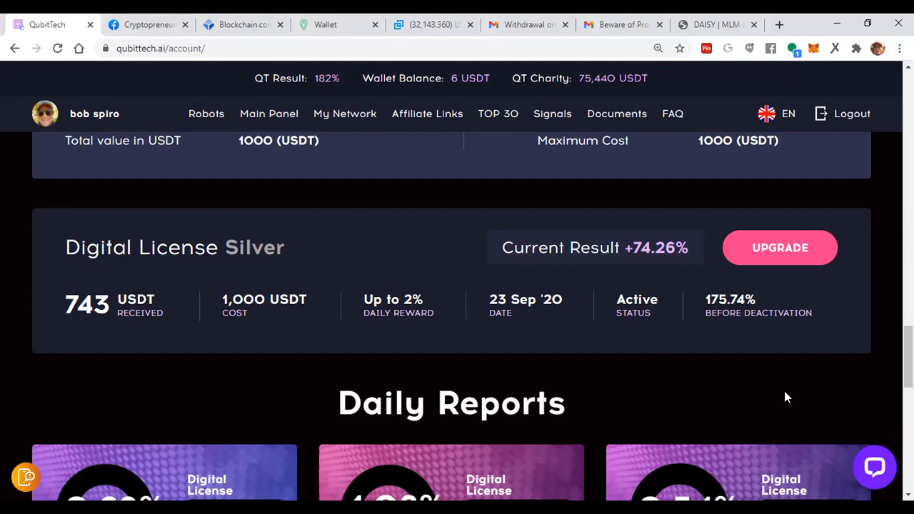
Advance the Daily Reports carousel twice to show the 24, 23 and 22 Jan results.
scroll(down, 3)
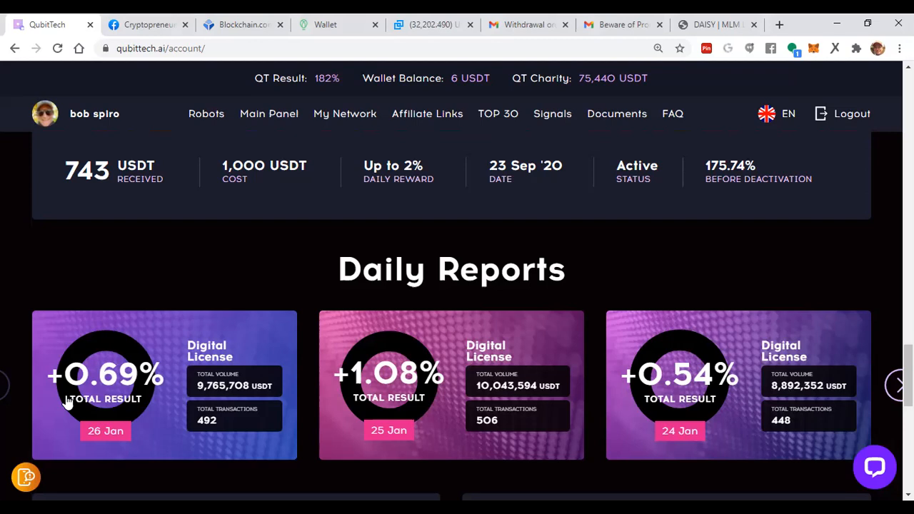
mouse_move(303, 396)
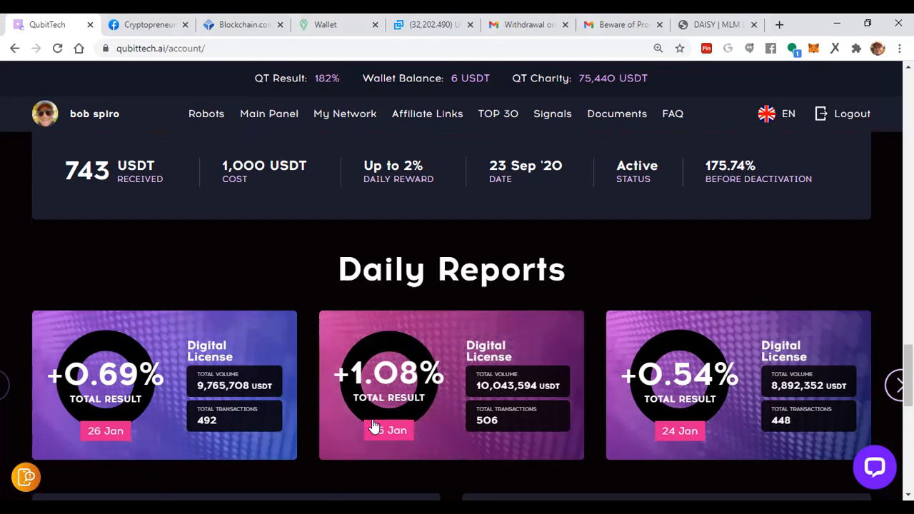
mouse_move(408, 442)
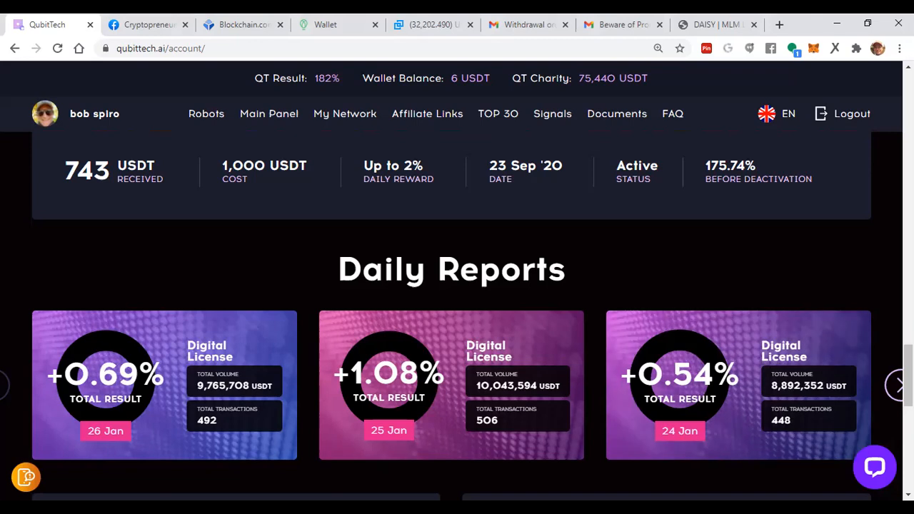
mouse_move(425, 417)
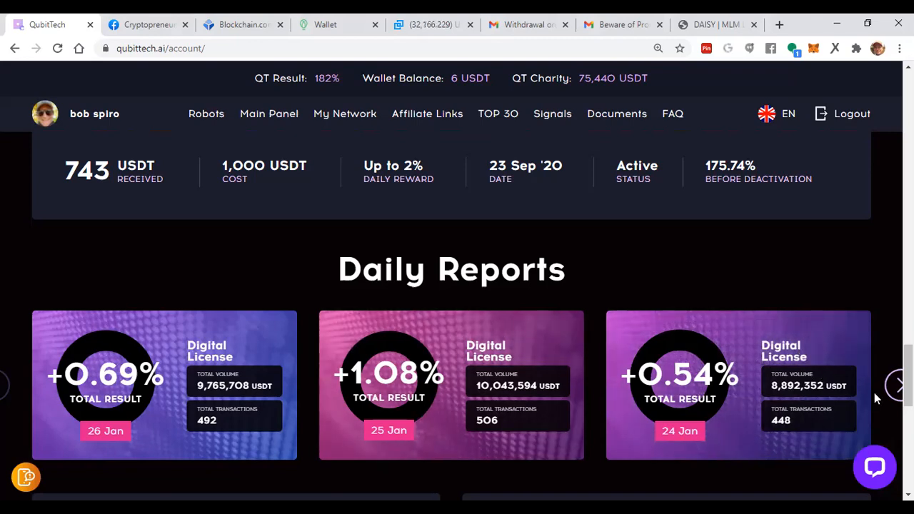
click(898, 386)
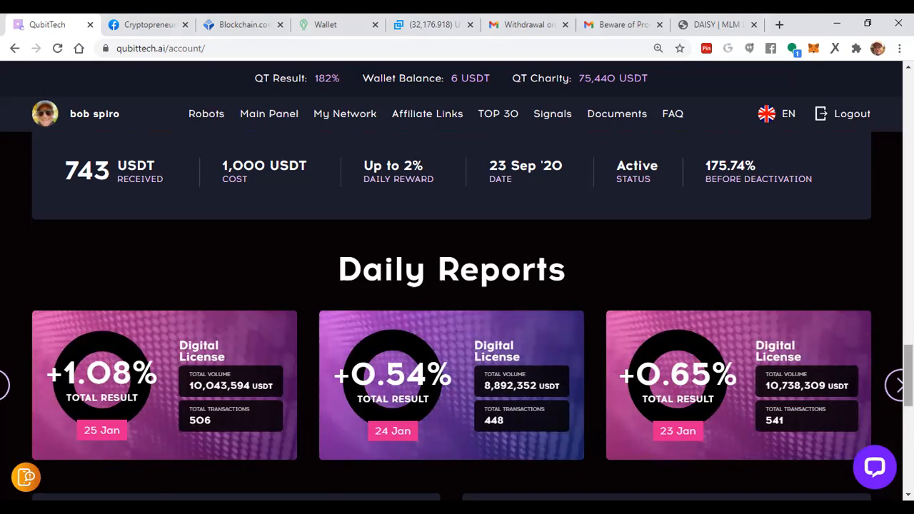
click(901, 385)
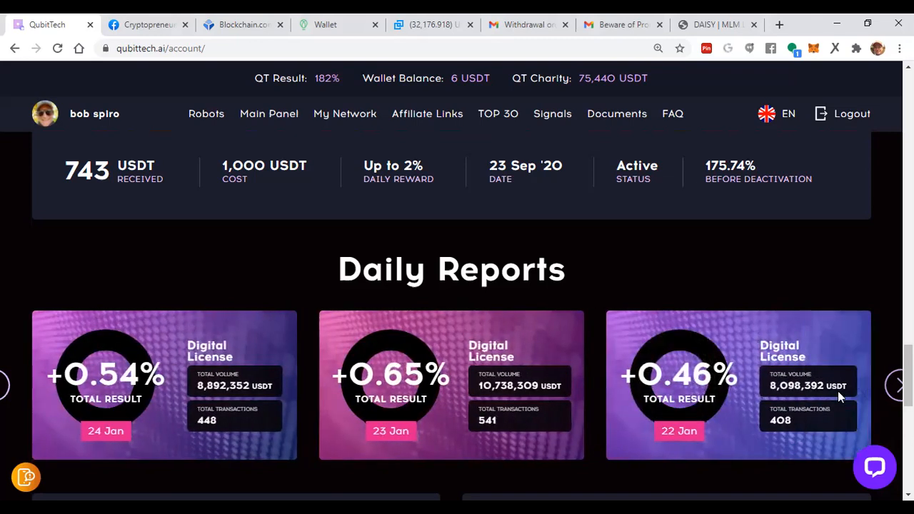
Scroll to the Reward History and Withdrawal History, including the pending 16.04 USDT withdrawal.
scroll(down, 3)
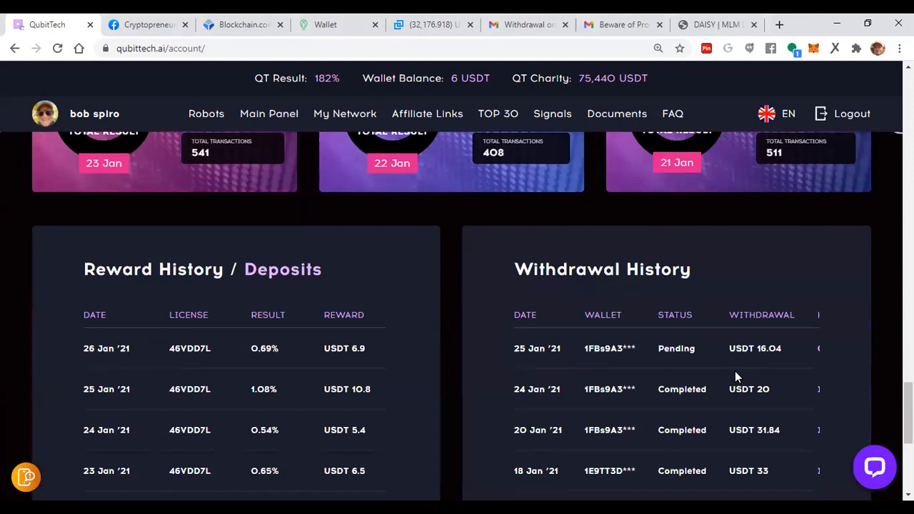
scroll(down, 3)
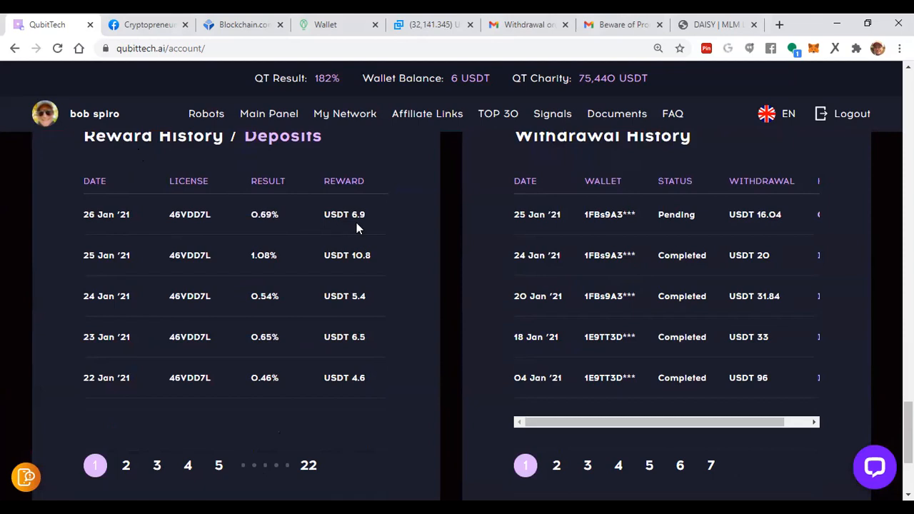
mouse_move(82, 270)
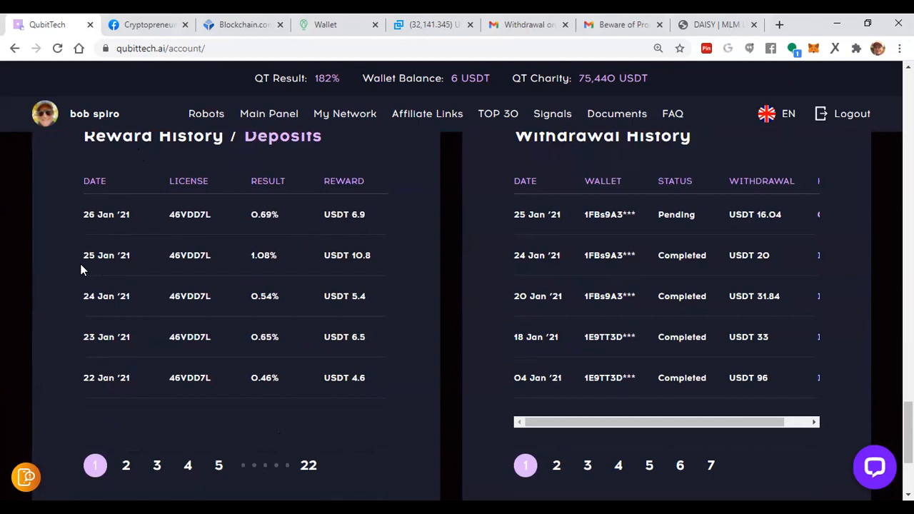
mouse_move(373, 265)
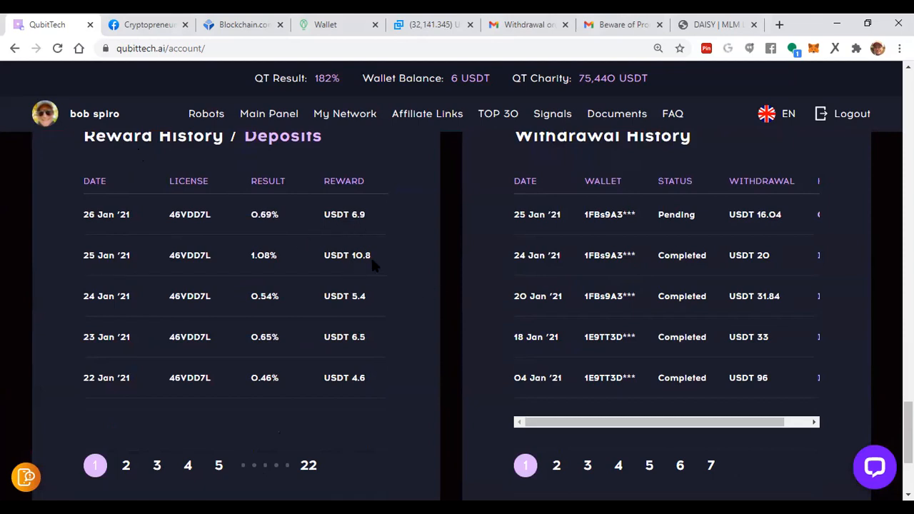
mouse_move(183, 306)
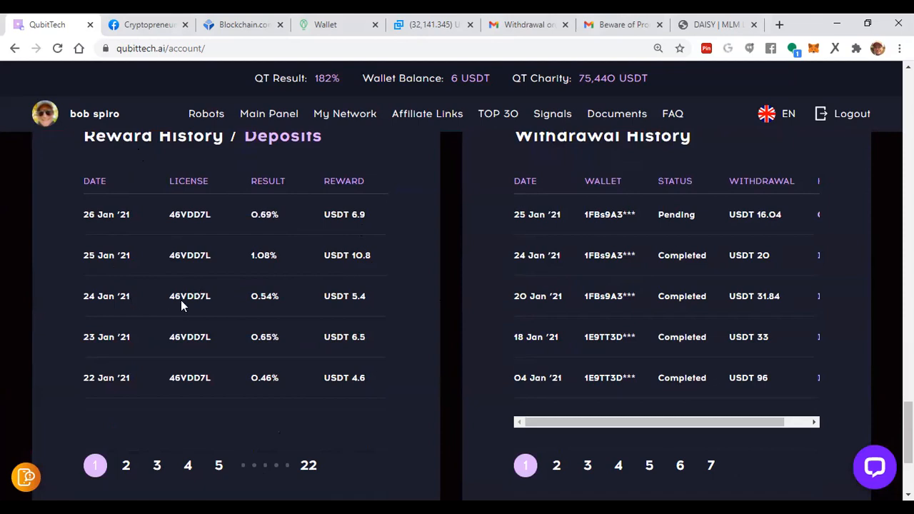
mouse_move(320, 310)
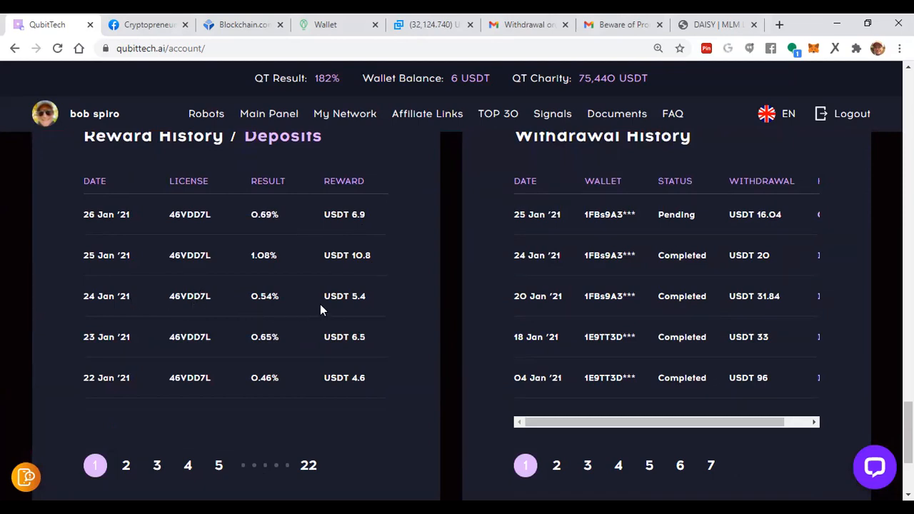
mouse_move(308, 465)
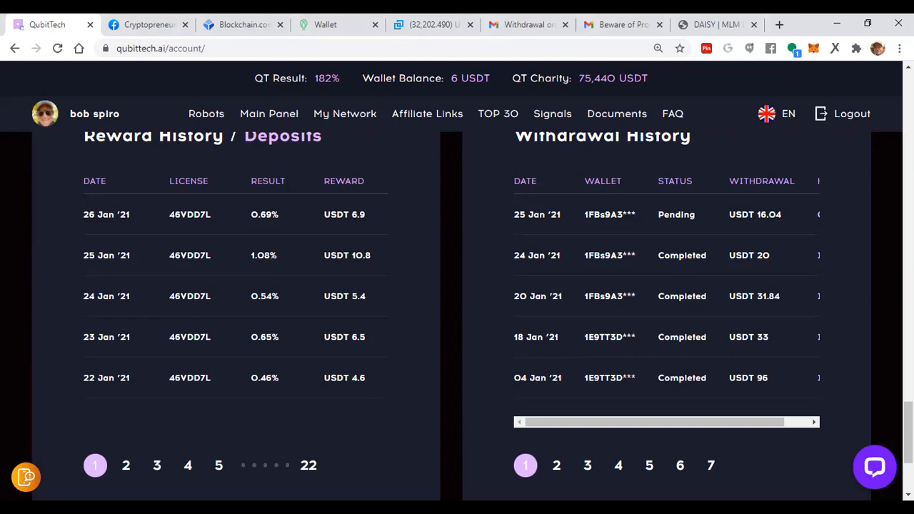
mouse_move(446, 217)
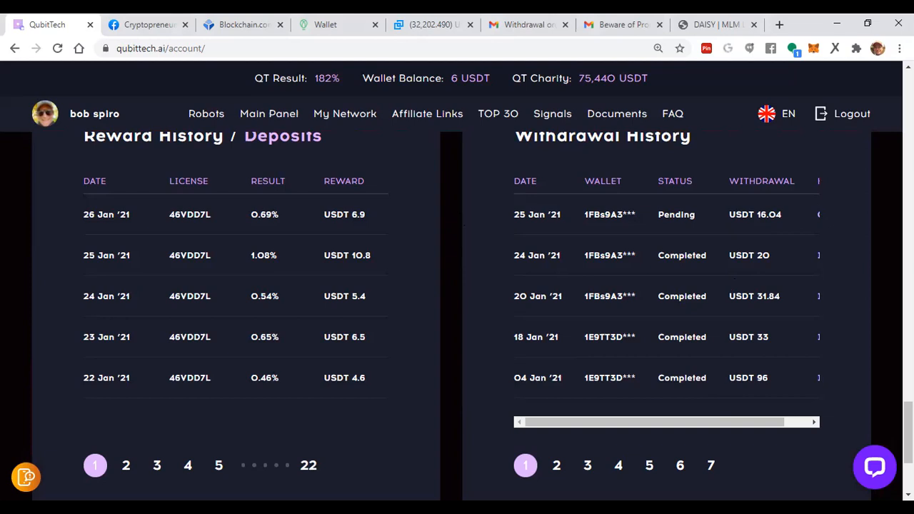
mouse_move(531, 225)
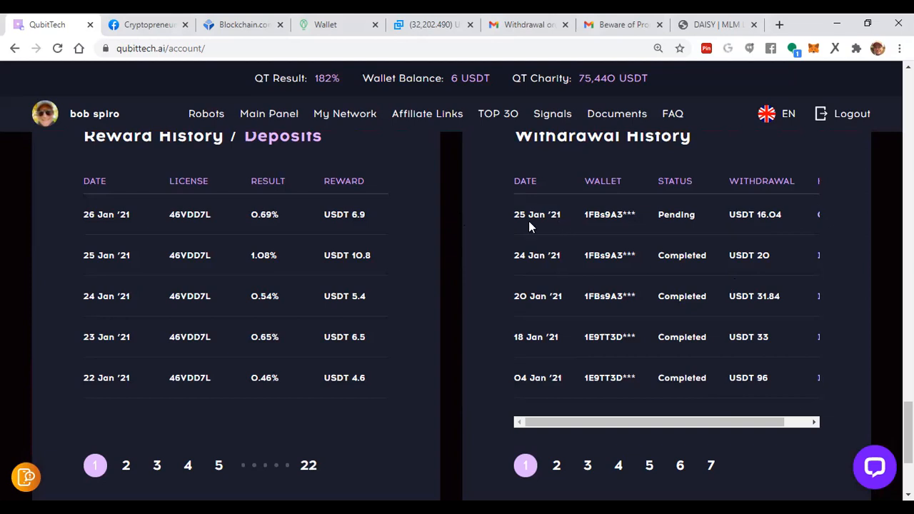
mouse_move(771, 228)
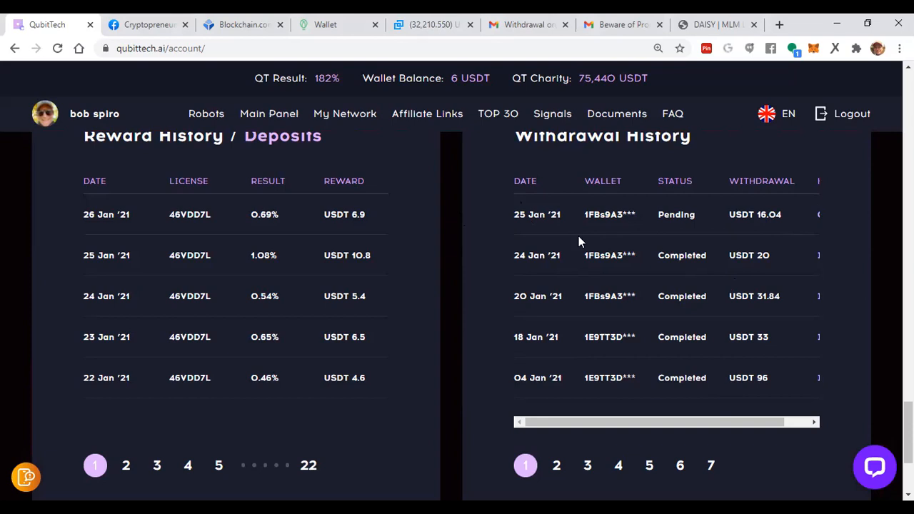
mouse_move(727, 303)
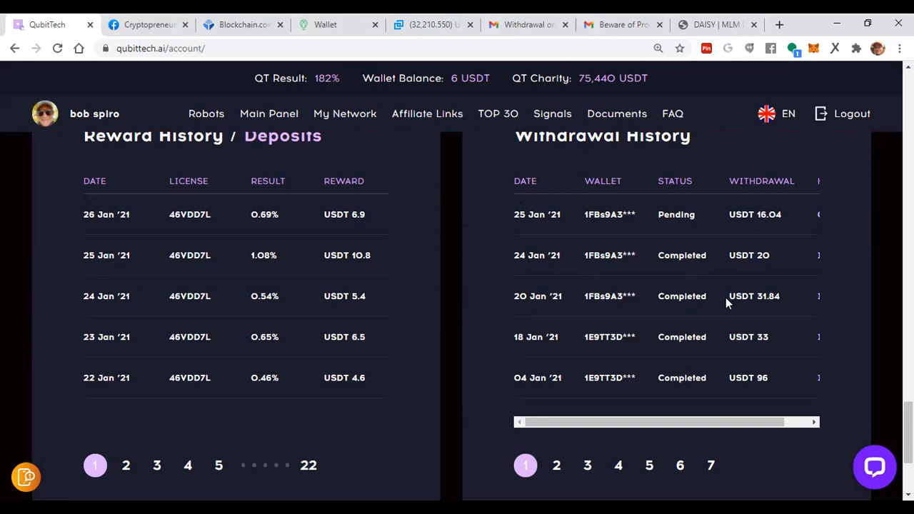
mouse_move(537, 357)
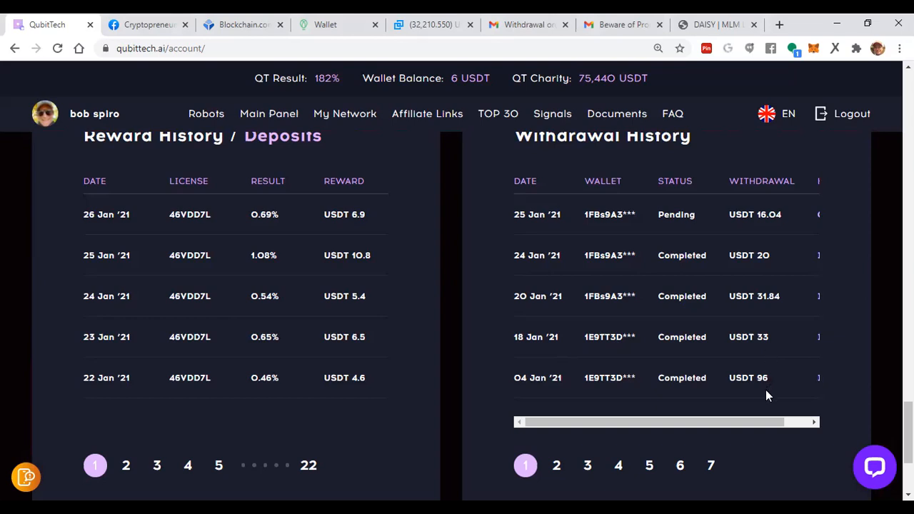
mouse_move(785, 385)
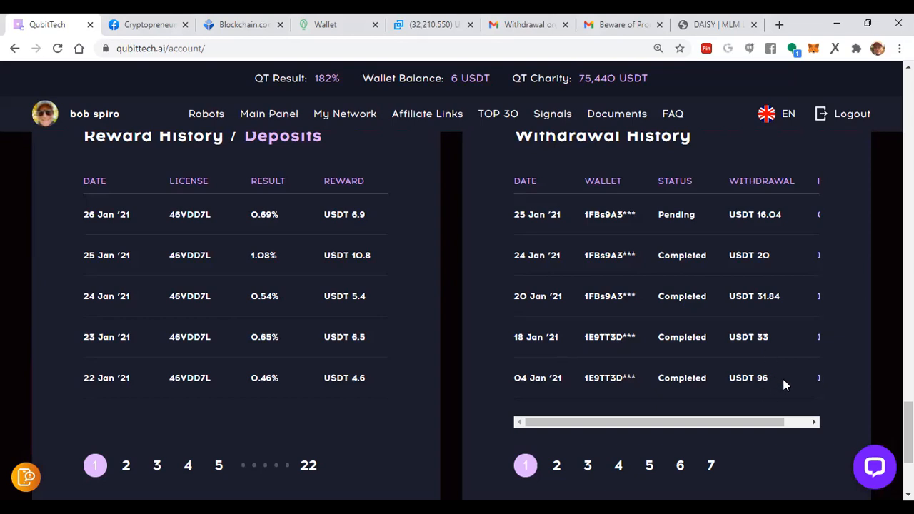
mouse_move(668, 463)
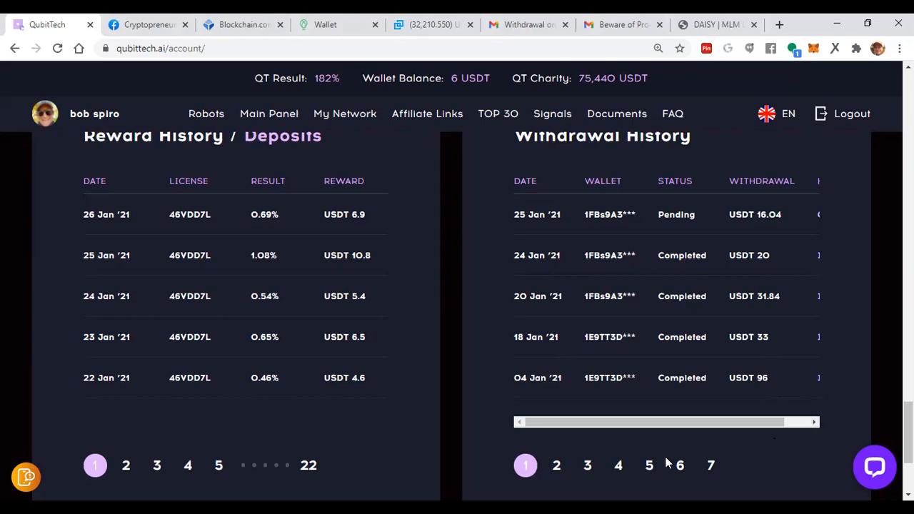
mouse_move(279, 326)
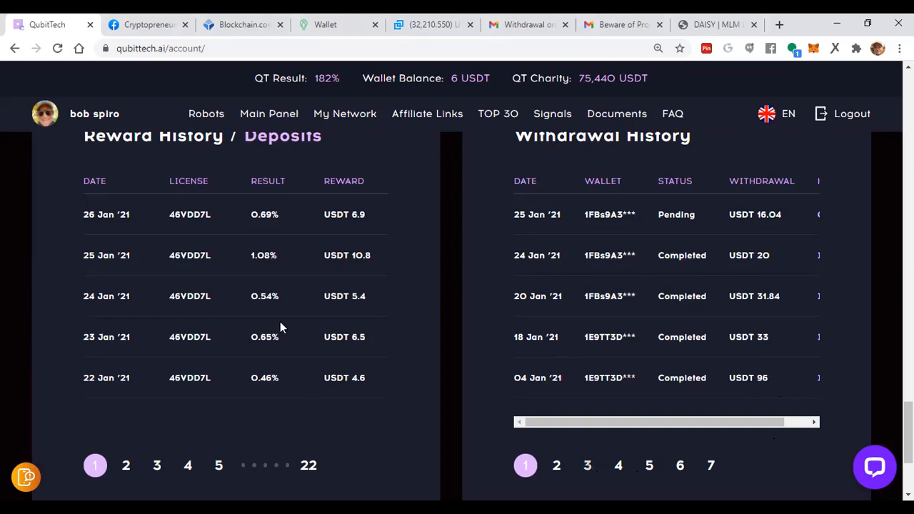
mouse_move(186, 225)
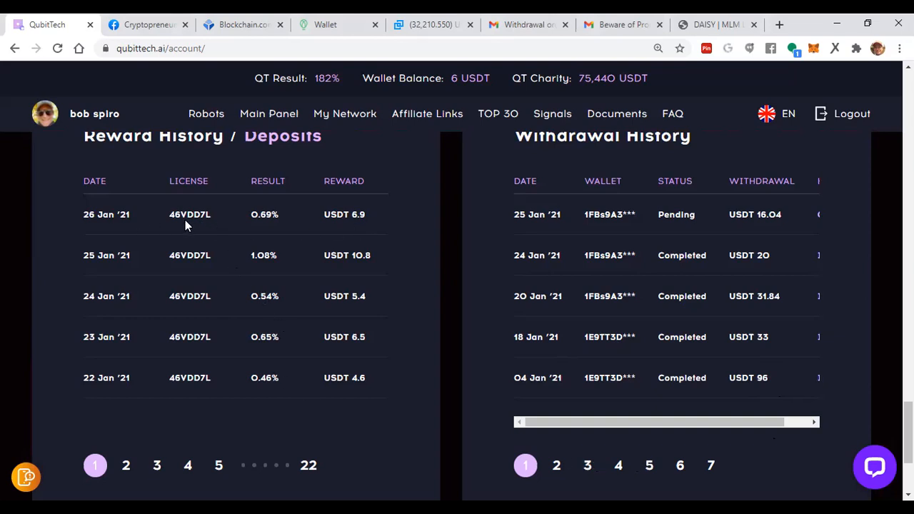
mouse_move(366, 89)
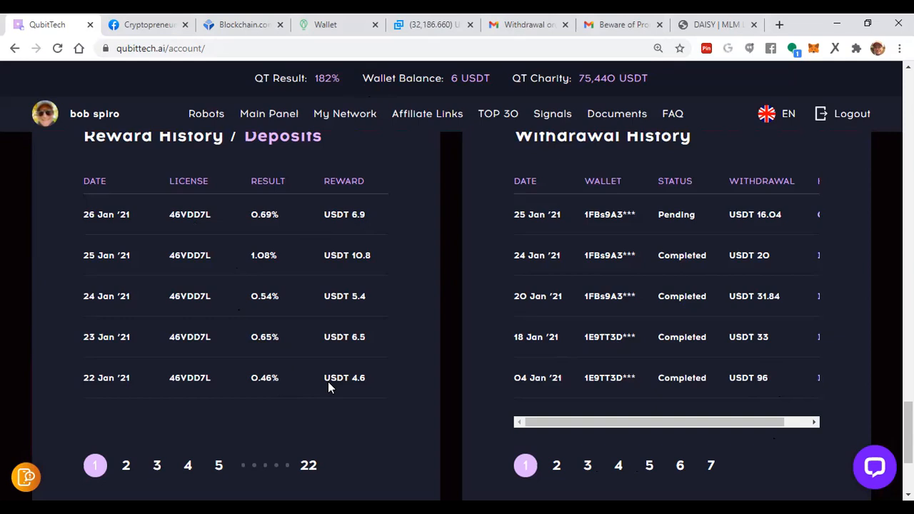
mouse_move(341, 388)
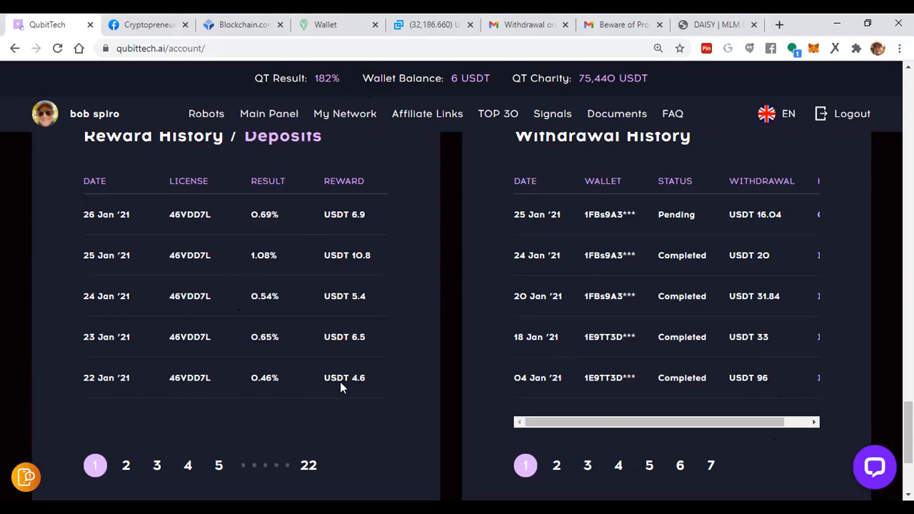
mouse_move(340, 397)
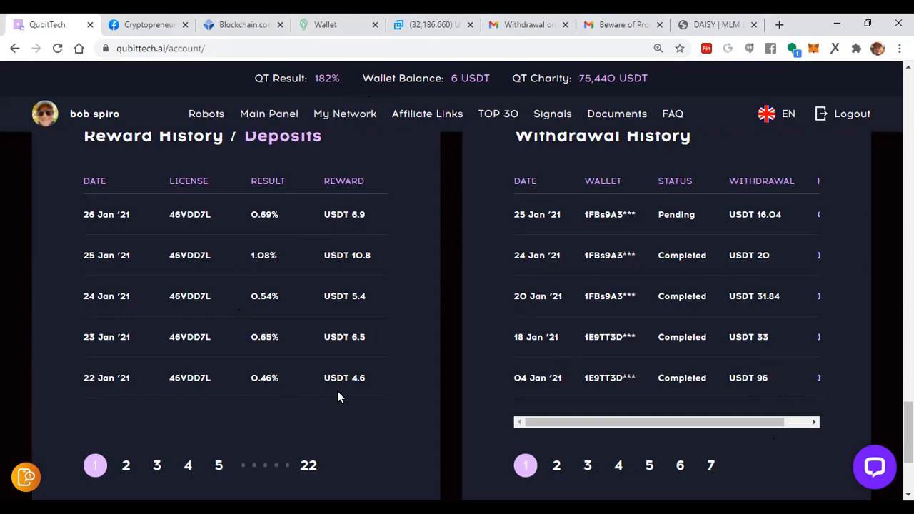
mouse_move(468, 29)
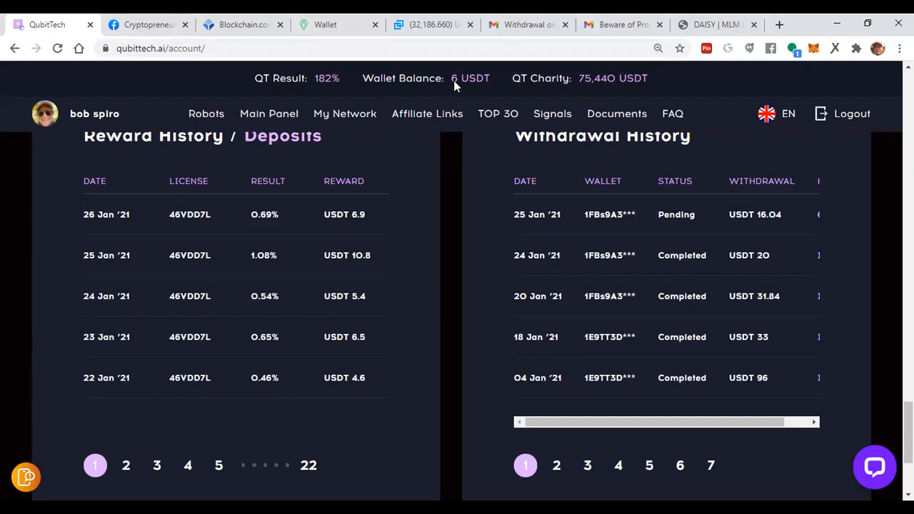
mouse_move(499, 103)
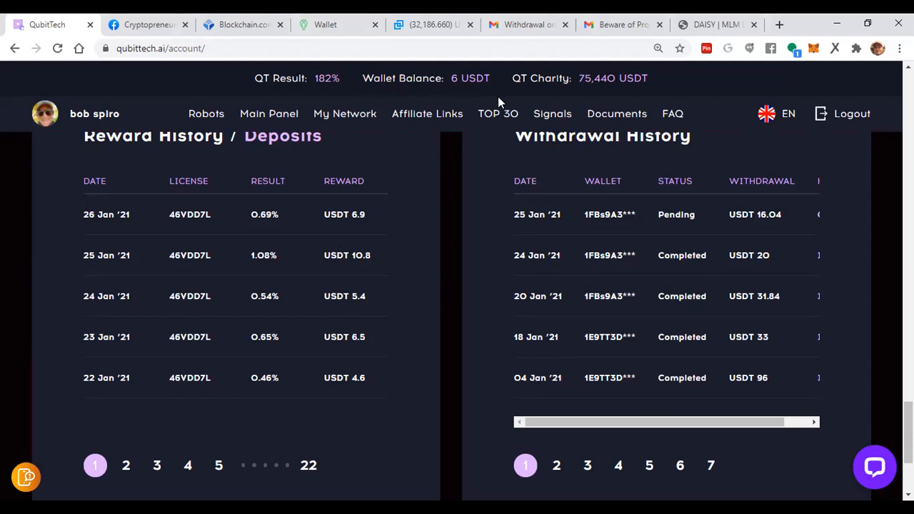
mouse_move(585, 206)
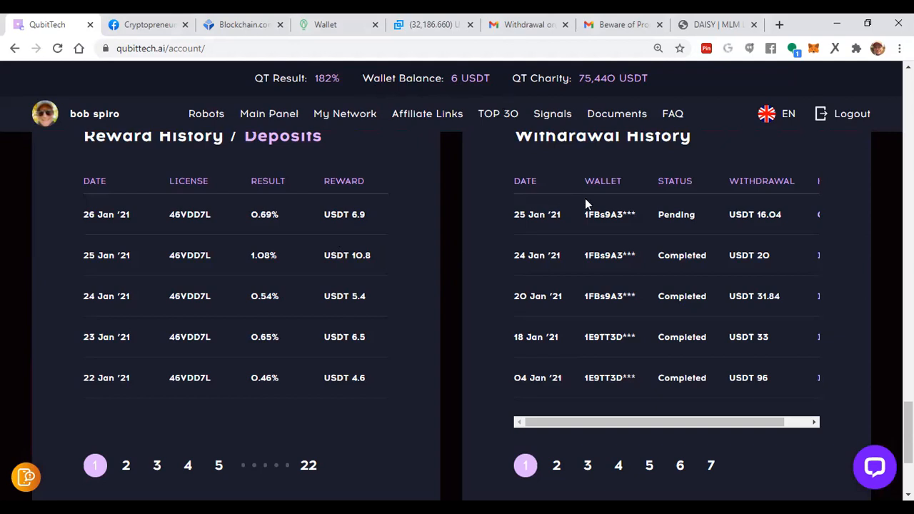
mouse_move(766, 244)
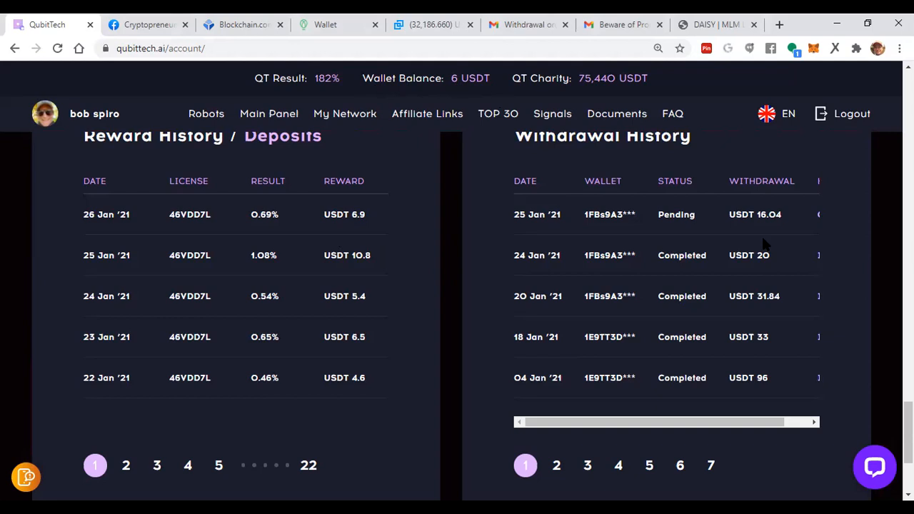
mouse_move(737, 228)
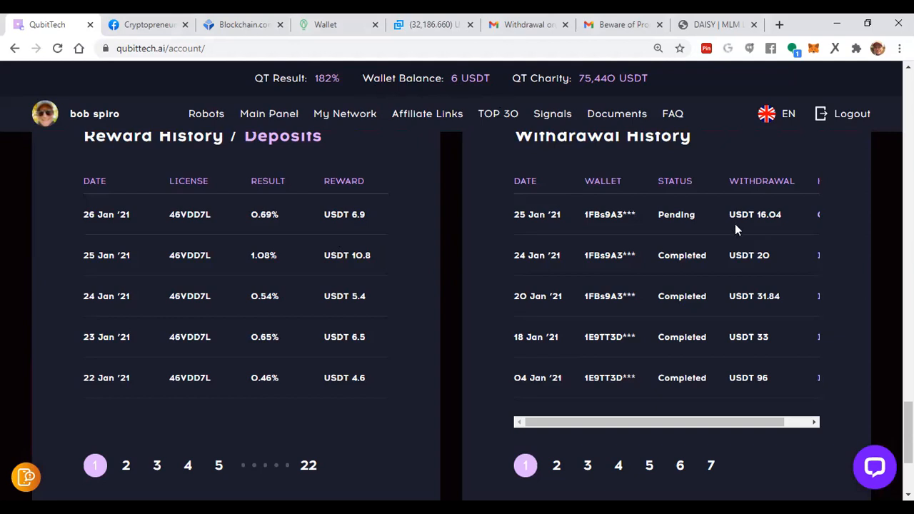
mouse_move(740, 221)
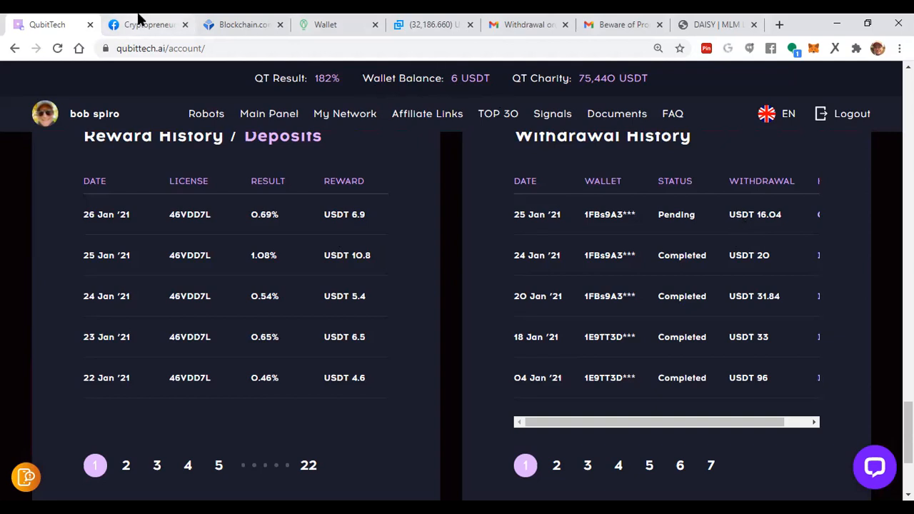
mouse_move(735, 317)
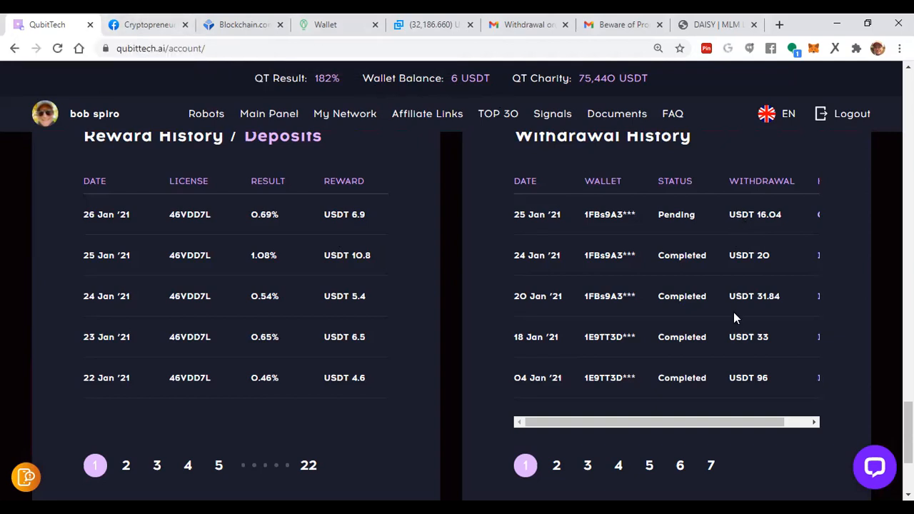
mouse_move(742, 314)
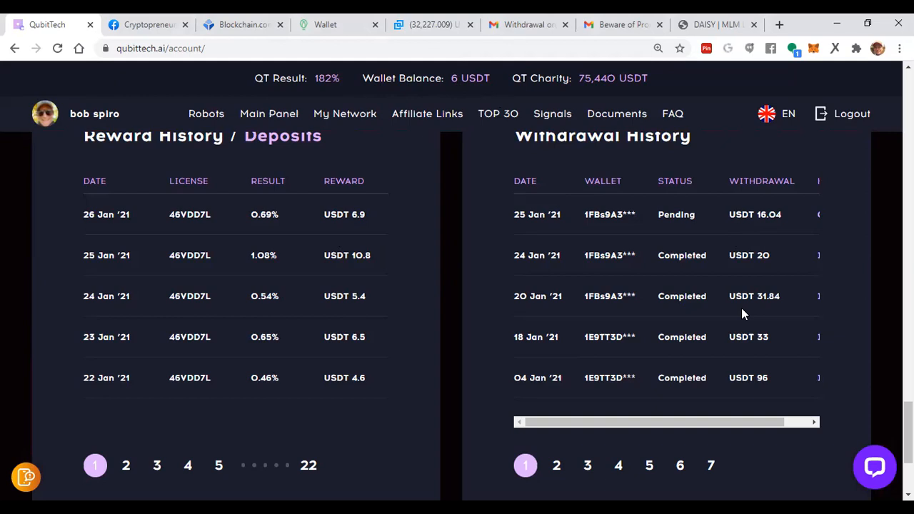
mouse_move(750, 240)
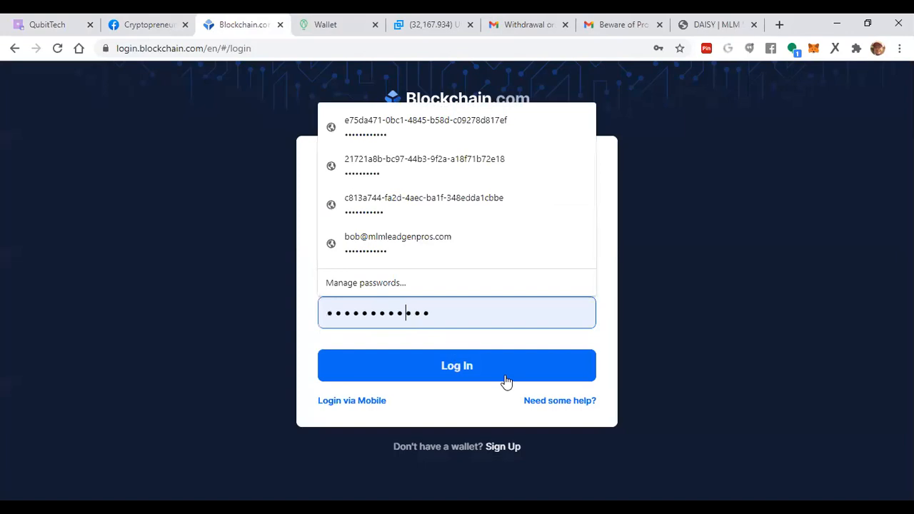
Log in to the Blockchain.com wallet with saved credentials, reaching the $51.10 balance dashboard.
click(457, 366)
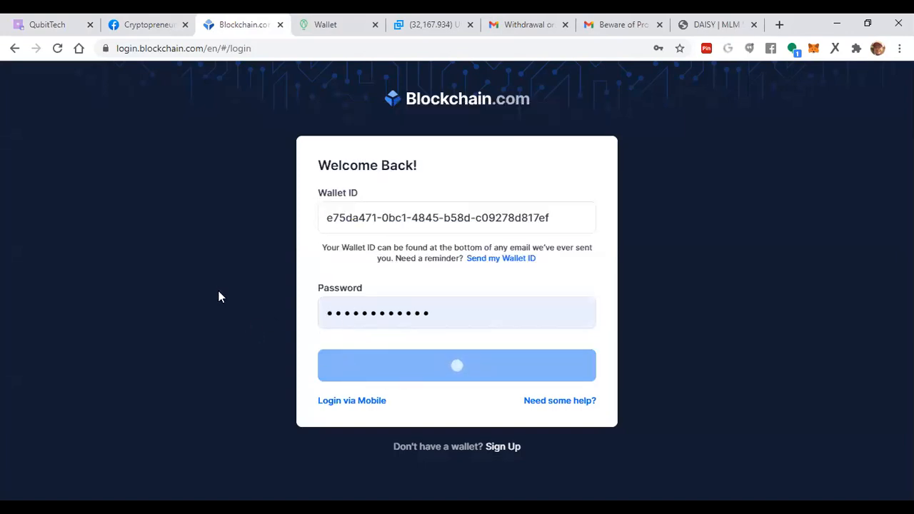
click(457, 365)
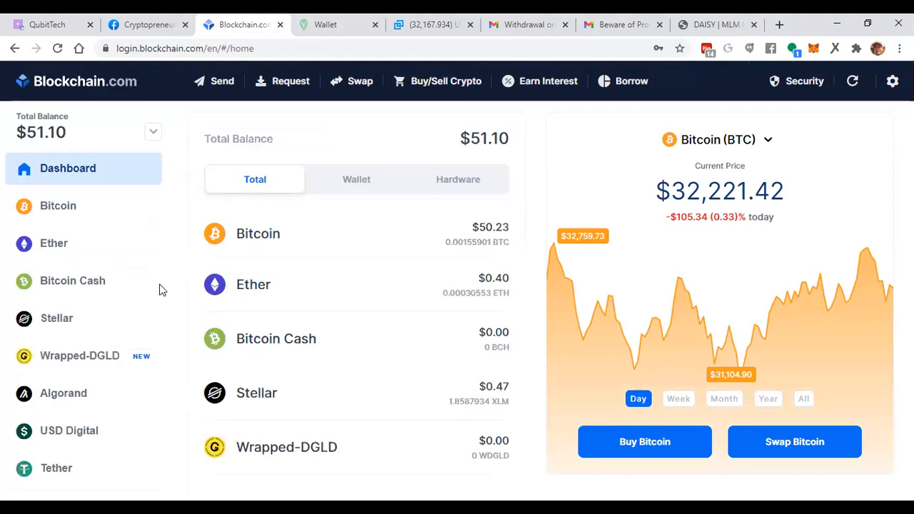
Review the Bitcoin wallet's received and sent transactions, then select the Stellar wallet.
click(57, 206)
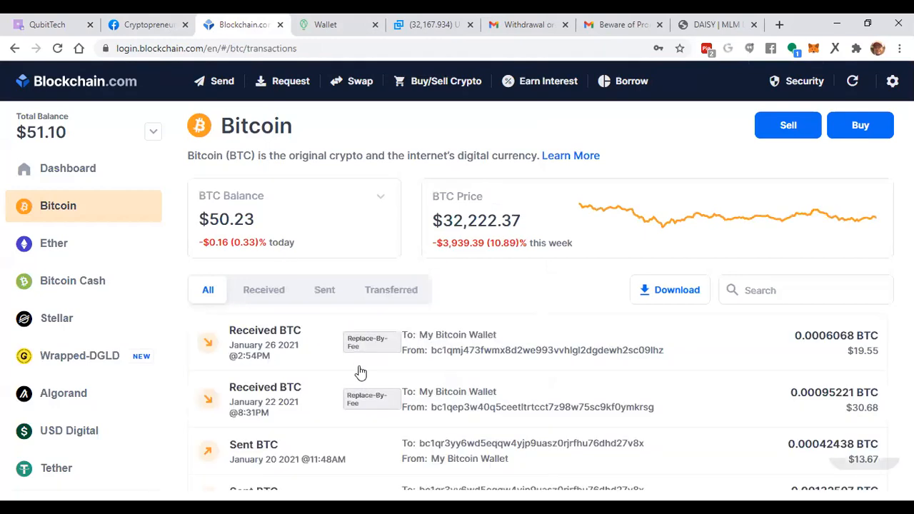
scroll(down, 3)
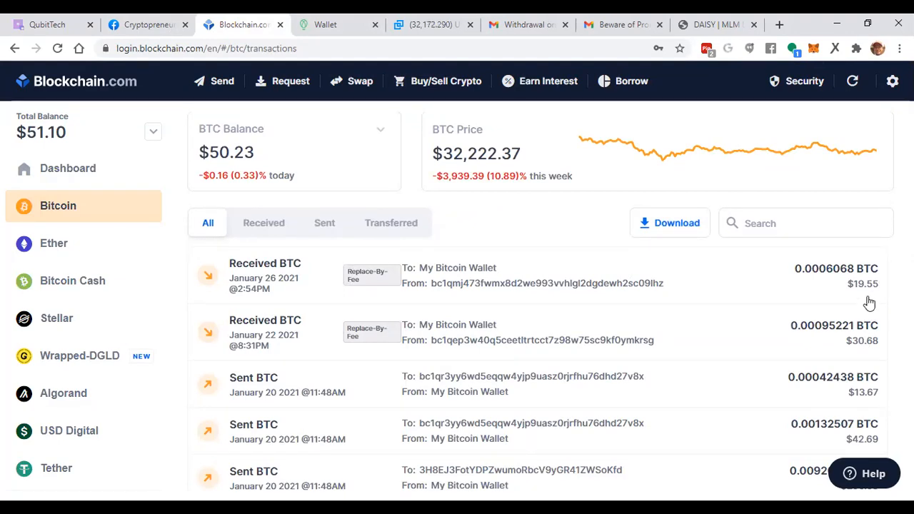
mouse_move(863, 352)
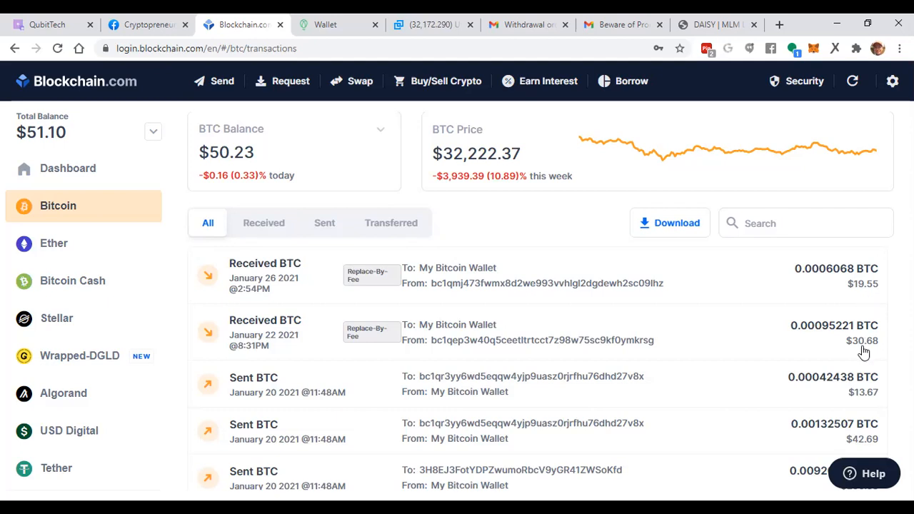
mouse_move(864, 394)
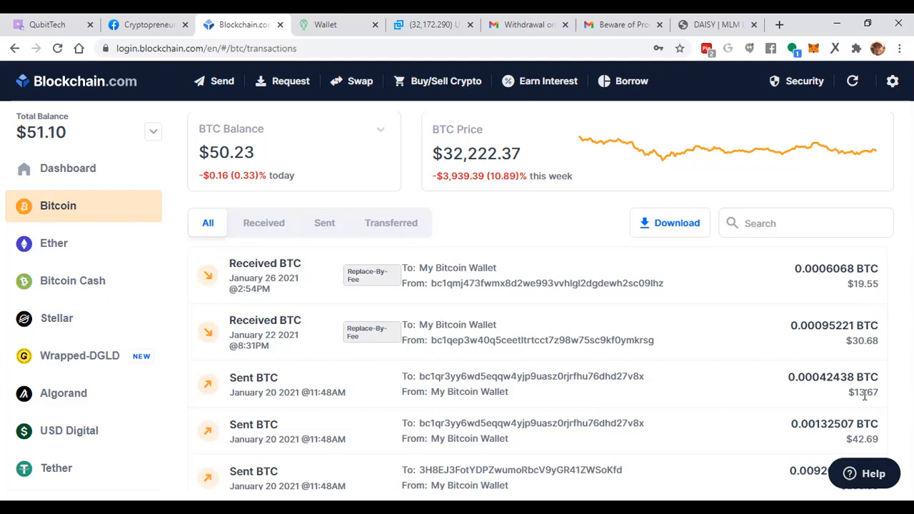
scroll(down, 3)
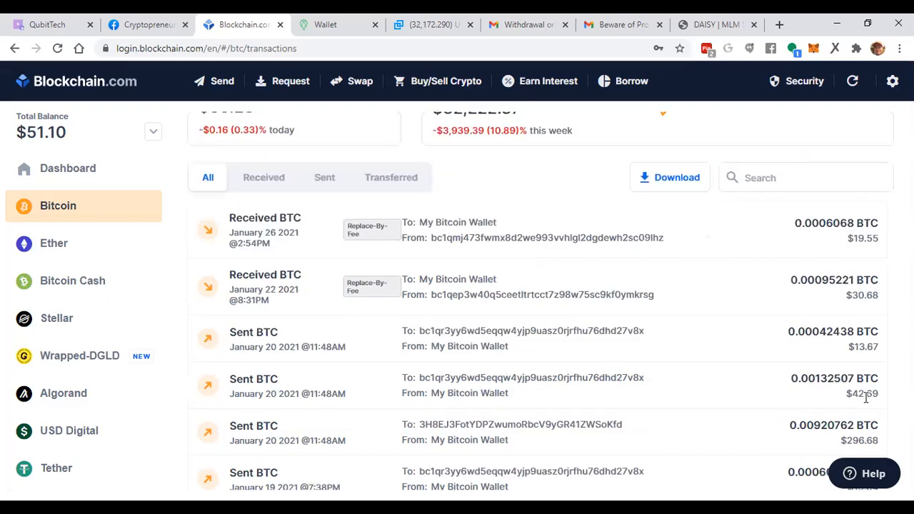
scroll(down, 3)
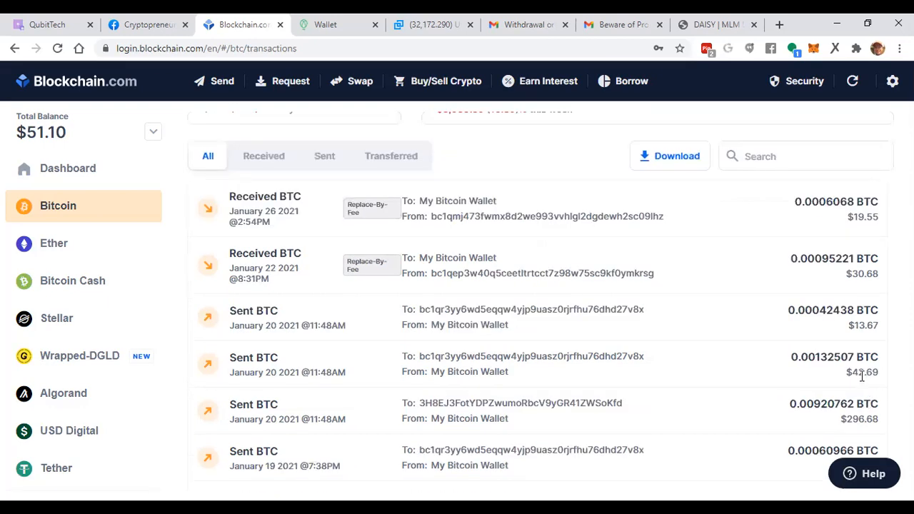
mouse_move(368, 183)
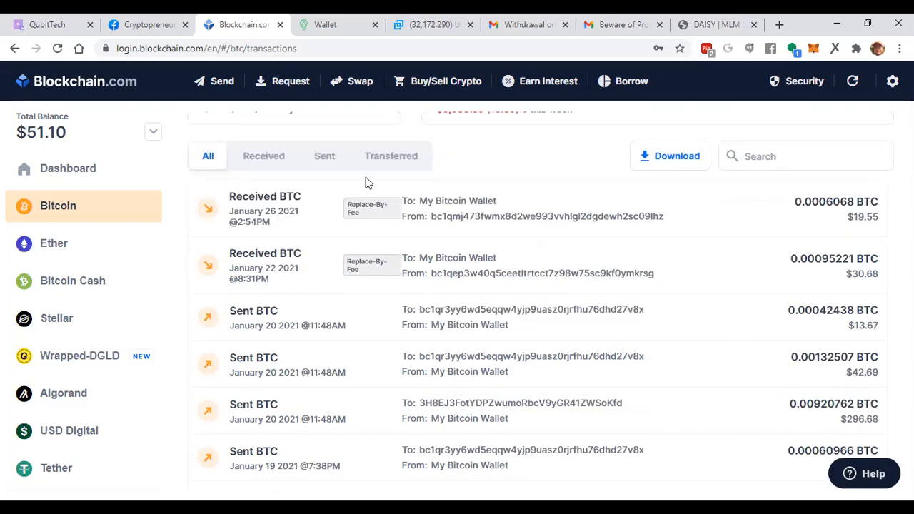
mouse_move(277, 354)
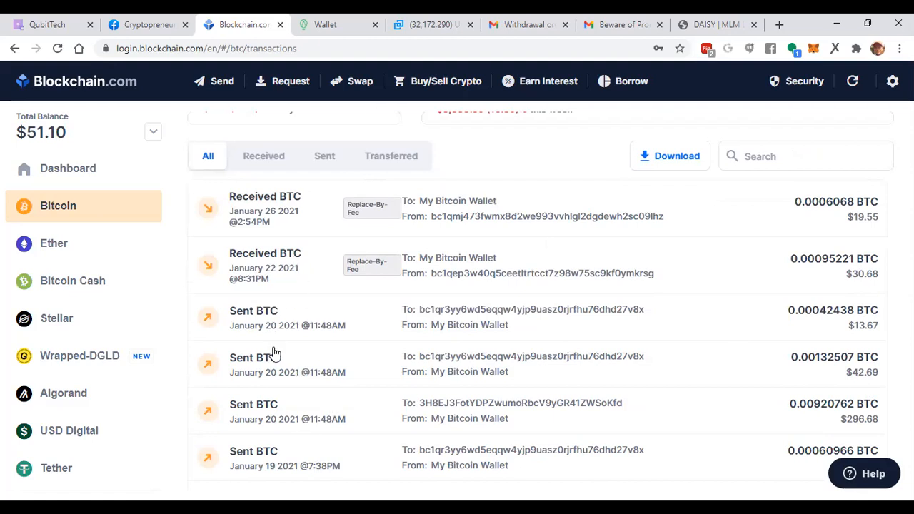
mouse_move(290, 352)
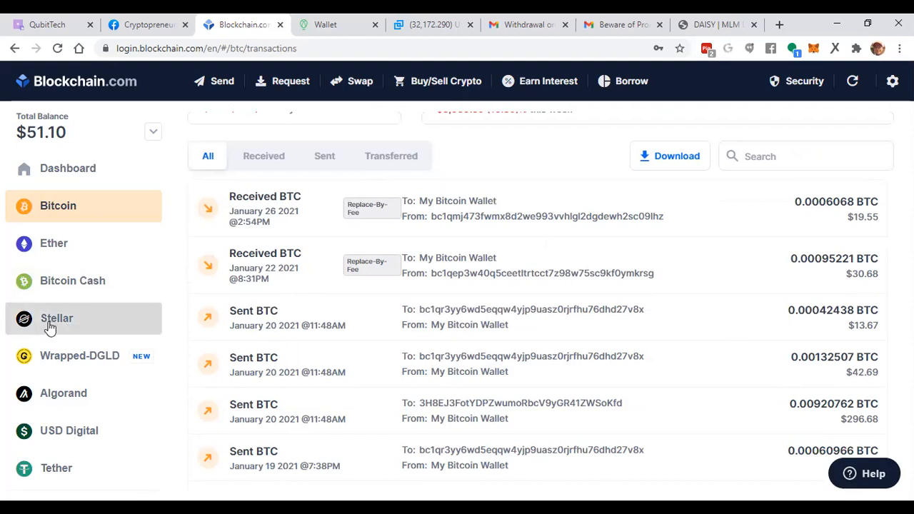
mouse_move(52, 327)
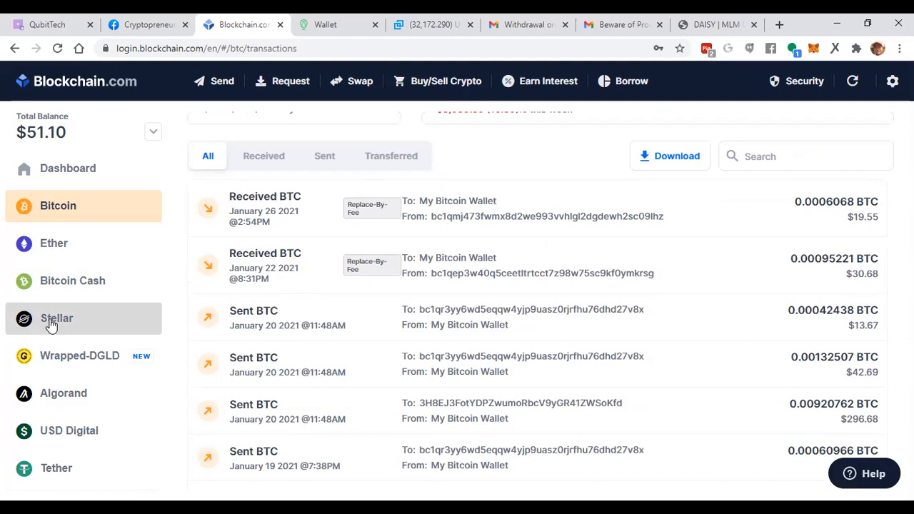
mouse_move(51, 325)
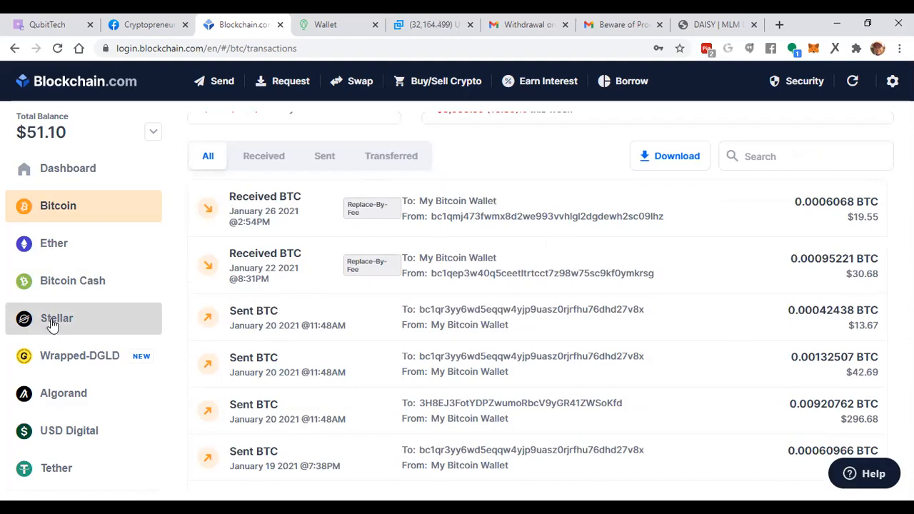
mouse_move(54, 323)
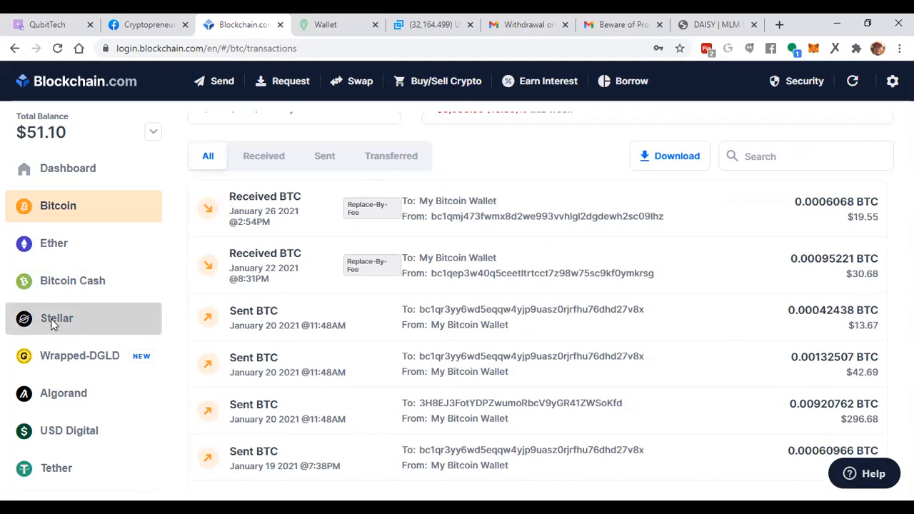
click(57, 317)
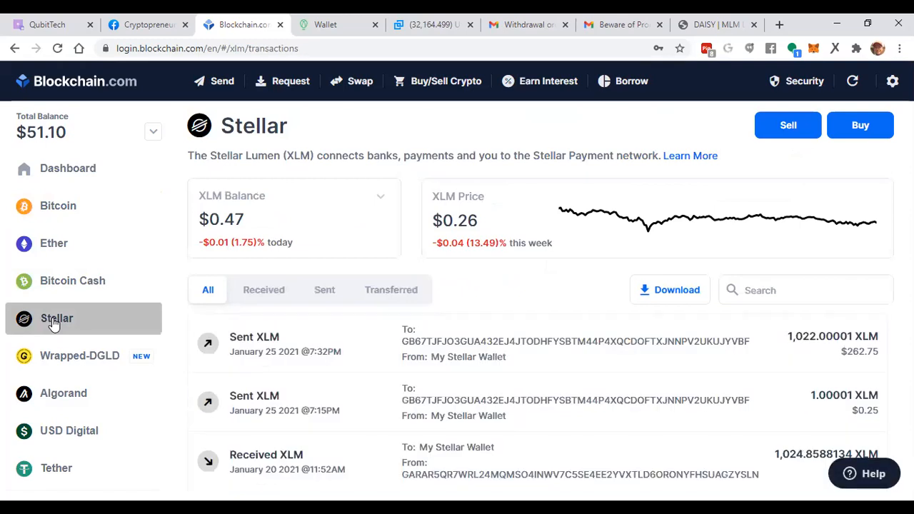
mouse_move(77, 299)
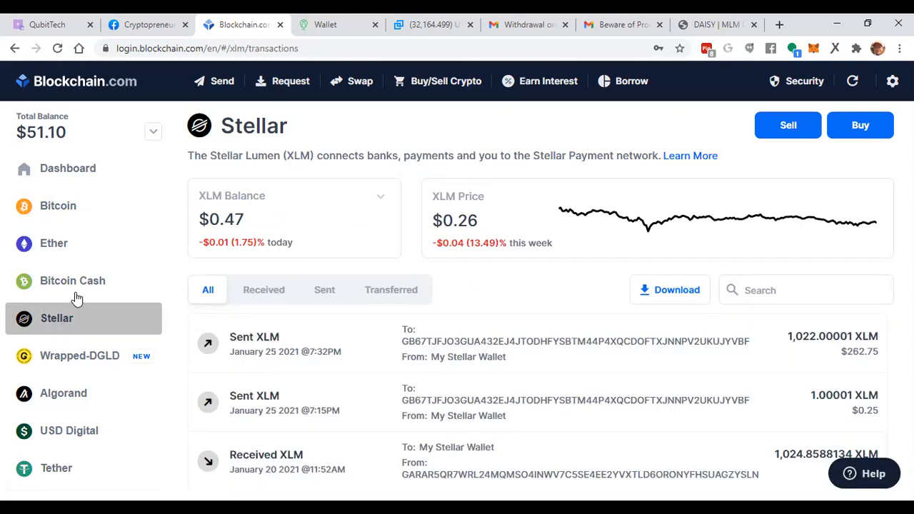
mouse_move(50, 331)
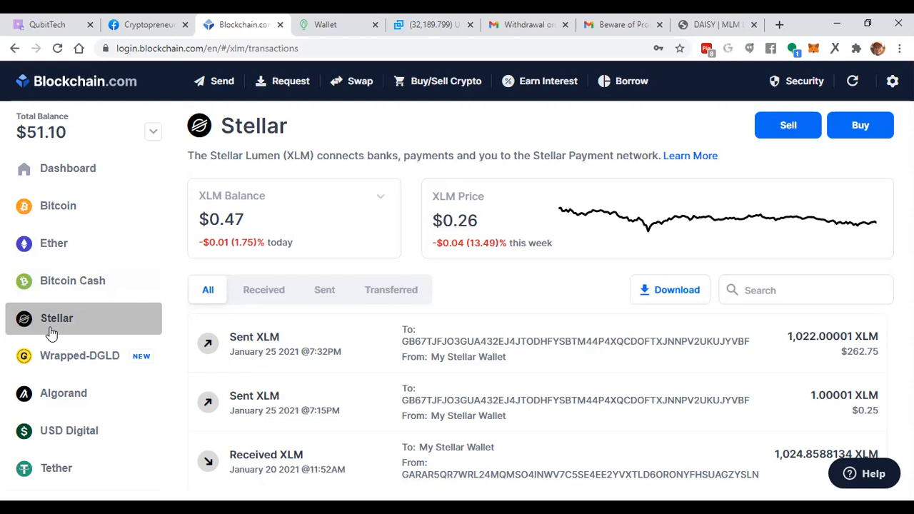
mouse_move(97, 343)
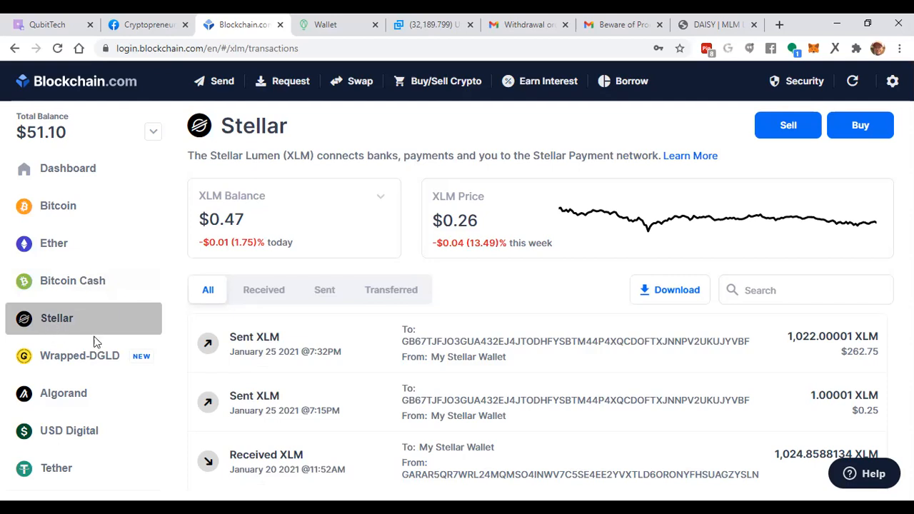
mouse_move(92, 341)
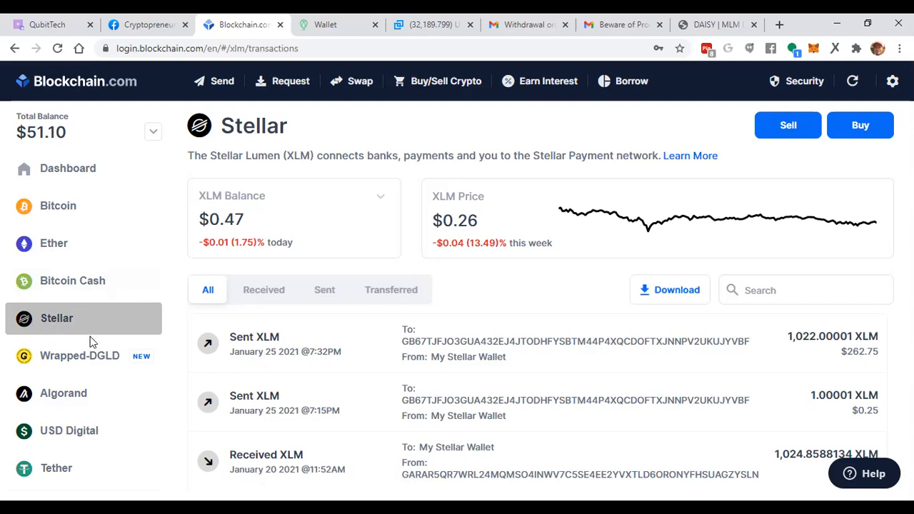
mouse_move(3, 142)
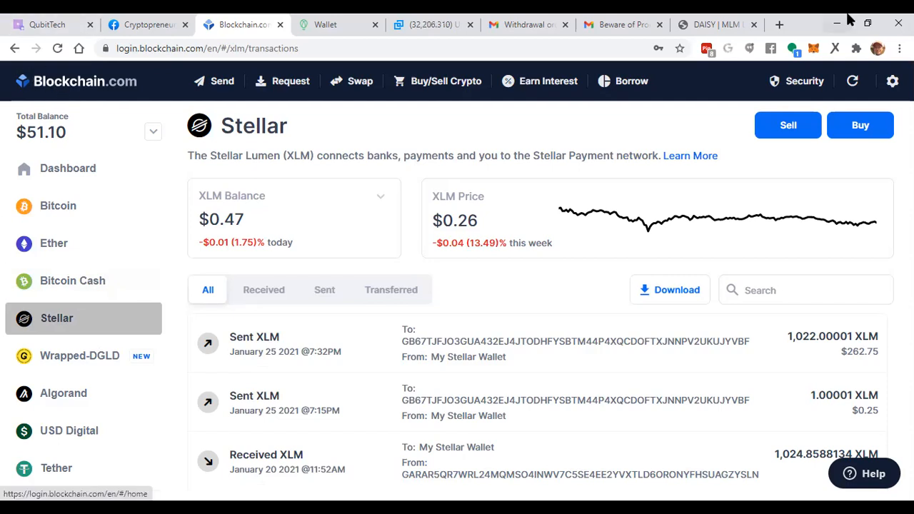
mouse_move(621, 25)
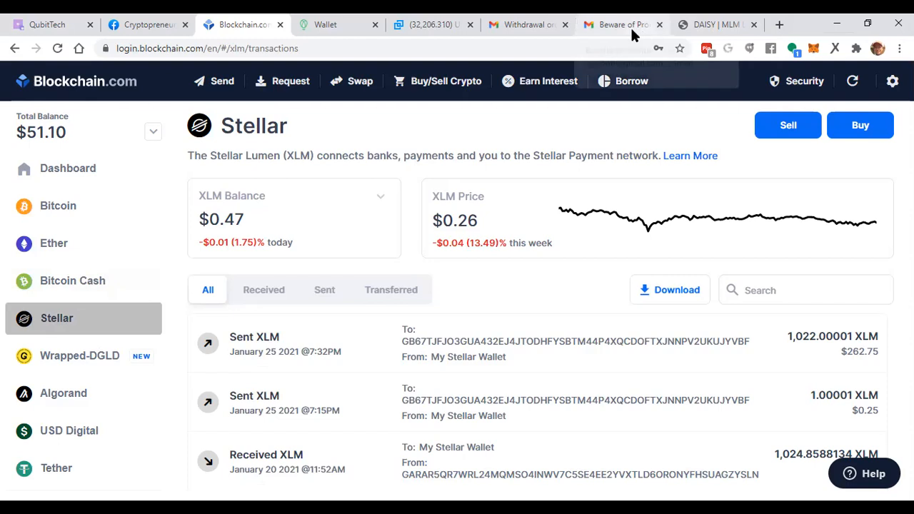
mouse_move(421, 38)
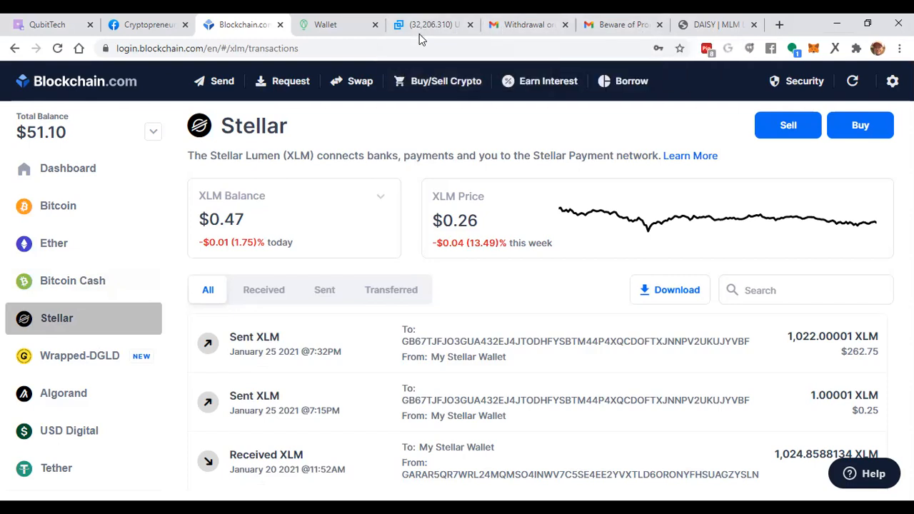
Switch to the Bittrex USD-BTC market tab showing Bitcoin near $32,206.
click(428, 24)
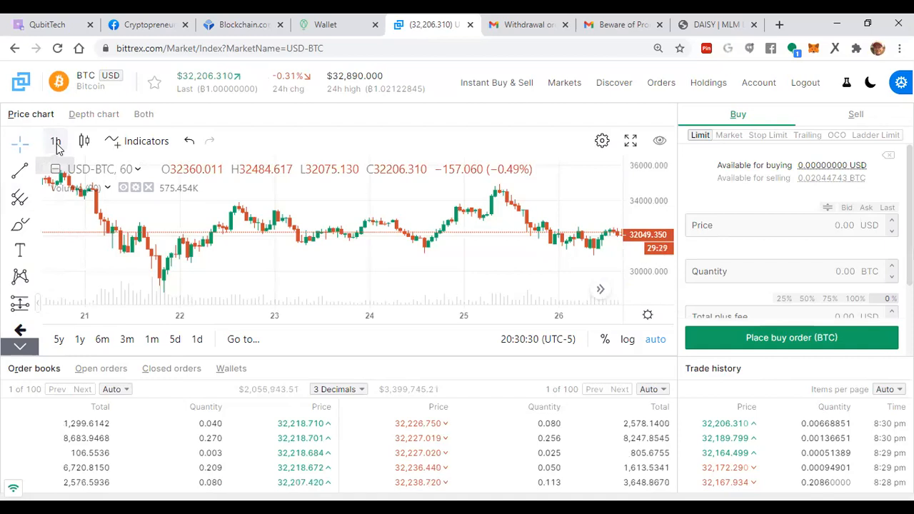
Switch the USD-BTC chart to the 1-day interval and expand it to full screen.
click(57, 141)
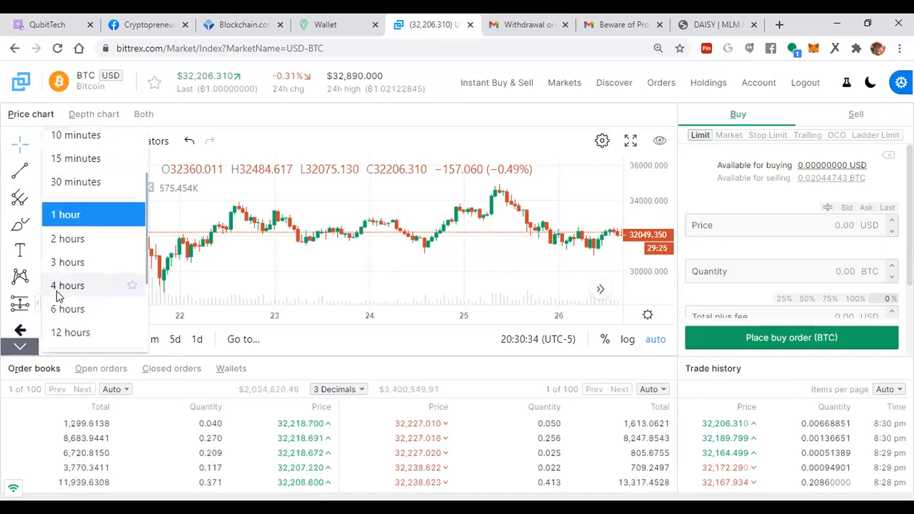
scroll(down, 3)
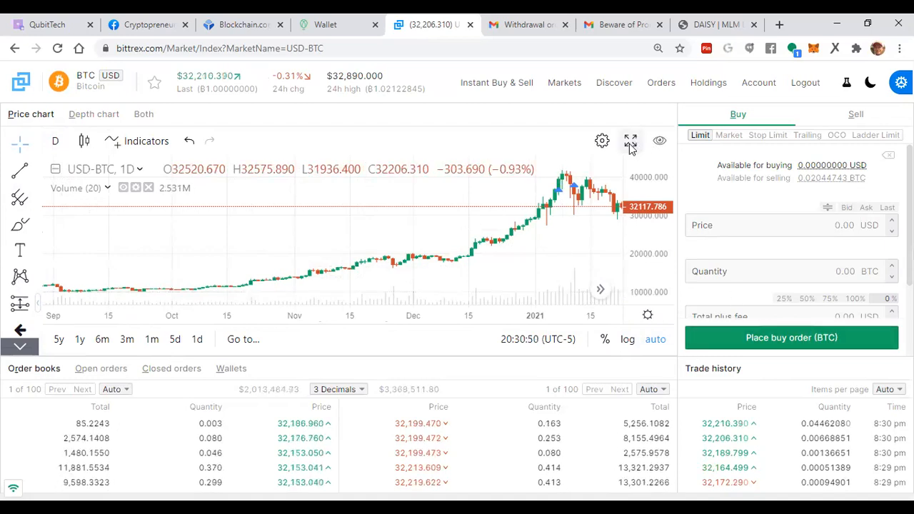
click(630, 140)
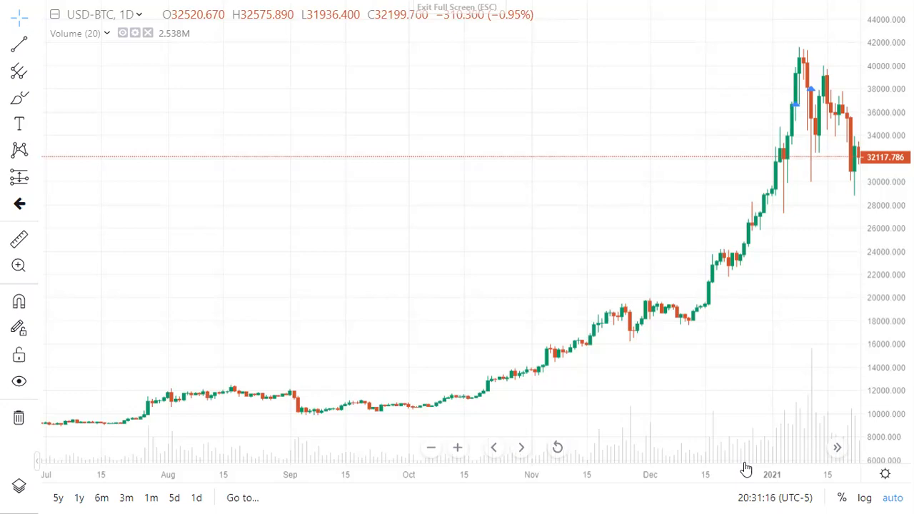
mouse_move(742, 325)
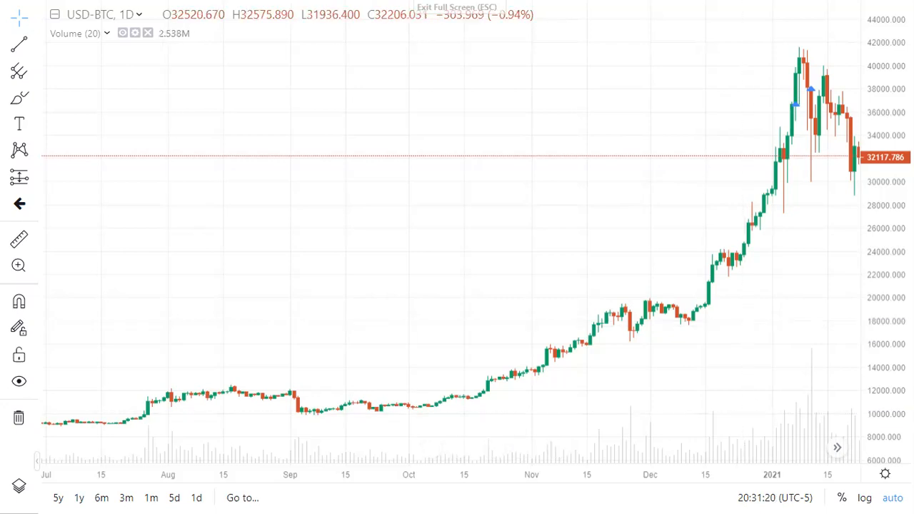
mouse_move(802, 77)
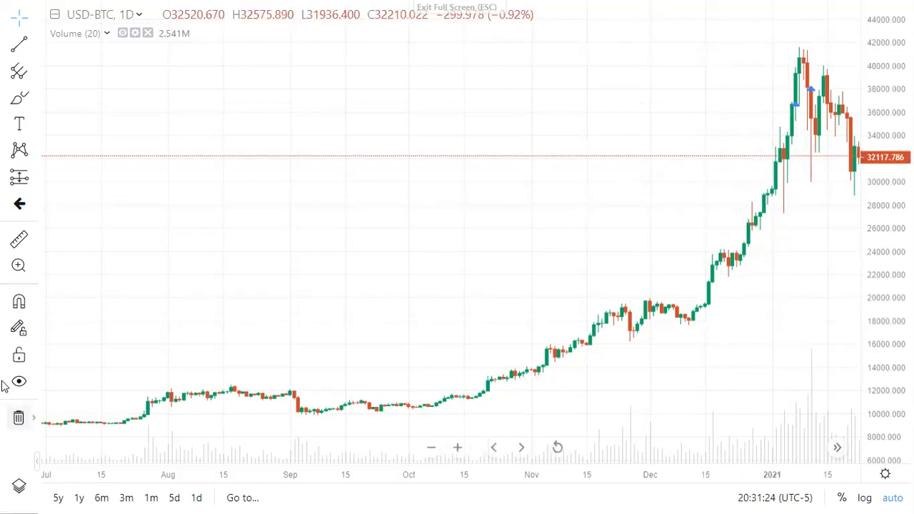
mouse_move(165, 405)
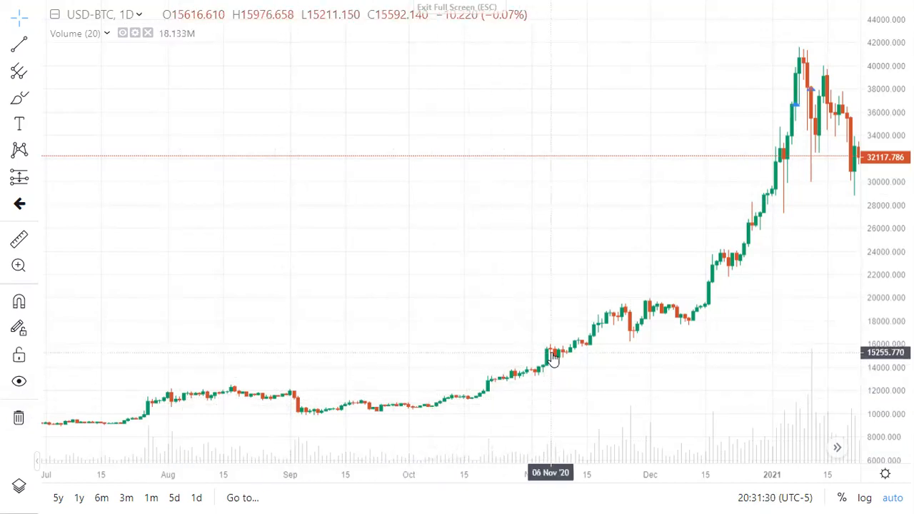
mouse_move(760, 189)
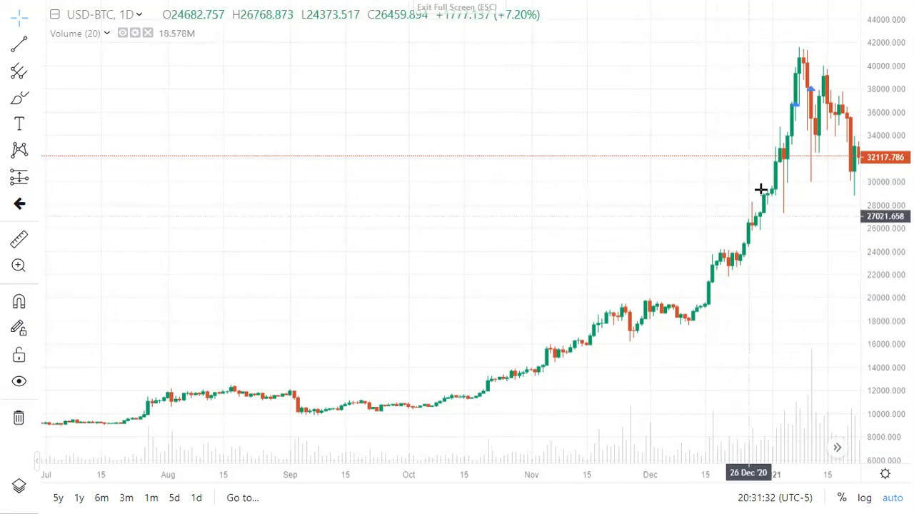
mouse_move(802, 68)
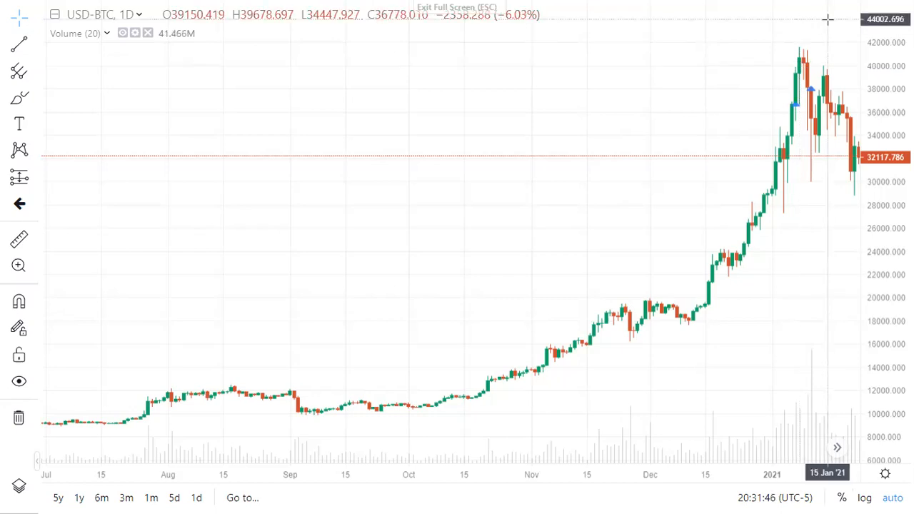
mouse_move(817, 54)
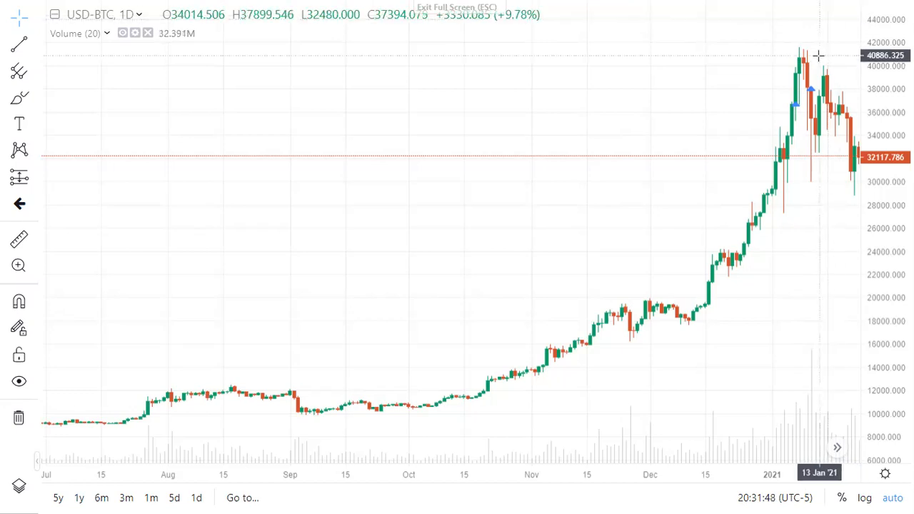
mouse_move(792, 135)
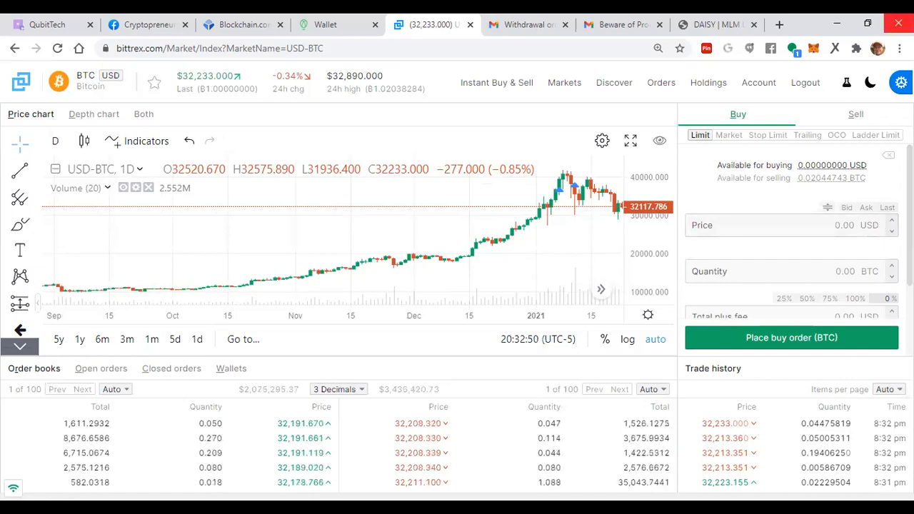
mouse_move(325, 25)
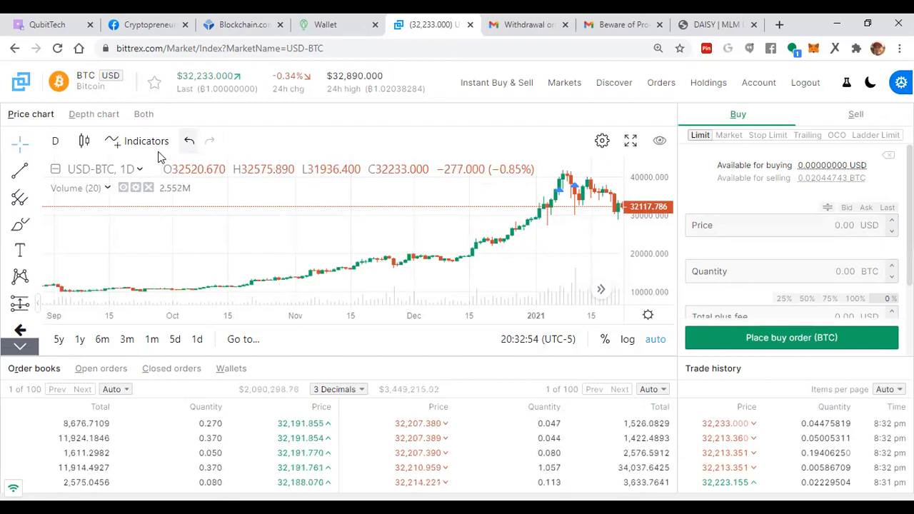
mouse_move(251, 186)
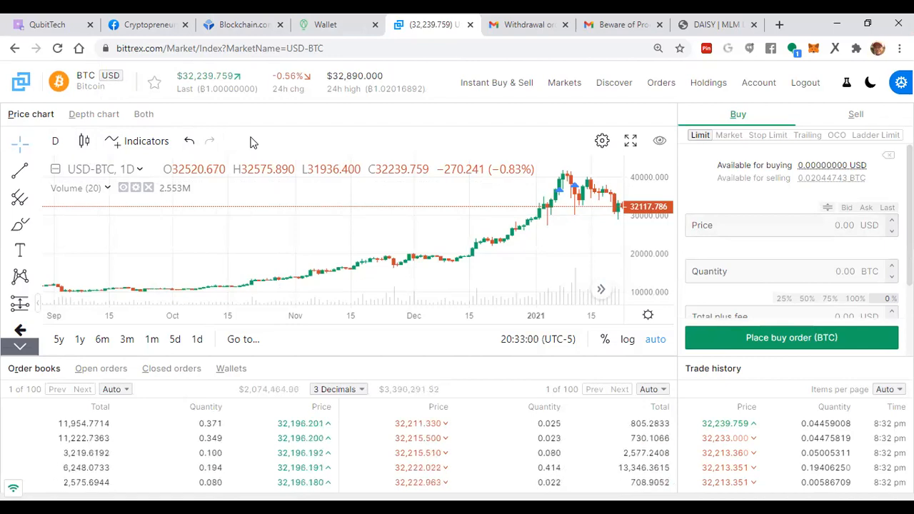
mouse_move(621, 24)
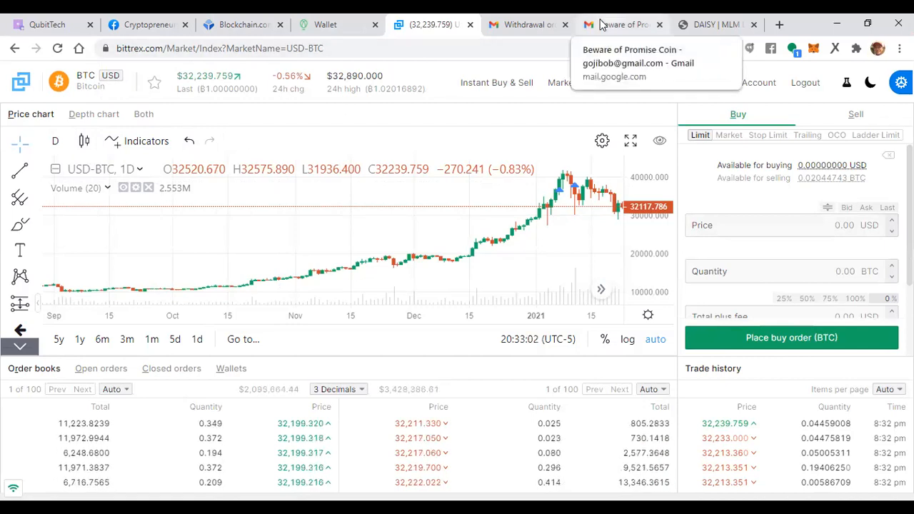
mouse_move(713, 25)
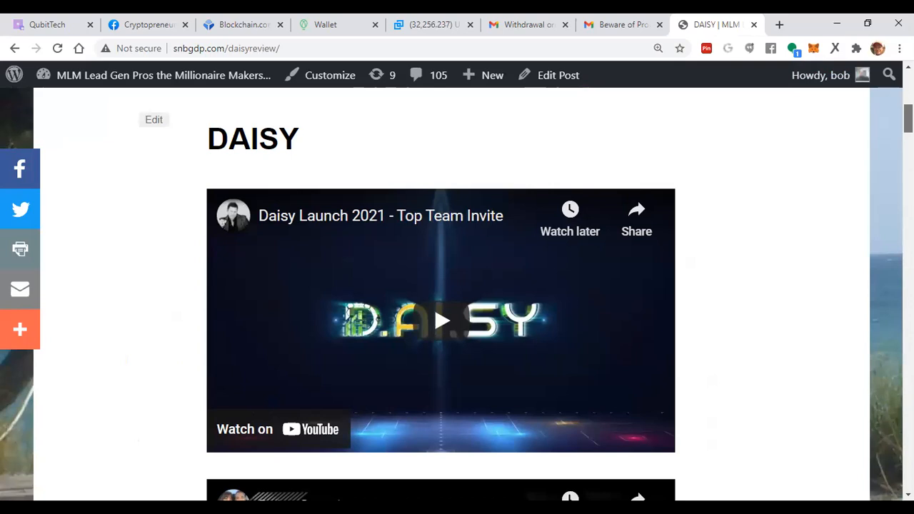
Scroll through the snbgdp.com/daisyreview post, then bring up the 'Beware of Promise Coin' email.
scroll(down, 3)
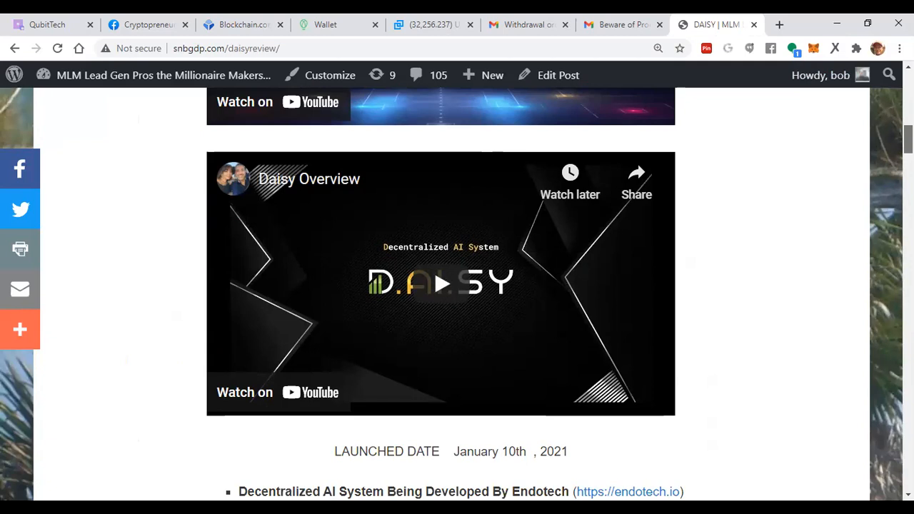
scroll(down, 3)
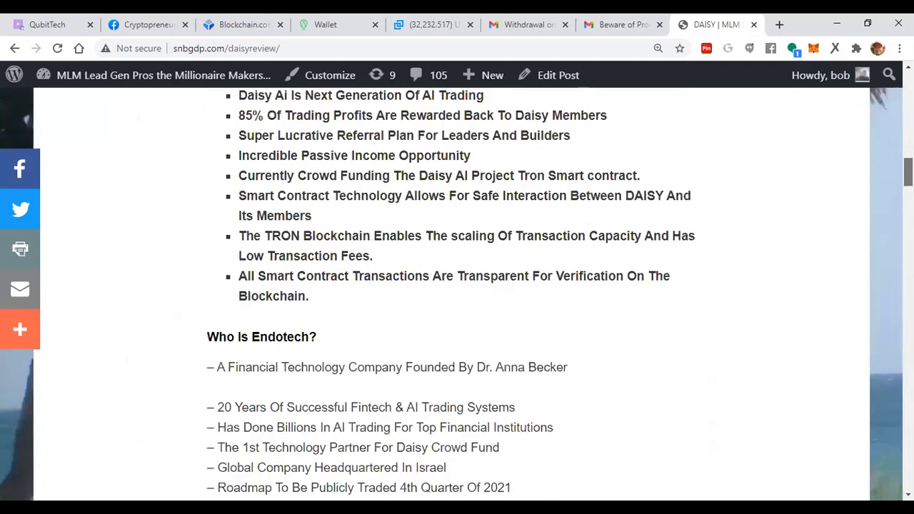
scroll(down, 3)
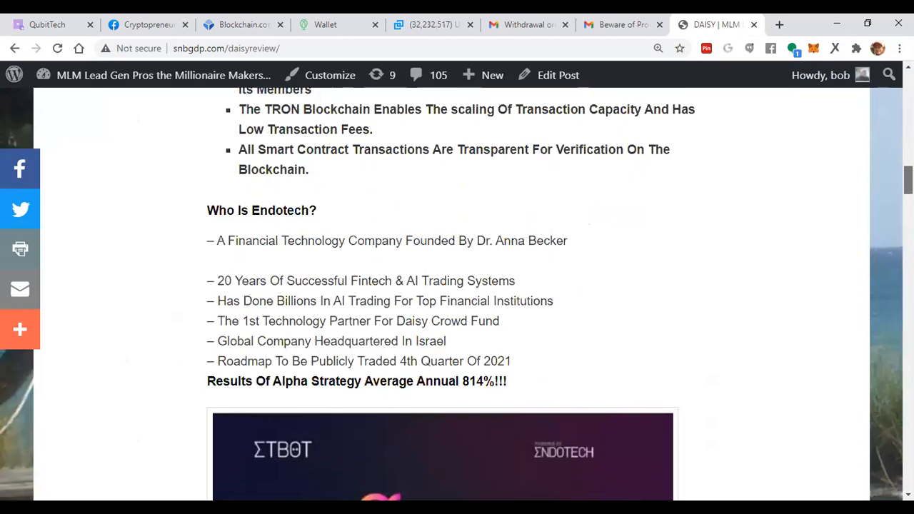
scroll(down, 3)
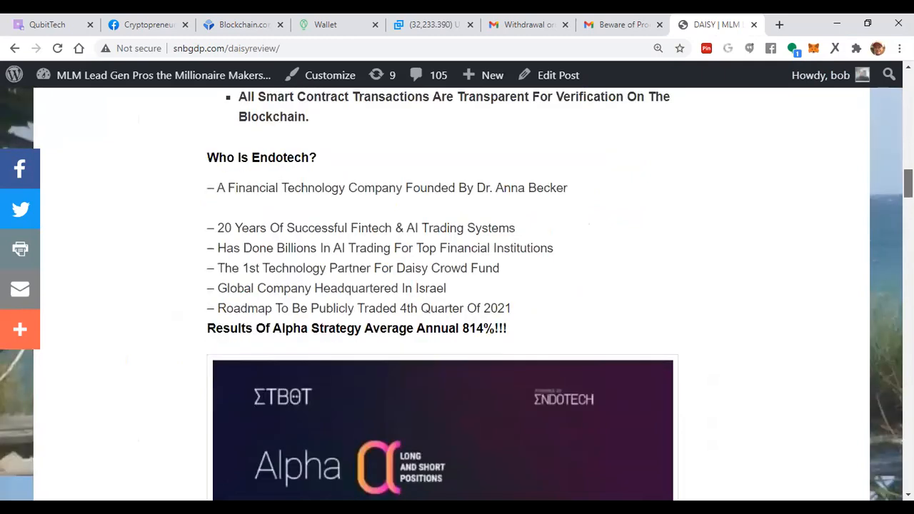
scroll(down, 3)
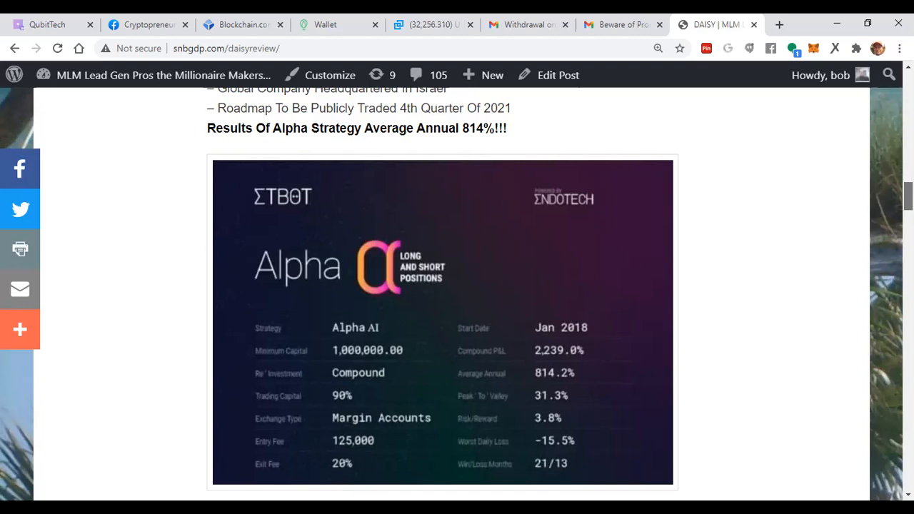
scroll(down, 3)
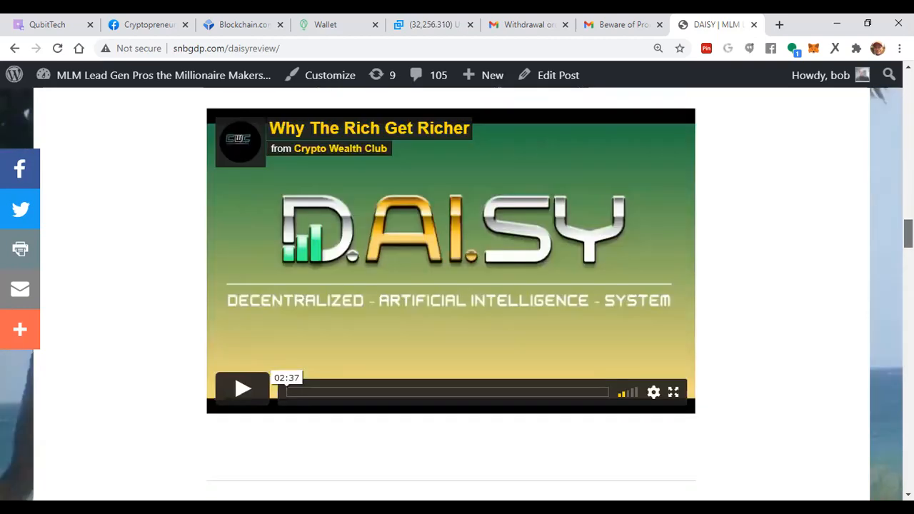
scroll(down, 3)
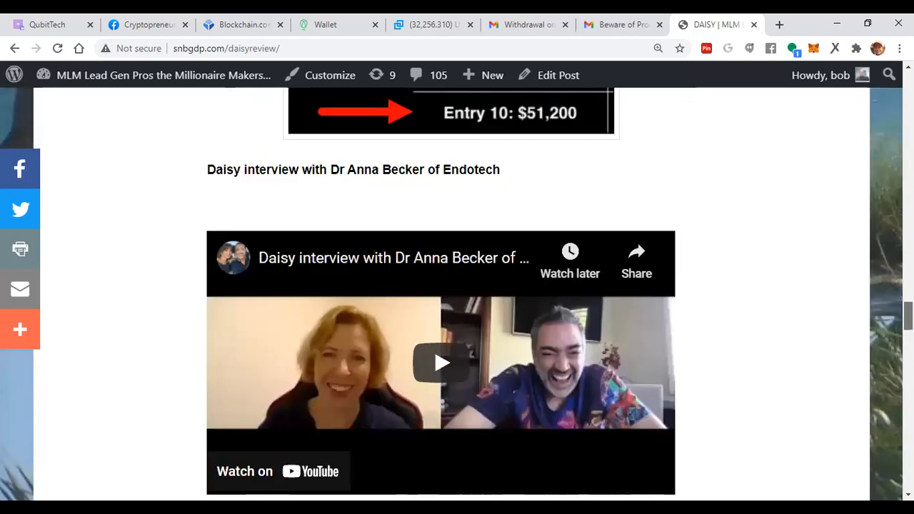
scroll(down, 3)
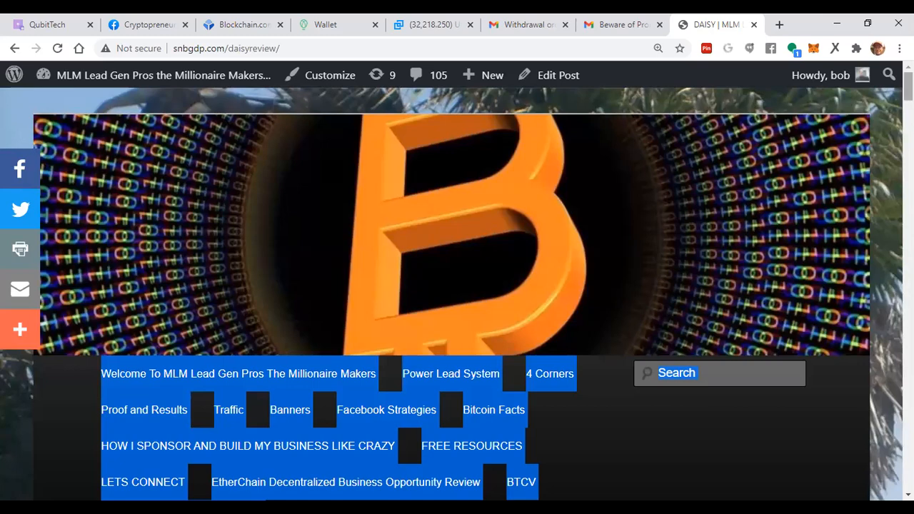
scroll(down, 3)
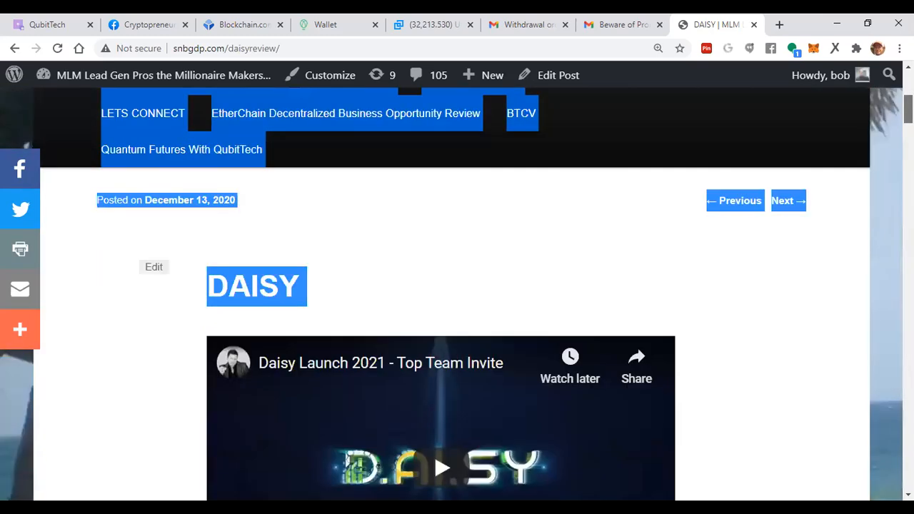
scroll(down, 3)
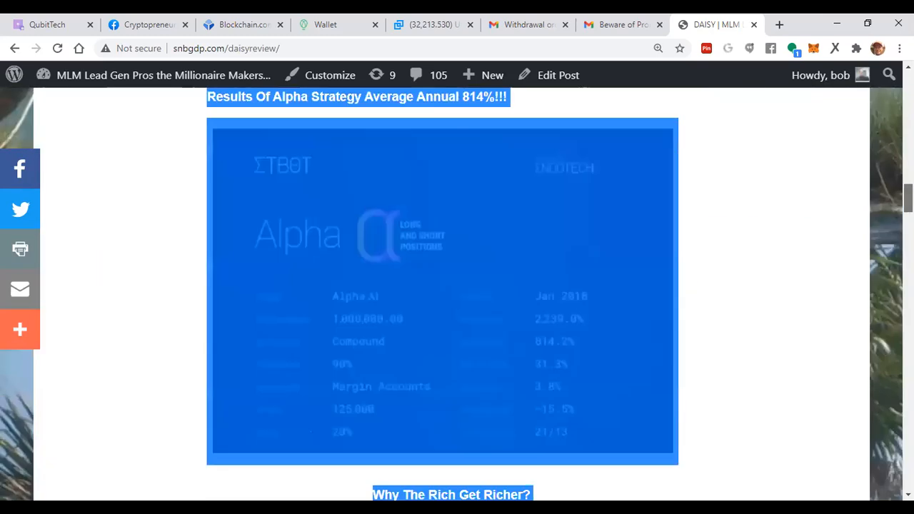
scroll(down, 3)
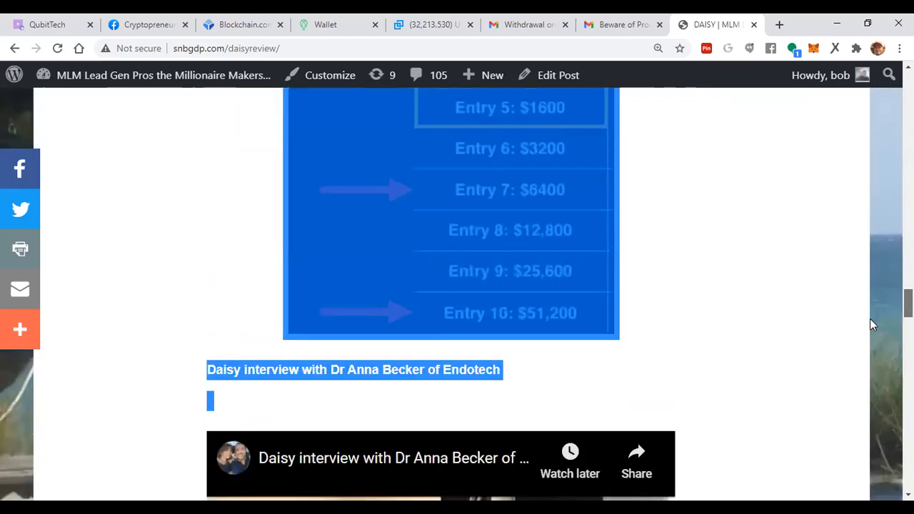
scroll(down, 3)
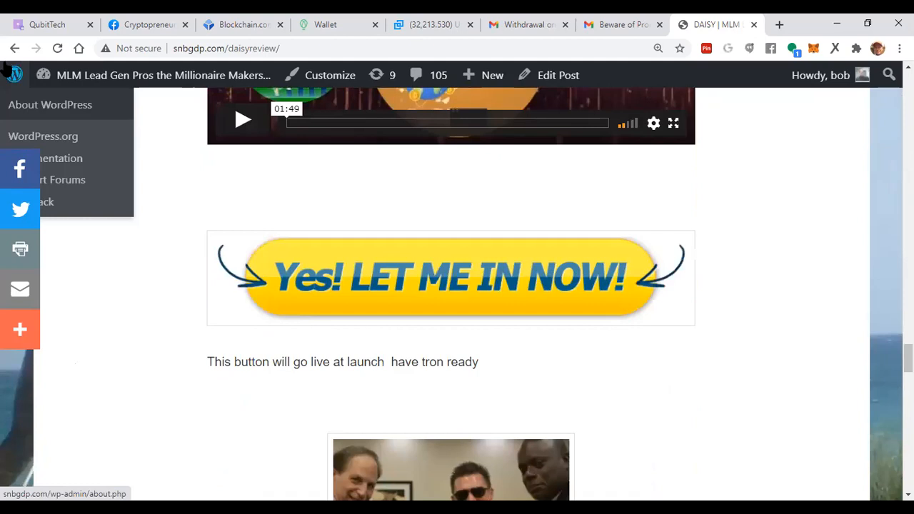
mouse_move(623, 24)
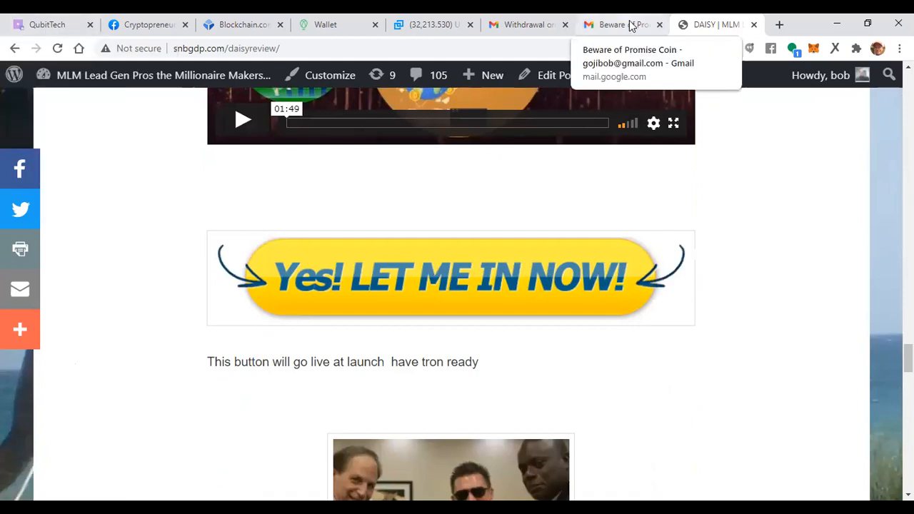
click(617, 24)
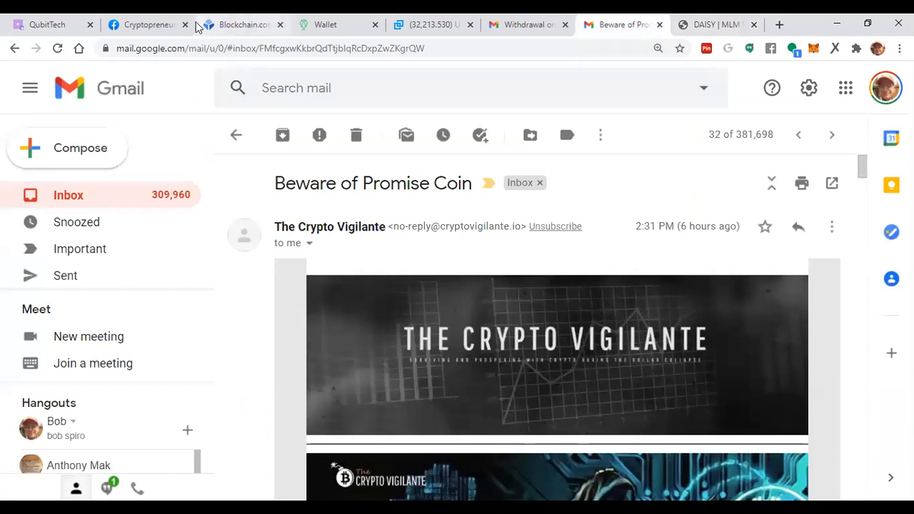
Scroll the Cryptopreneurs For MLM Pros feed past the QubitTech, Daisy webinar and welcome posts.
click(143, 24)
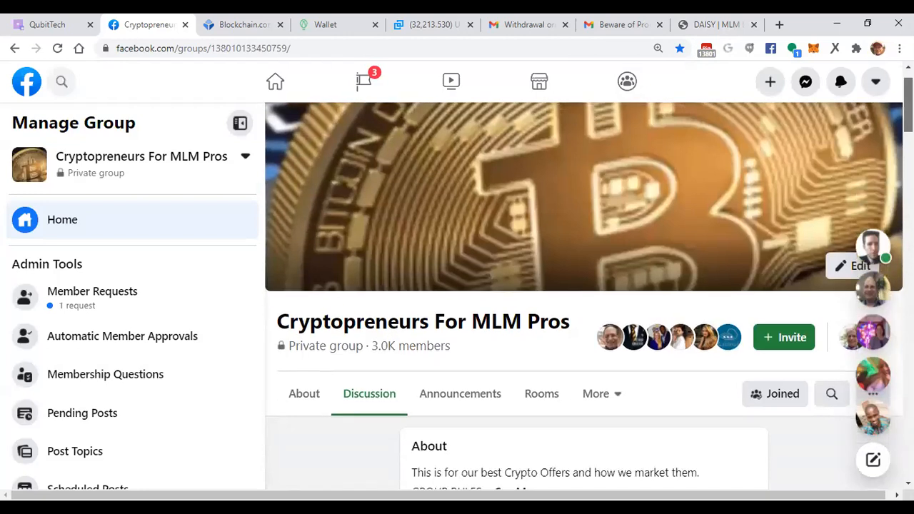
scroll(down, 3)
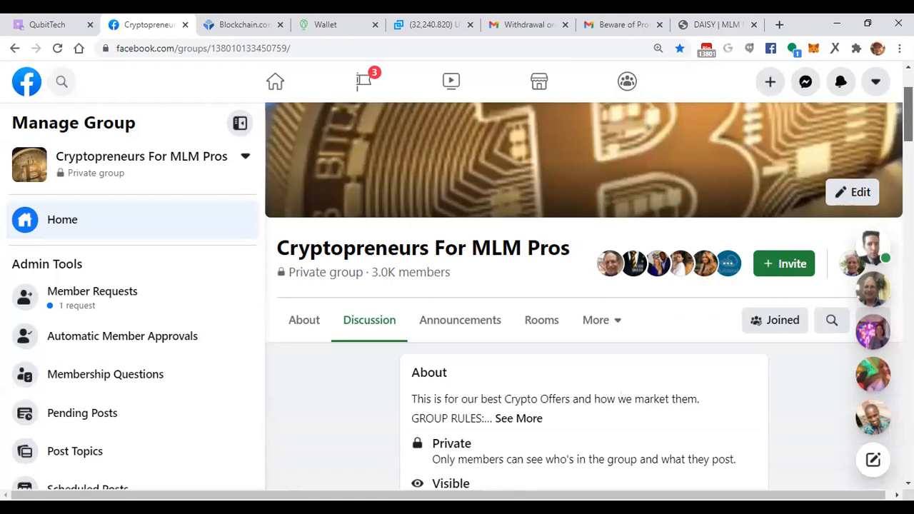
scroll(down, 3)
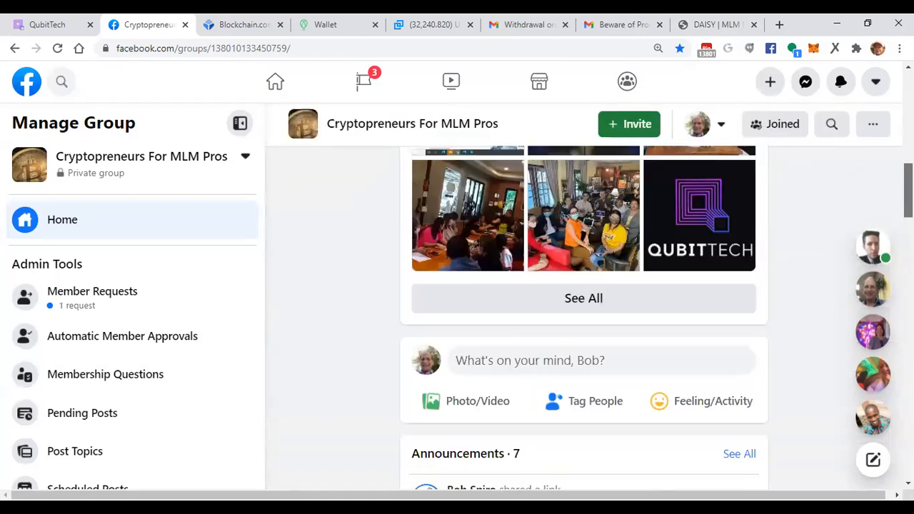
scroll(down, 3)
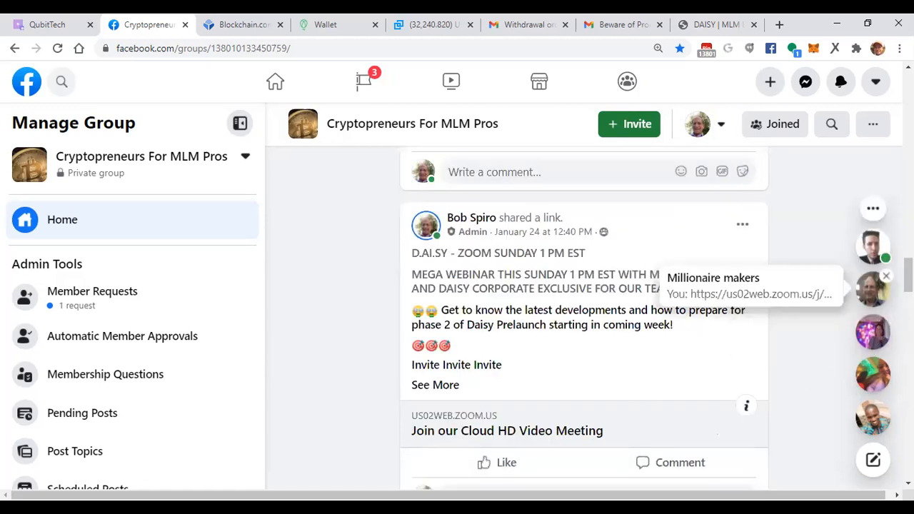
scroll(down, 3)
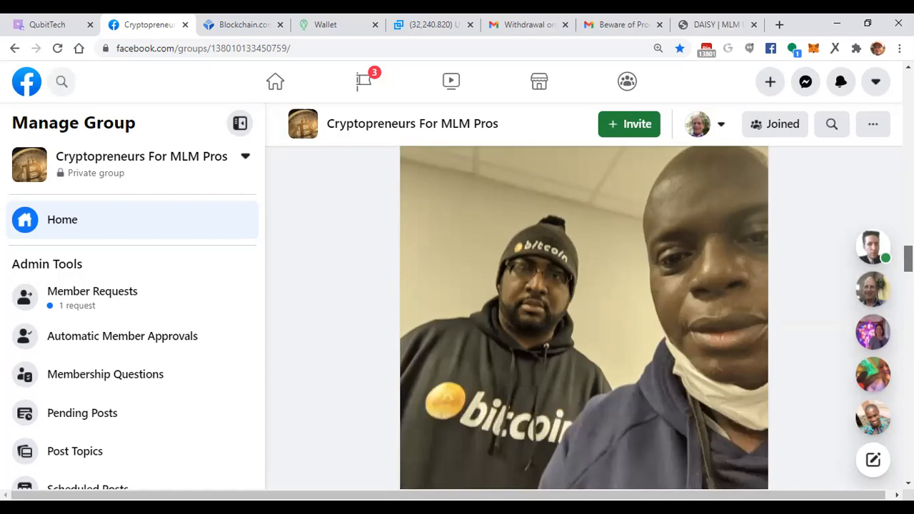
scroll(down, 3)
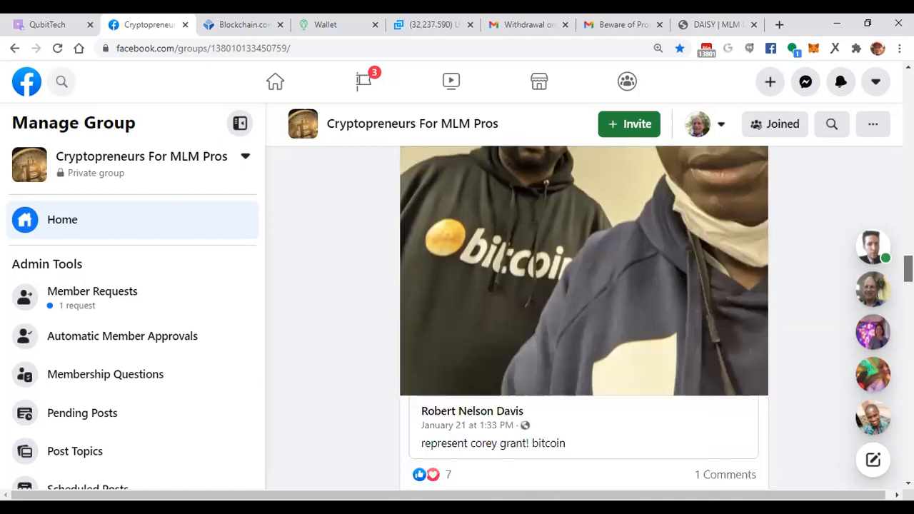
scroll(down, 3)
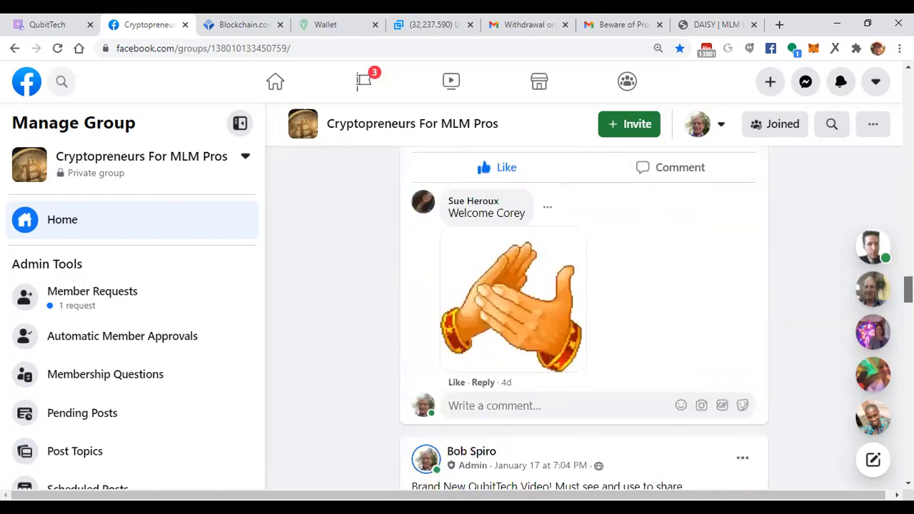
scroll(down, 3)
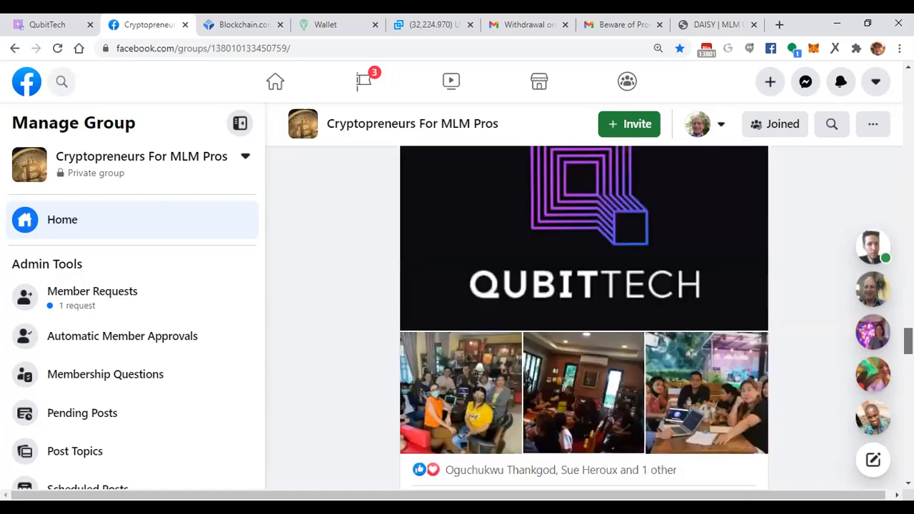
scroll(down, 3)
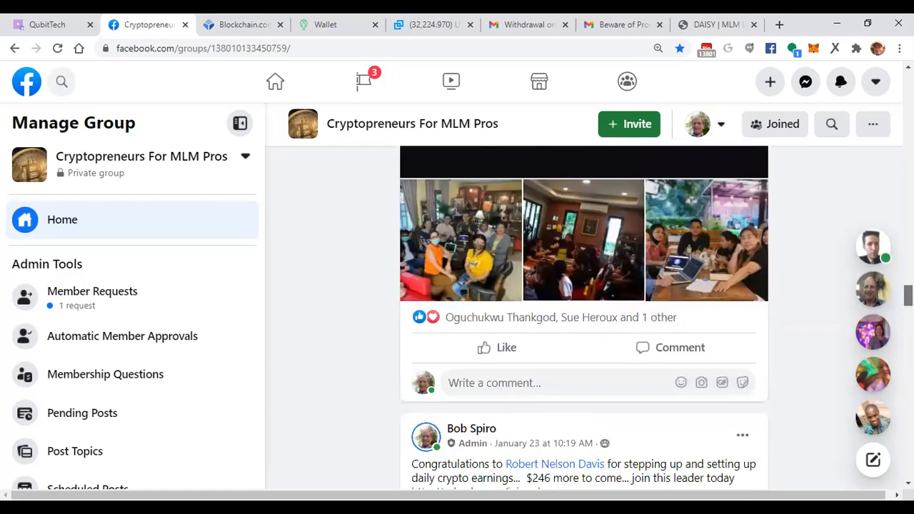
scroll(down, 3)
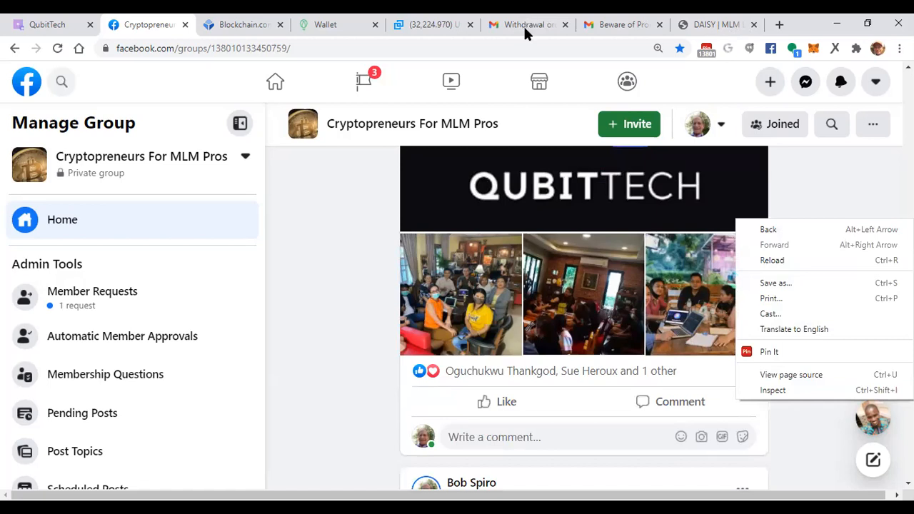
View the 20 USDT withdrawal email and the Promise Coin warning, then return to the DAISY review.
click(528, 24)
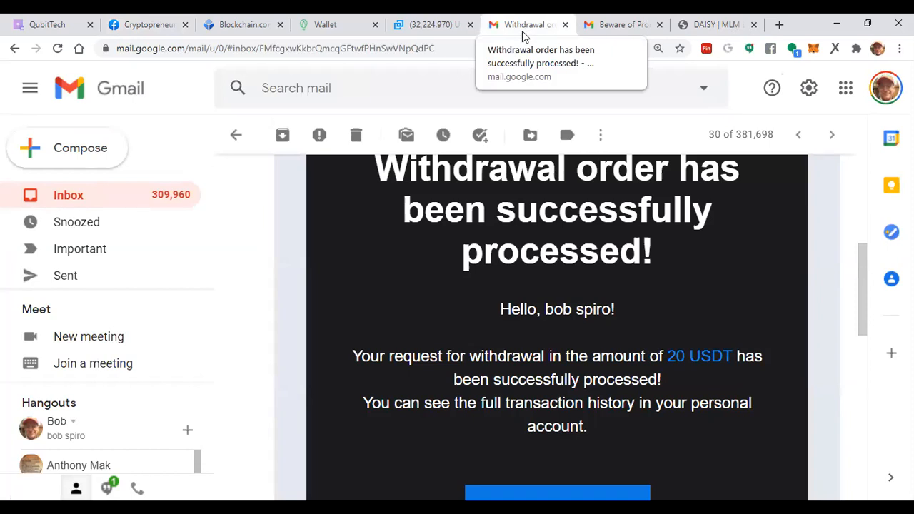
click(616, 24)
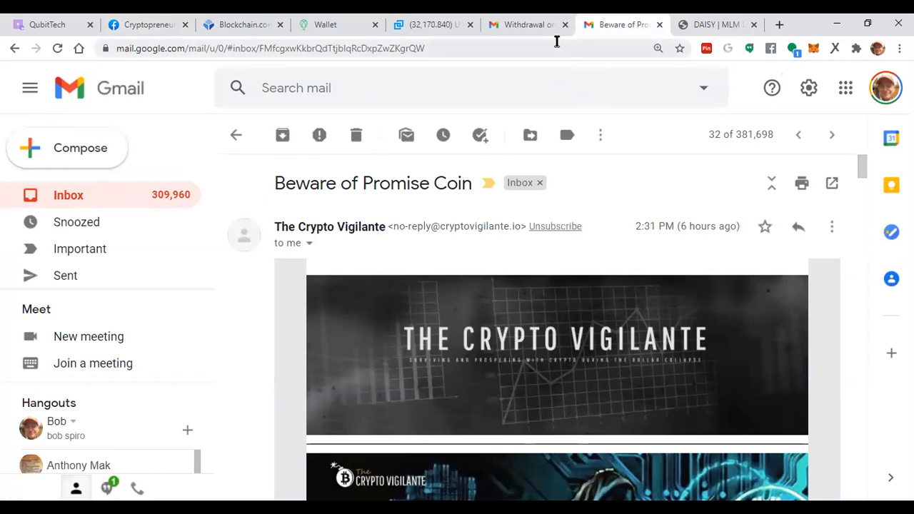
mouse_move(525, 43)
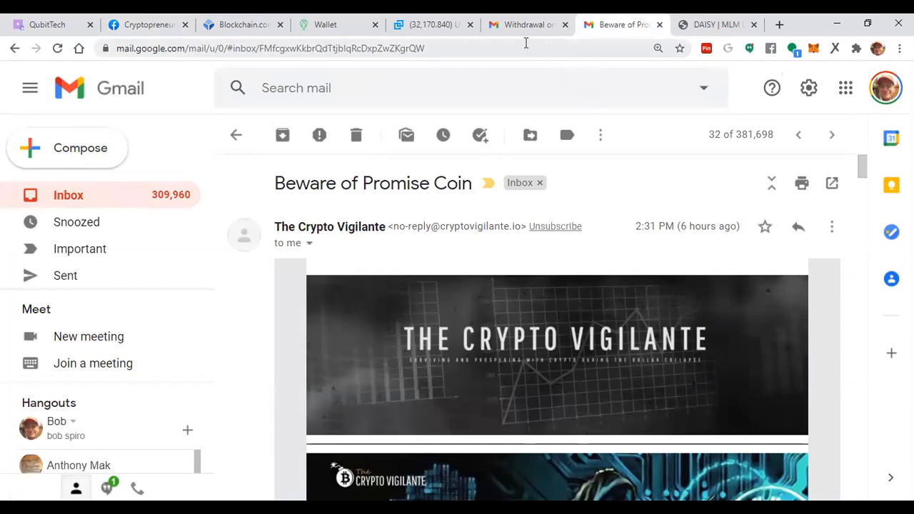
click(711, 25)
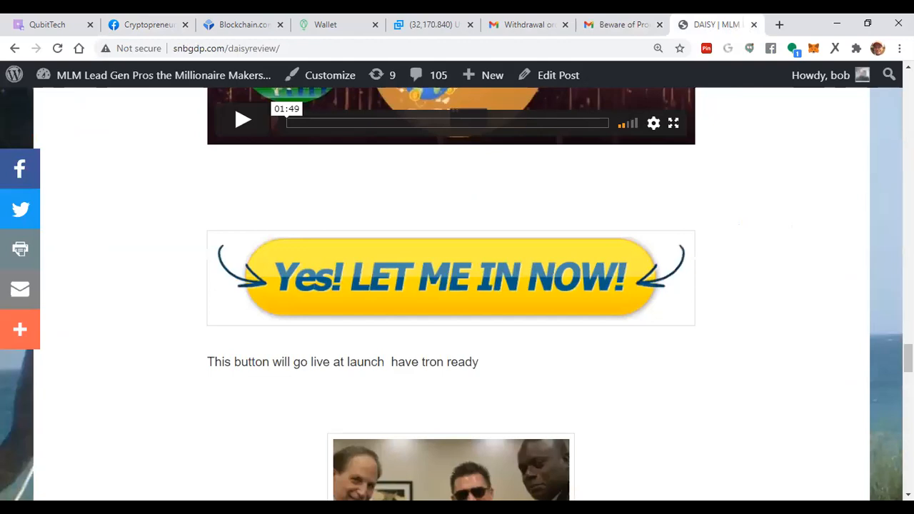
From the DAISY review page, go to the 'Quantum Futures With QubitTech' page.
scroll(down, 3)
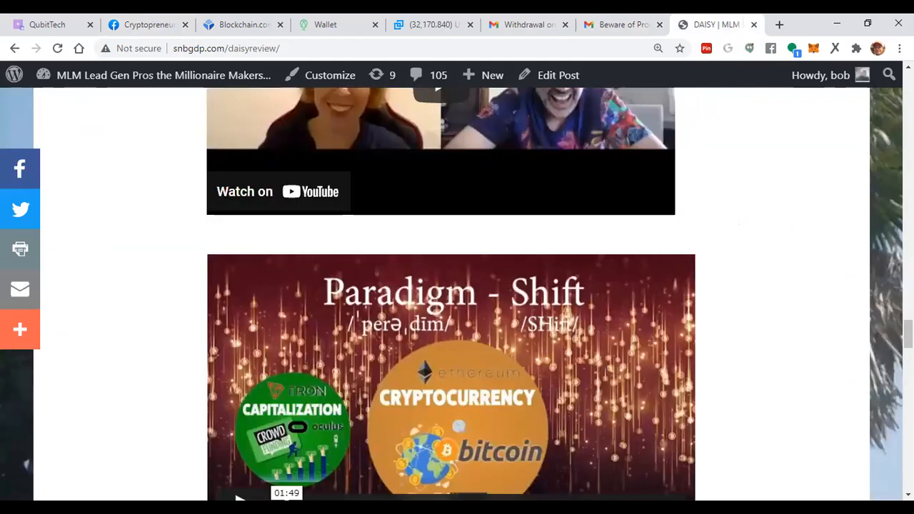
scroll(down, 3)
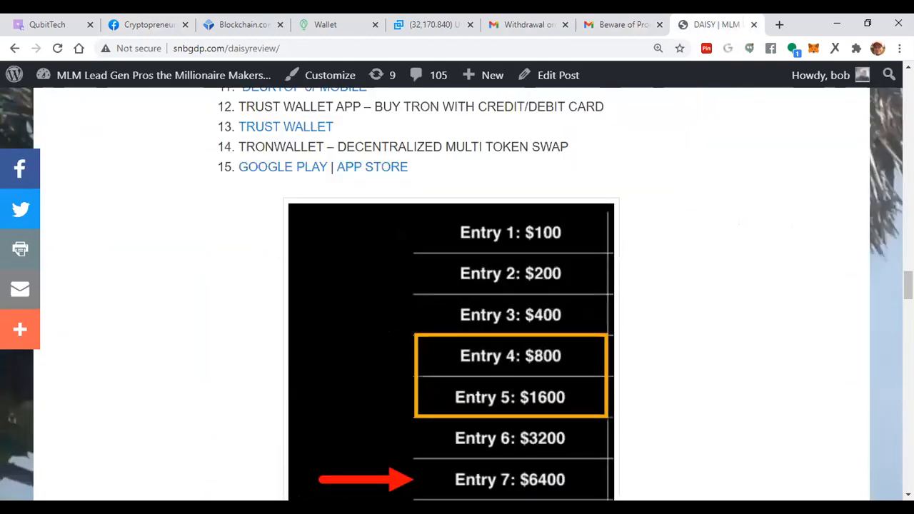
scroll(up, 3)
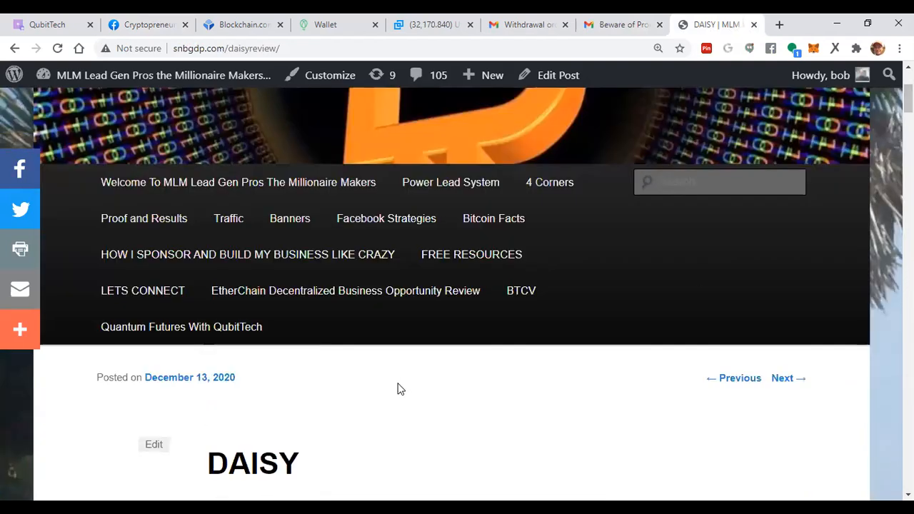
mouse_move(180, 325)
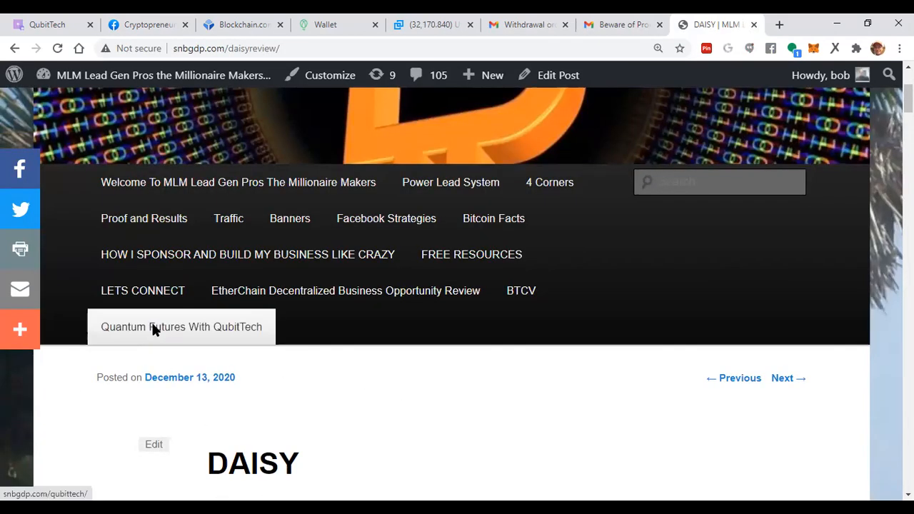
click(181, 325)
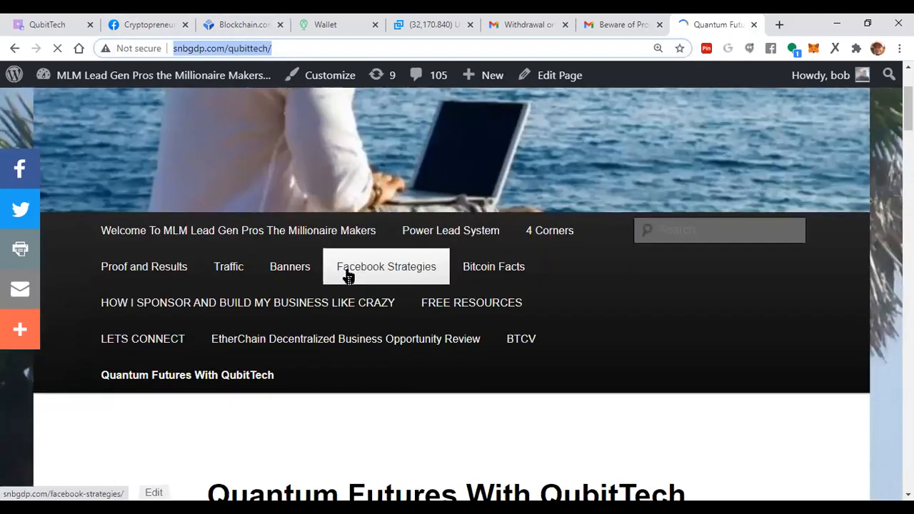
Scroll through the QubitTech page's review videos, earnings details and sign-up offers.
scroll(down, 3)
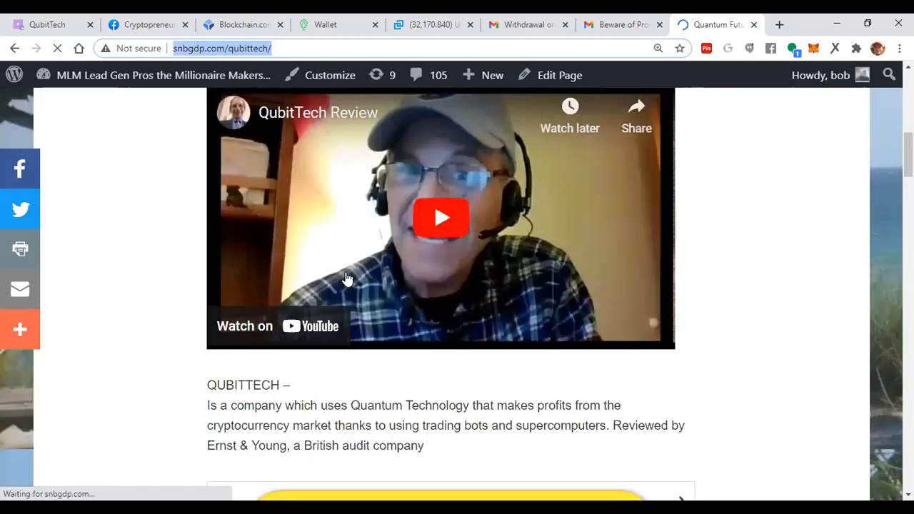
scroll(down, 3)
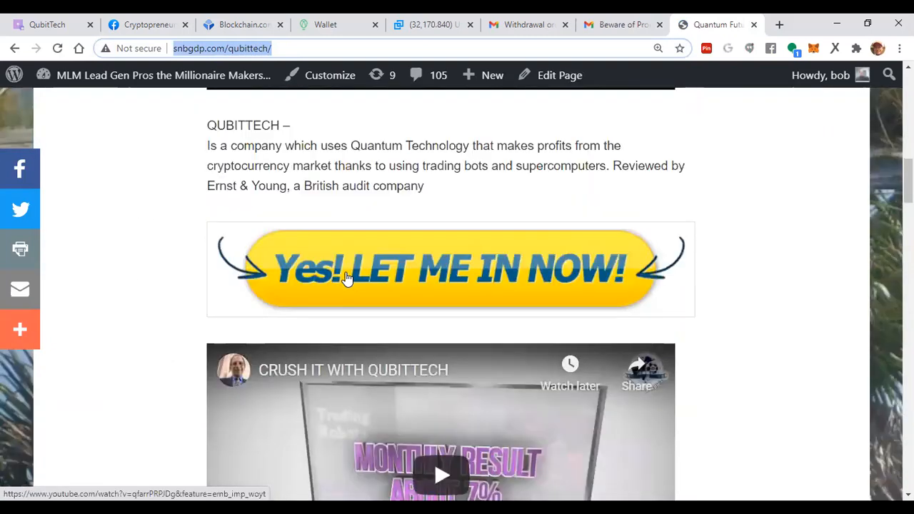
scroll(down, 3)
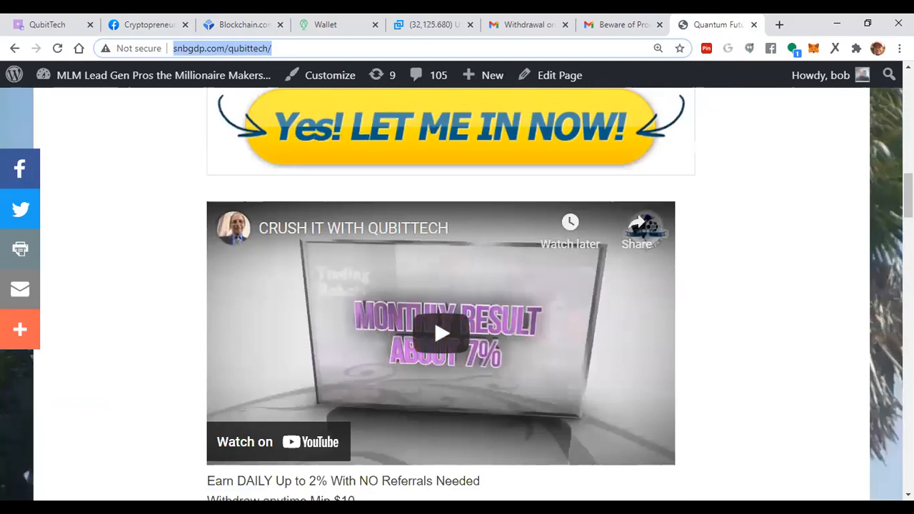
scroll(down, 3)
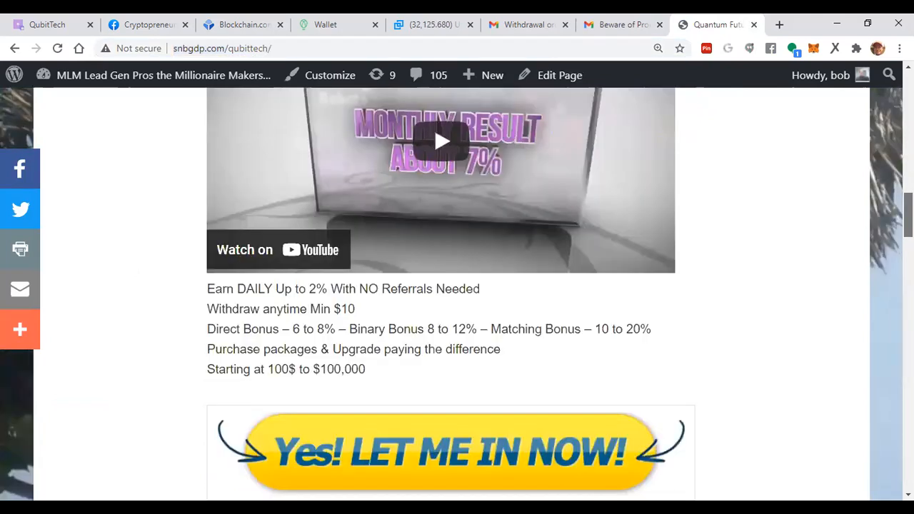
scroll(down, 3)
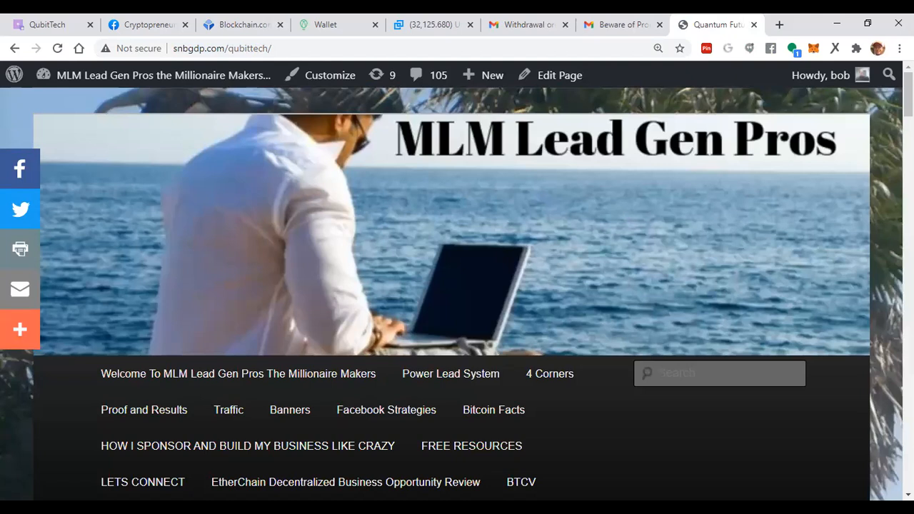
click(45, 24)
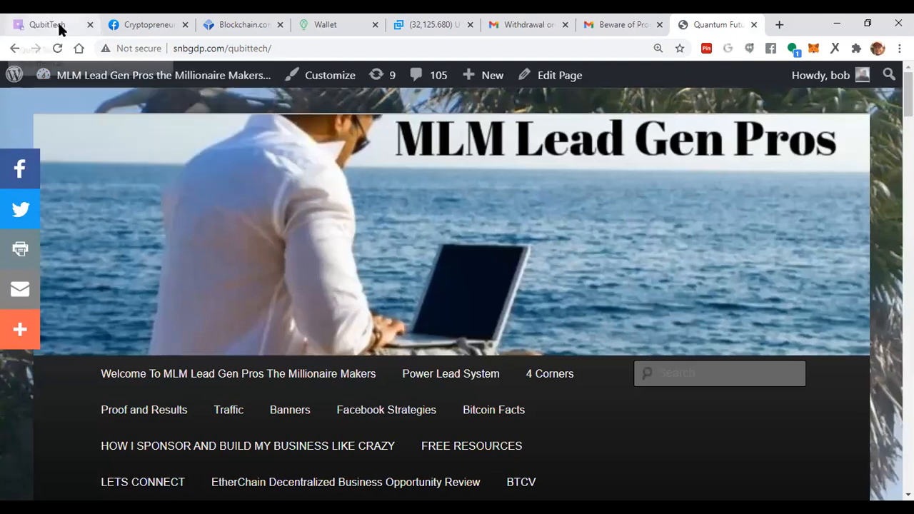
Log out of the QubitTech account showing the reward and withdrawal history.
click(46, 24)
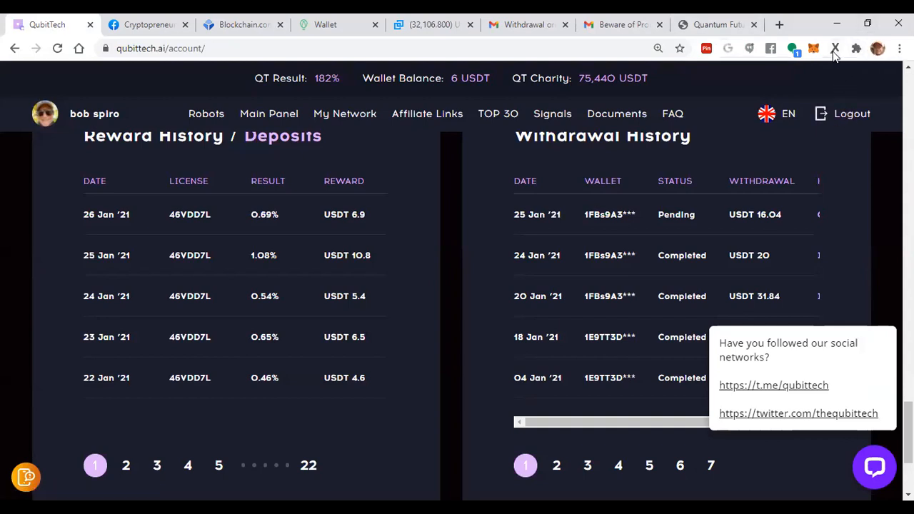
click(833, 49)
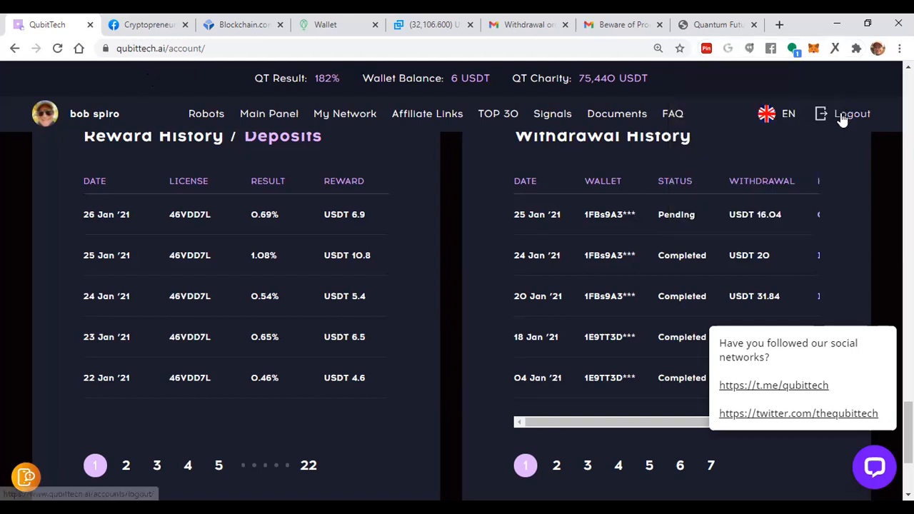
click(850, 114)
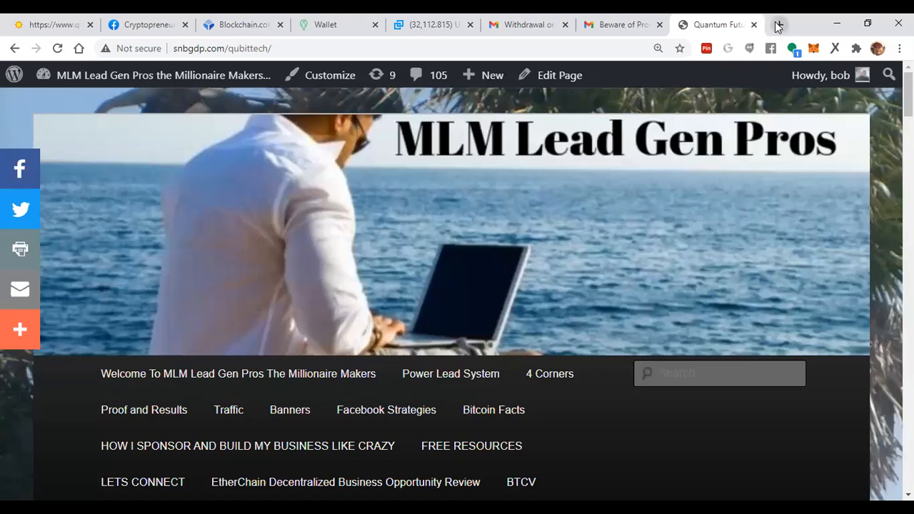
Load qubittech.ai/accounts/login in a new tab with anonymoX turned on to bypass the forbidden page.
click(776, 24)
text(q)
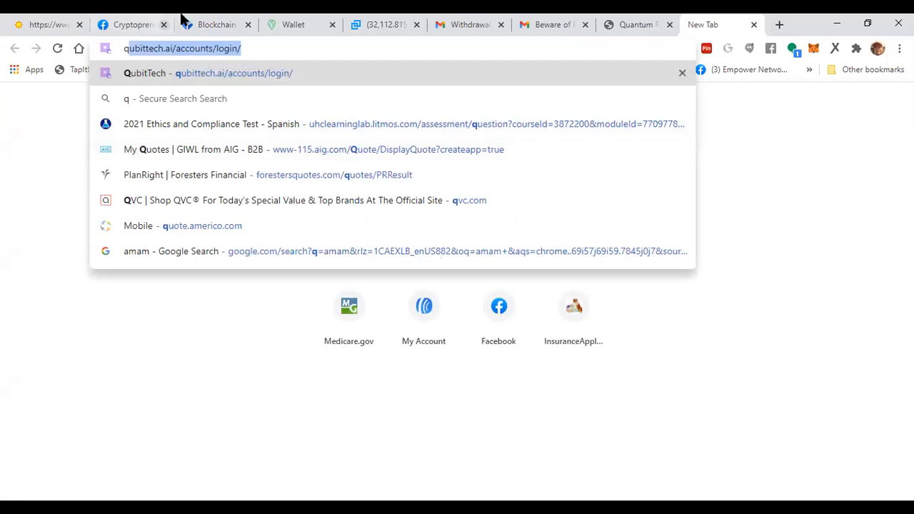
mouse_move(228, 81)
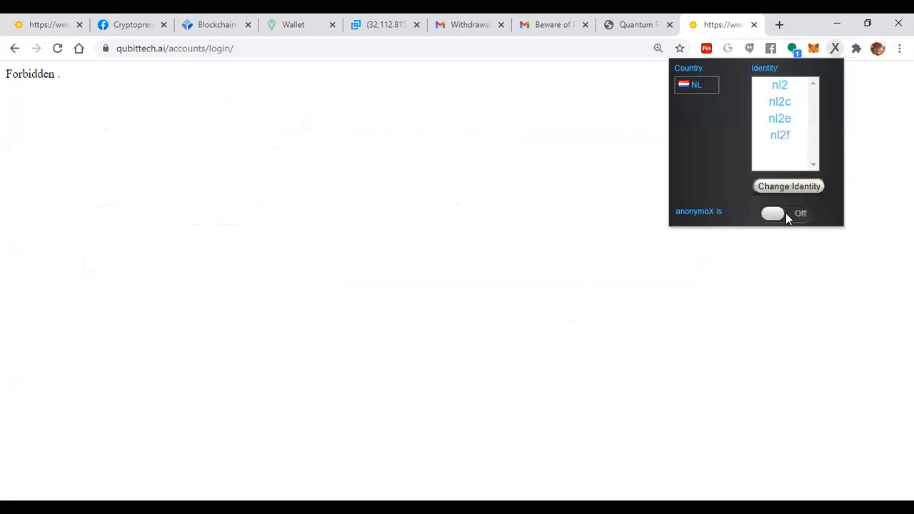
click(785, 213)
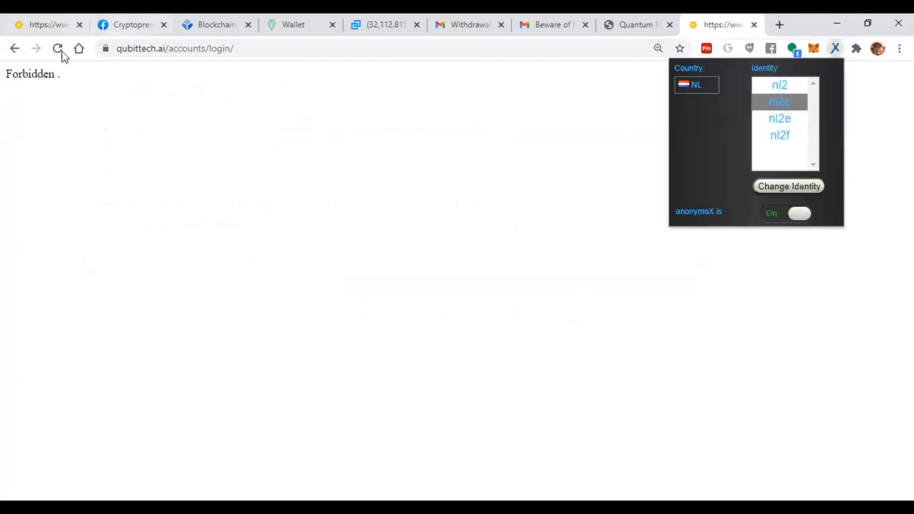
click(57, 48)
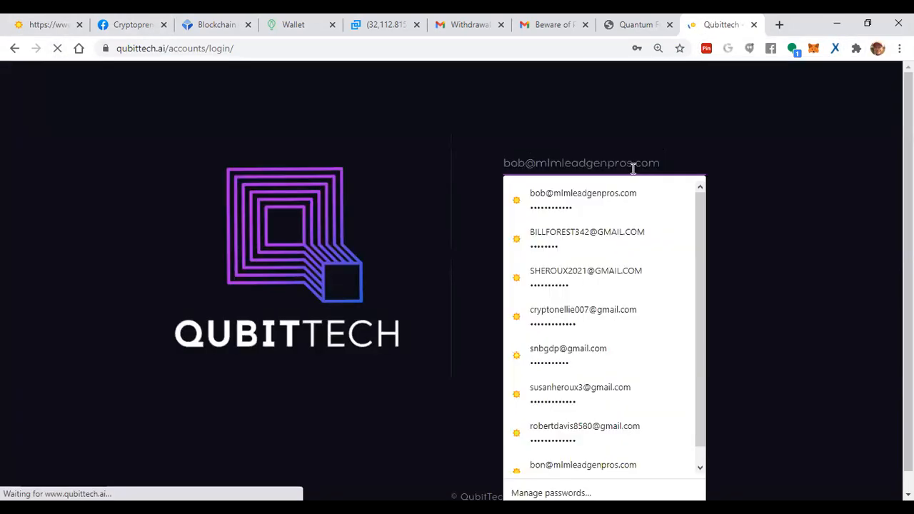
Sign in to QubitTech with a saved account and the captcha 'sfju'.
click(585, 277)
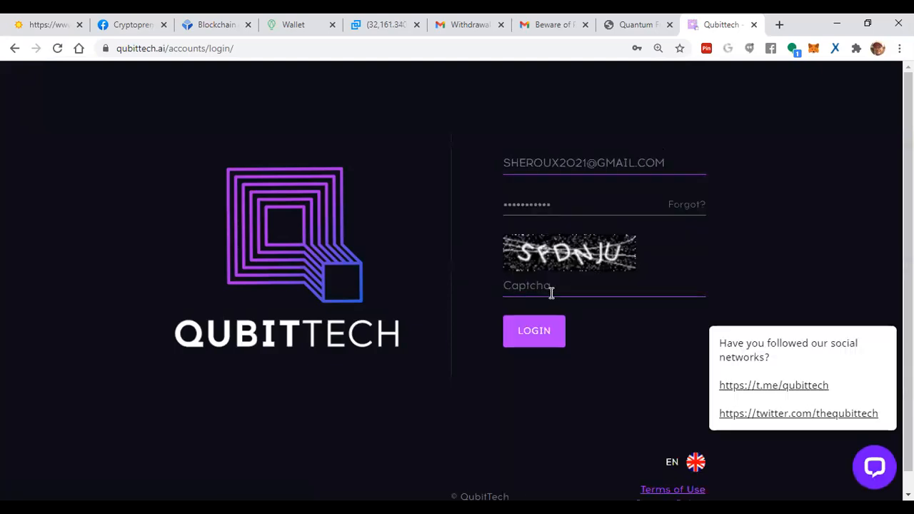
text(sfdn)
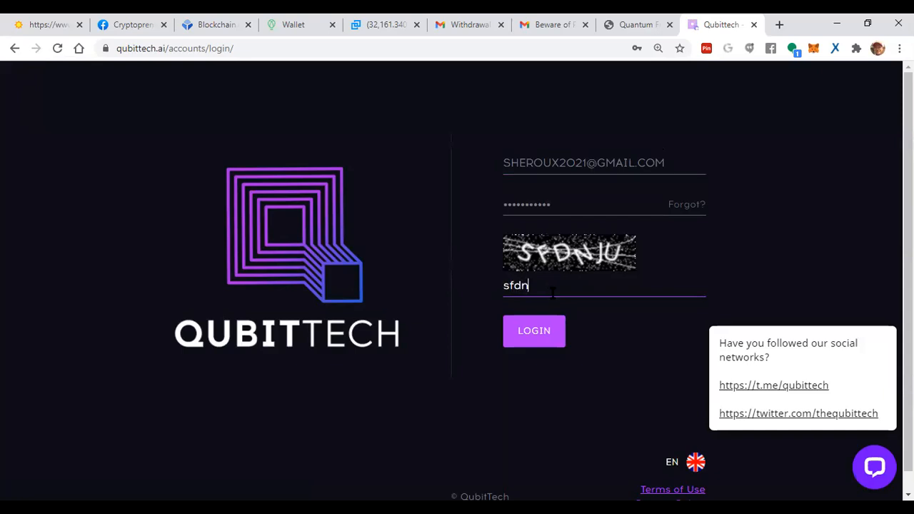
text(ju)
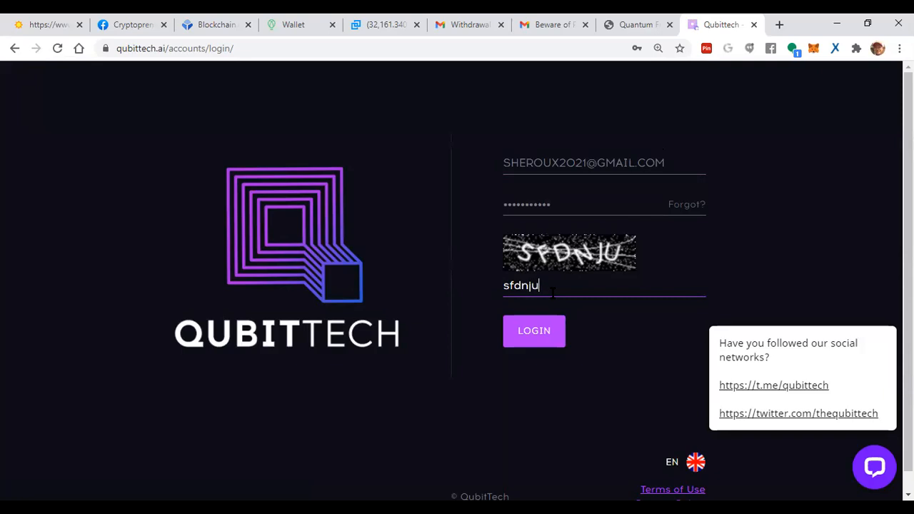
click(534, 331)
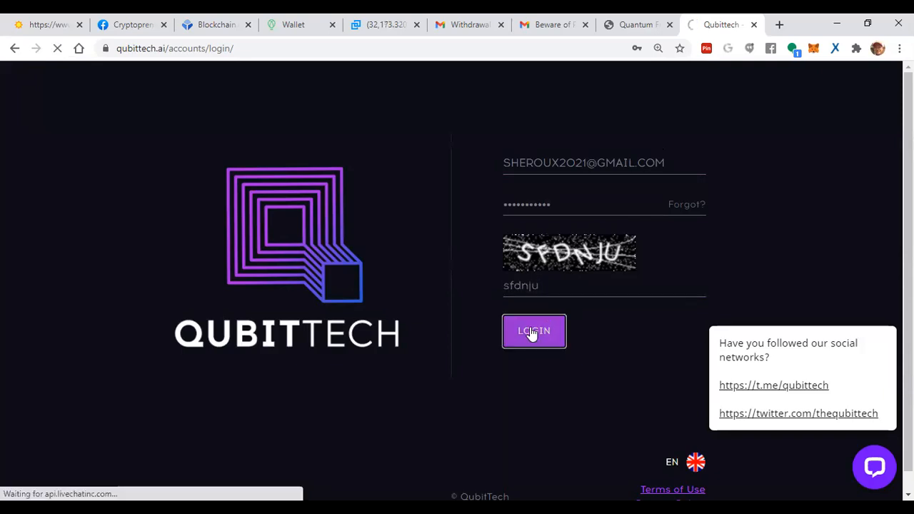
click(534, 332)
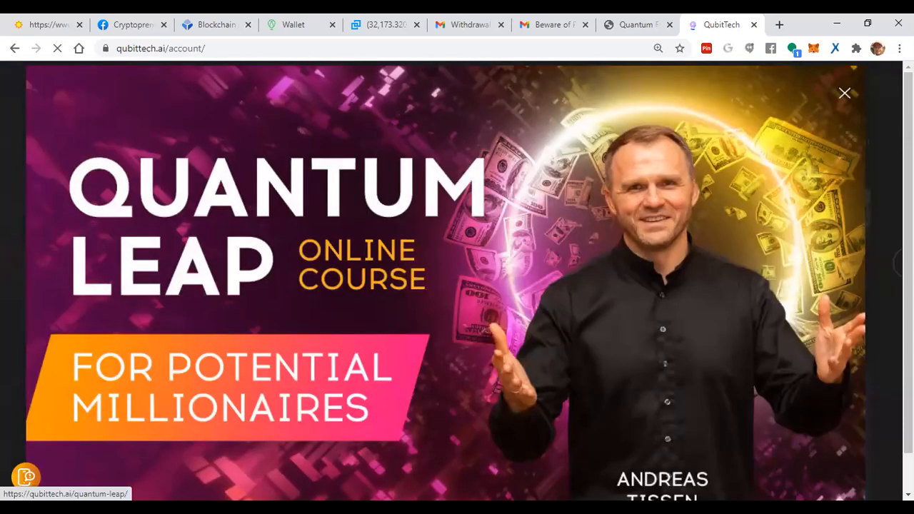
Dismiss the Quantum Leap announcement and review the Events and Bronze license stats.
click(845, 93)
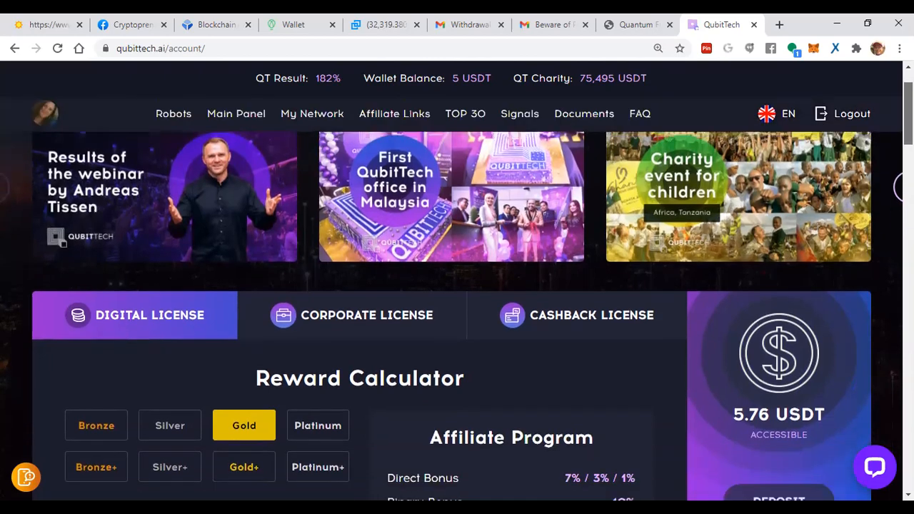
scroll(down, 3)
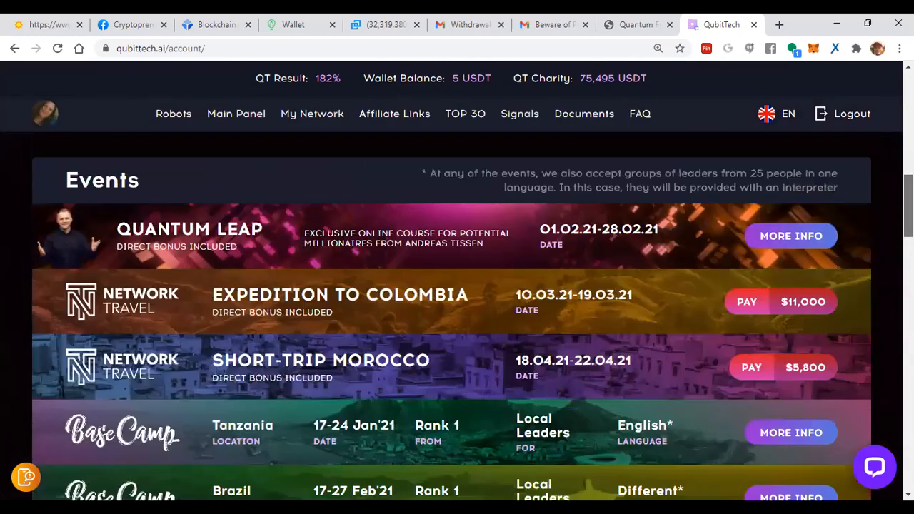
click(465, 114)
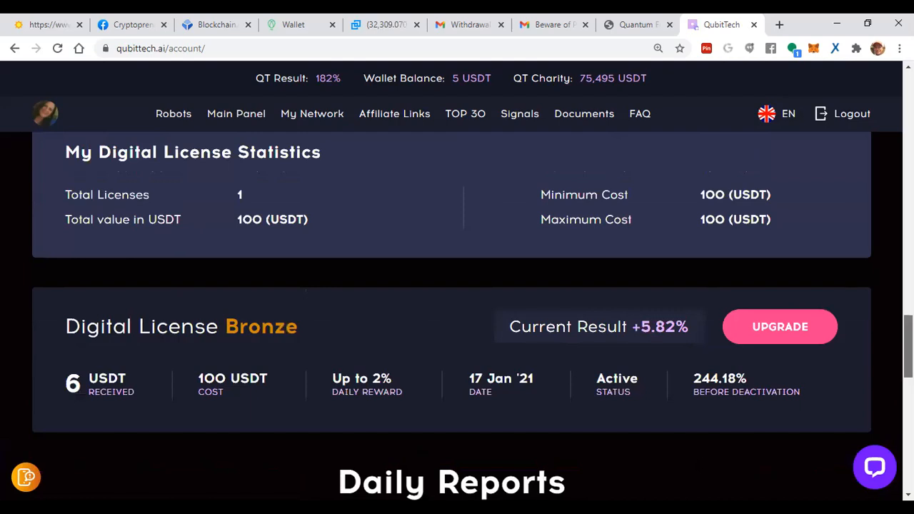
scroll(down, 3)
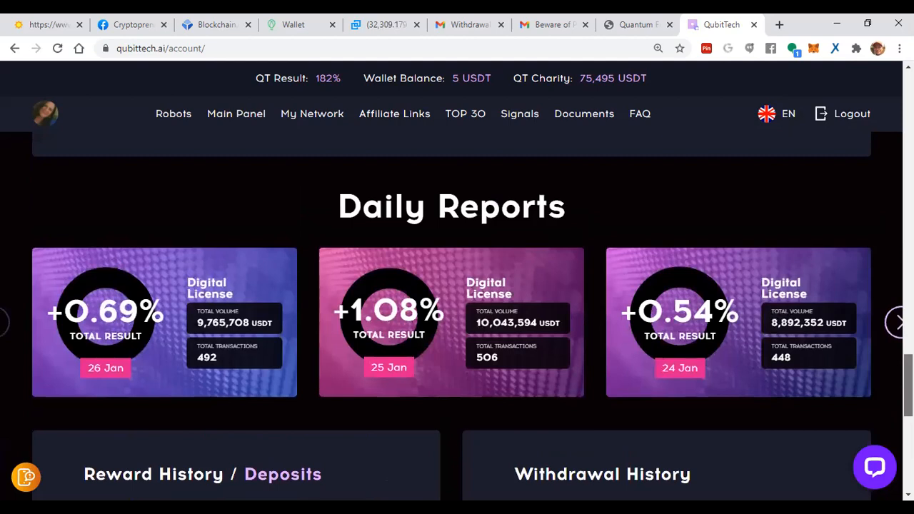
Review the Daily Reports and Reward History showing 6 USDT received and 5 USDT balance.
scroll(down, 3)
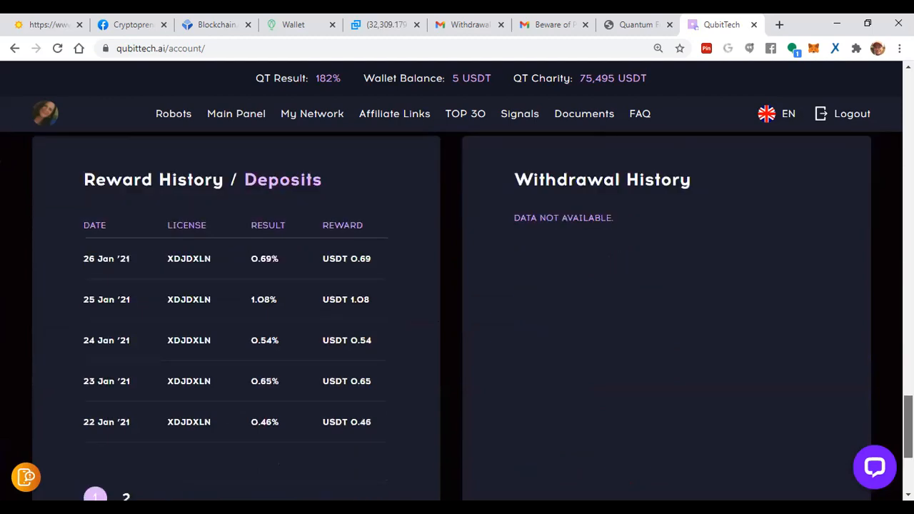
right_click(237, 422)
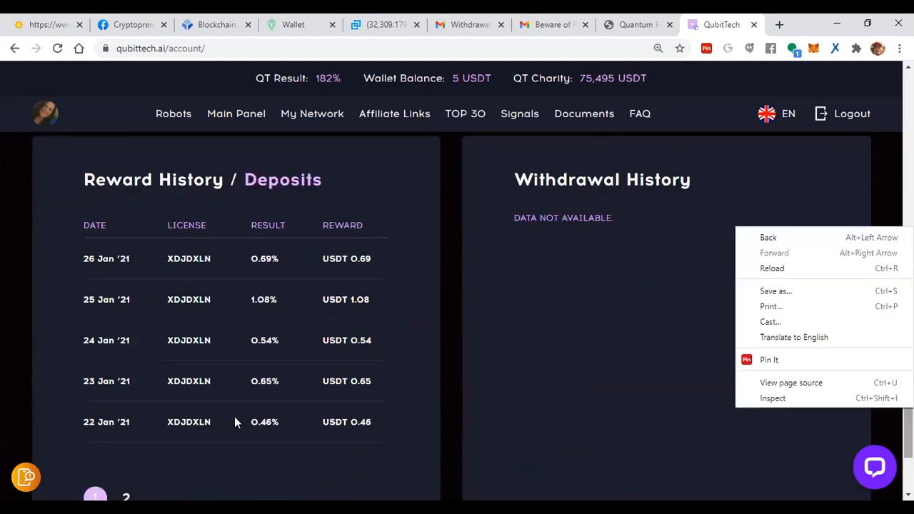
mouse_move(180, 268)
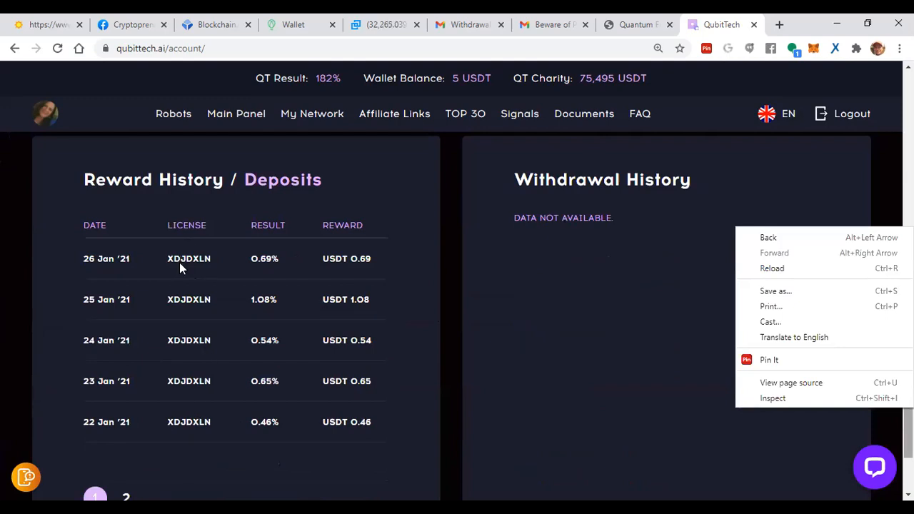
mouse_move(456, 82)
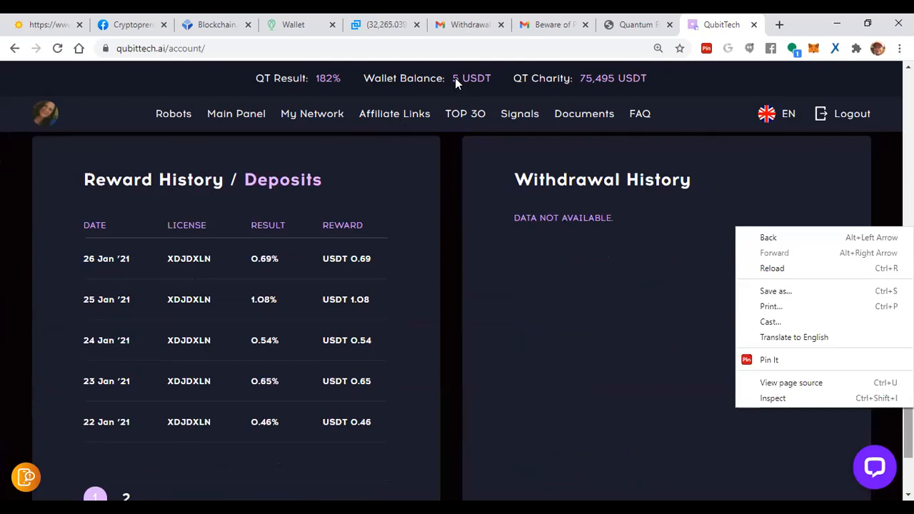
mouse_move(668, 370)
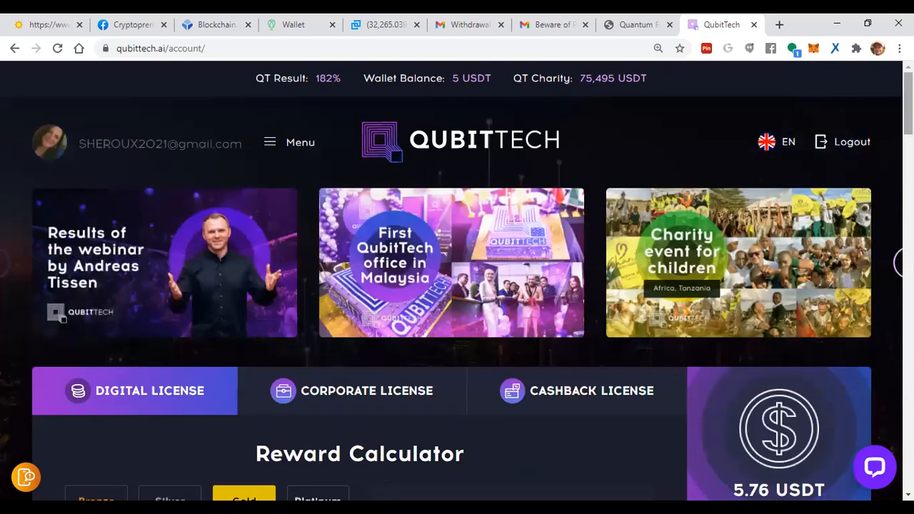
scroll(down, 3)
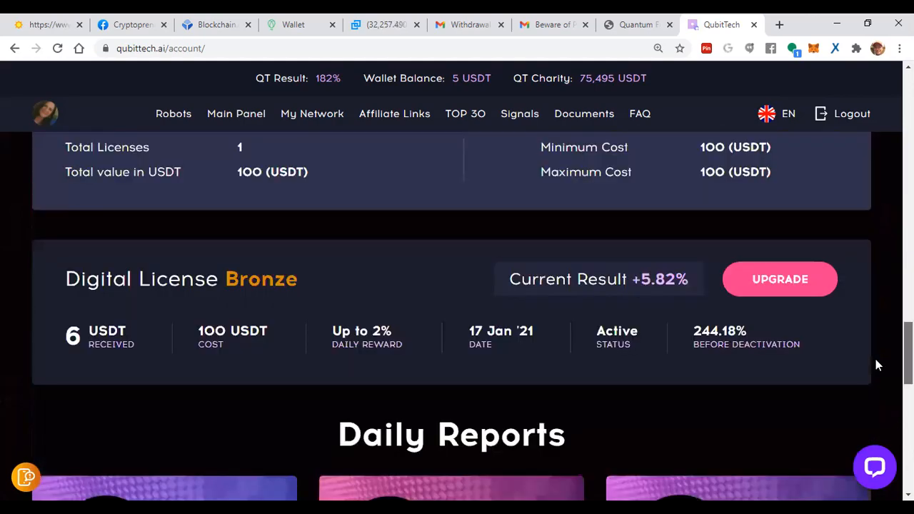
scroll(down, 3)
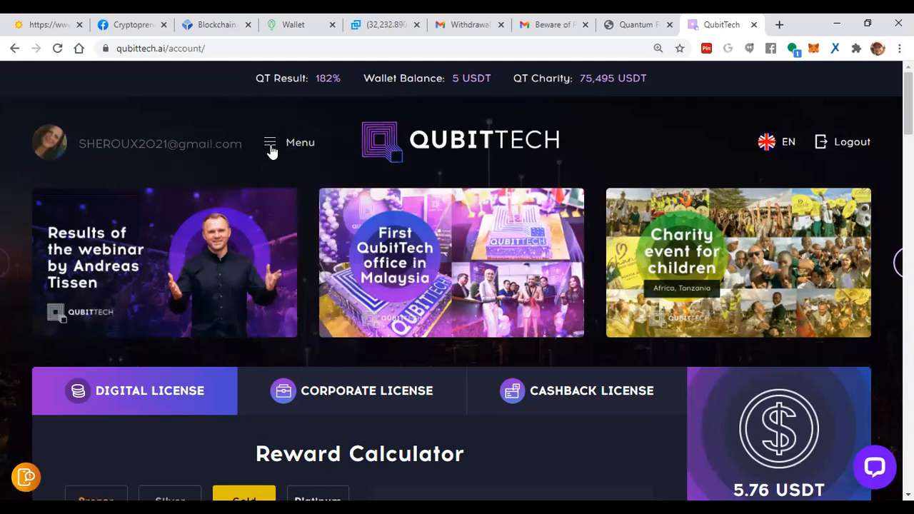
View the Affiliate Links page and copy the Initial Right referral link.
click(269, 143)
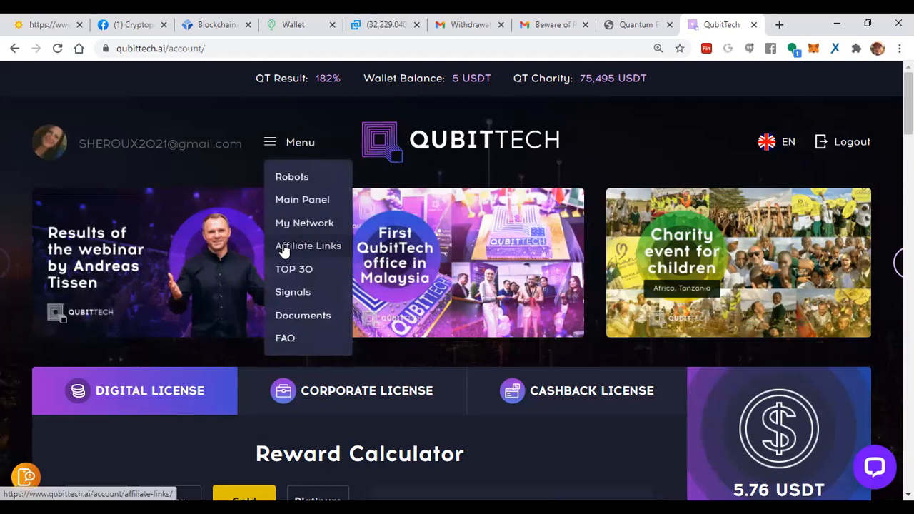
click(308, 246)
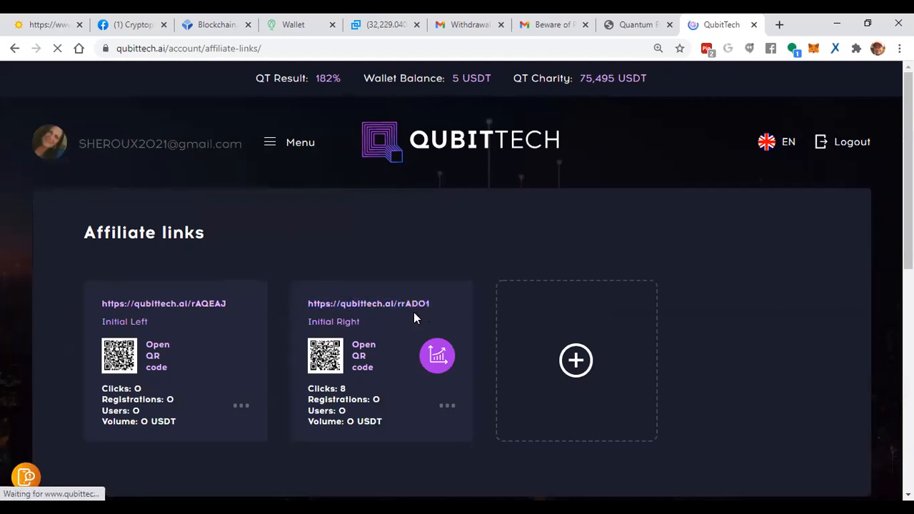
right_click(368, 303)
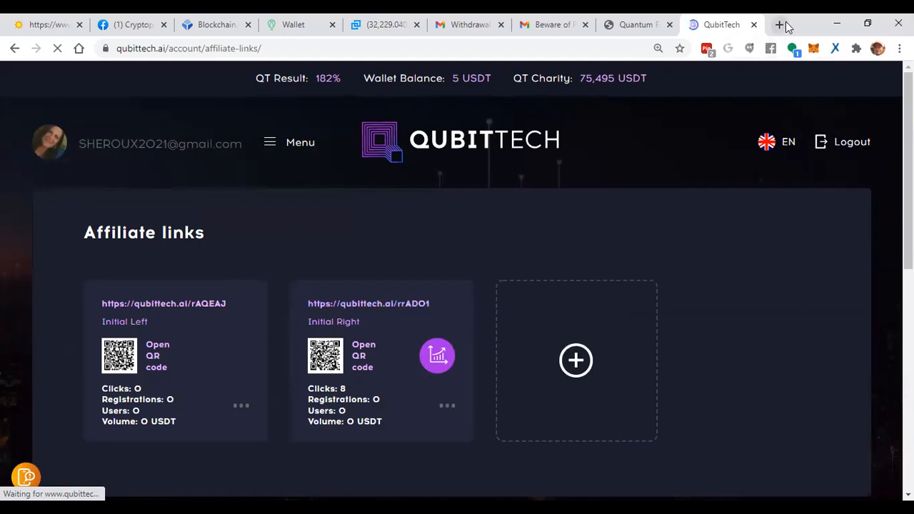
click(779, 25)
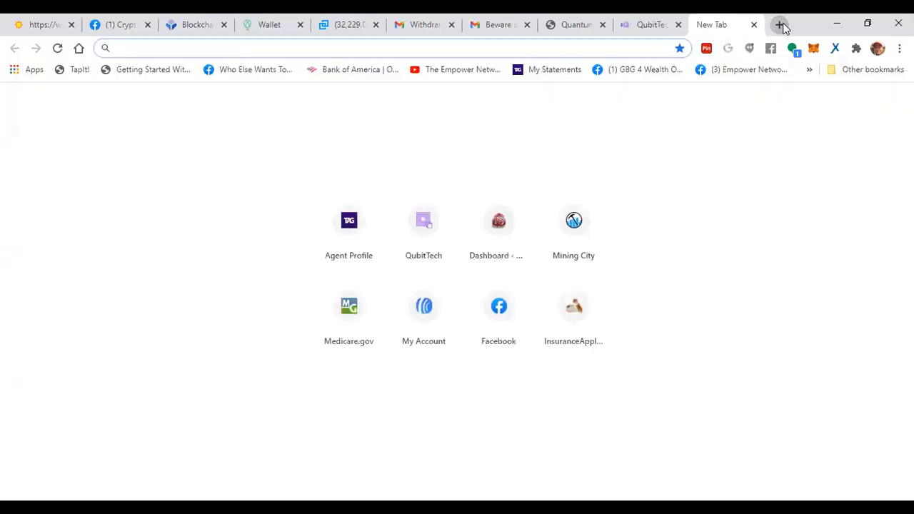
text(https://qubittech.ai/rrADO1)
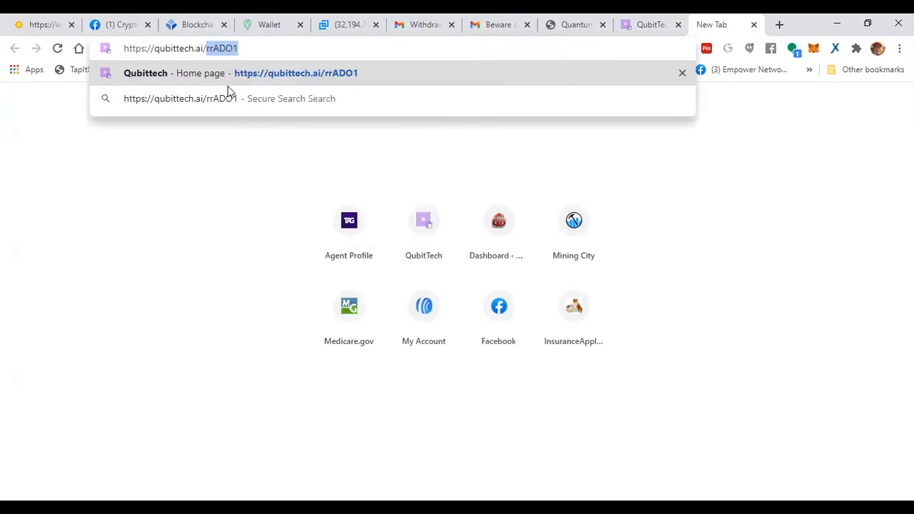
mouse_move(197, 77)
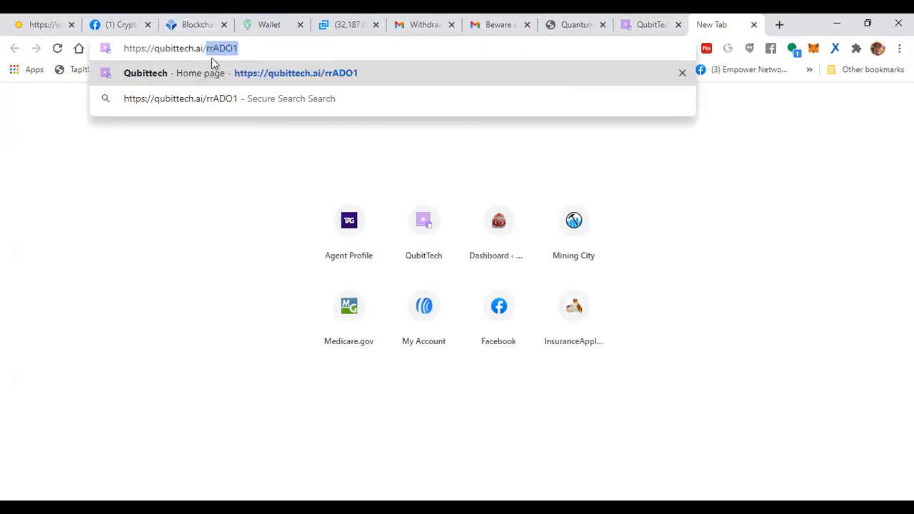
click(574, 24)
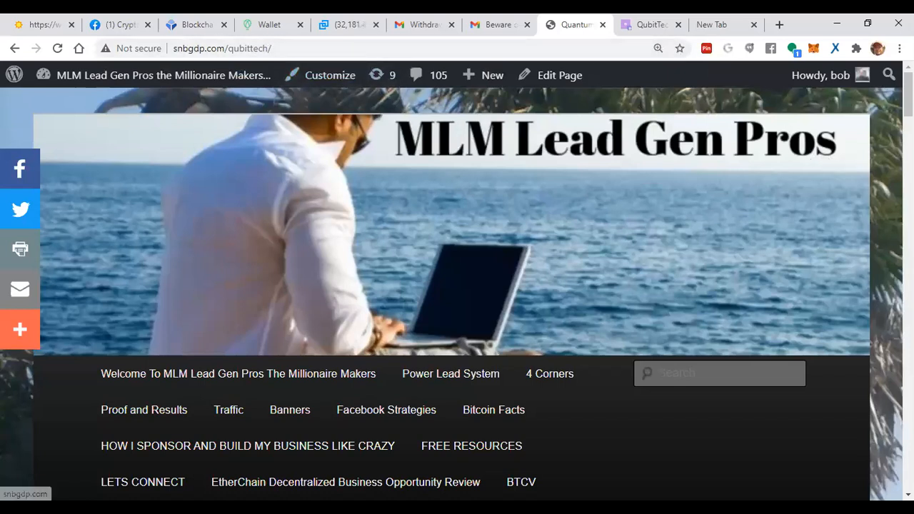
Reload the snbgdp.com QubitTech page with ?AFID=rrADO1 appended to its address.
scroll(down, 3)
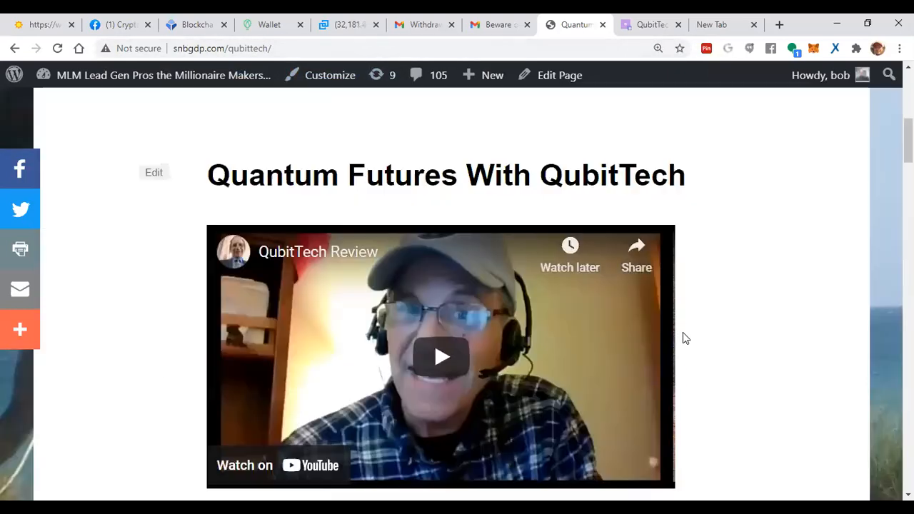
scroll(down, 3)
text(?)
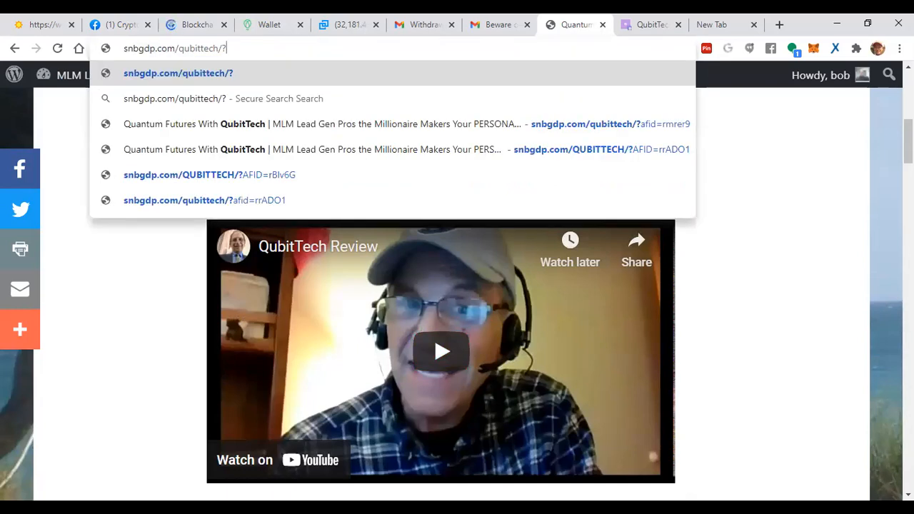
text(af)
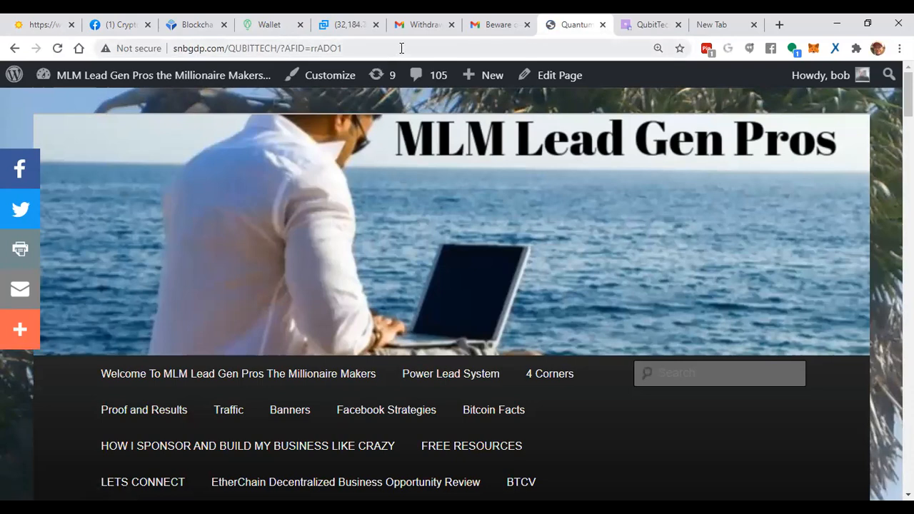
mouse_move(668, 40)
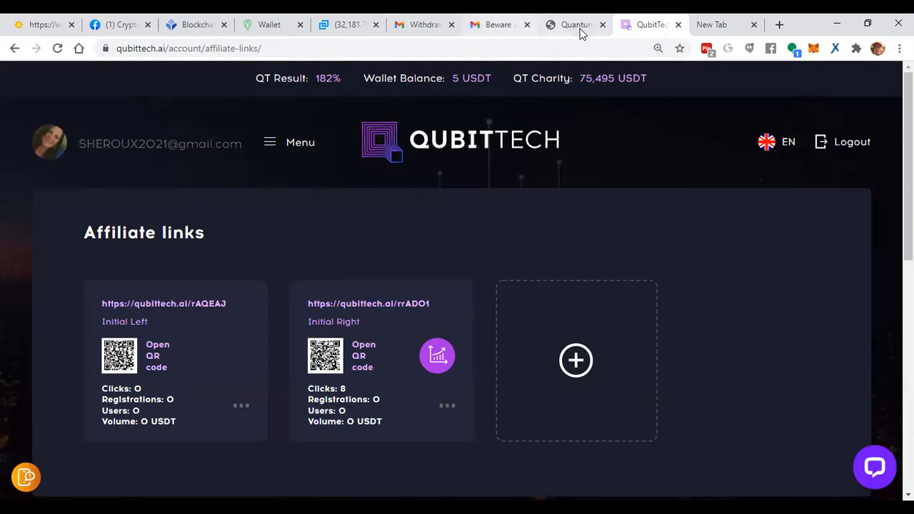
click(574, 25)
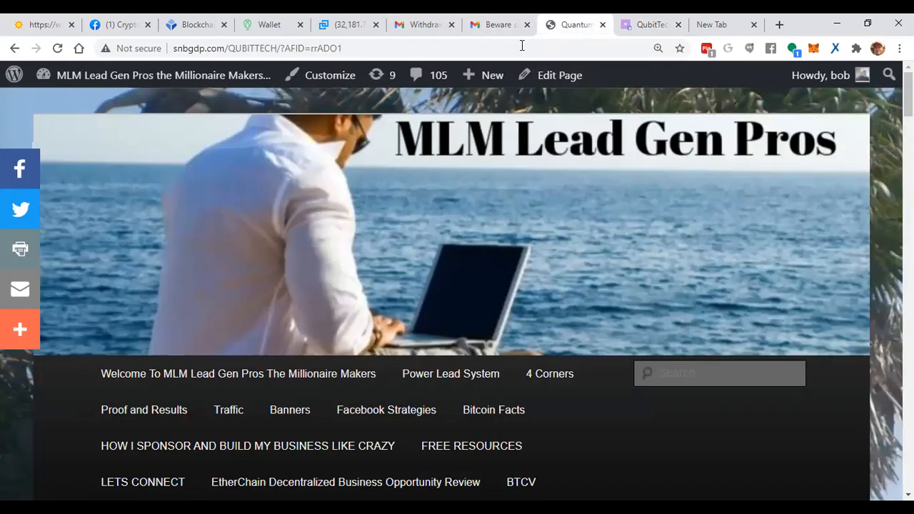
Select and copy the full address snbgdp.com/QUBITTECH/?AFID=rrADO1 from the address bar.
scroll(down, 3)
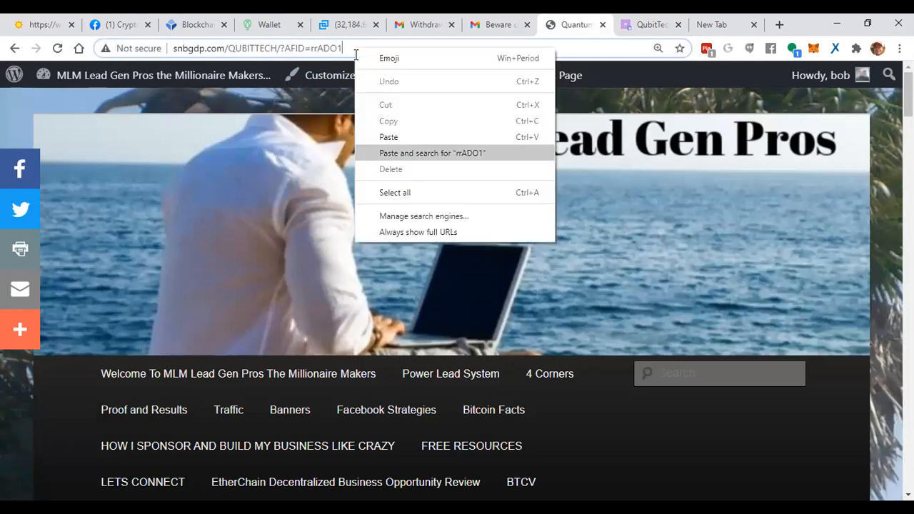
mouse_move(394, 192)
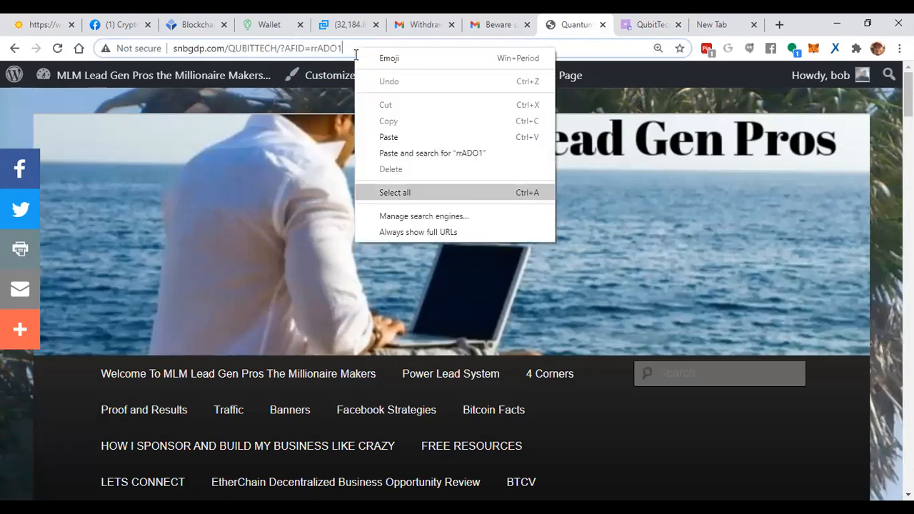
click(394, 191)
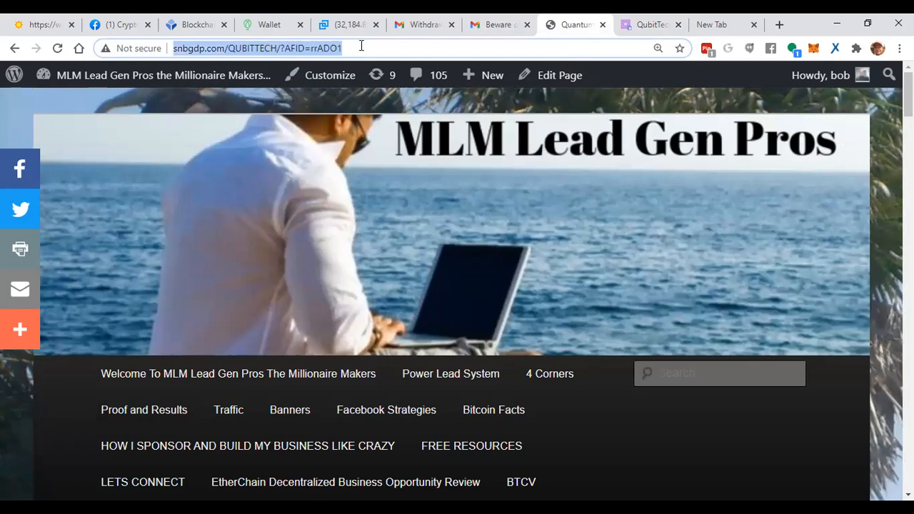
right_click(257, 49)
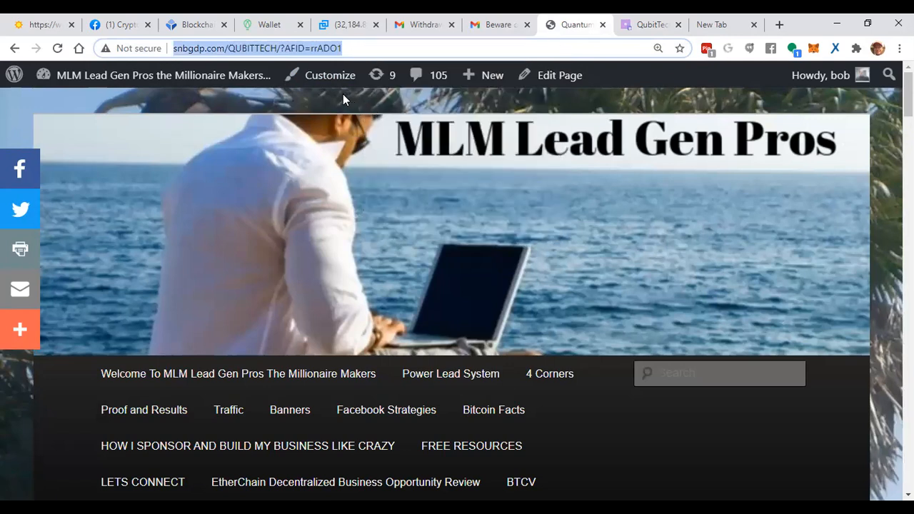
click(820, 74)
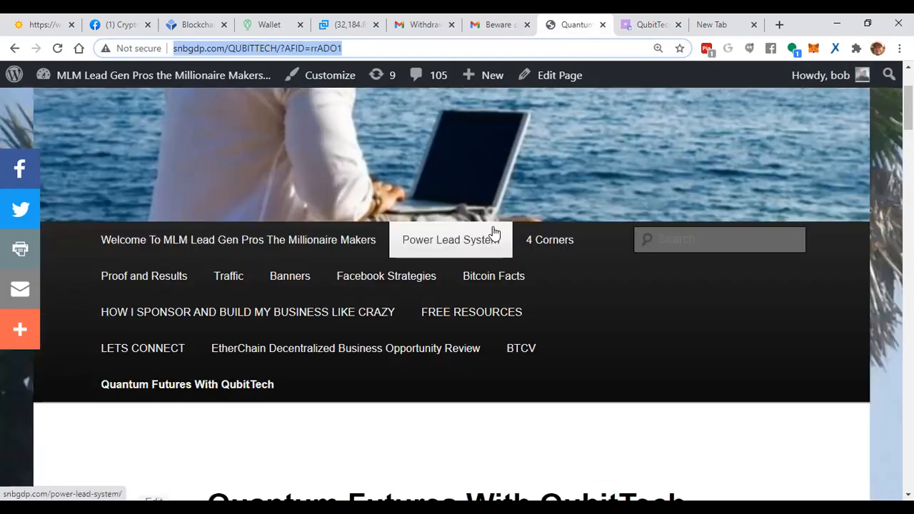
mouse_move(360, 179)
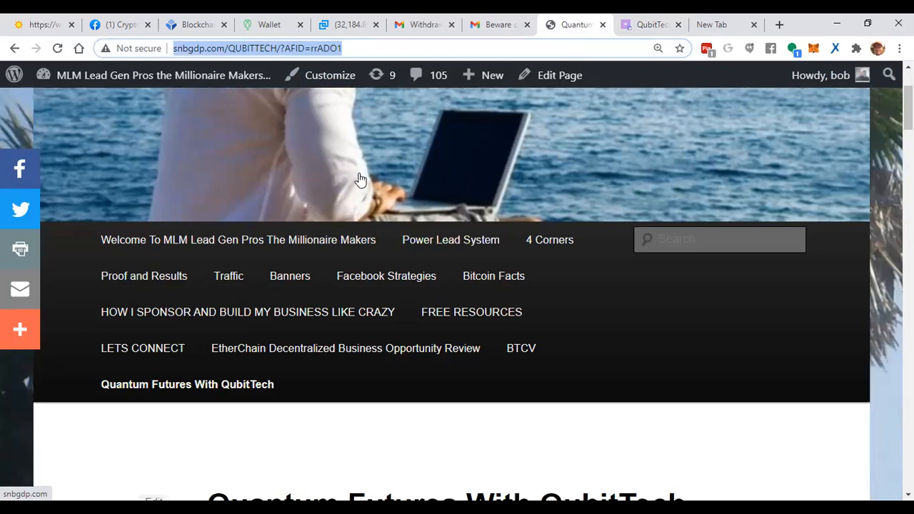
mouse_move(380, 180)
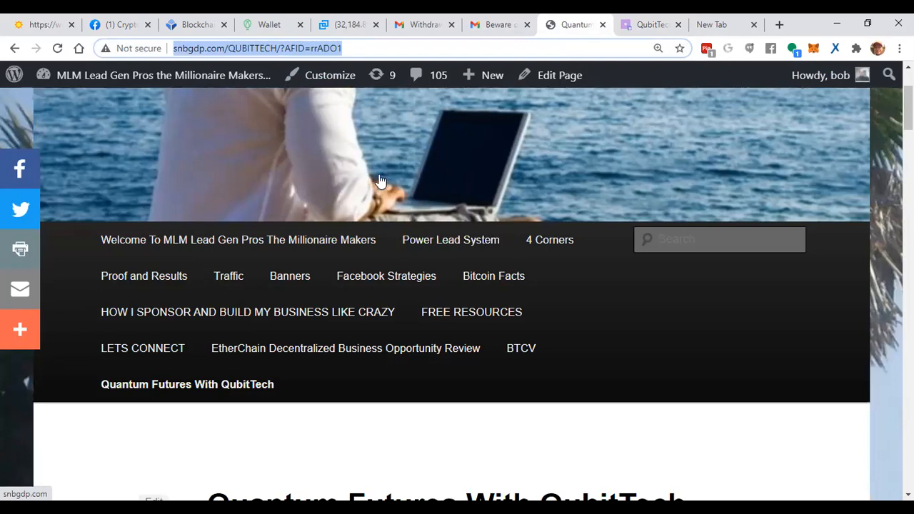
mouse_move(397, 177)
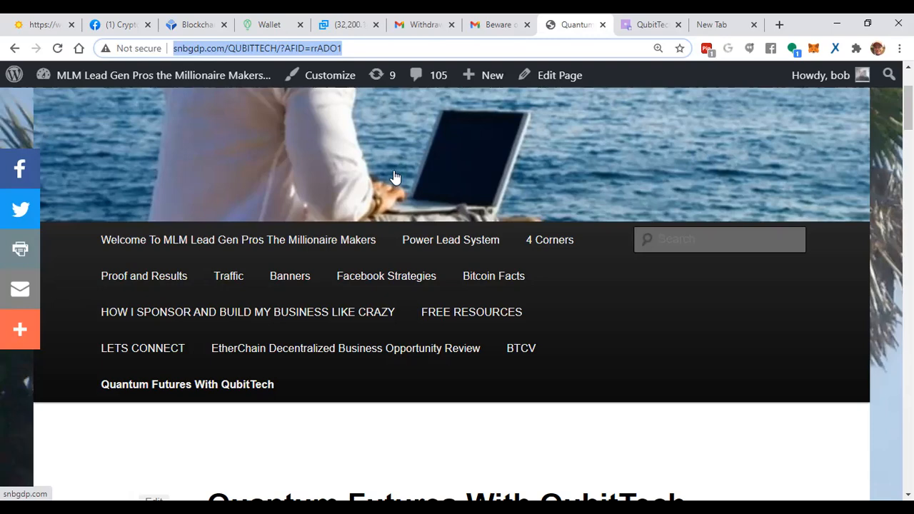
Scroll through the QubitTech page and follow Get Started Now to qubittech.ai with the rrADO1 referral.
scroll(down, 3)
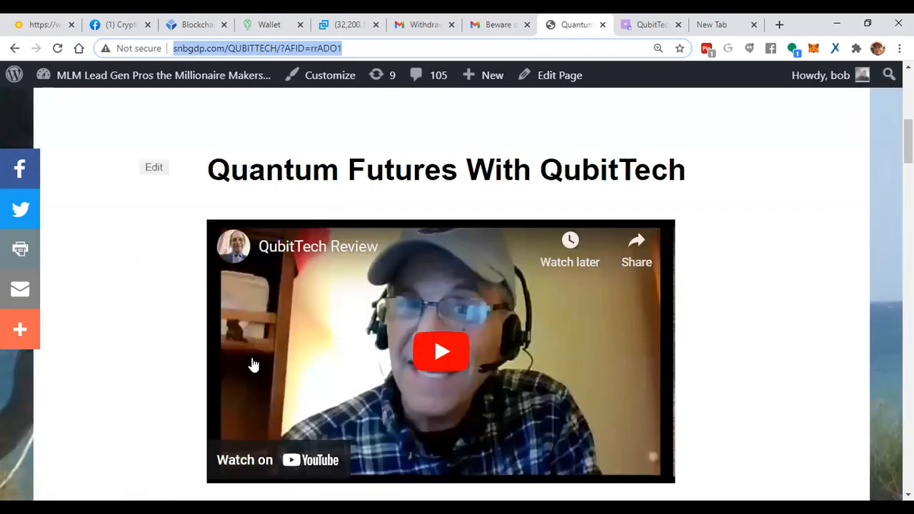
scroll(down, 3)
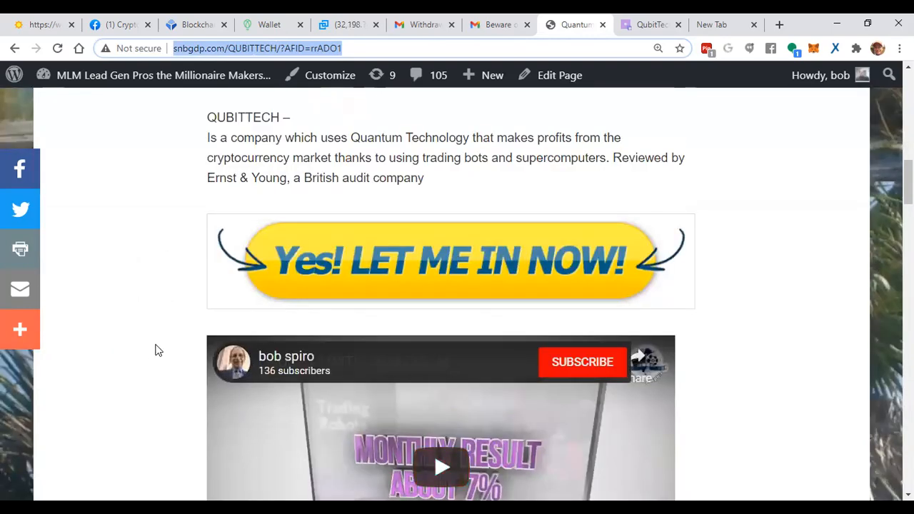
scroll(down, 3)
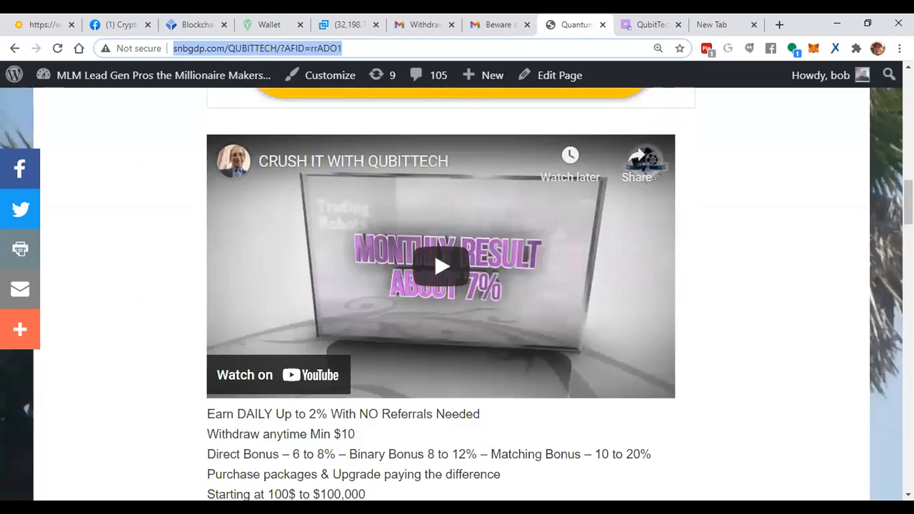
mouse_move(755, 285)
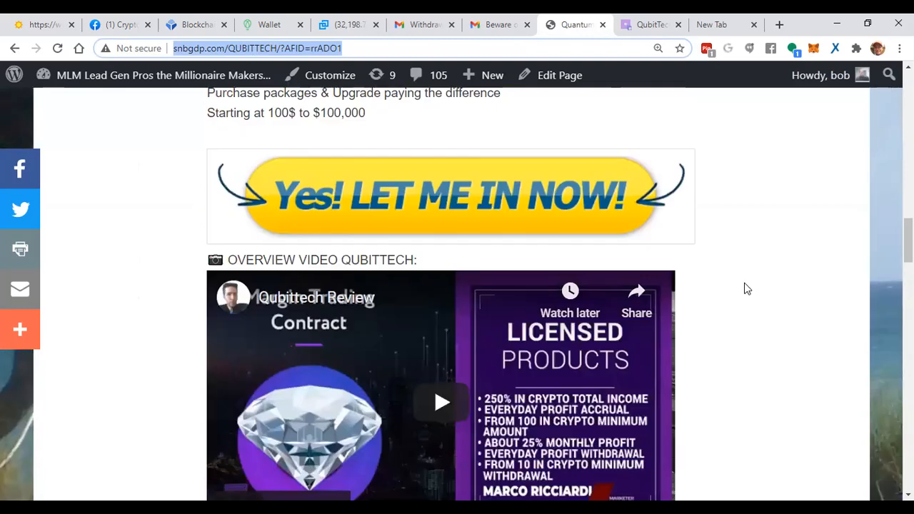
scroll(down, 3)
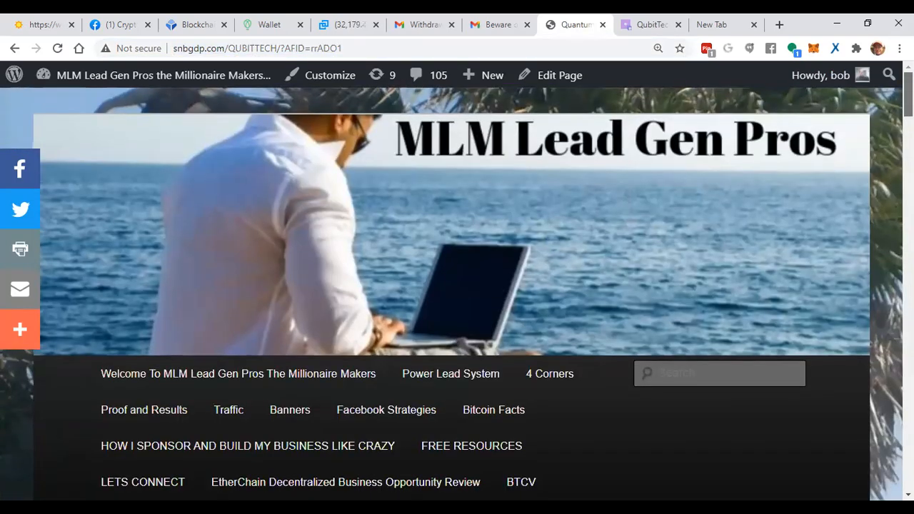
scroll(down, 3)
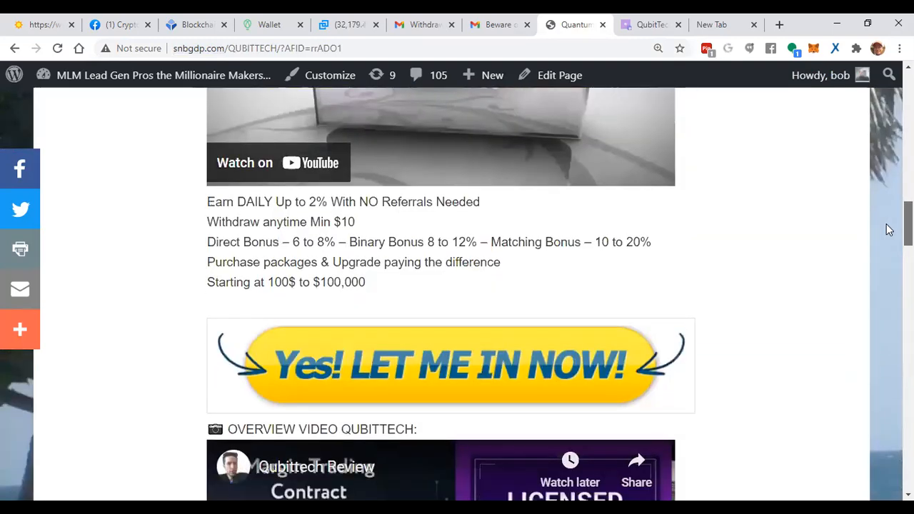
scroll(down, 3)
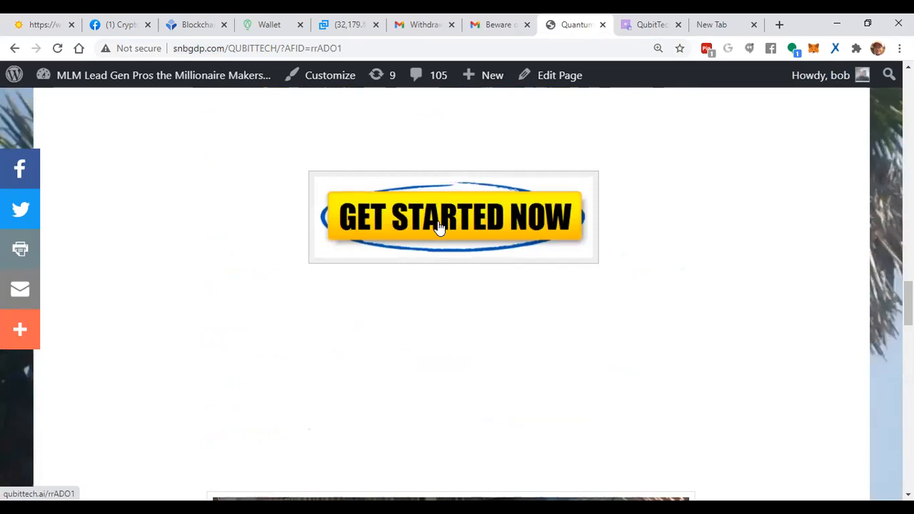
click(453, 217)
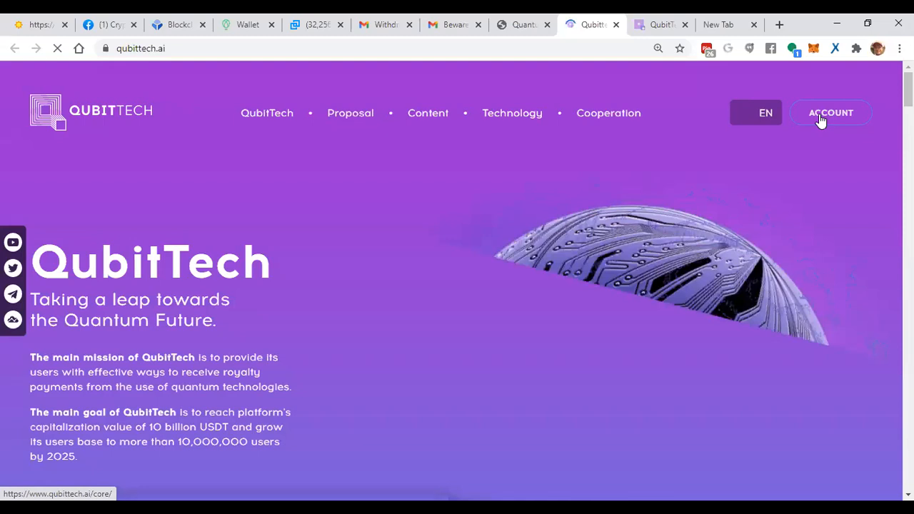
Go to the QubitTech account dashboard and close the Quantum Leap course popup.
click(831, 111)
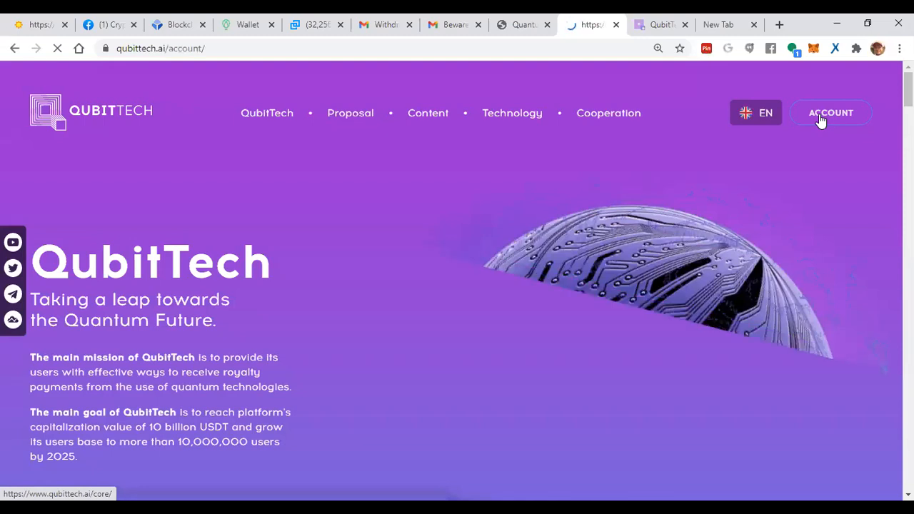
click(831, 113)
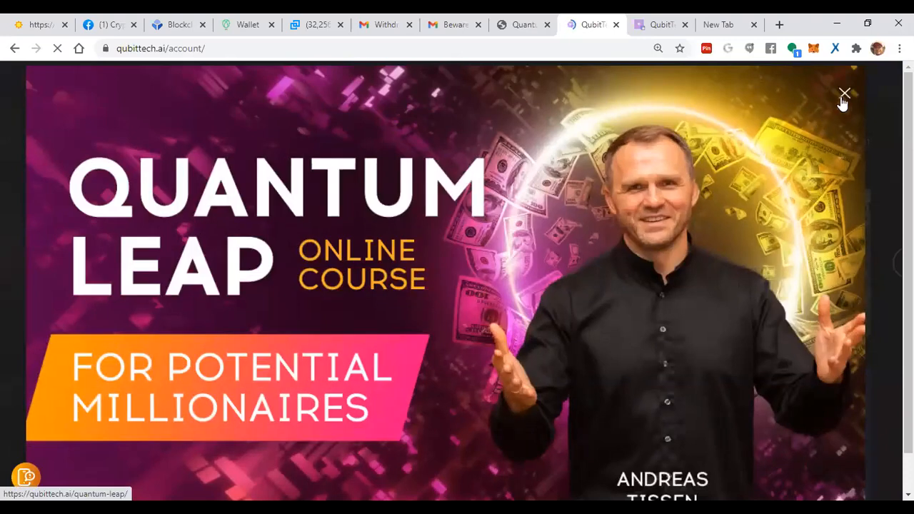
click(845, 94)
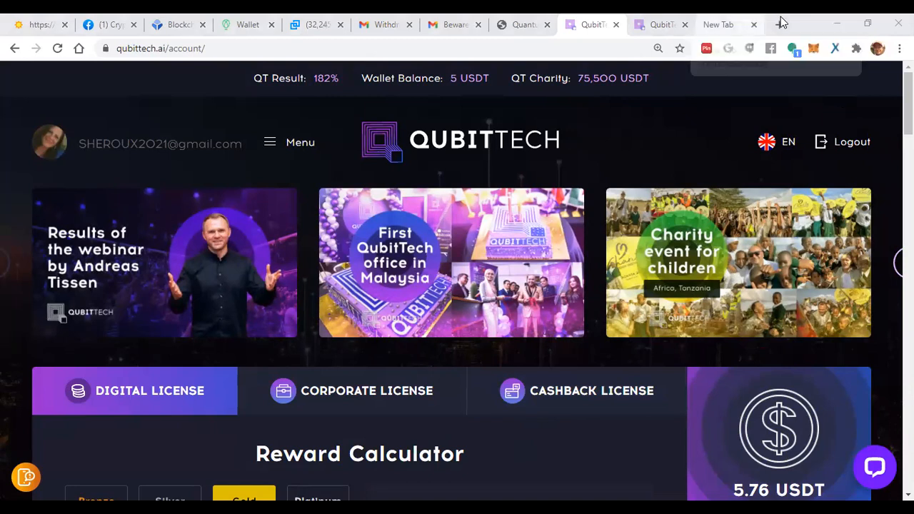
Bring up the snbgdp.com wp-admin dashboard in a fresh browser tab.
click(780, 24)
text(s)
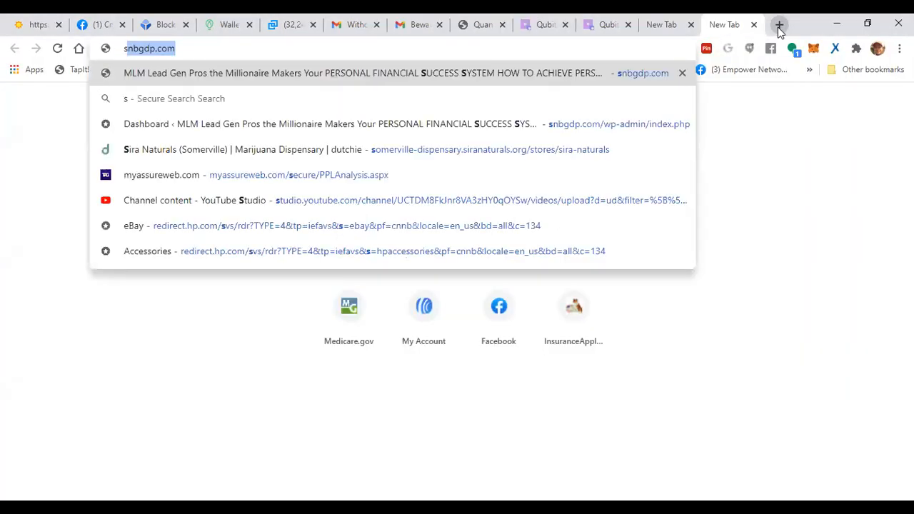
mouse_move(842, 171)
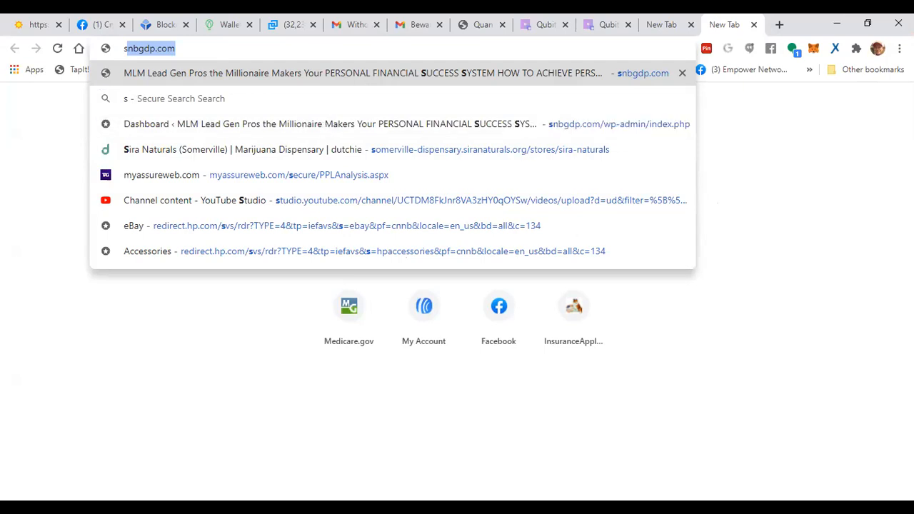
mouse_move(464, 136)
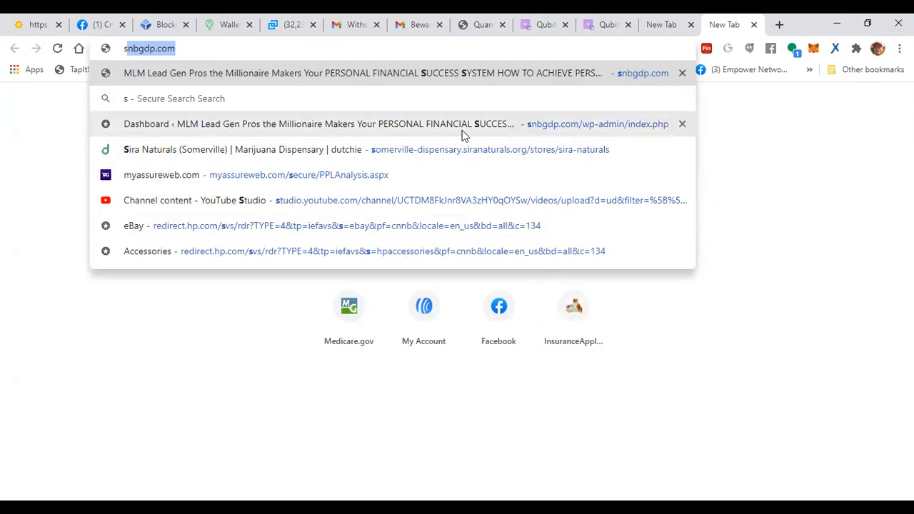
mouse_move(408, 140)
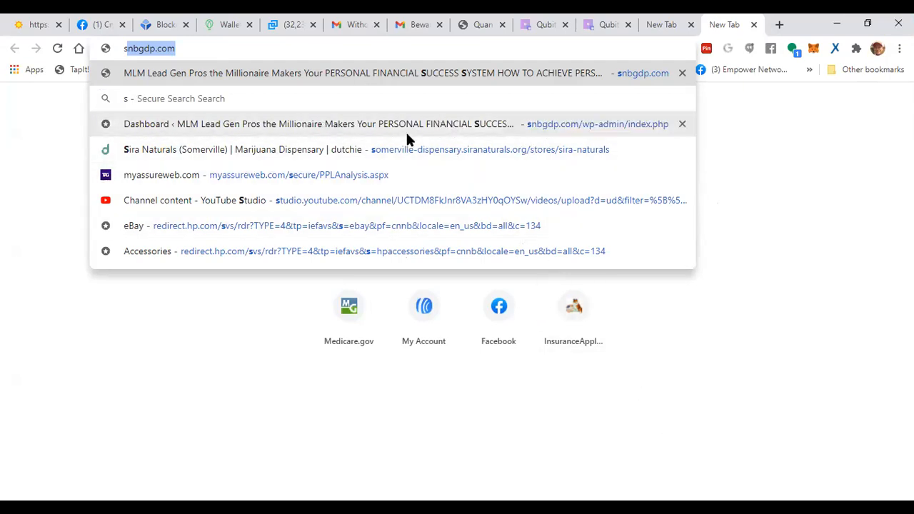
click(322, 123)
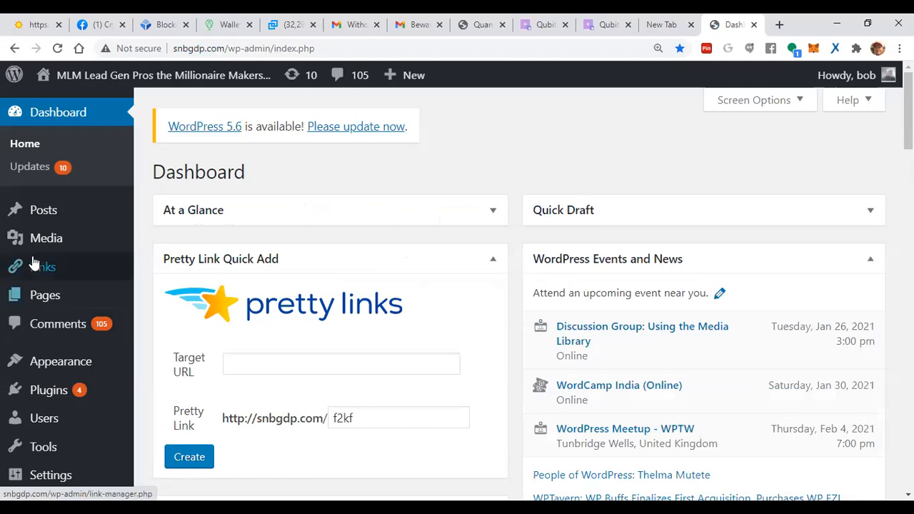
mouse_move(43, 417)
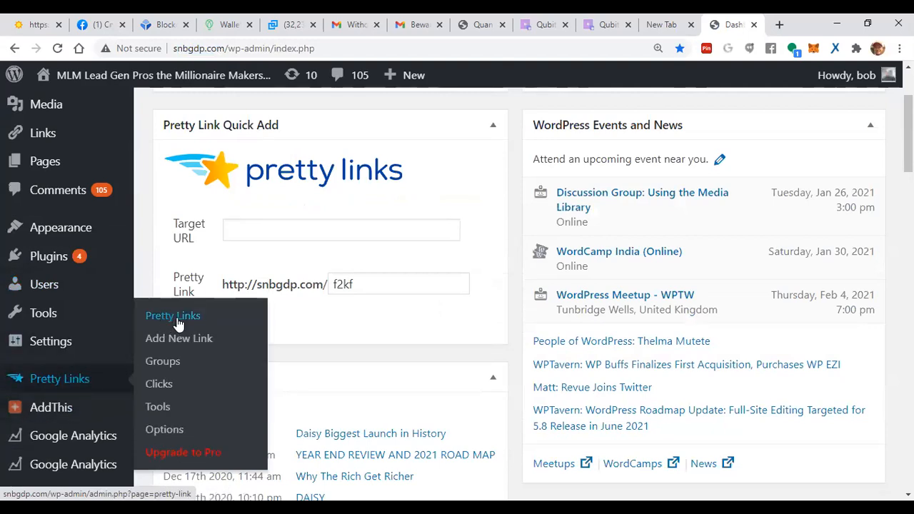
Search the Pretty Links list for 'joinsue' and confirm no matching link exists.
click(171, 316)
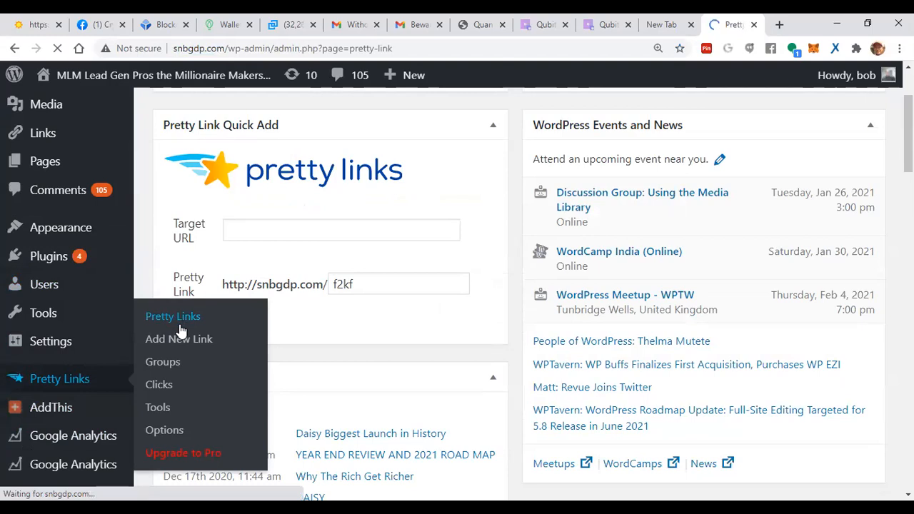
click(173, 316)
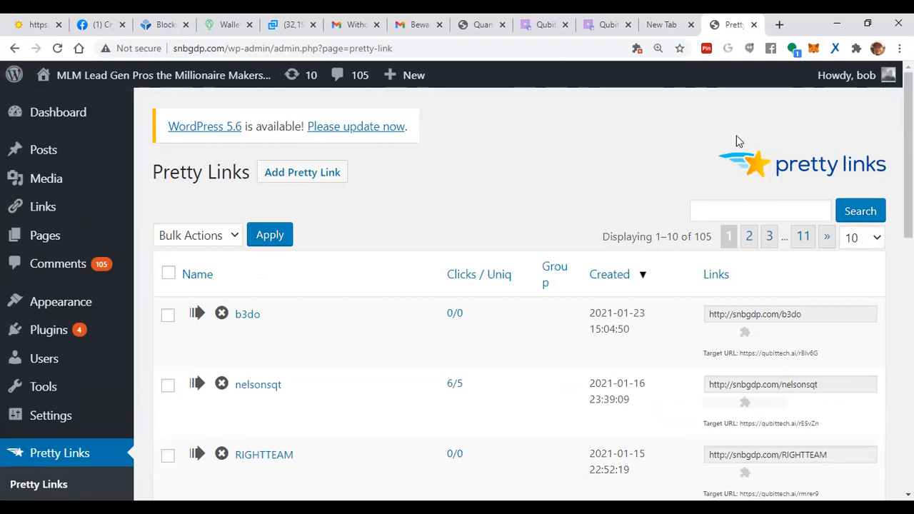
click(759, 210)
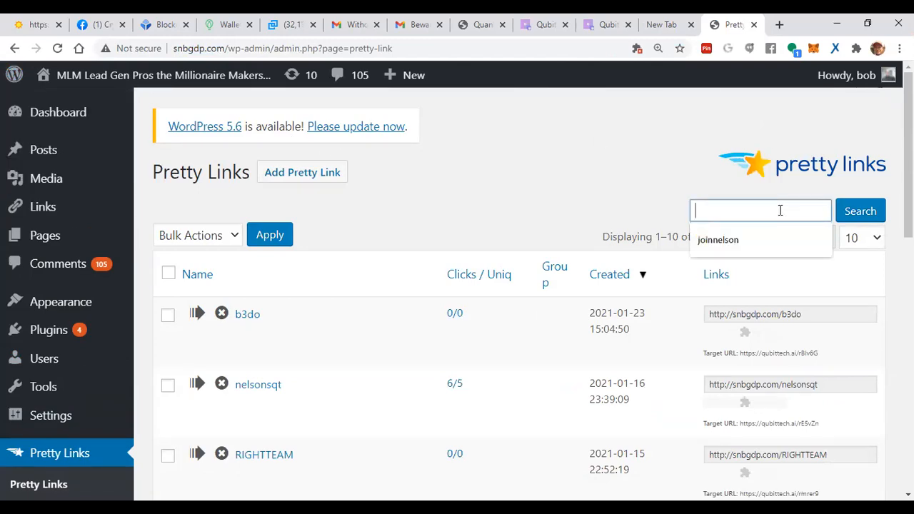
text(j)
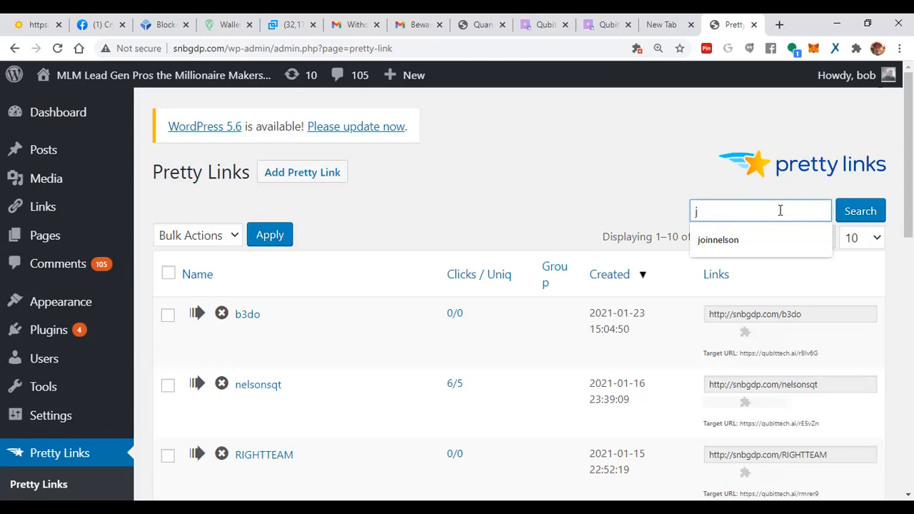
text(oinsue)
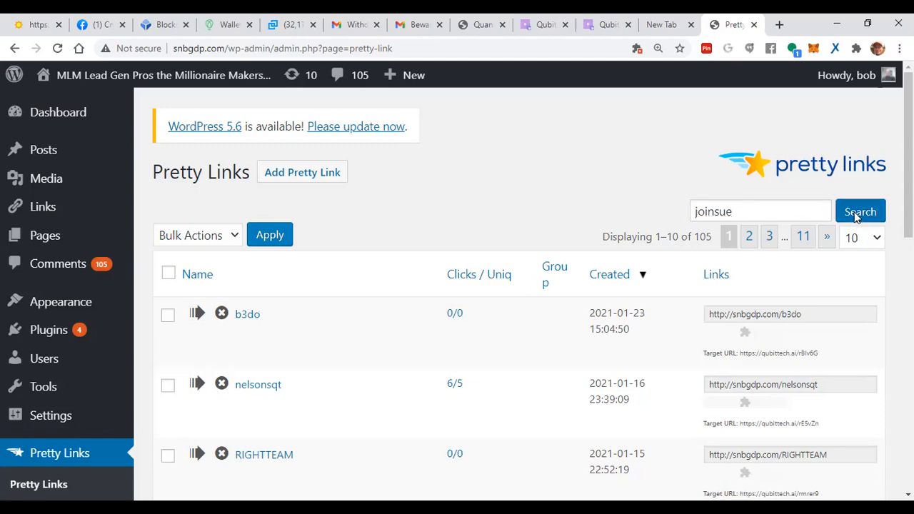
click(859, 211)
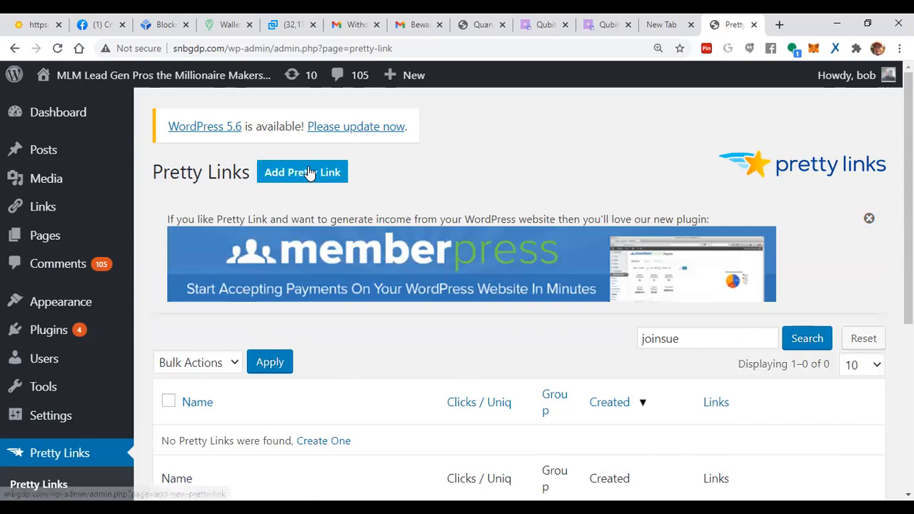
click(303, 171)
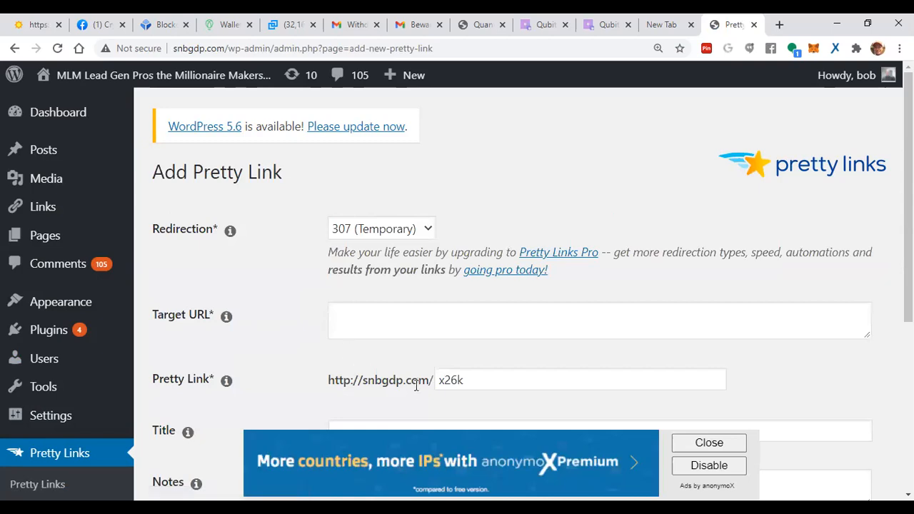
click(600, 320)
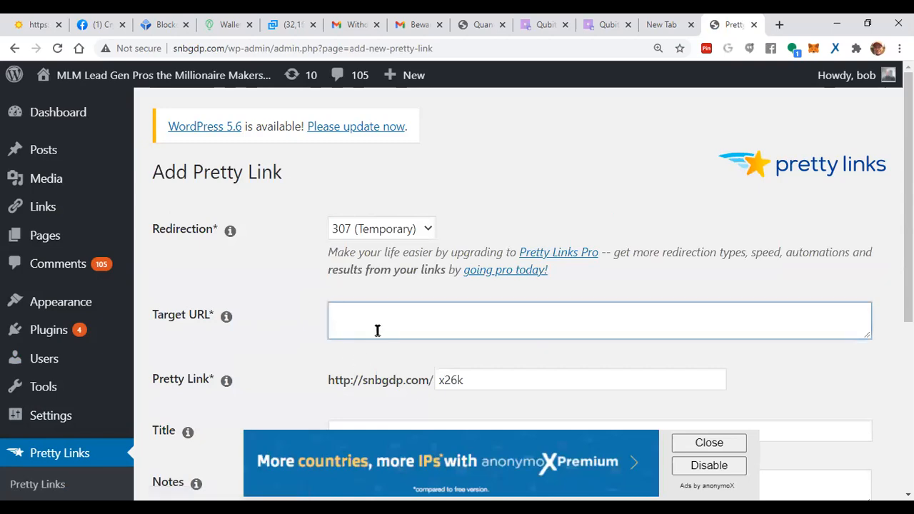
text(http://snbgdp.com/QUBITTECH/?AFID=rrADO1)
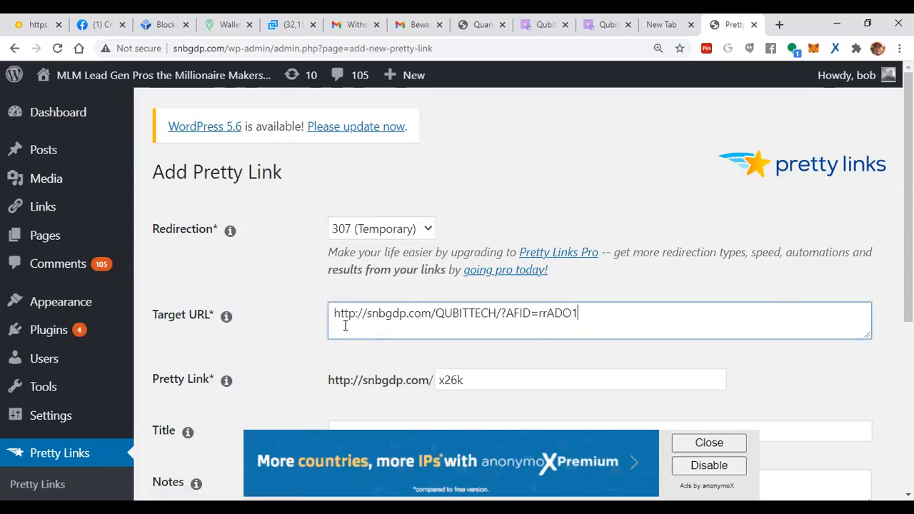
scroll(down, 3)
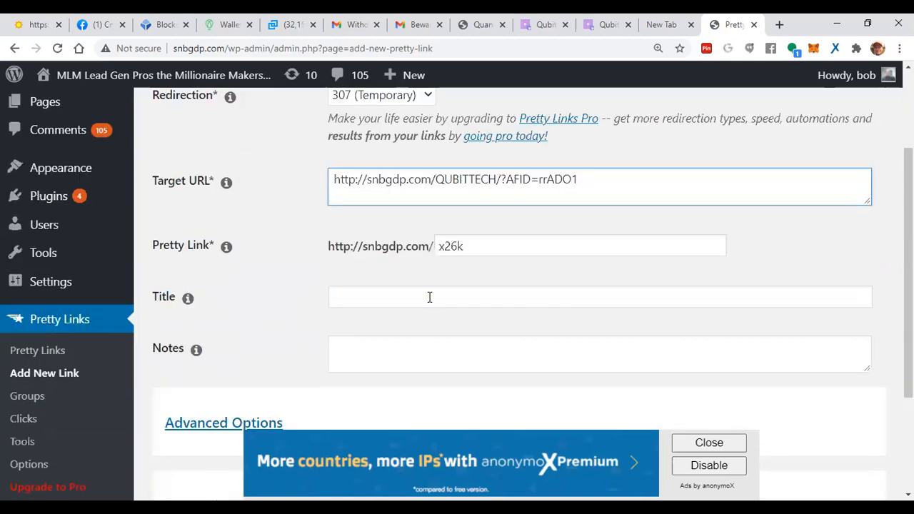
click(578, 246)
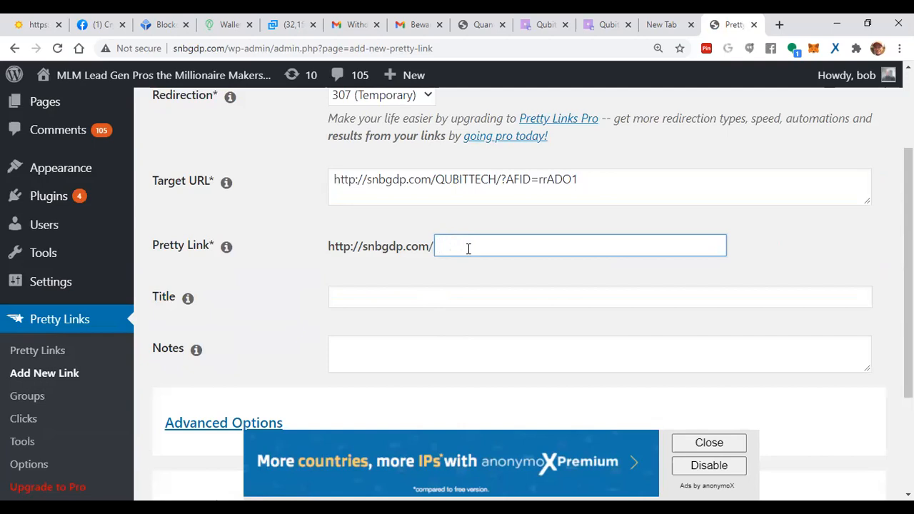
text(j)
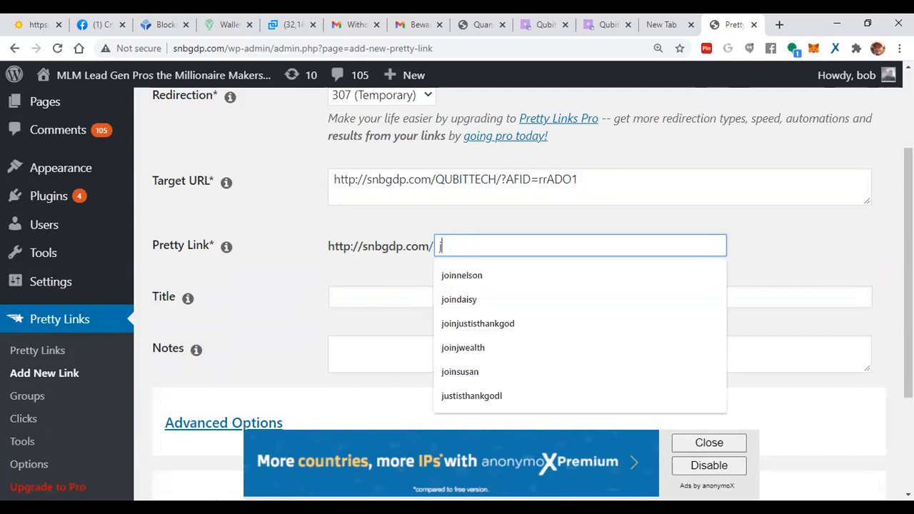
text(joinsu)
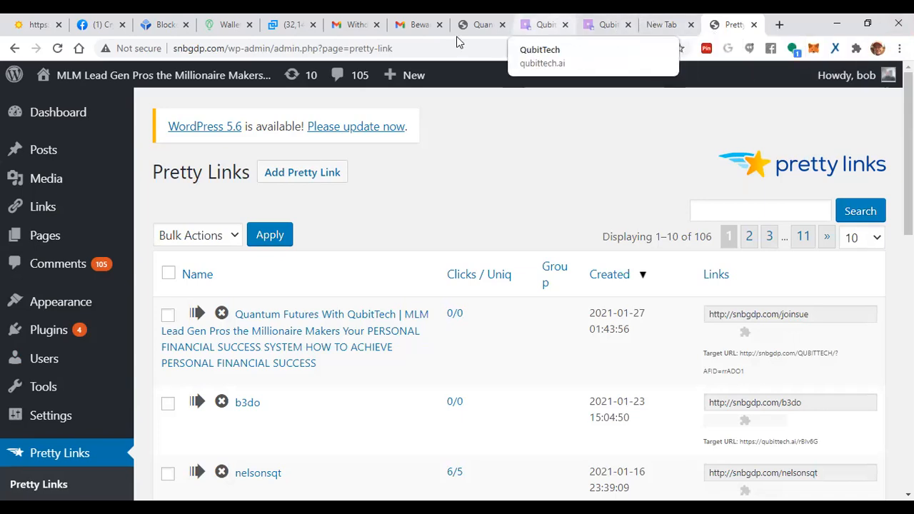
click(93, 24)
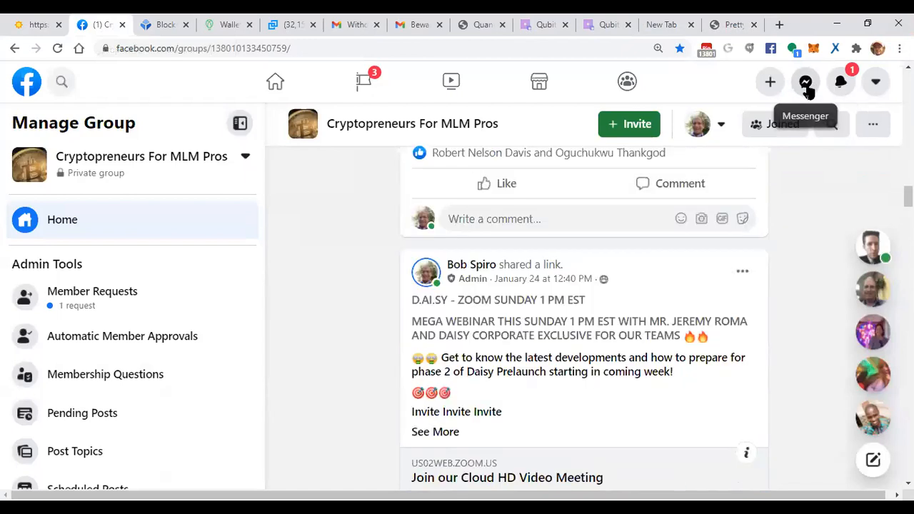
click(806, 82)
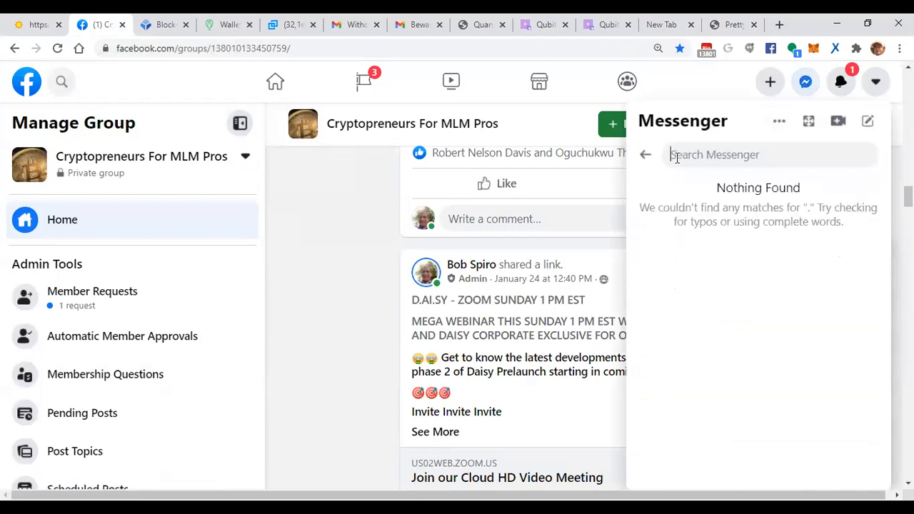
text(spe)
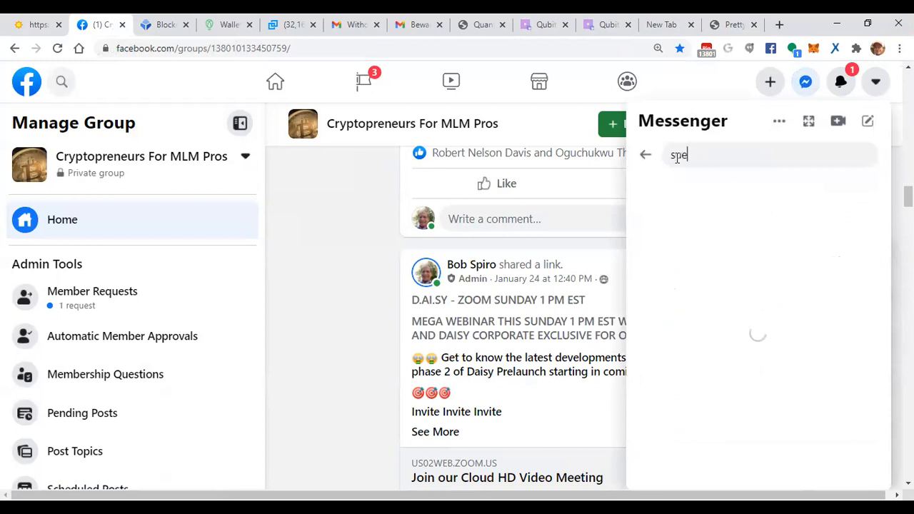
text(sue)
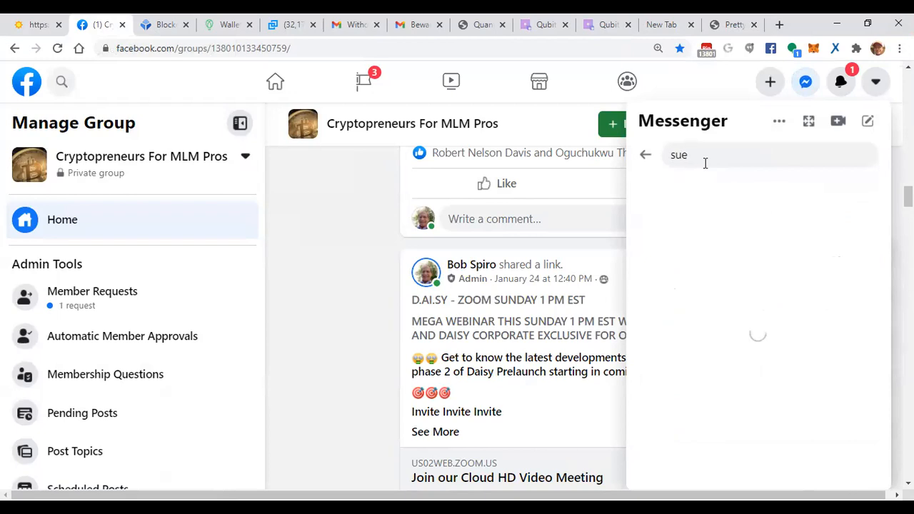
text(sue)
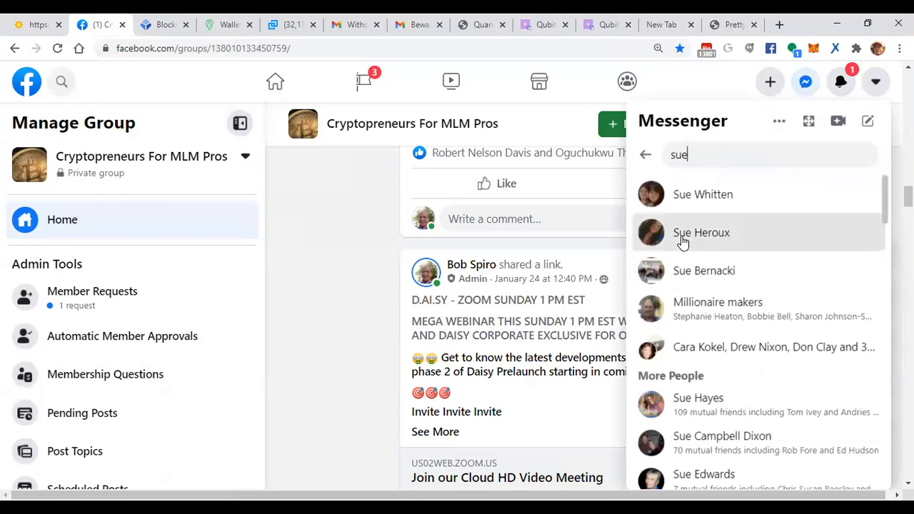
click(701, 231)
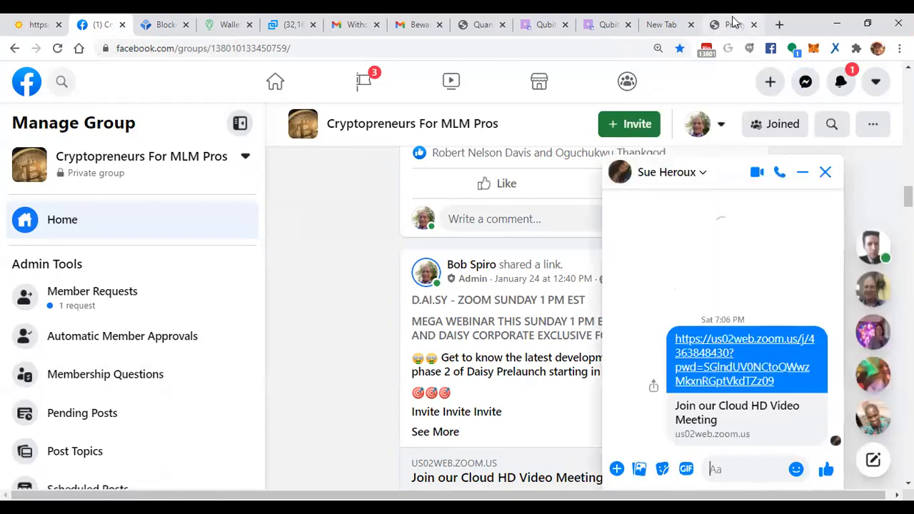
click(731, 25)
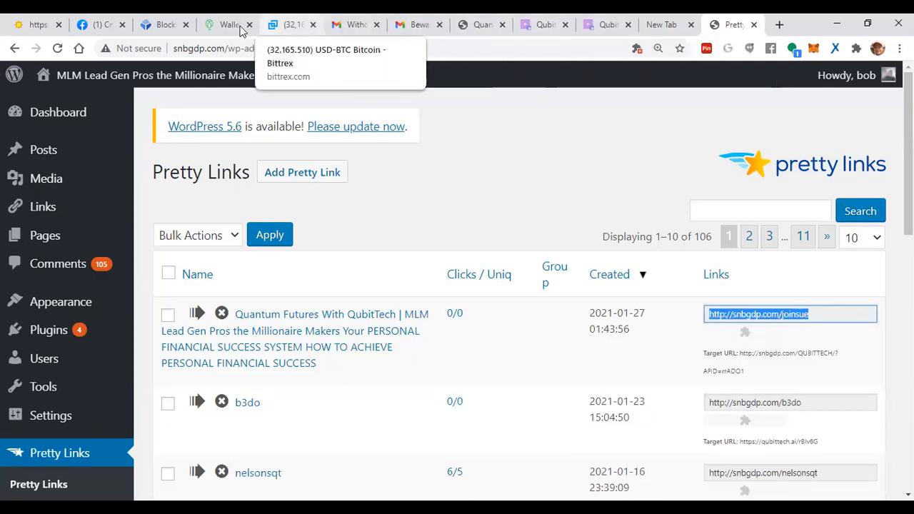
click(93, 24)
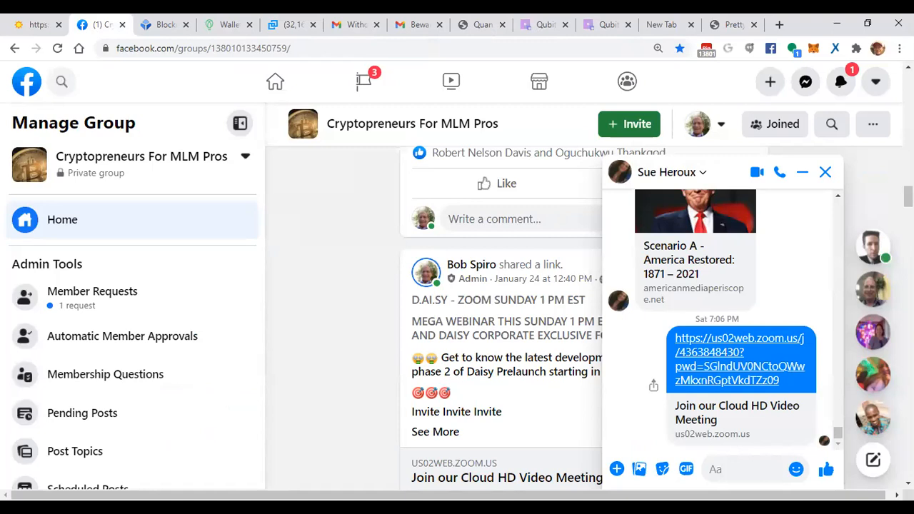
text(http://snbgdp.com/joinsue)
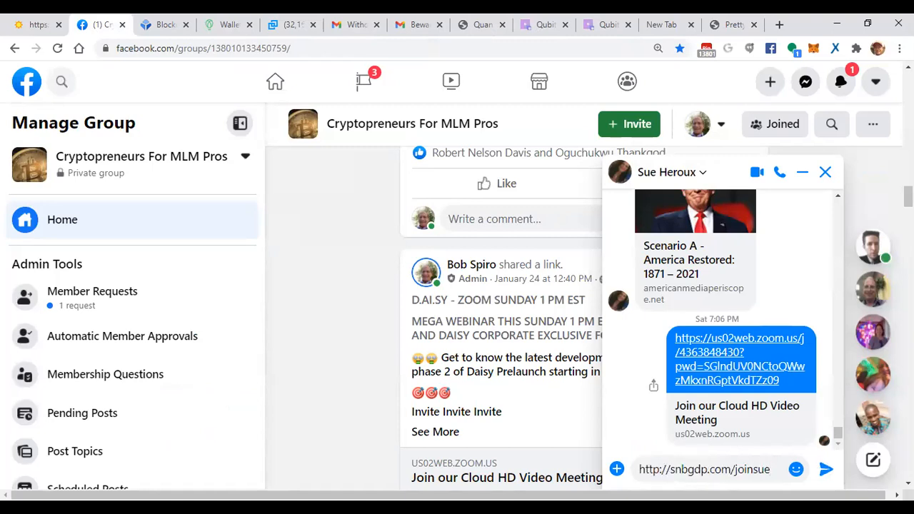
mouse_move(369, 22)
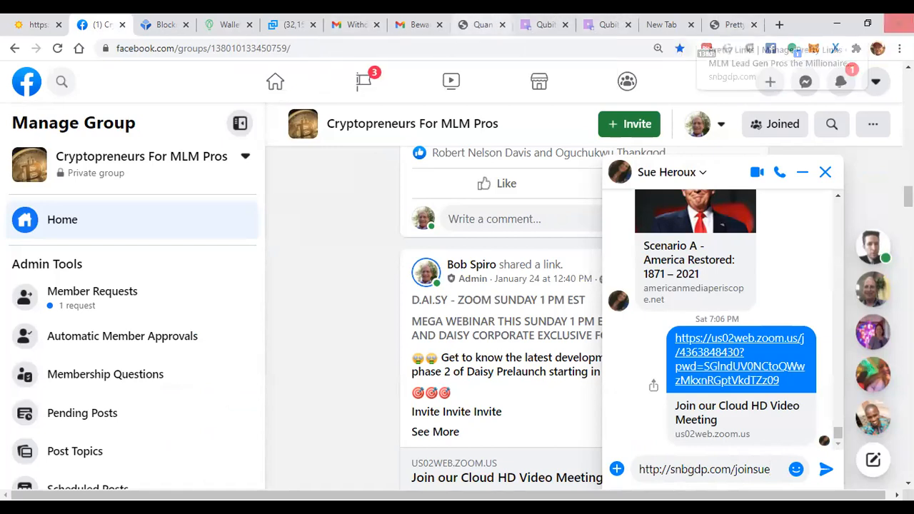
click(544, 24)
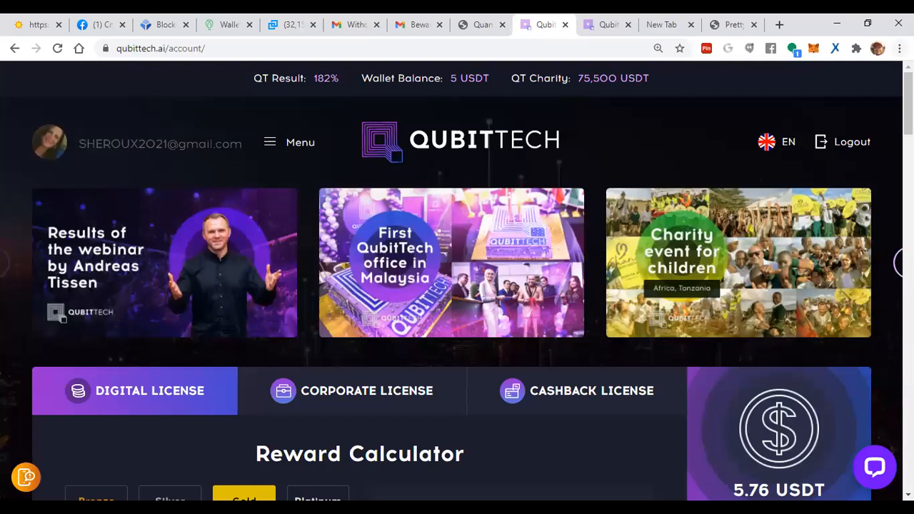
Scroll down the QubitTech account to My Digital License Statistics and the Bronze license results, then return to Pretty Links.
scroll(down, 3)
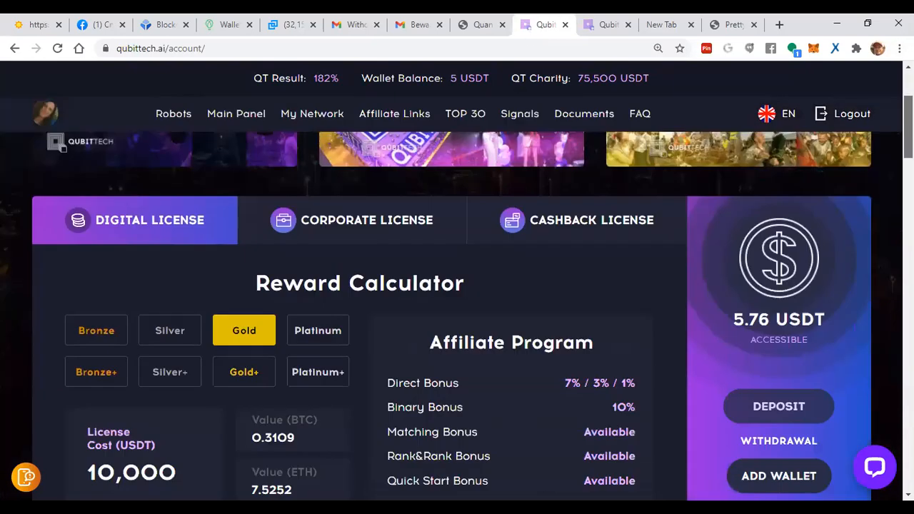
scroll(down, 3)
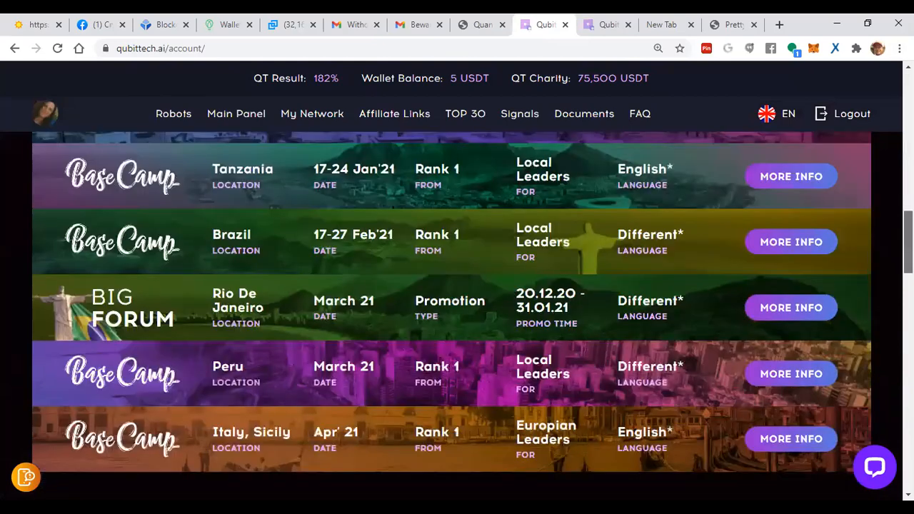
scroll(down, 3)
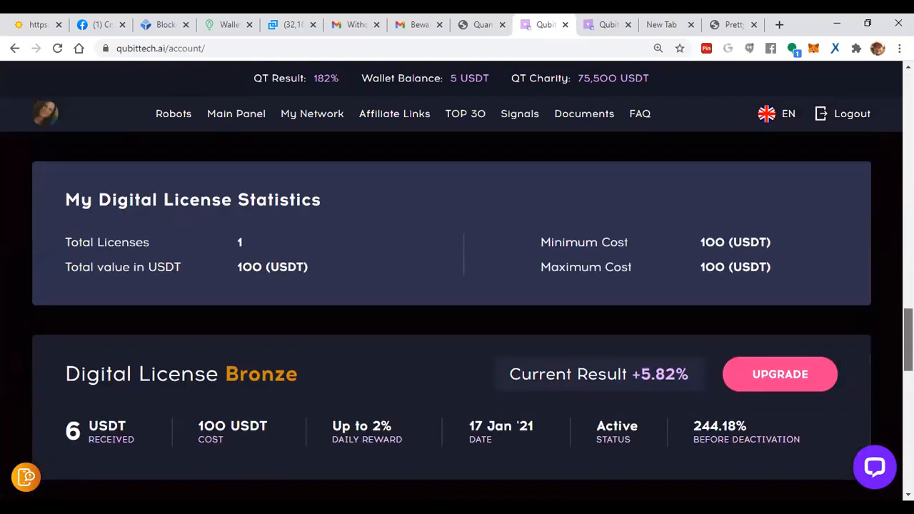
scroll(down, 3)
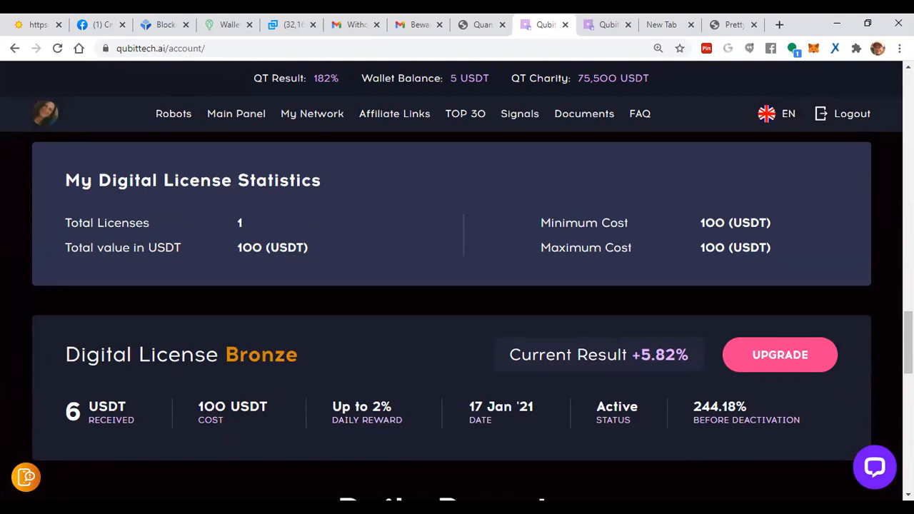
mouse_move(540, 77)
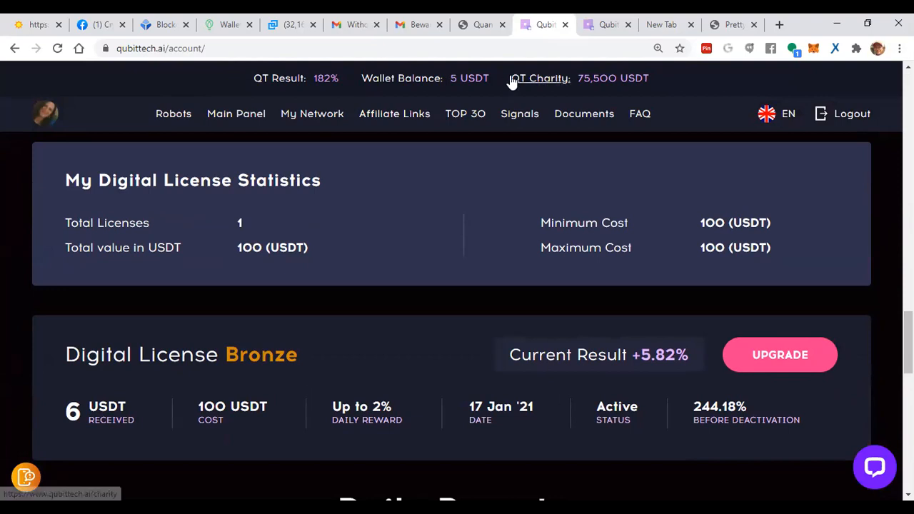
click(728, 24)
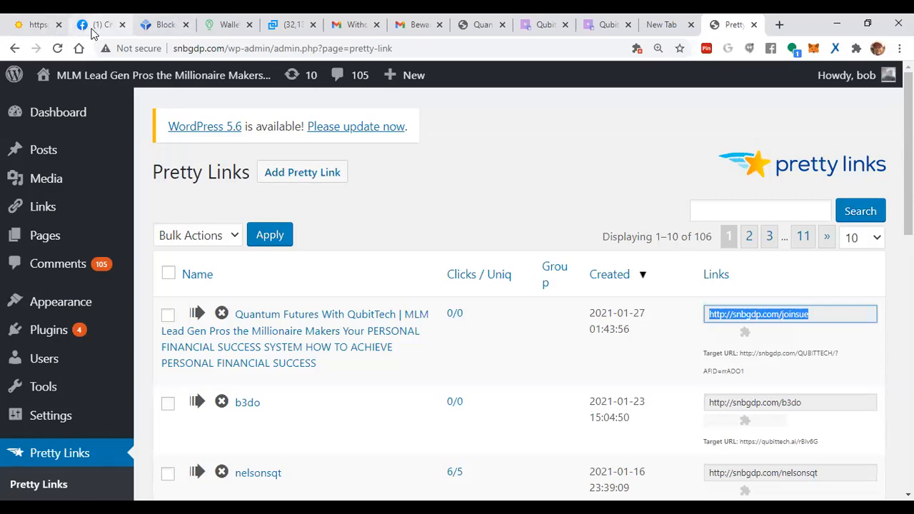
click(93, 24)
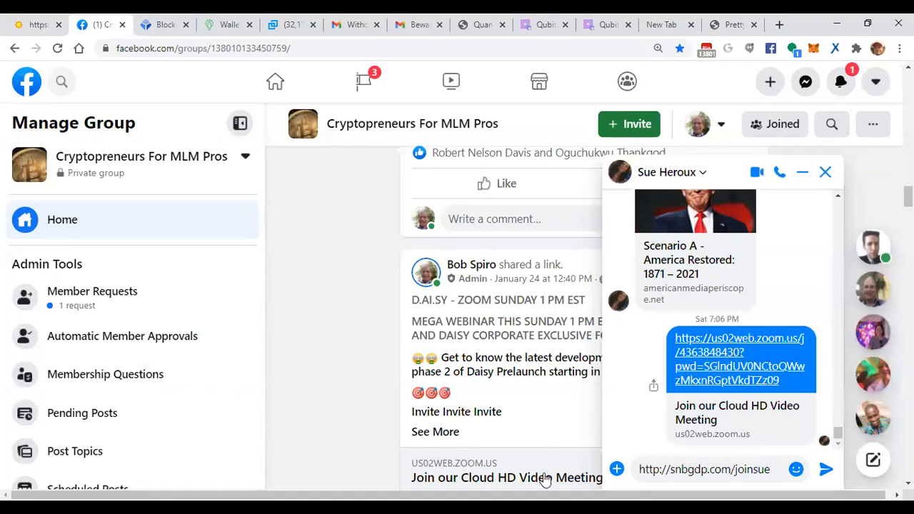
scroll(down, 3)
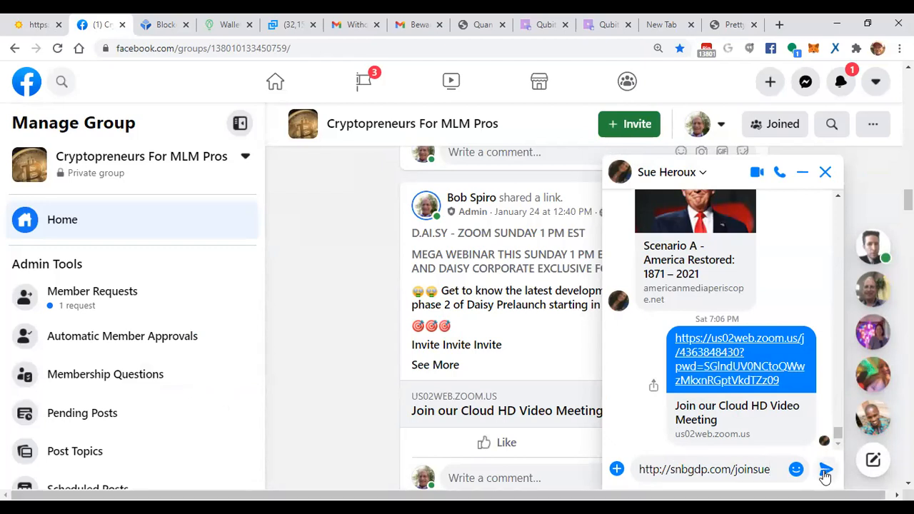
click(826, 468)
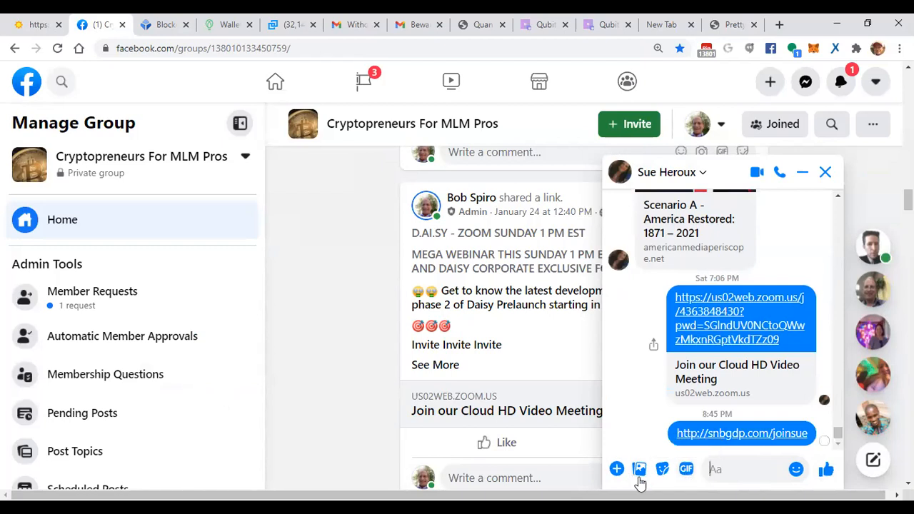
mouse_move(640, 469)
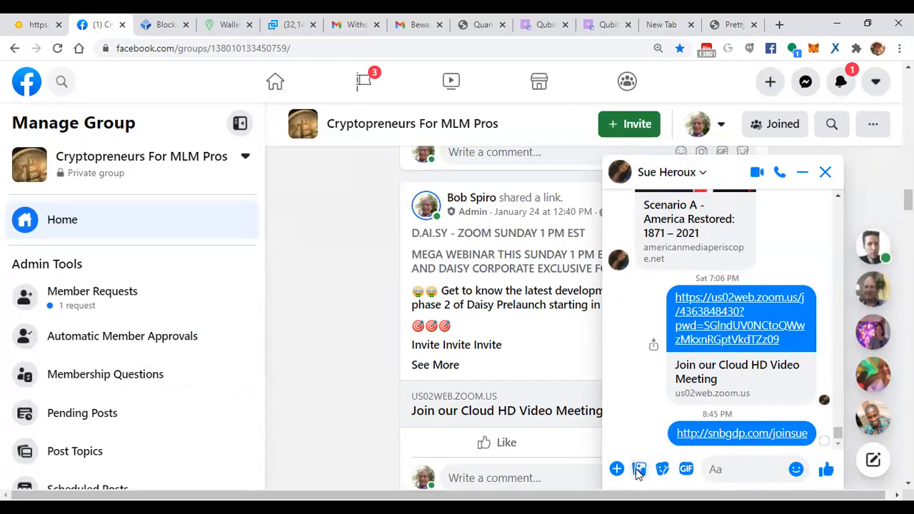
click(639, 468)
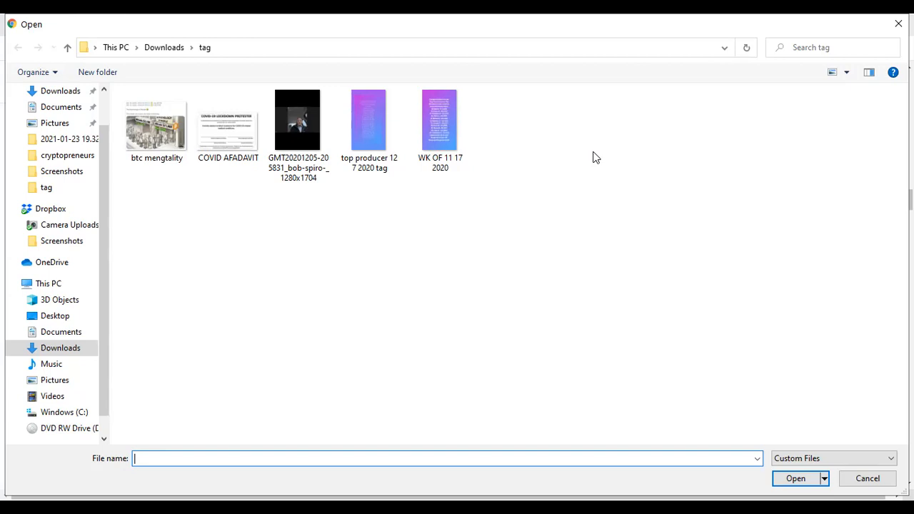
mouse_move(160, 20)
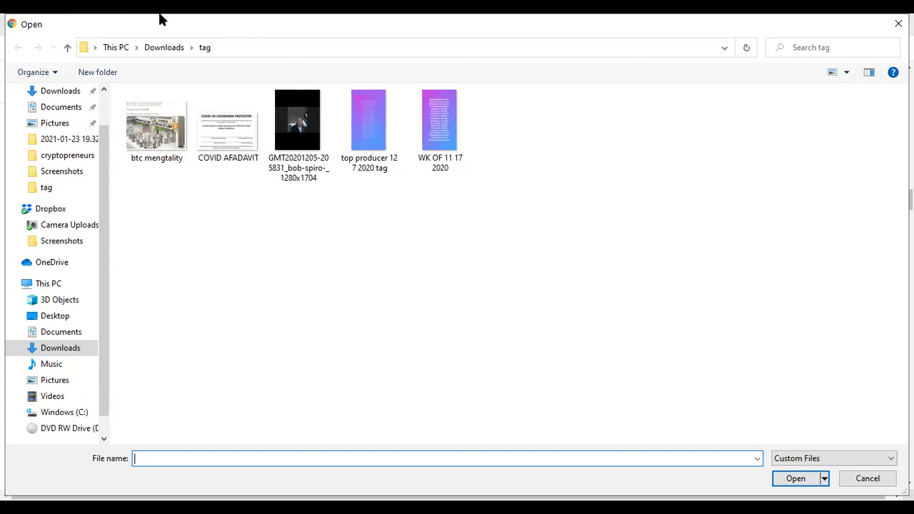
mouse_move(178, 50)
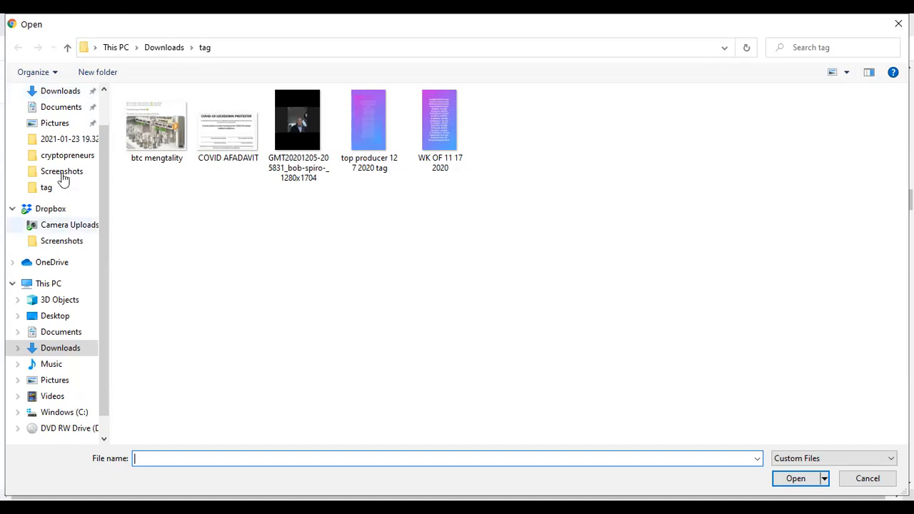
Switch the Open dialog to the Dropbox Screenshots folder to find the newest screenshot.
click(61, 171)
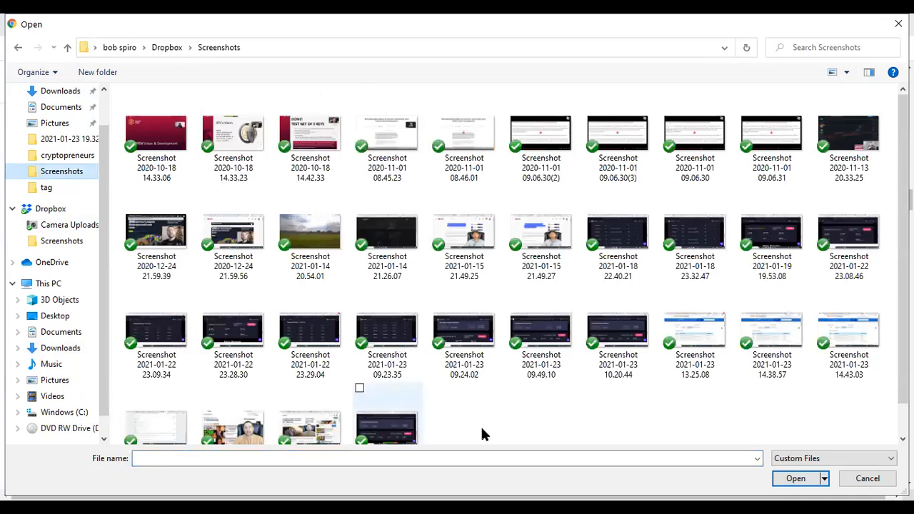
scroll(down, 3)
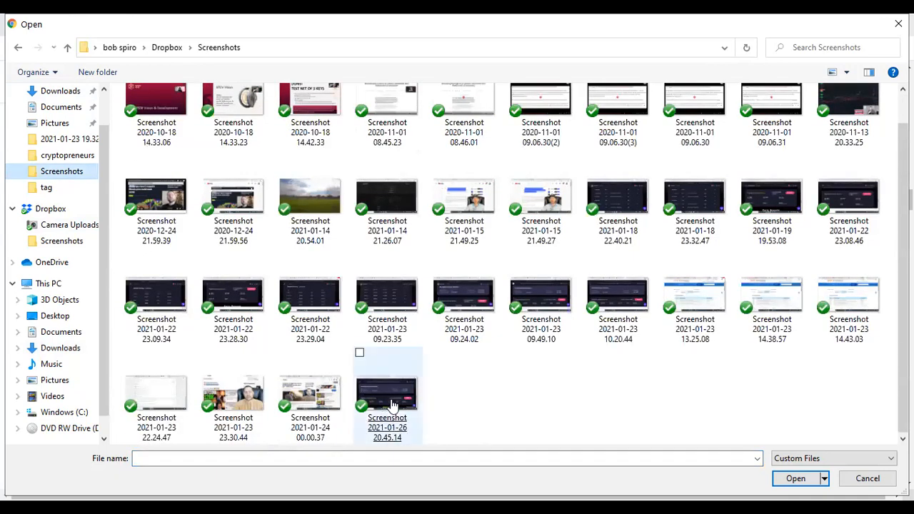
mouse_move(387, 397)
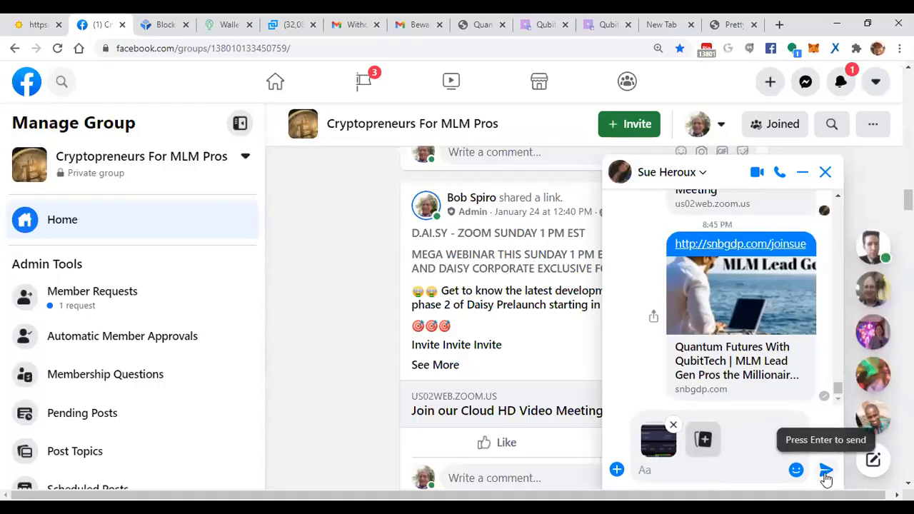
click(825, 469)
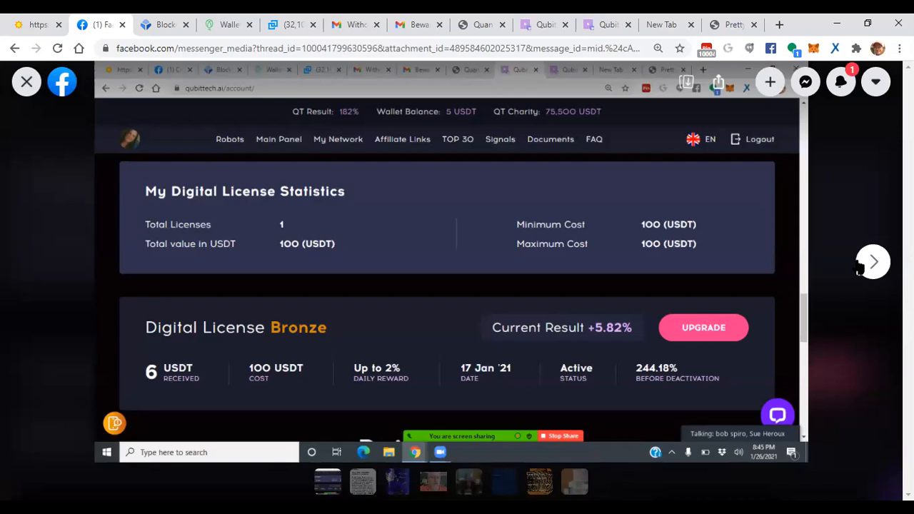
mouse_move(874, 278)
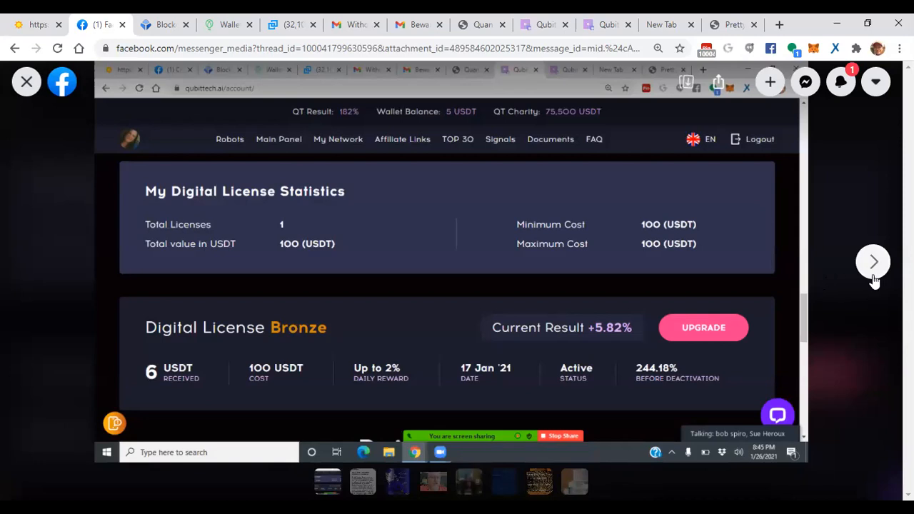
mouse_move(874, 245)
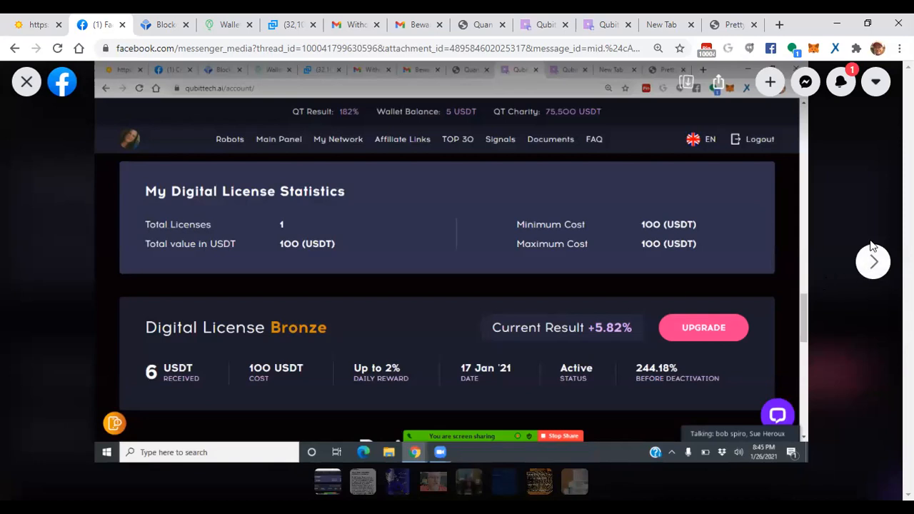
mouse_move(605, 160)
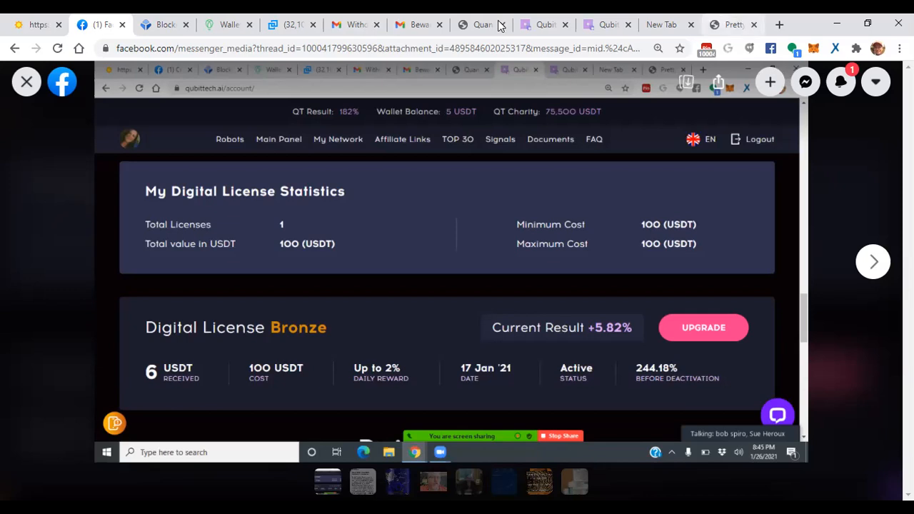
mouse_move(164, 24)
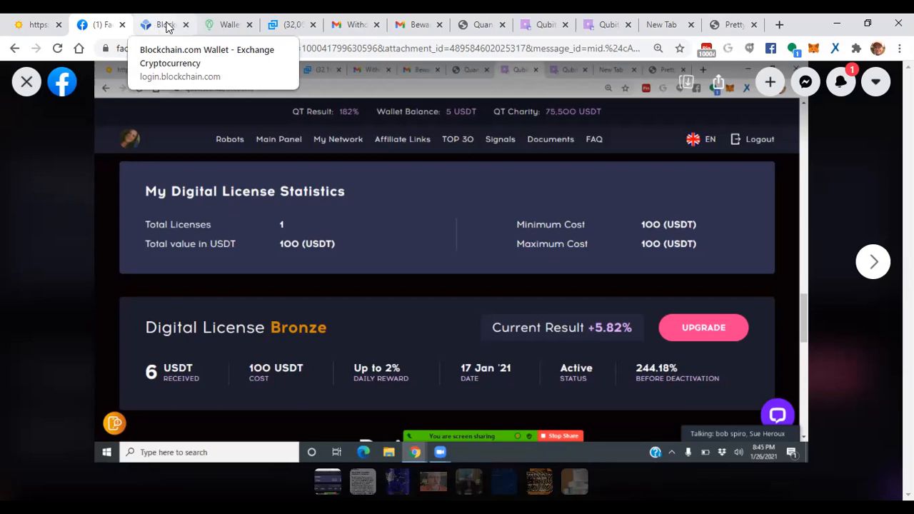
mouse_move(420, 24)
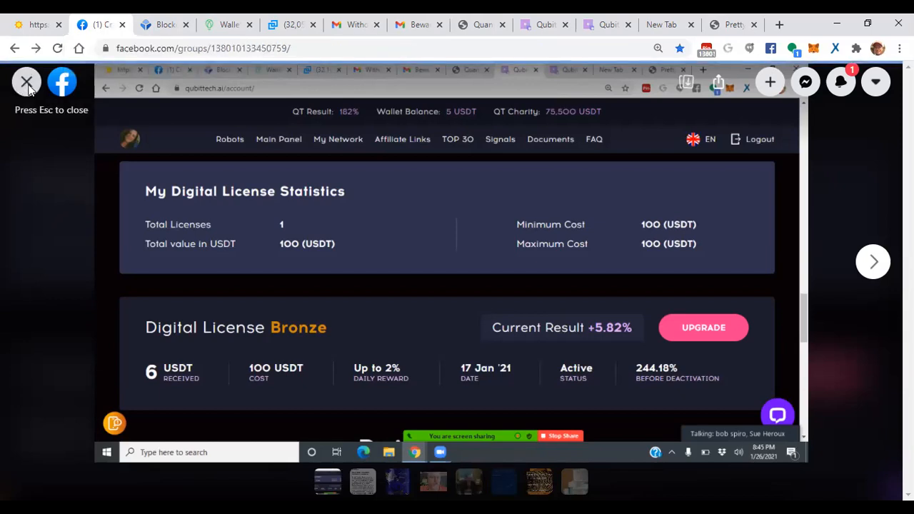
click(26, 82)
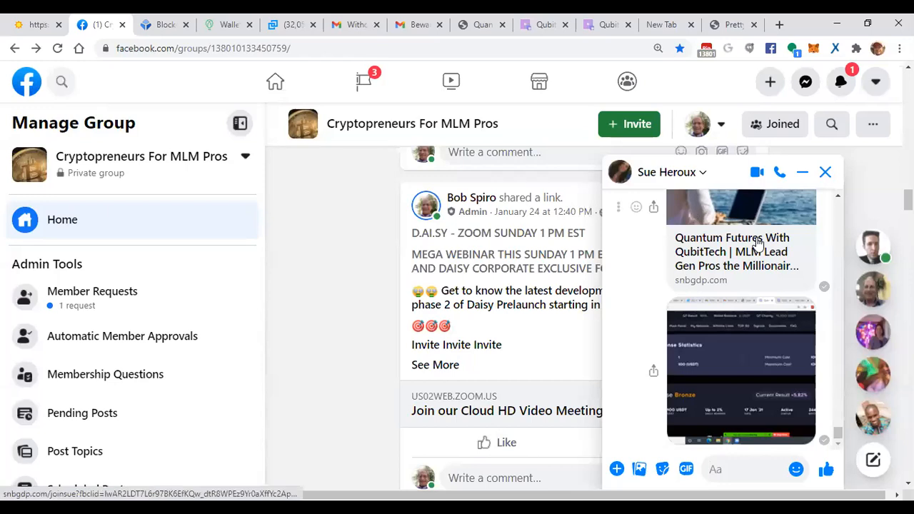
click(826, 171)
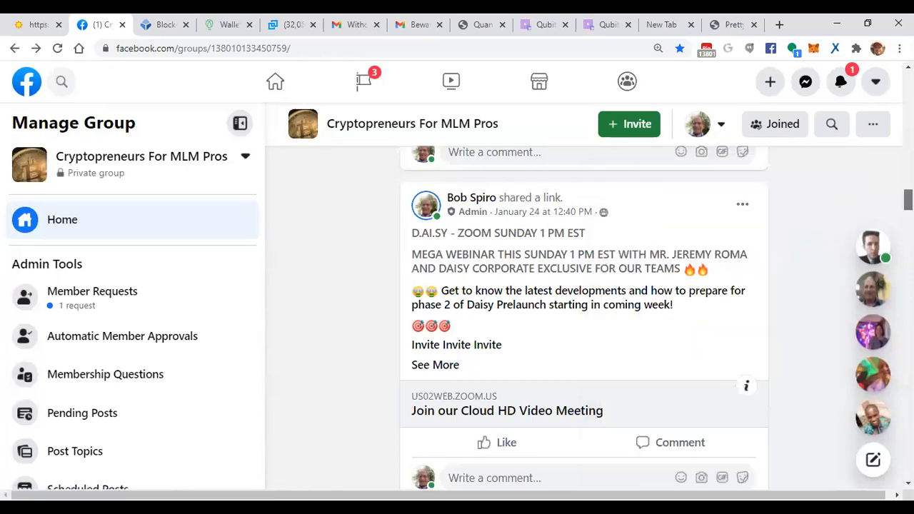
scroll(down, 3)
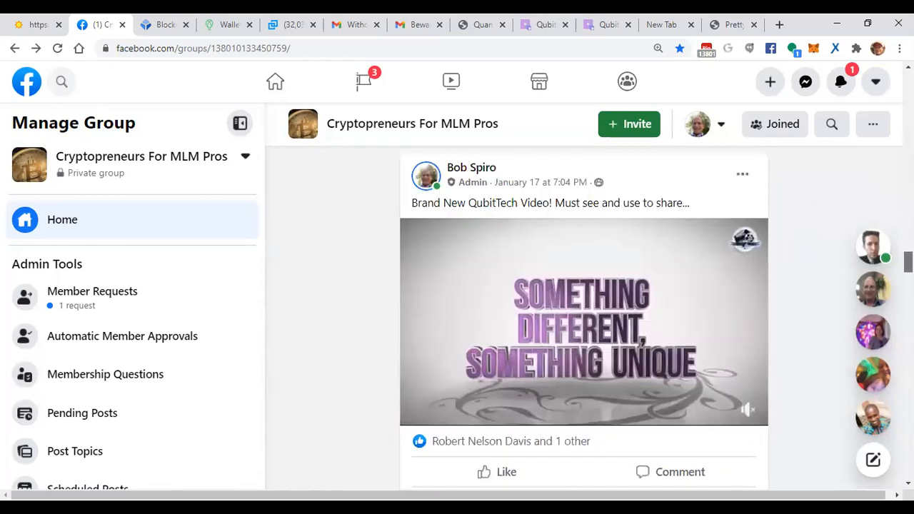
scroll(down, 3)
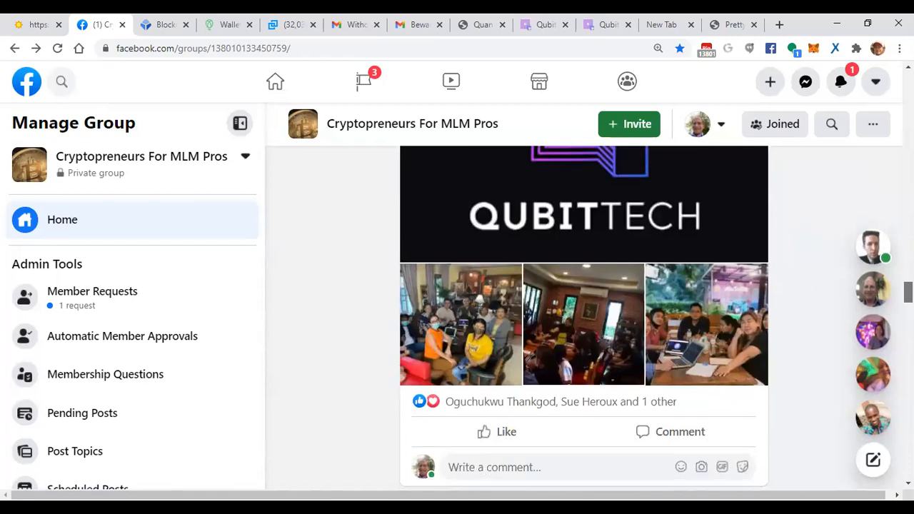
scroll(down, 3)
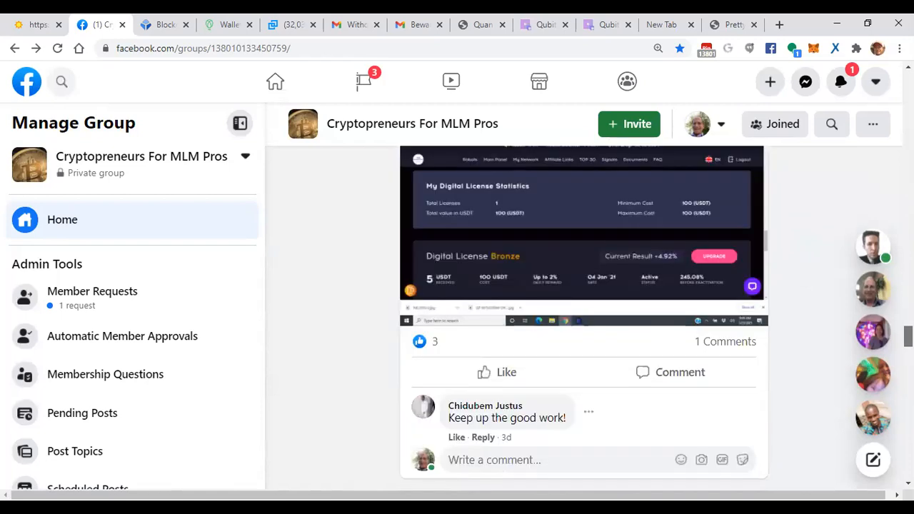
scroll(down, 3)
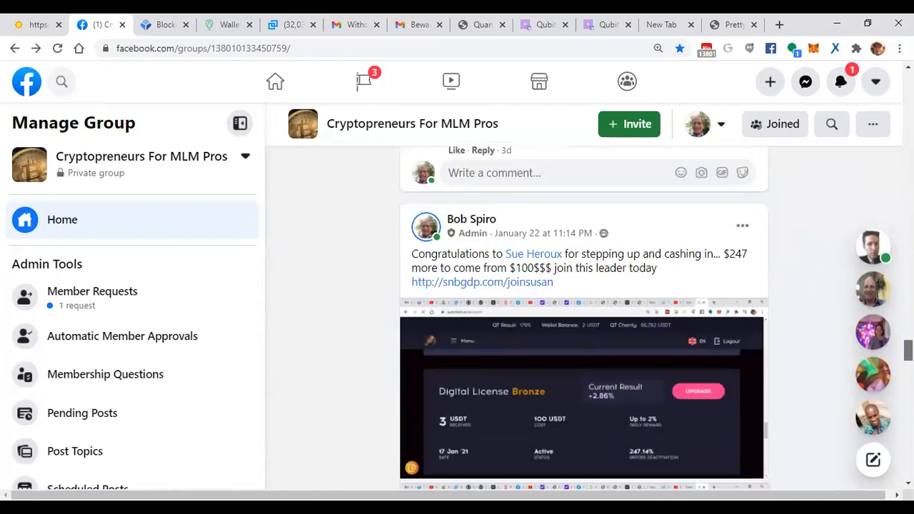
scroll(down, 3)
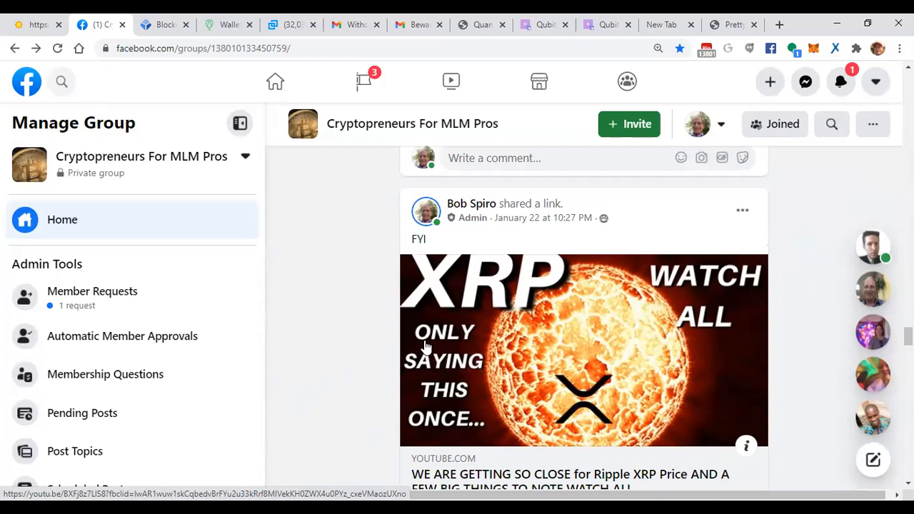
mouse_move(208, 421)
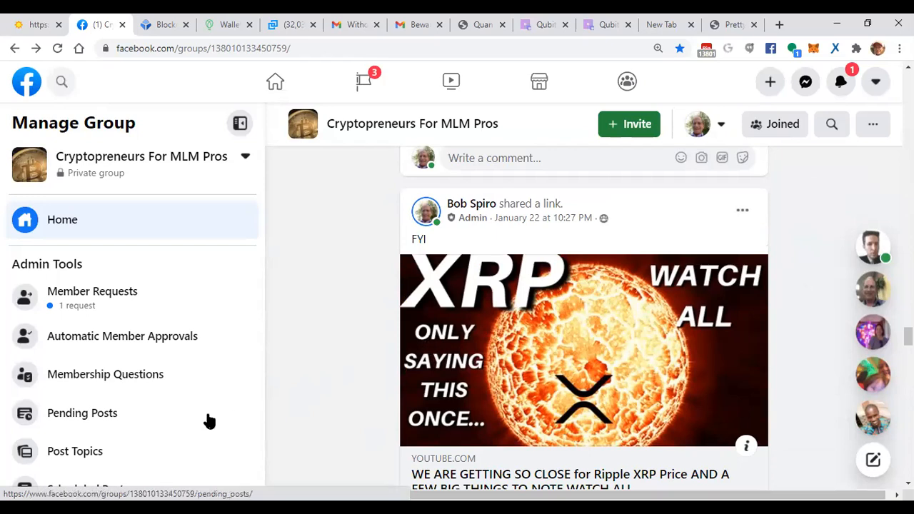
mouse_move(581, 364)
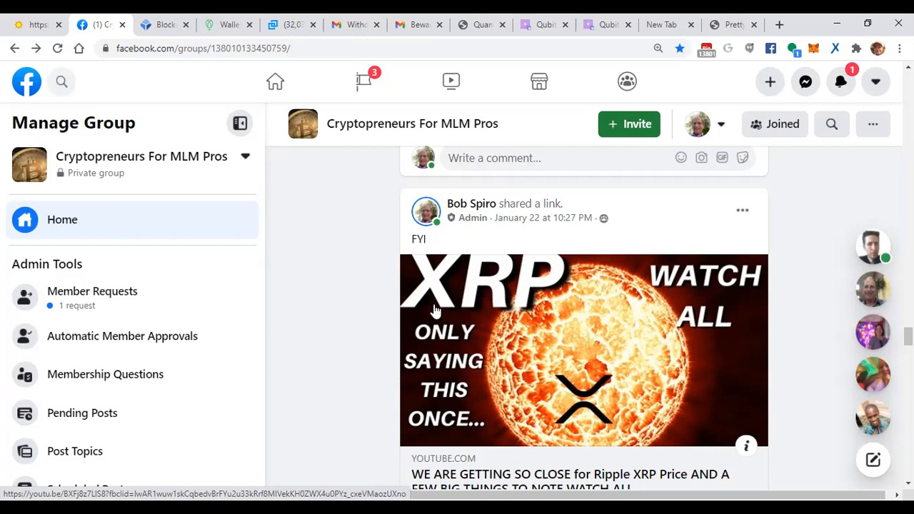
mouse_move(683, 122)
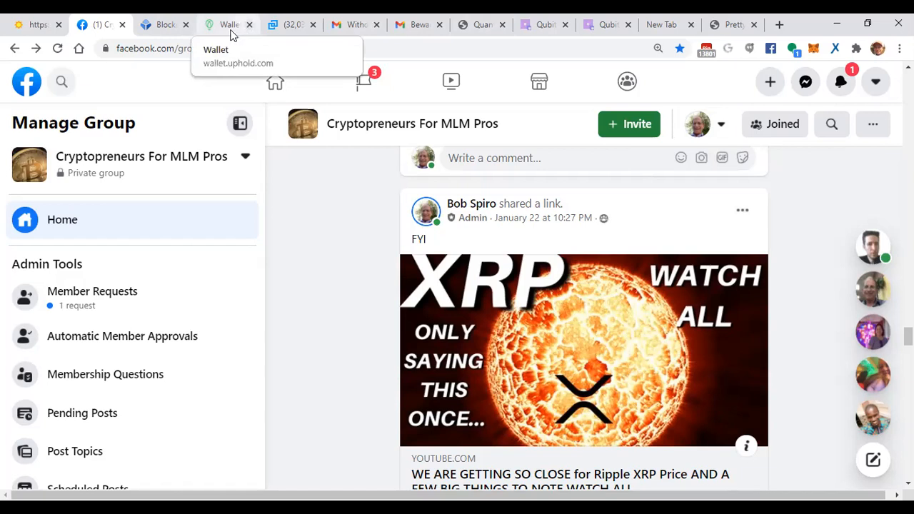
mouse_move(229, 26)
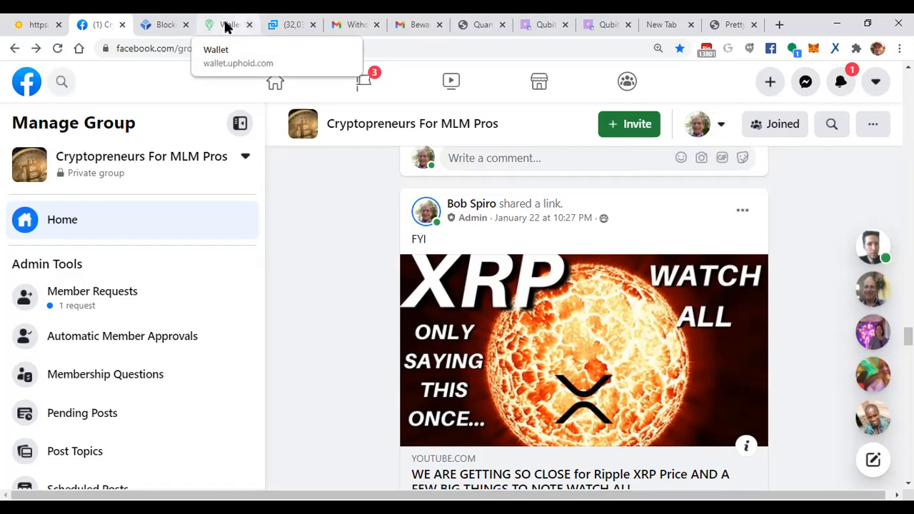
click(227, 25)
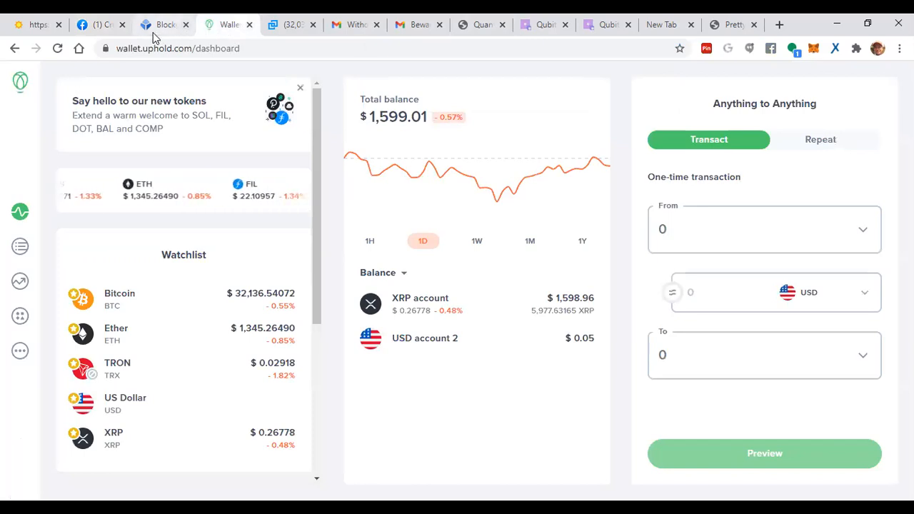
click(100, 24)
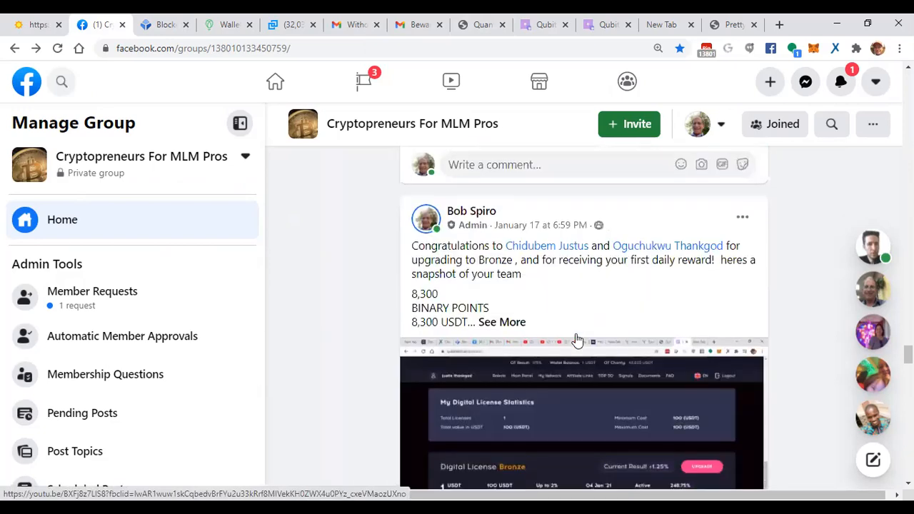
scroll(down, 3)
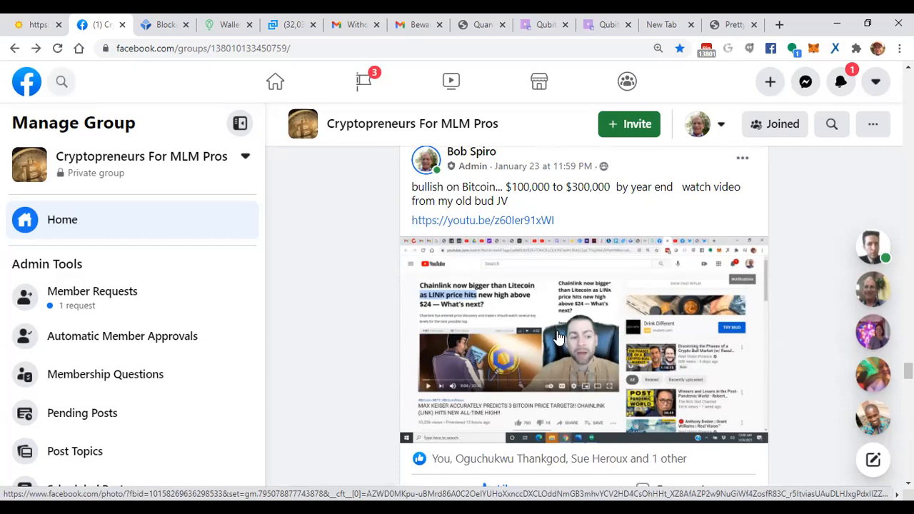
mouse_move(597, 344)
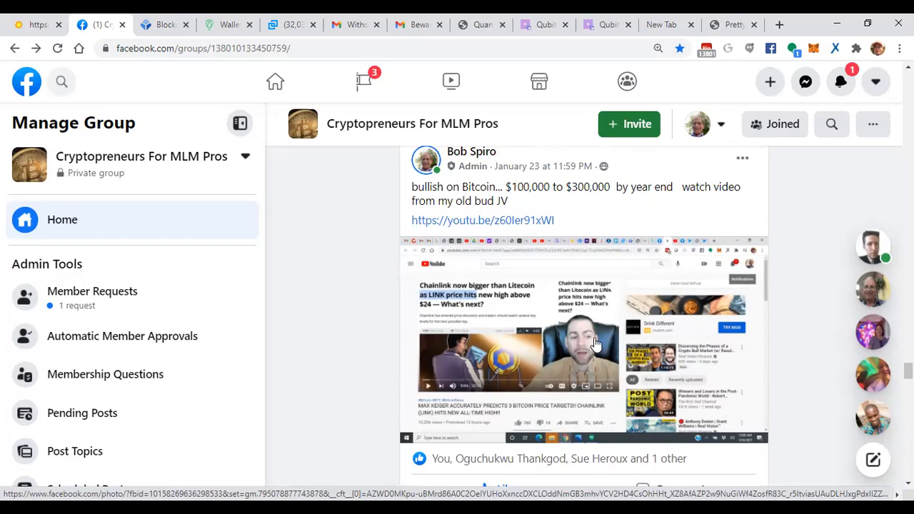
mouse_move(512, 357)
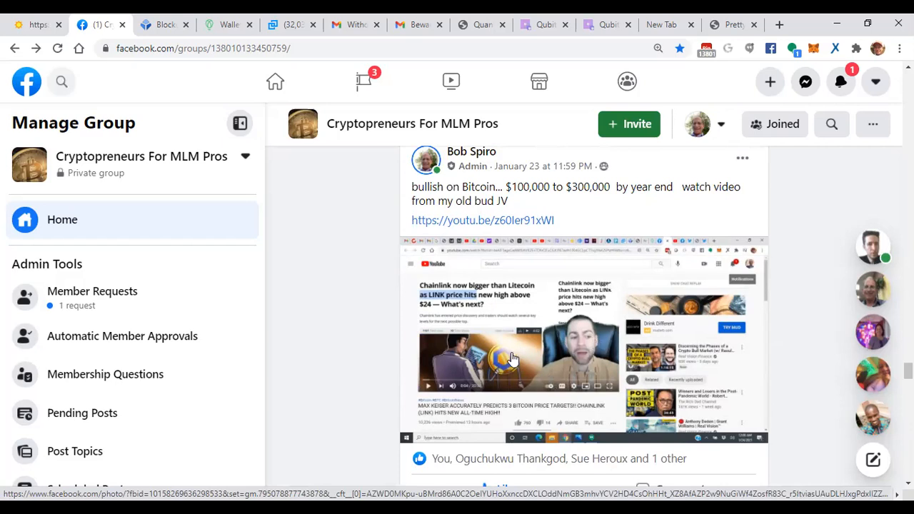
scroll(down, 3)
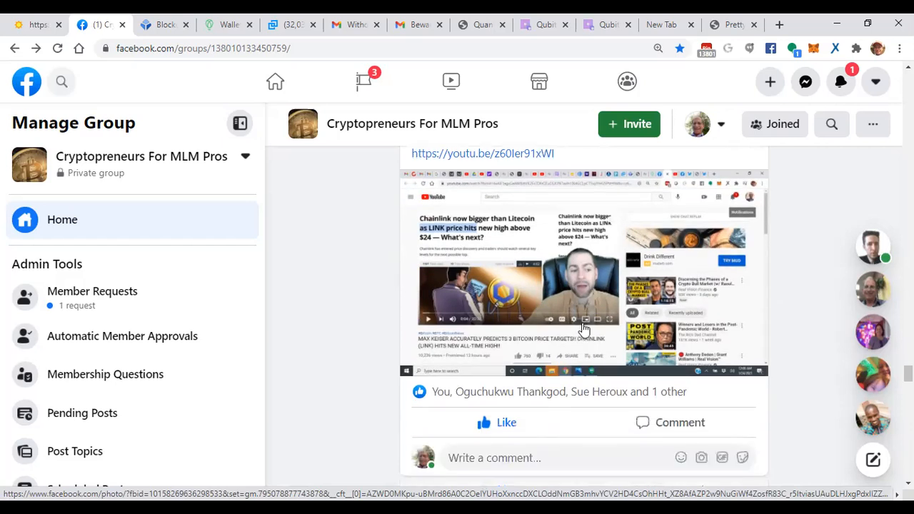
mouse_move(591, 282)
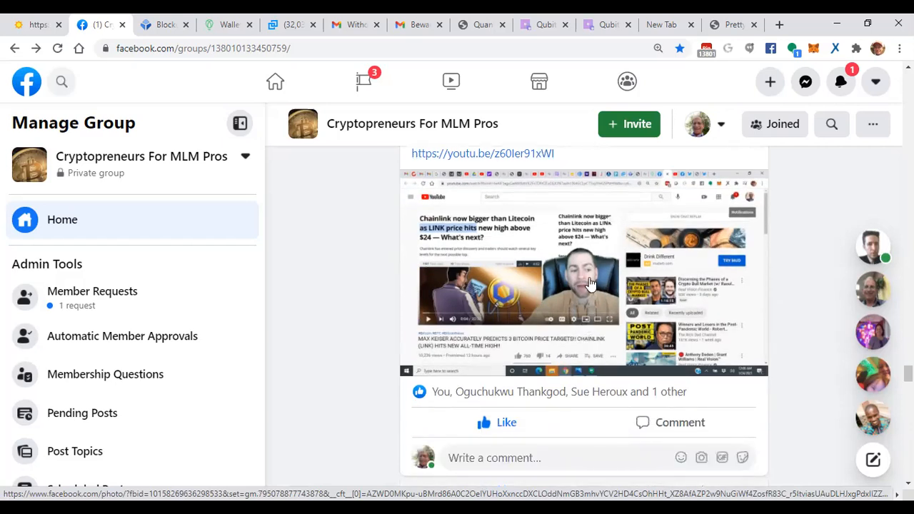
scroll(down, 3)
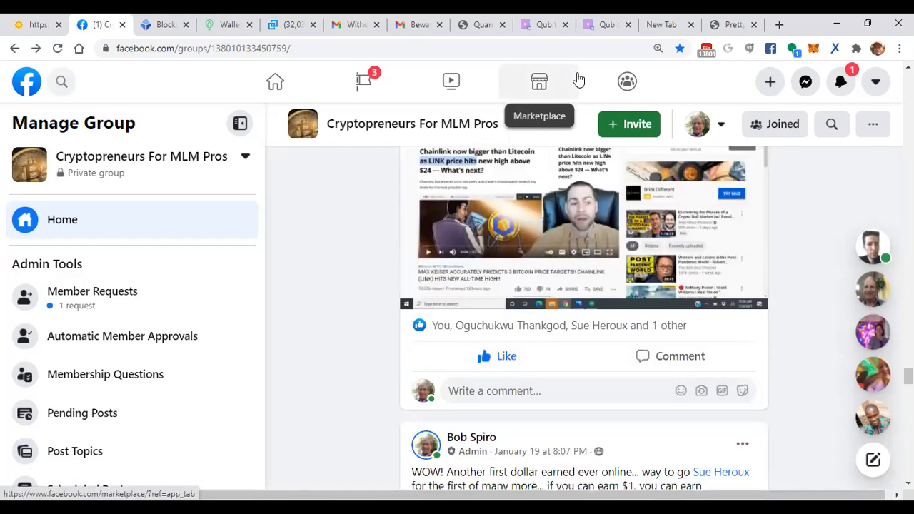
scroll(down, 3)
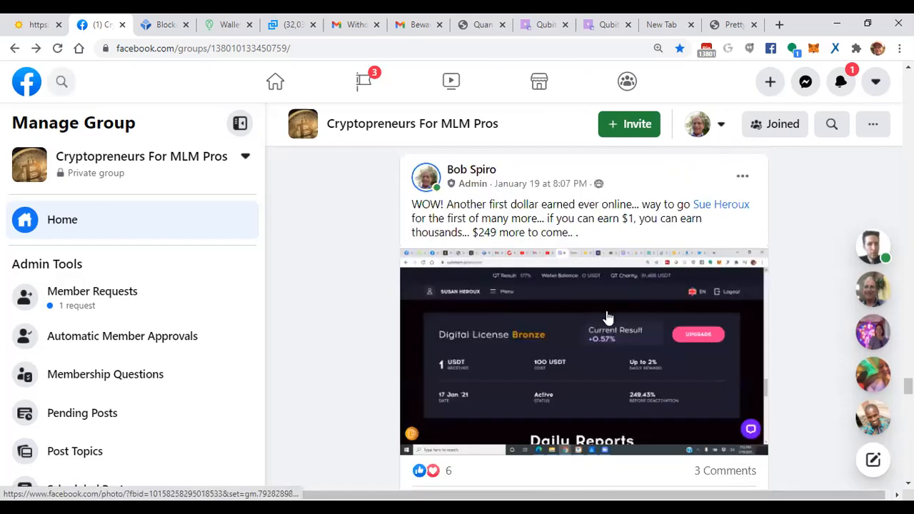
scroll(down, 3)
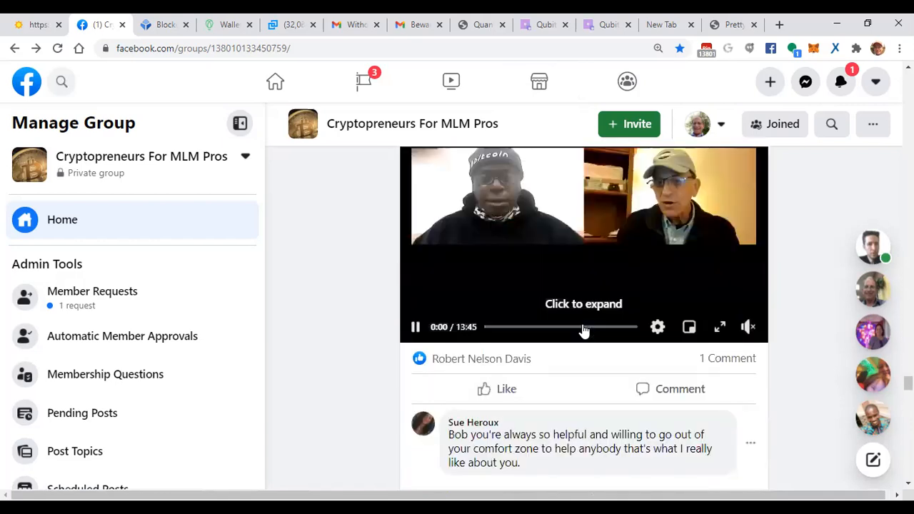
scroll(down, 3)
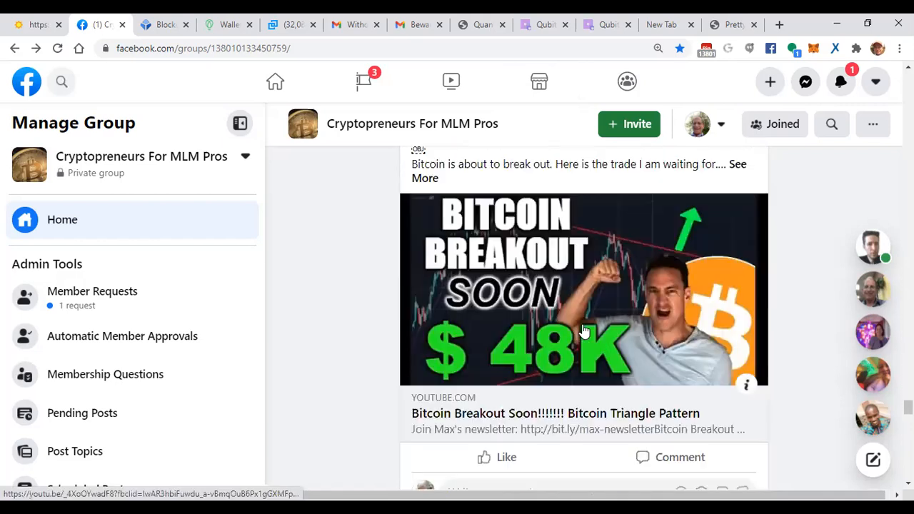
scroll(down, 3)
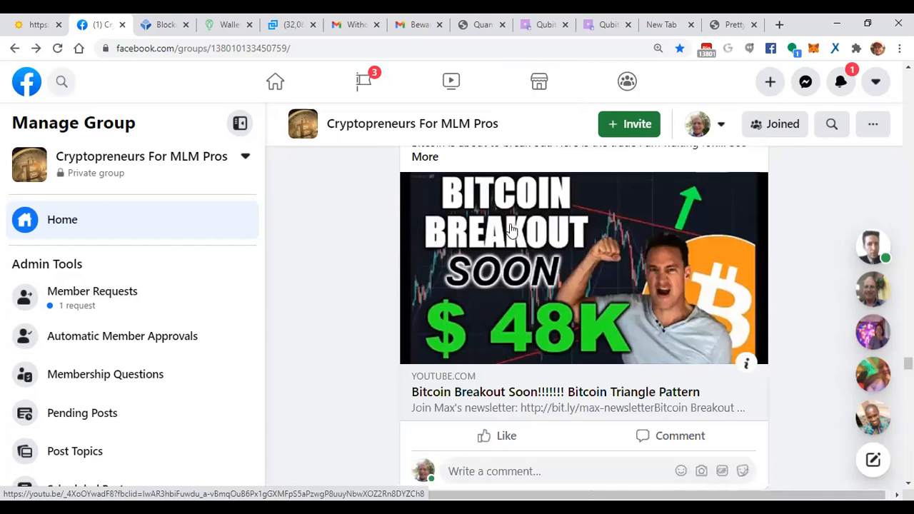
mouse_move(648, 278)
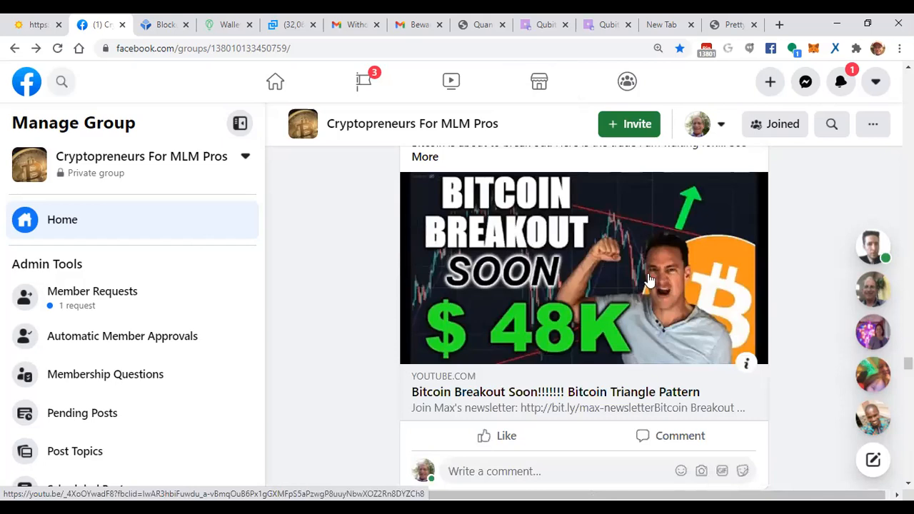
mouse_move(651, 280)
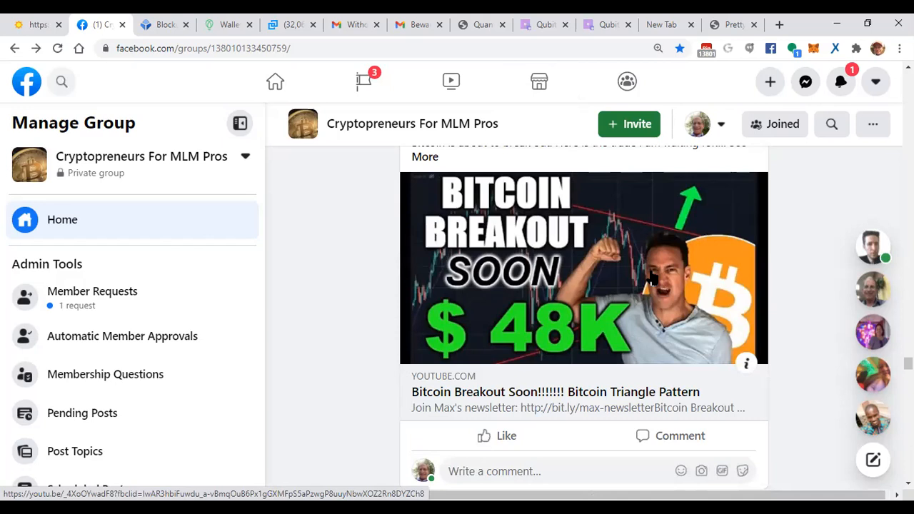
mouse_move(651, 302)
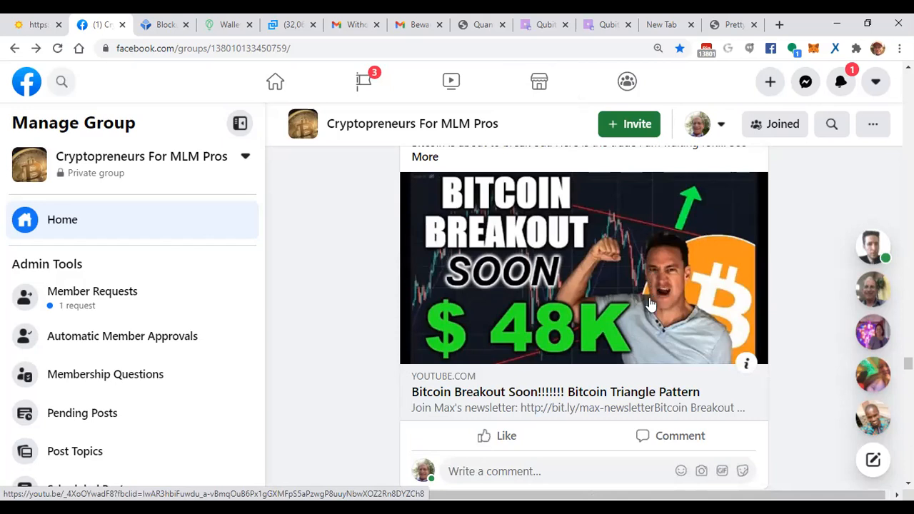
mouse_move(664, 245)
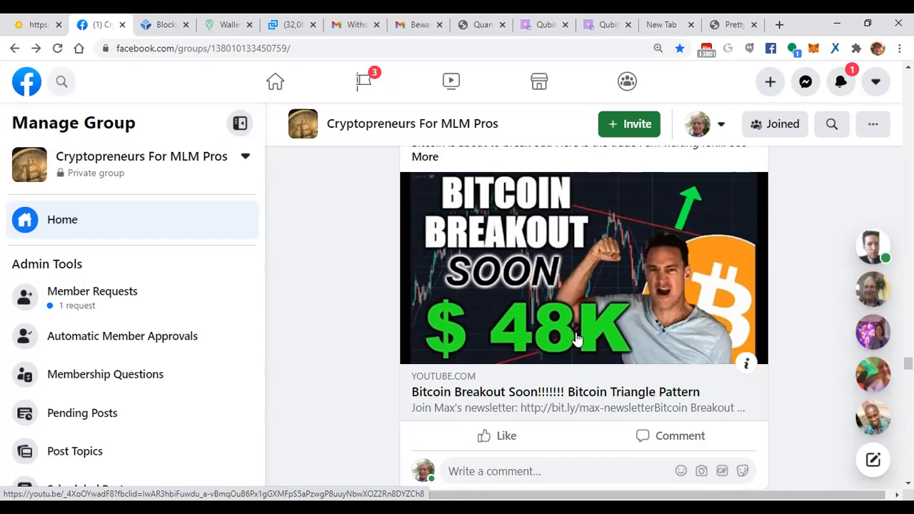
mouse_move(699, 326)
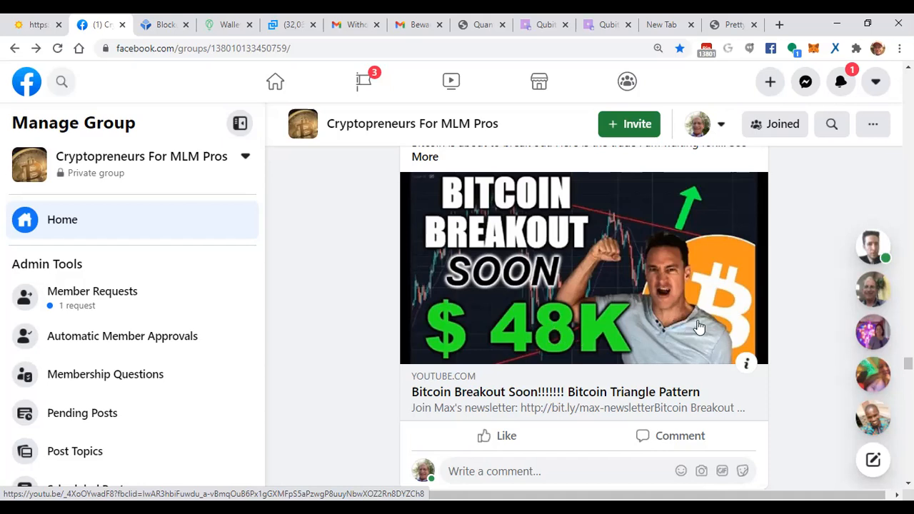
mouse_move(697, 335)
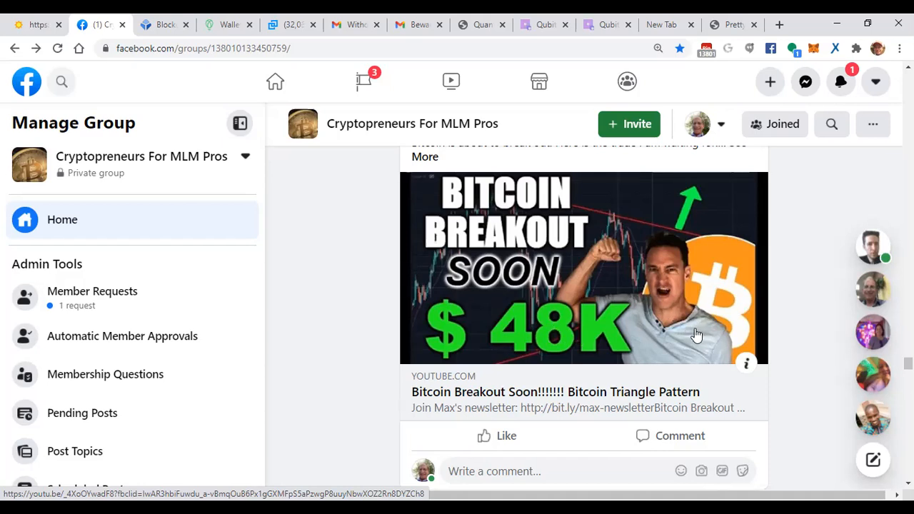
mouse_move(619, 286)
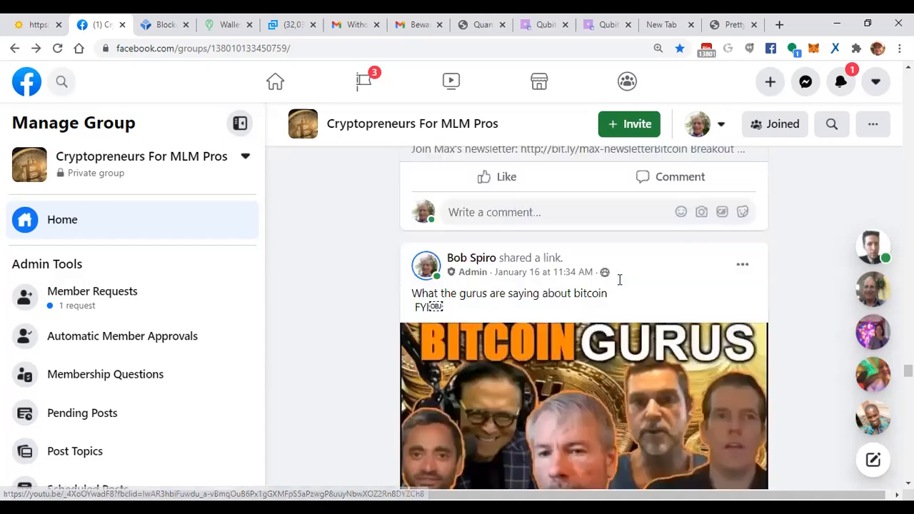
Scroll through the remaining XRP and Bitcoin posts in the group feed.
scroll(down, 3)
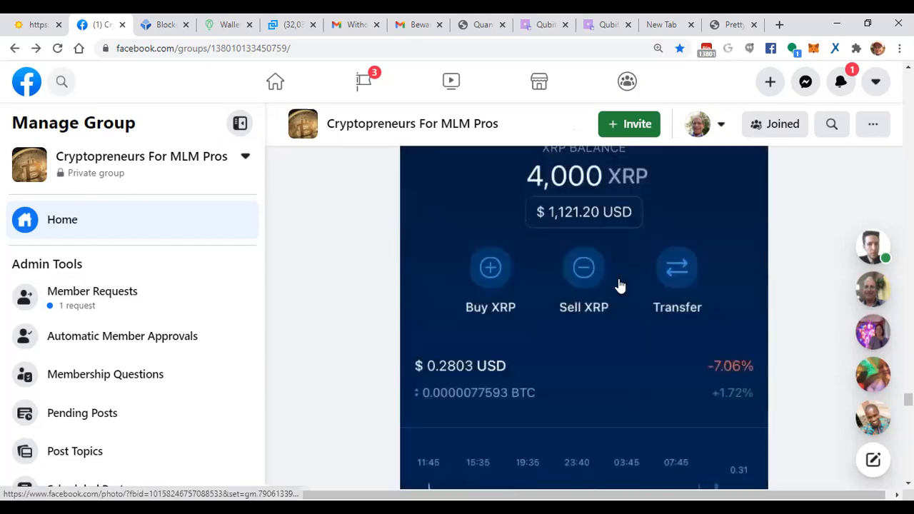
scroll(down, 3)
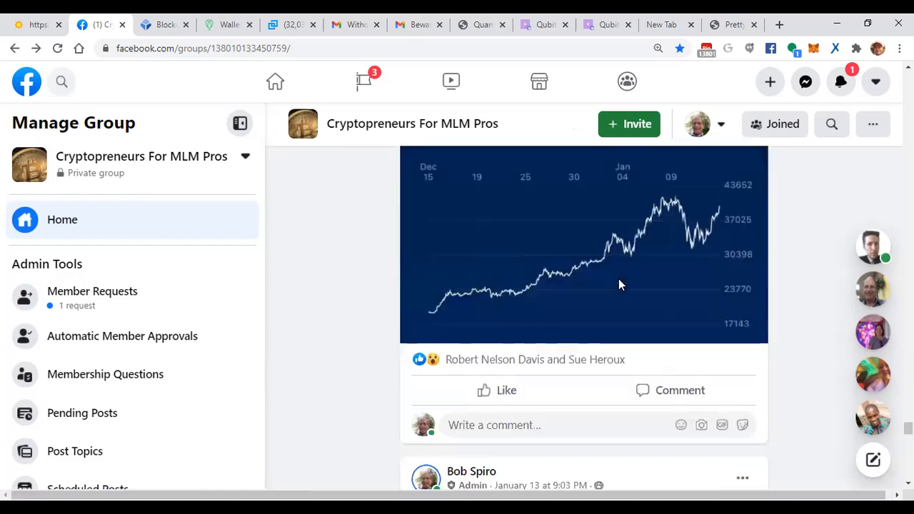
scroll(down, 3)
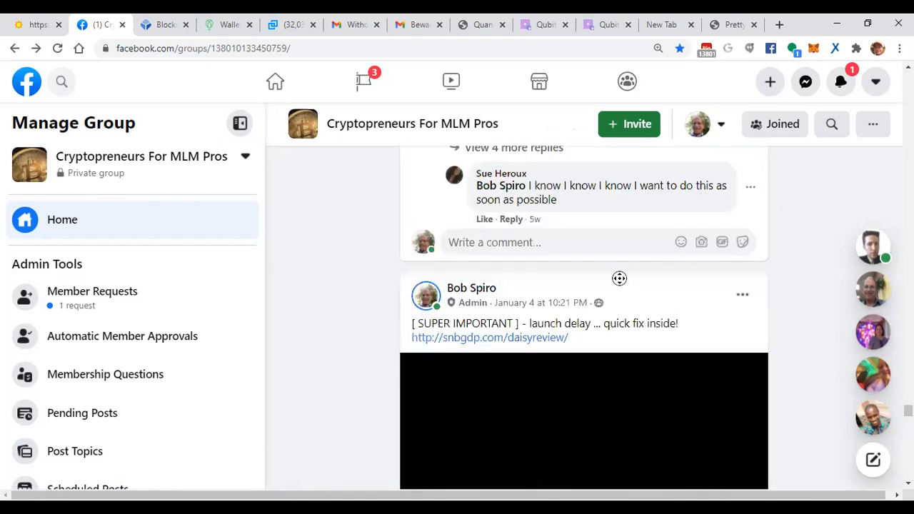
scroll(down, 3)
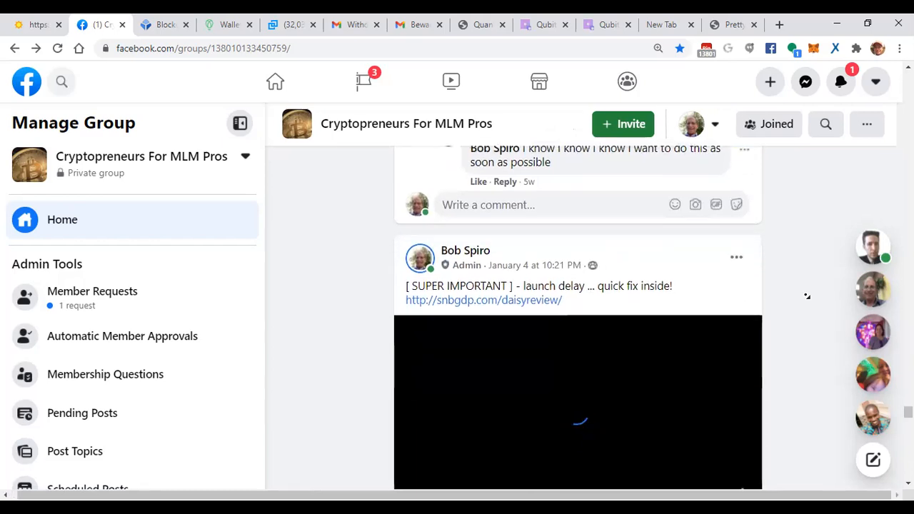
scroll(down, 3)
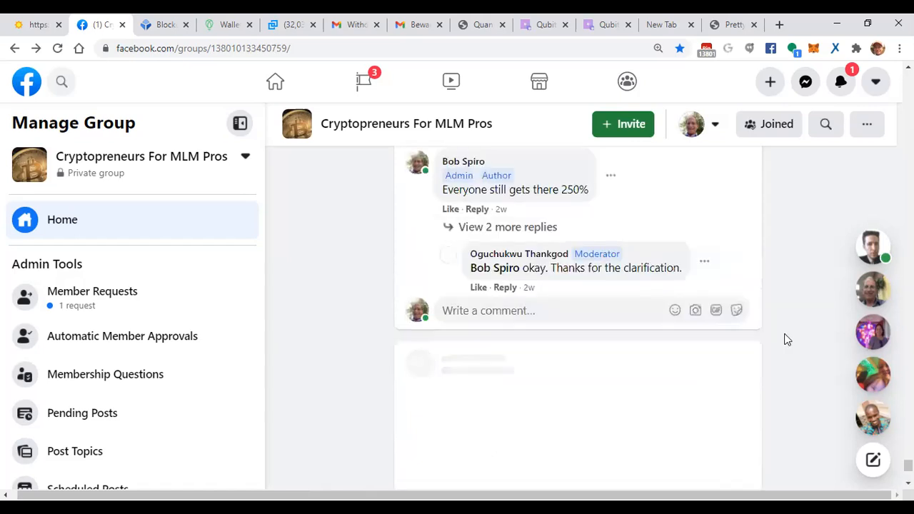
scroll(down, 3)
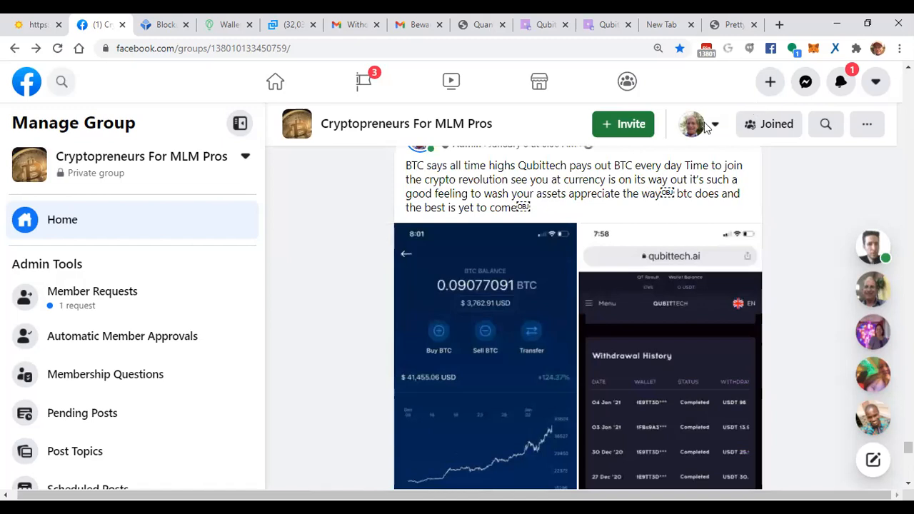
scroll(down, 3)
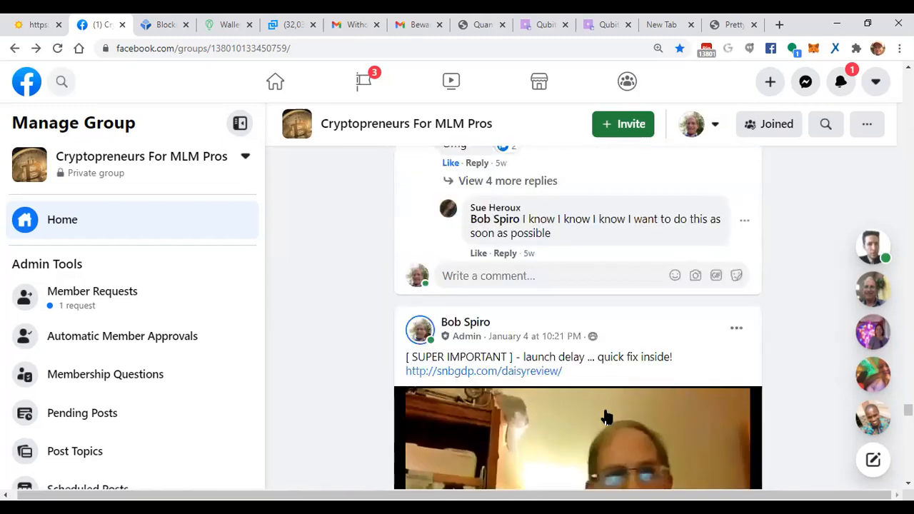
scroll(down, 3)
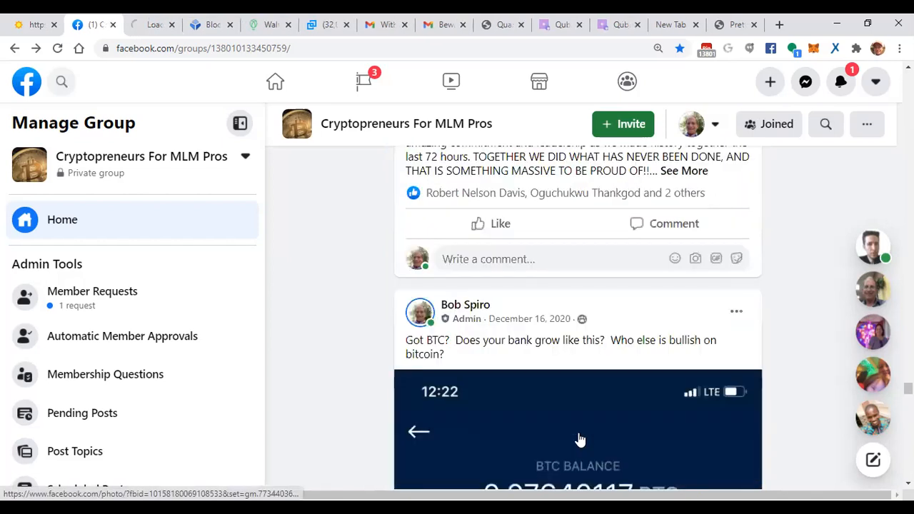
scroll(down, 3)
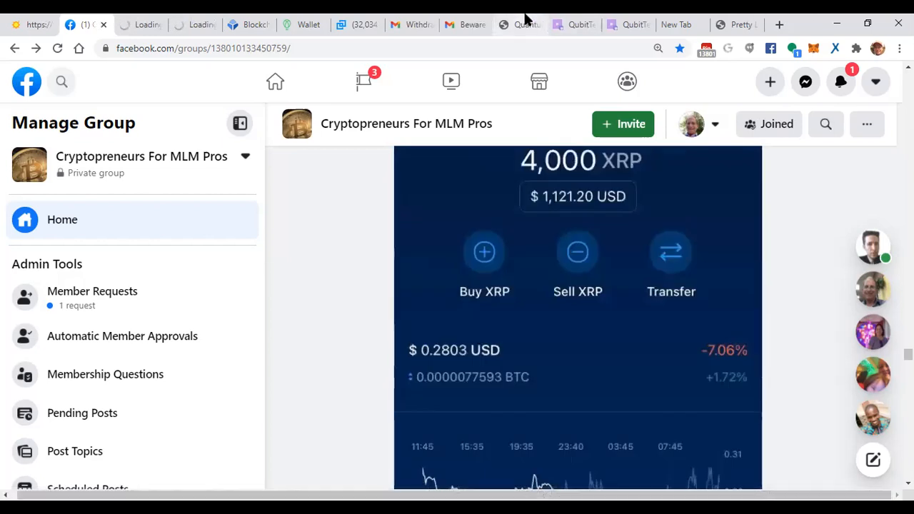
mouse_move(426, 18)
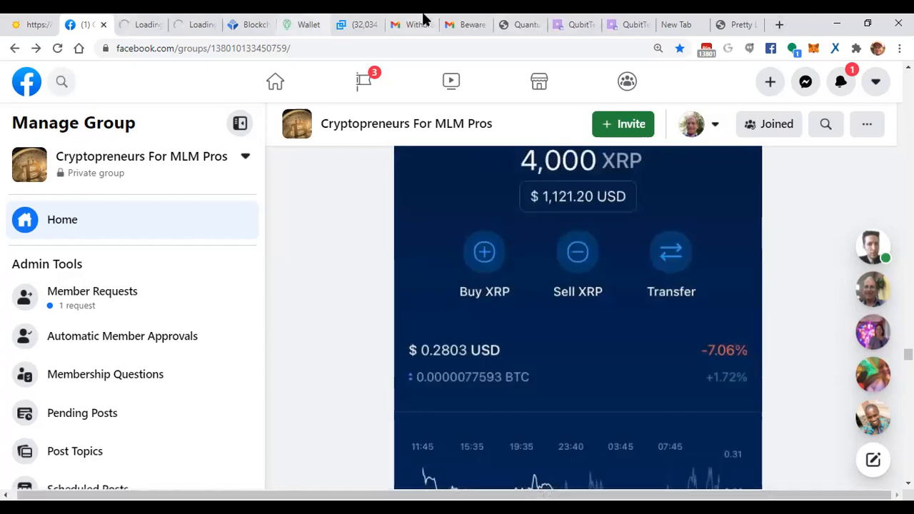
Check the Bittrex Bitcoin chart, then bring up the Uphold wallet showing $1,599.01 mostly in XRP.
click(357, 24)
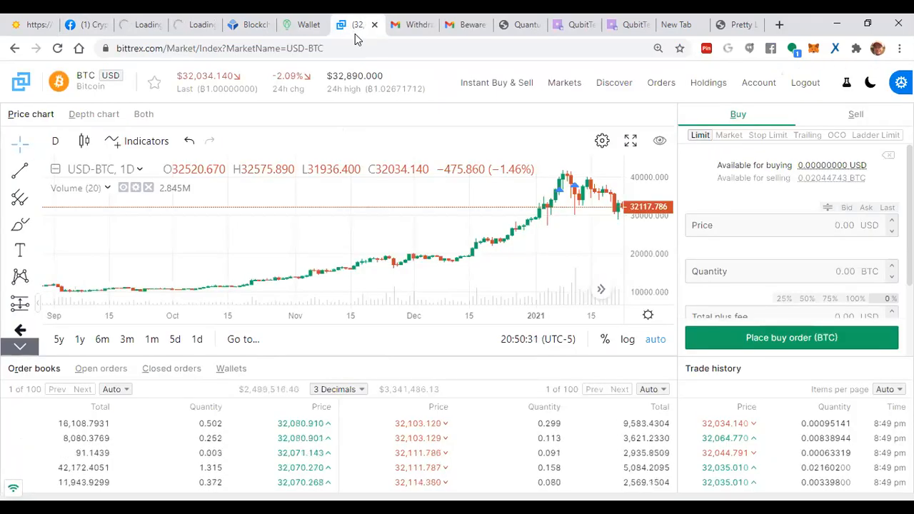
click(303, 25)
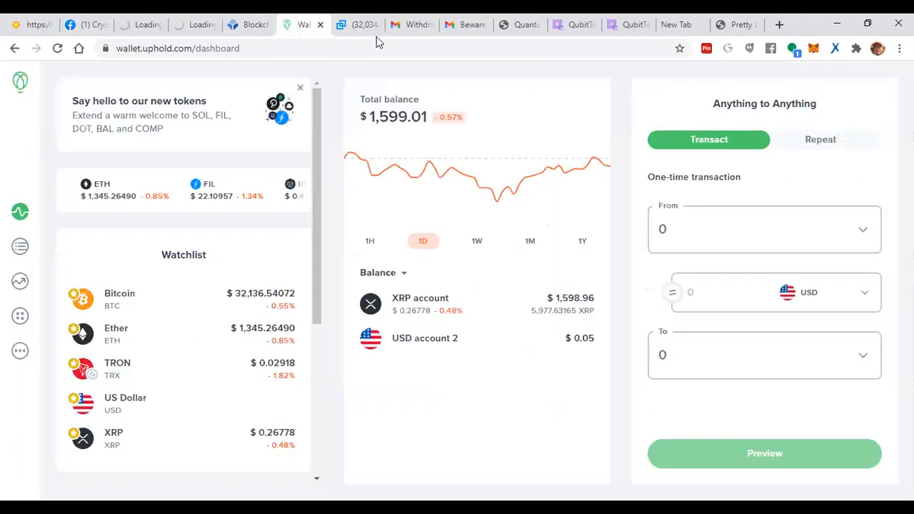